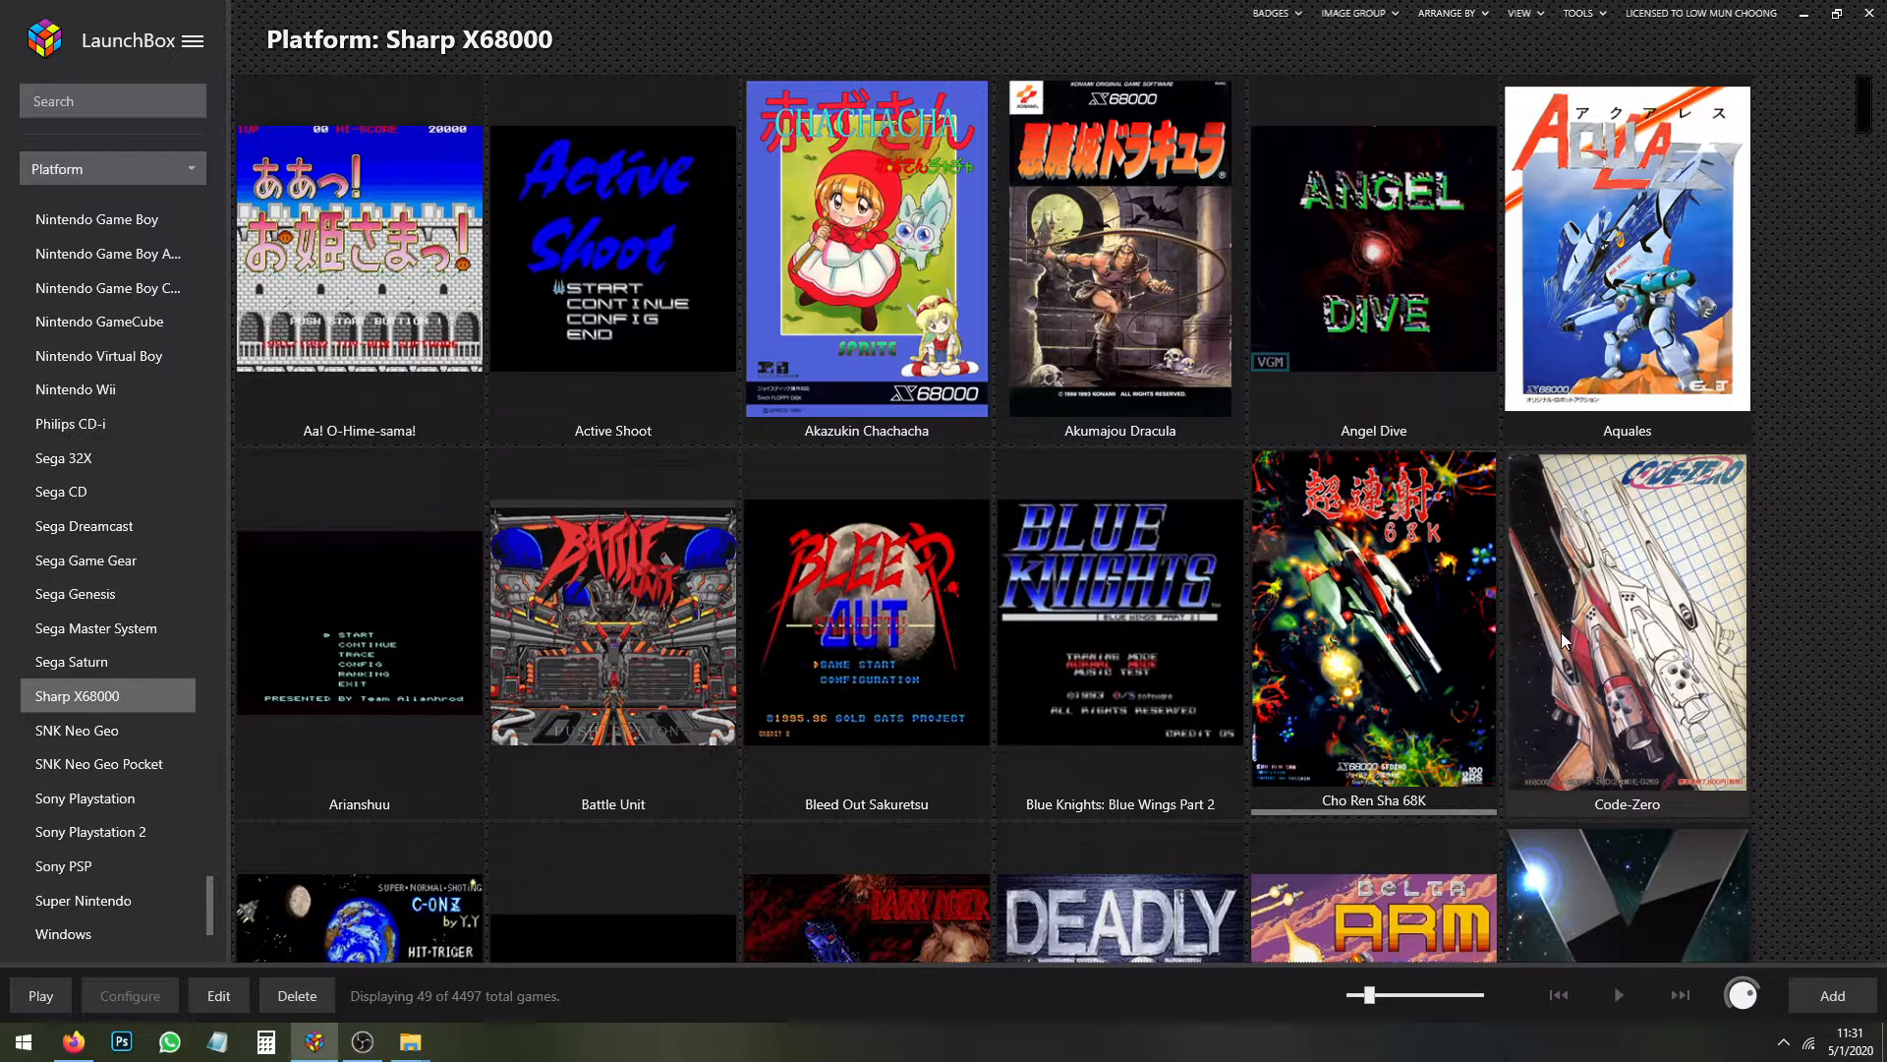
mouse_move(1793, 673)
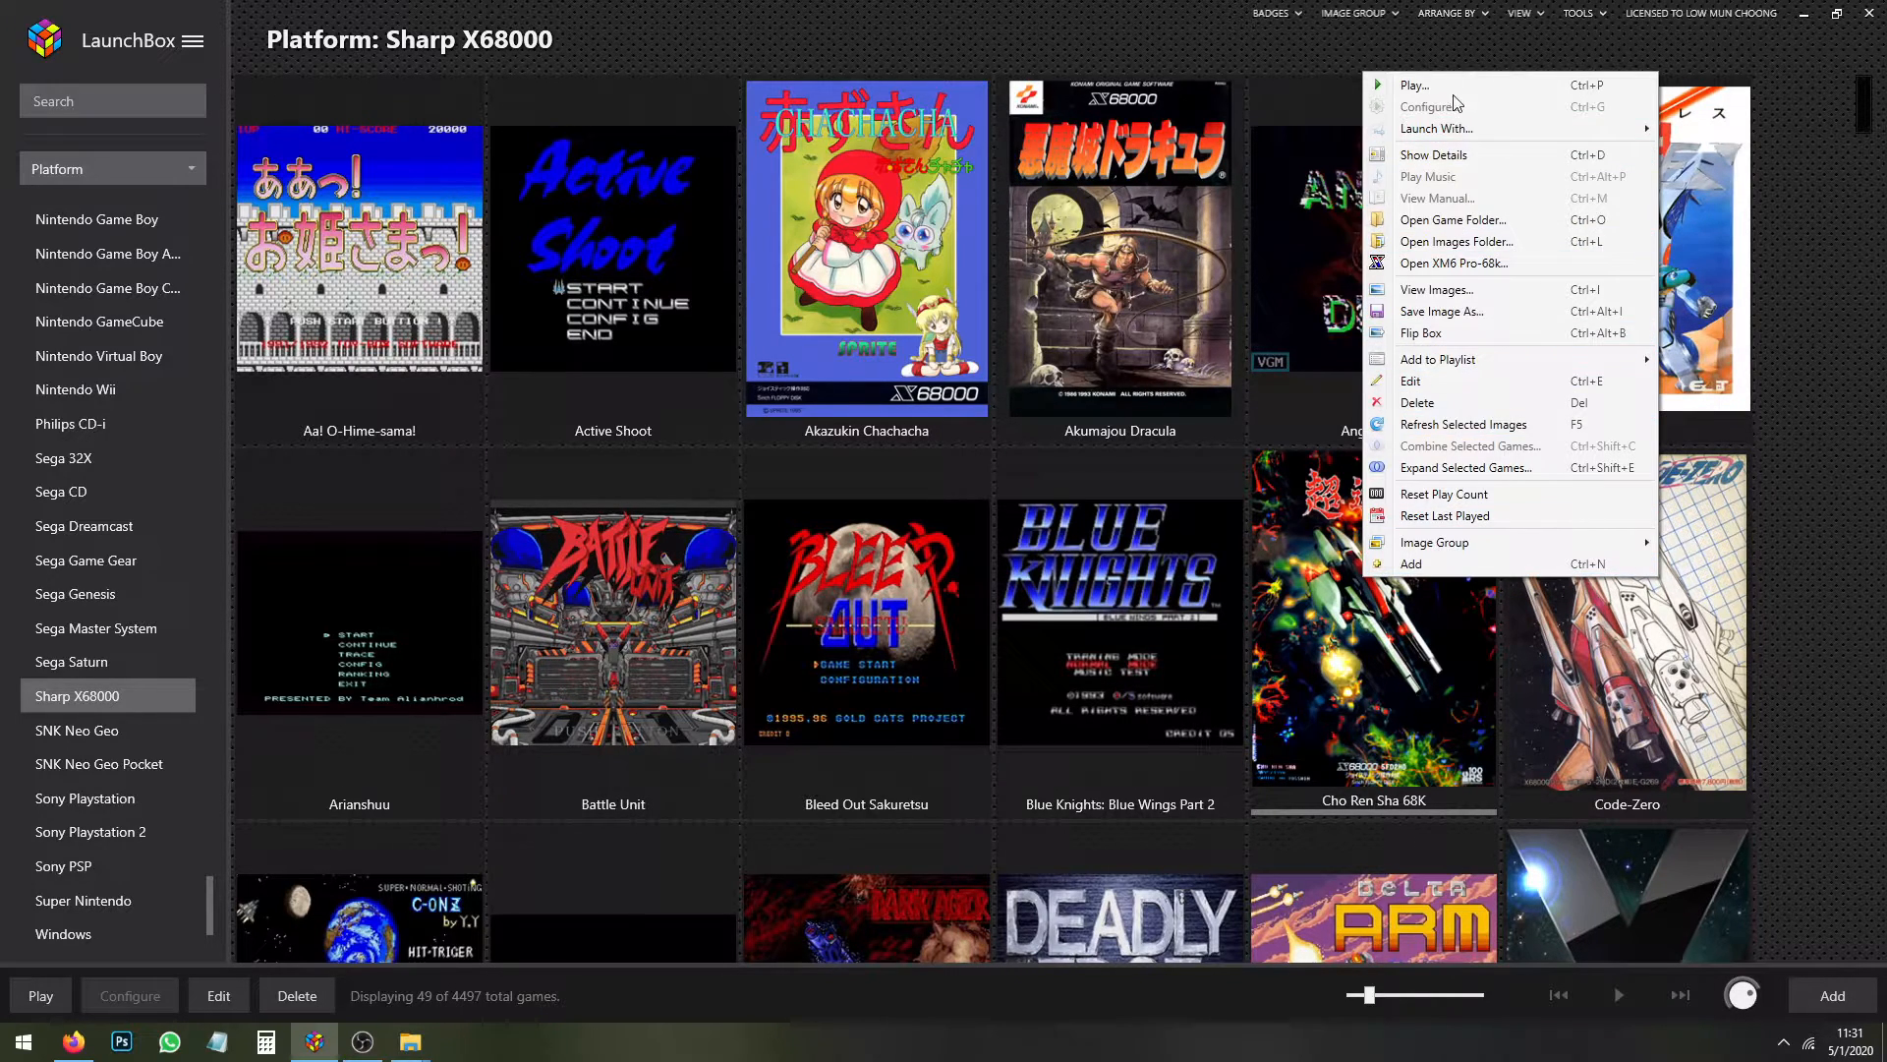
Browse from Downloads into the XM6 Pro-68k emulator folder in File Explorer
click(1415, 85)
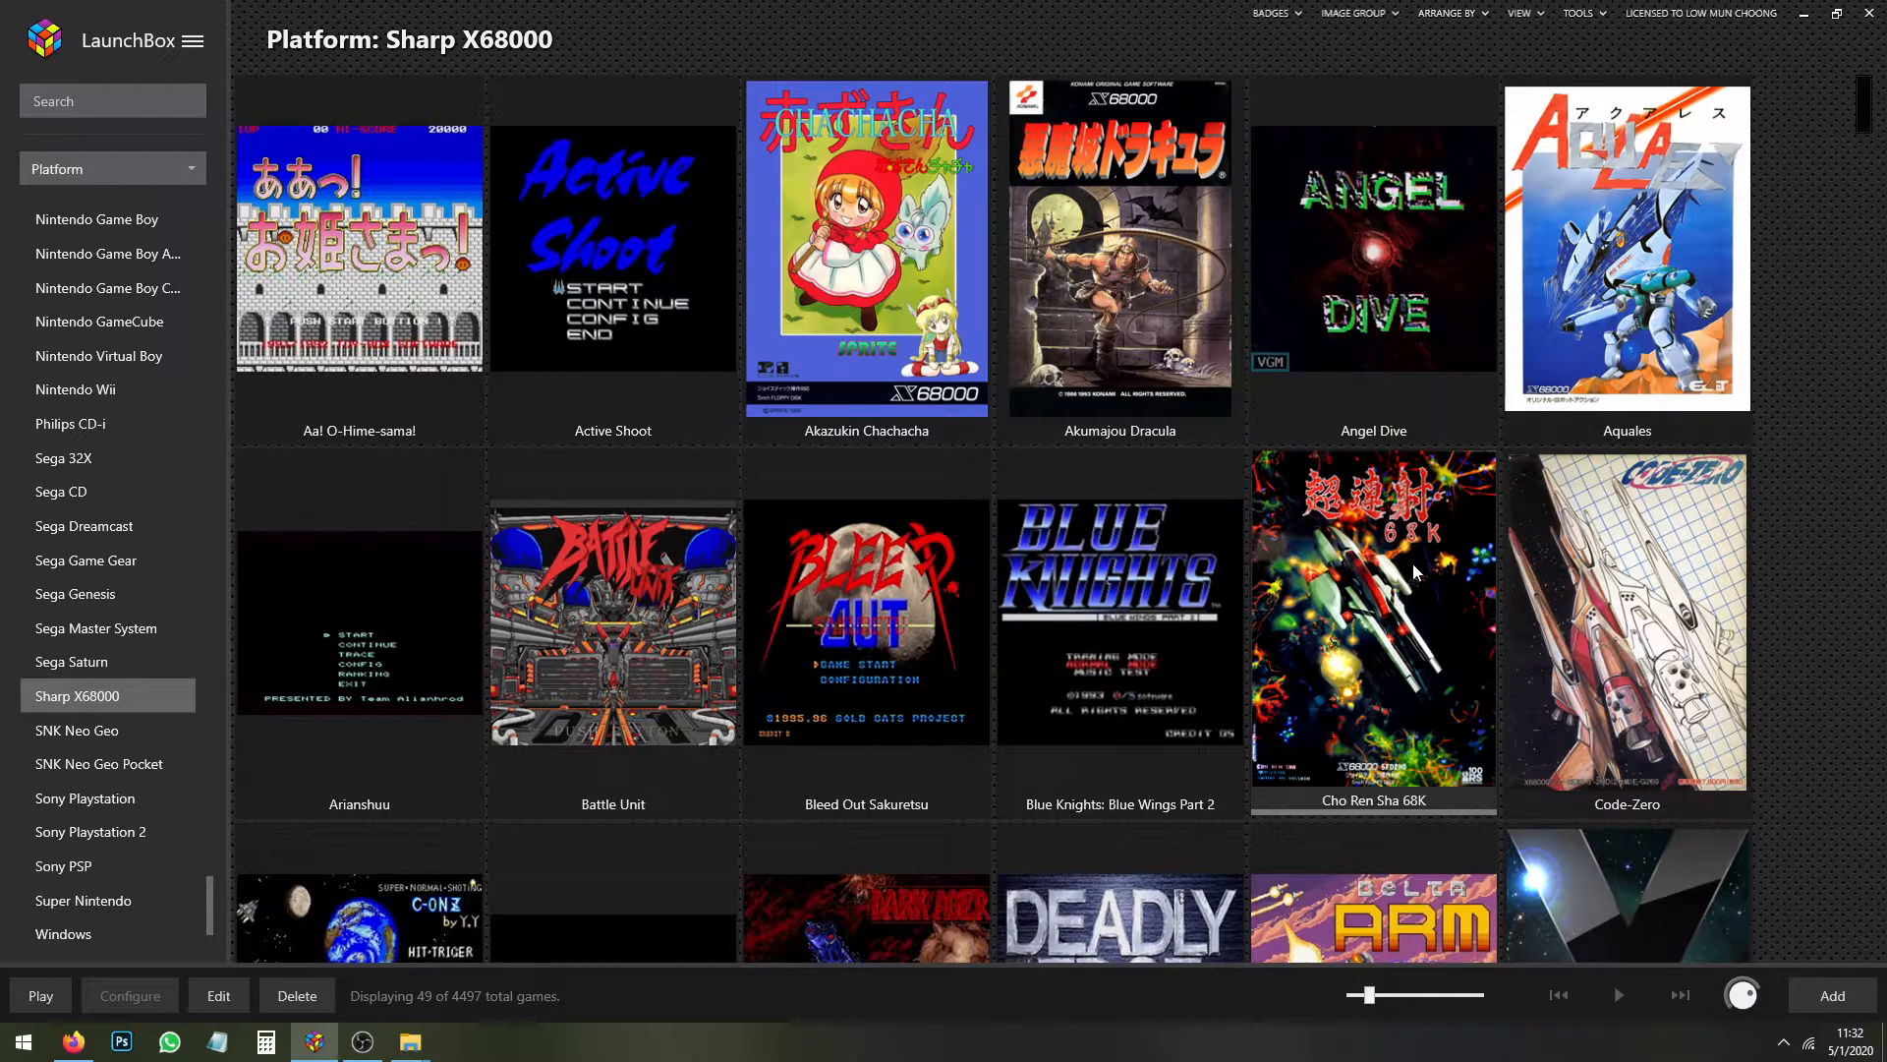
mouse_move(1842, 529)
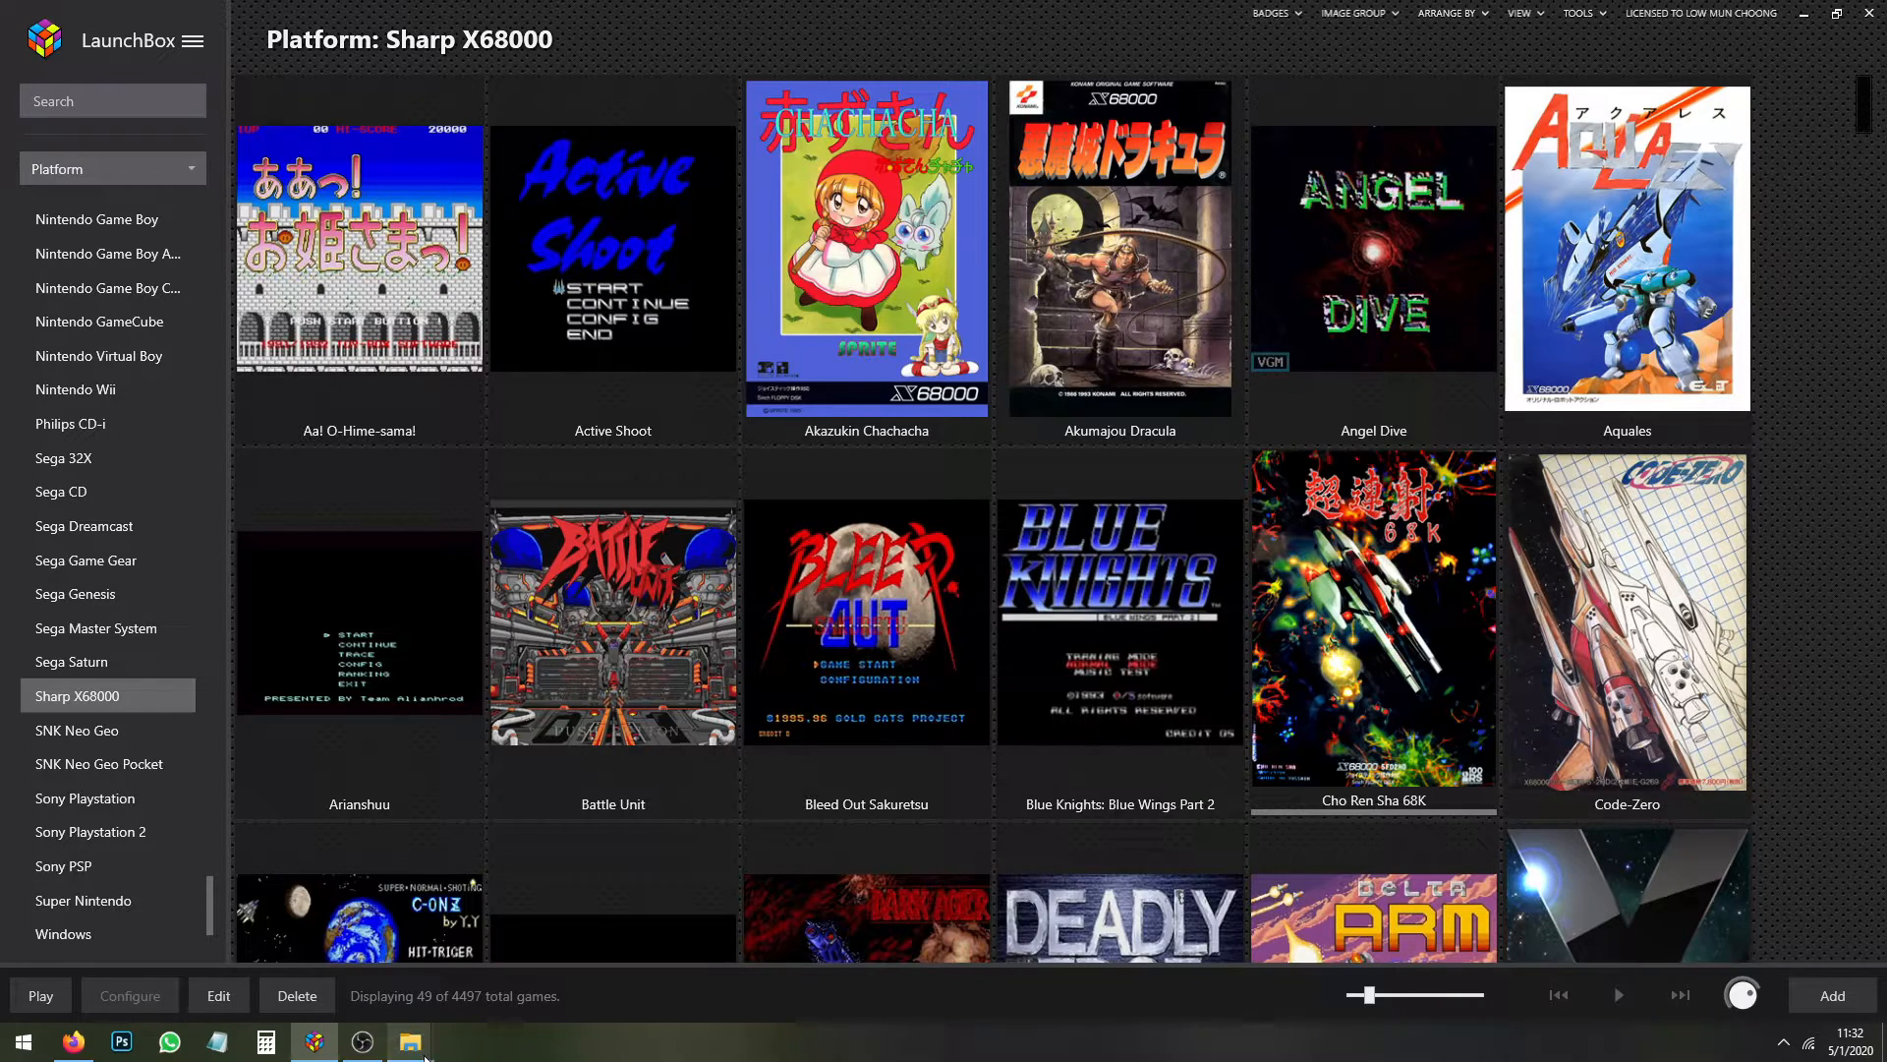
click(409, 1042)
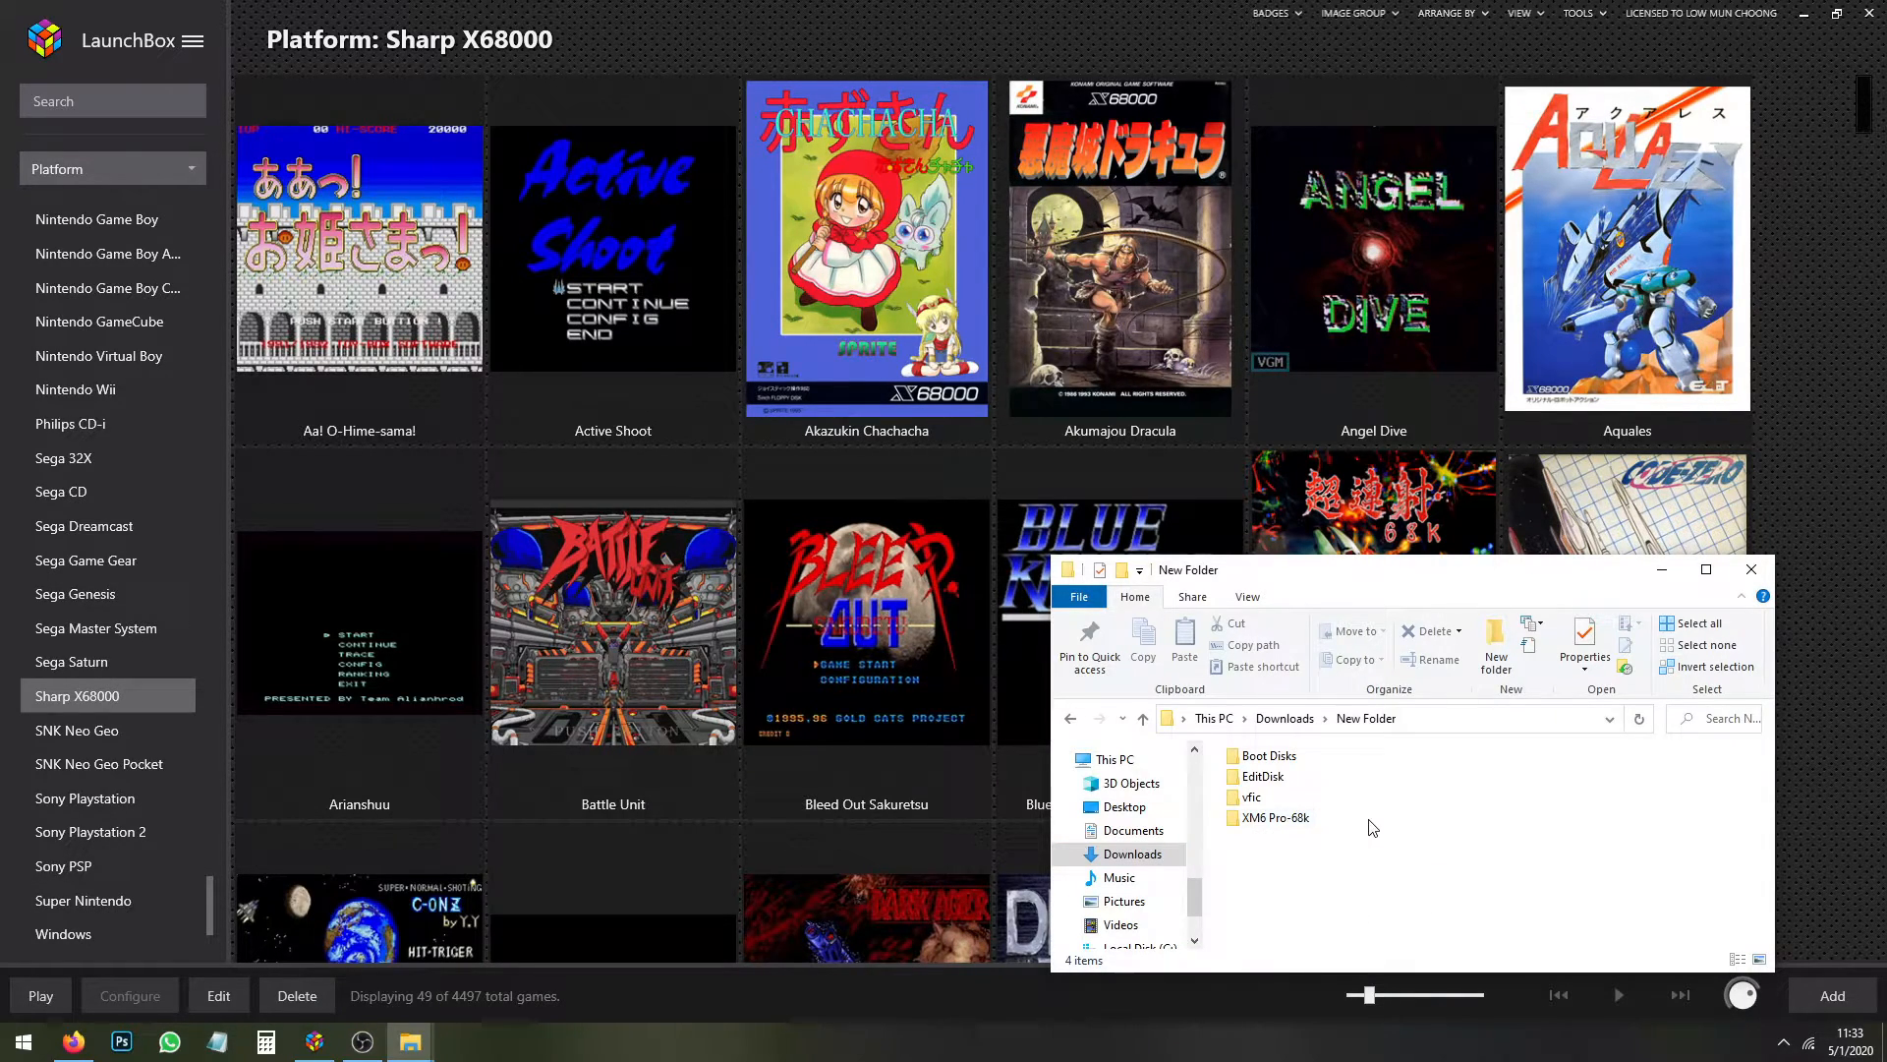
double_click(1276, 818)
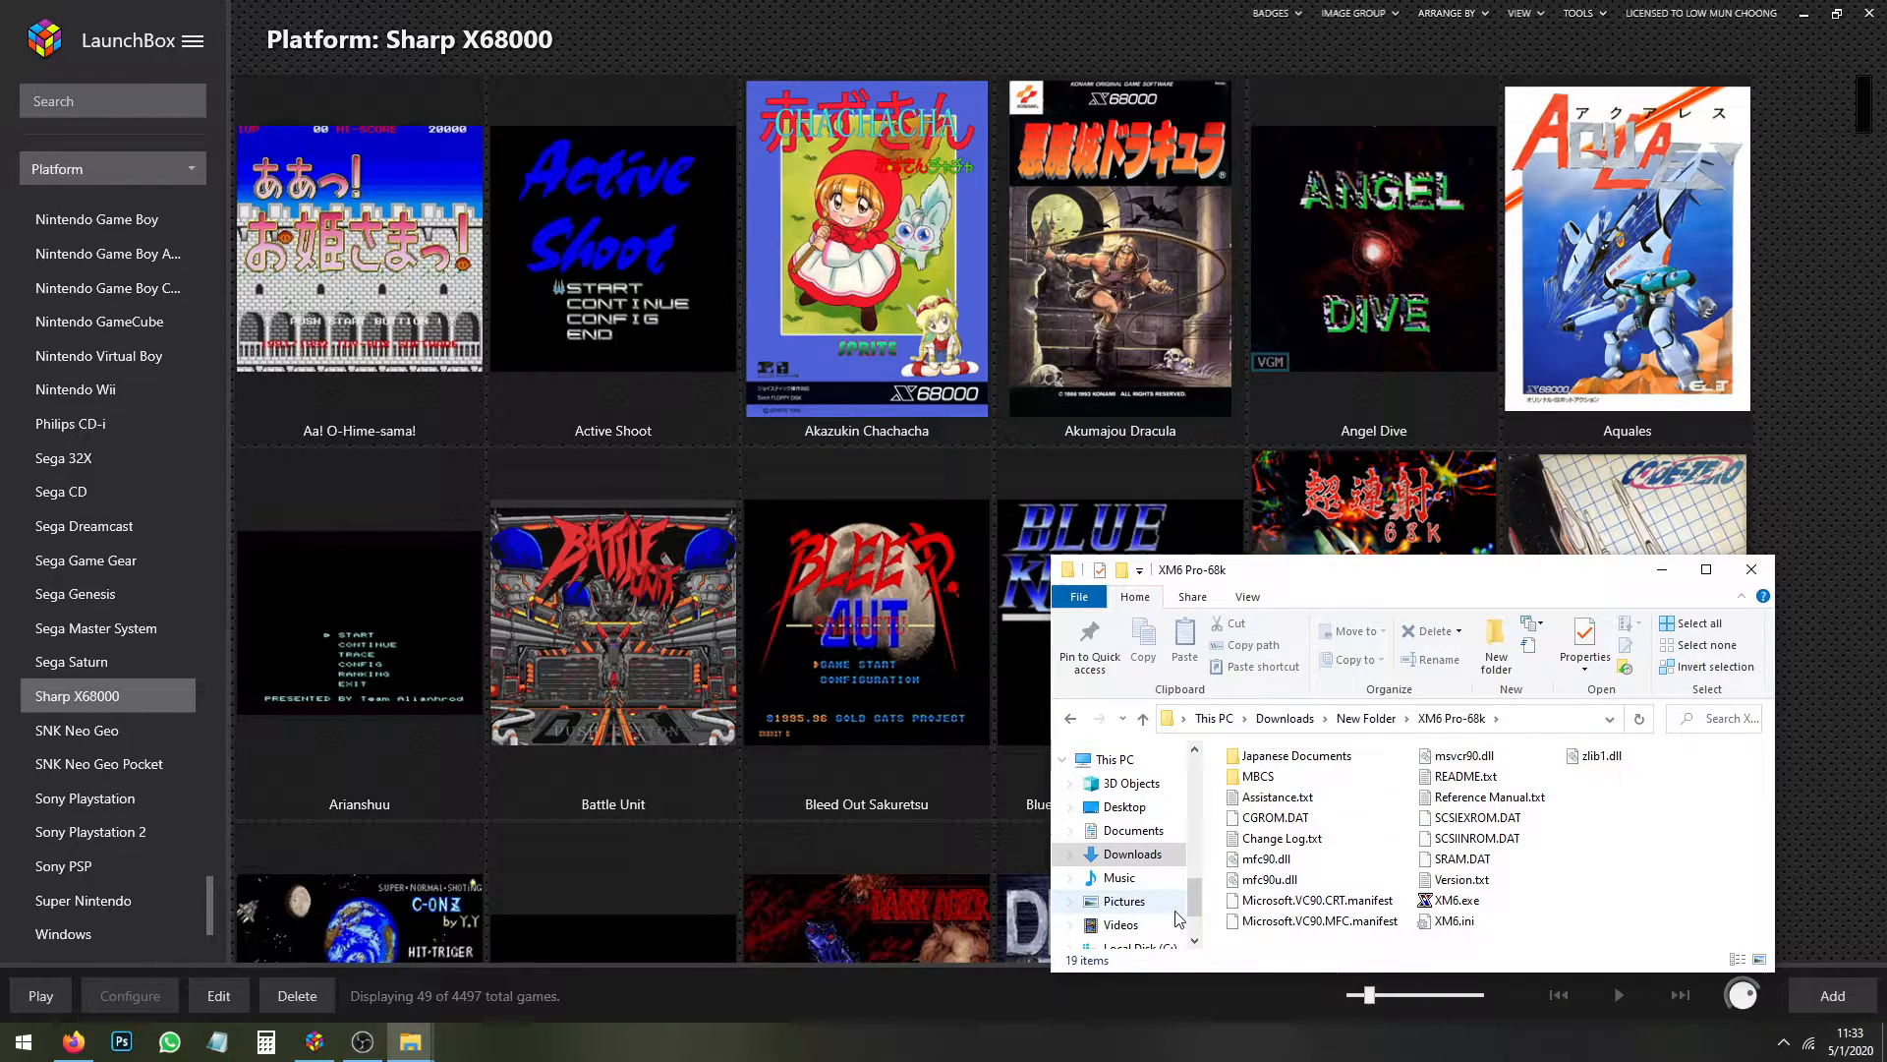
mouse_move(1451, 898)
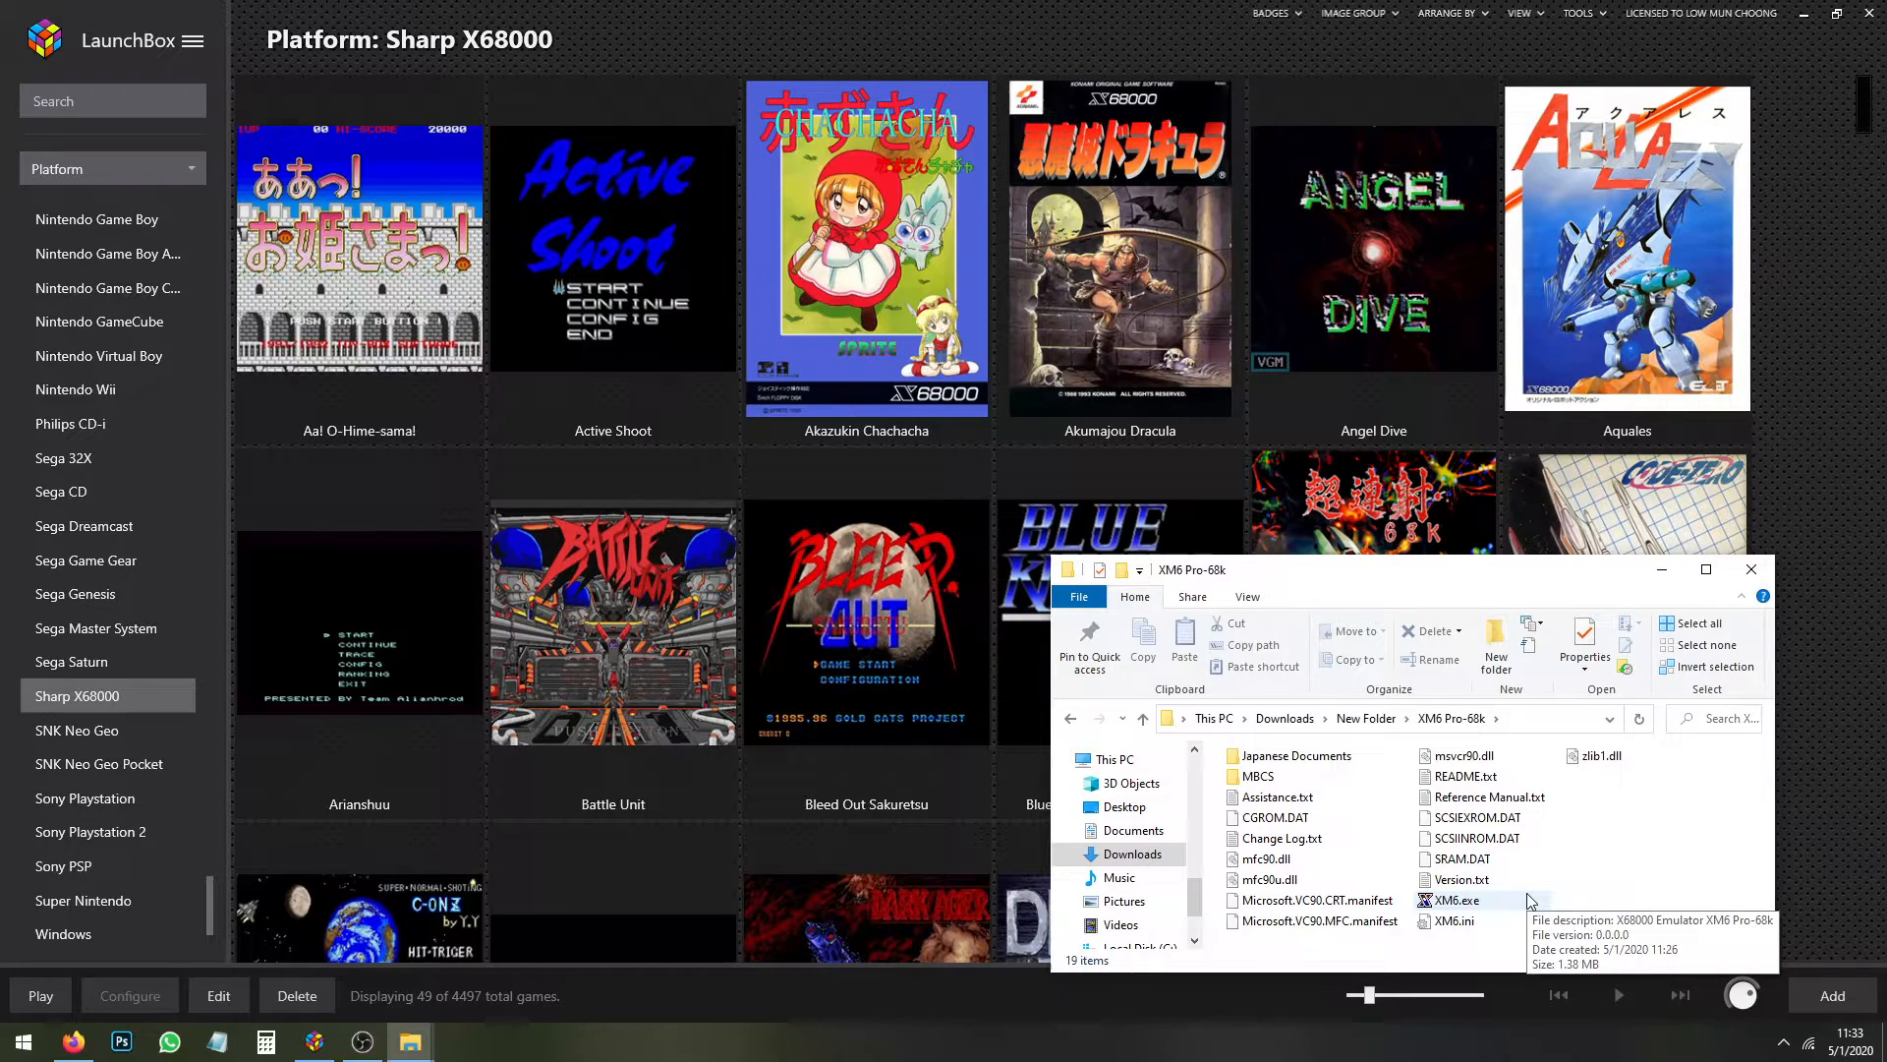
mouse_move(1659, 840)
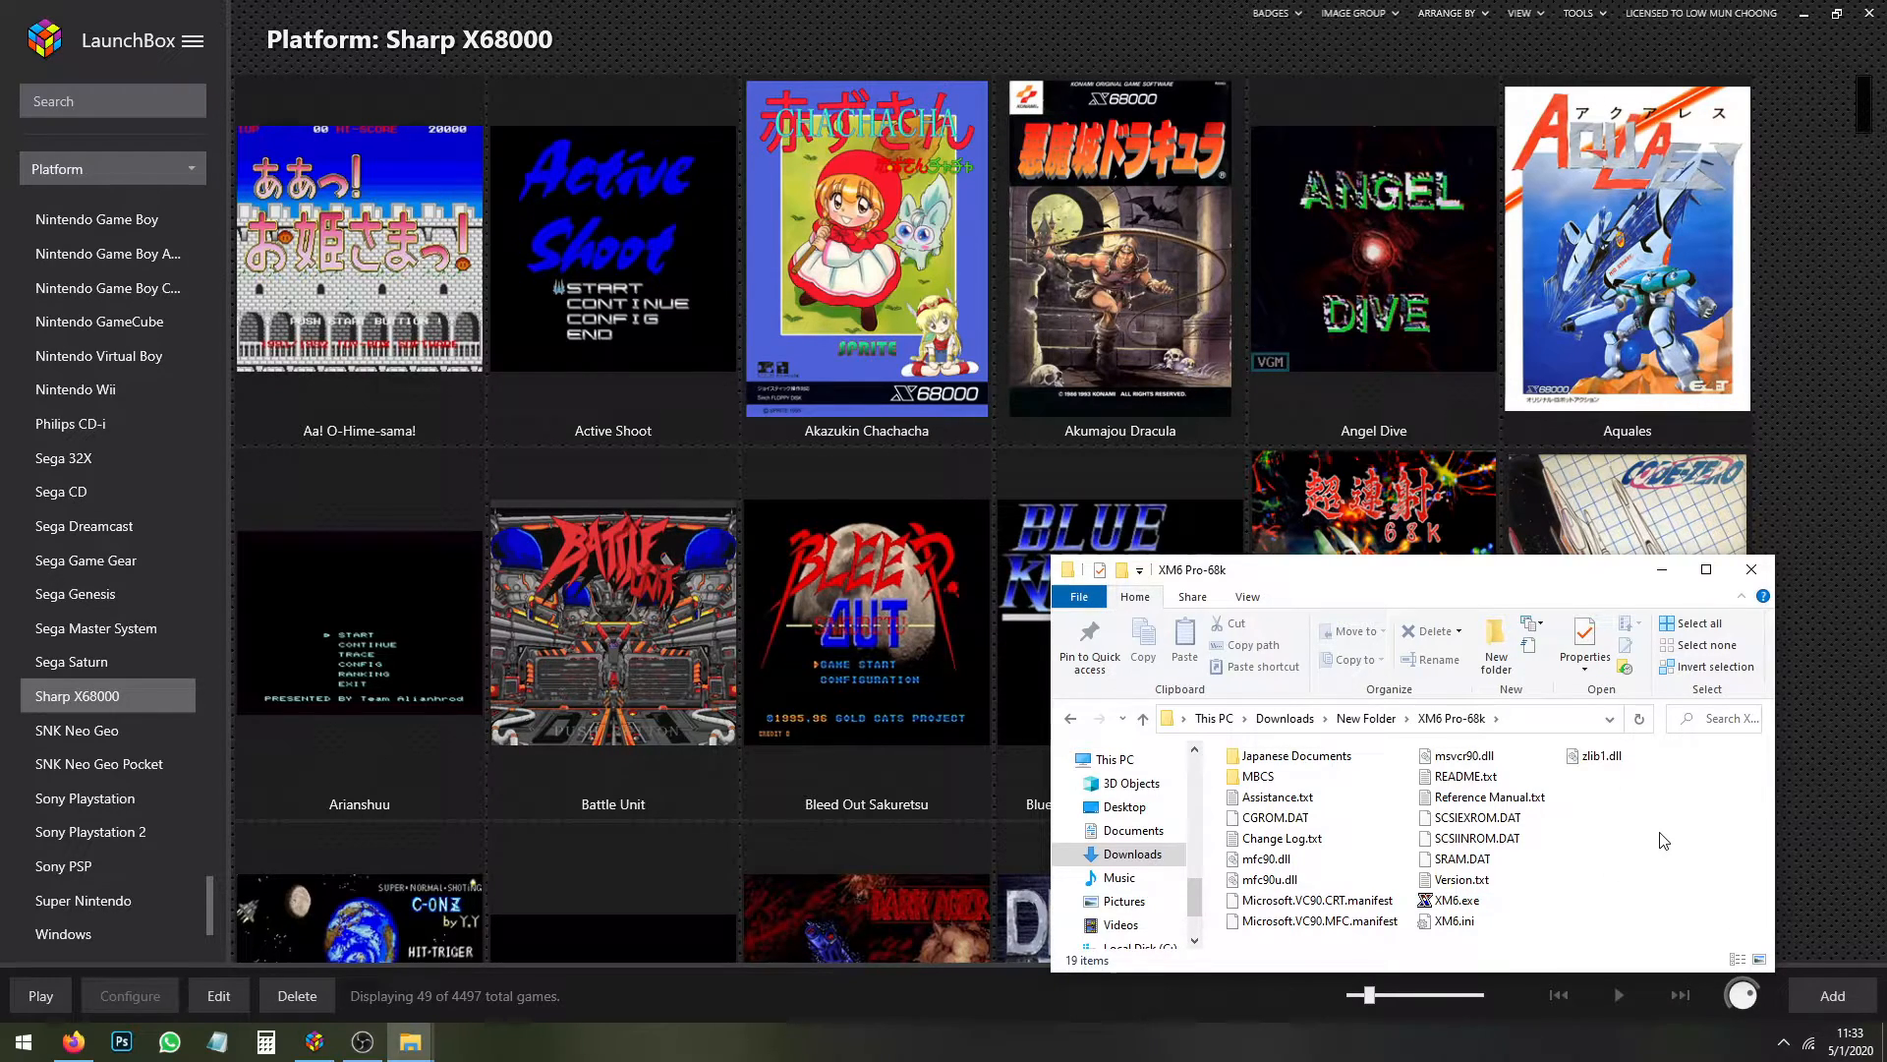
Extract the Chourensha 68K zip so its DIM image lands in Downloads
drag(1433, 571, 1390, 560)
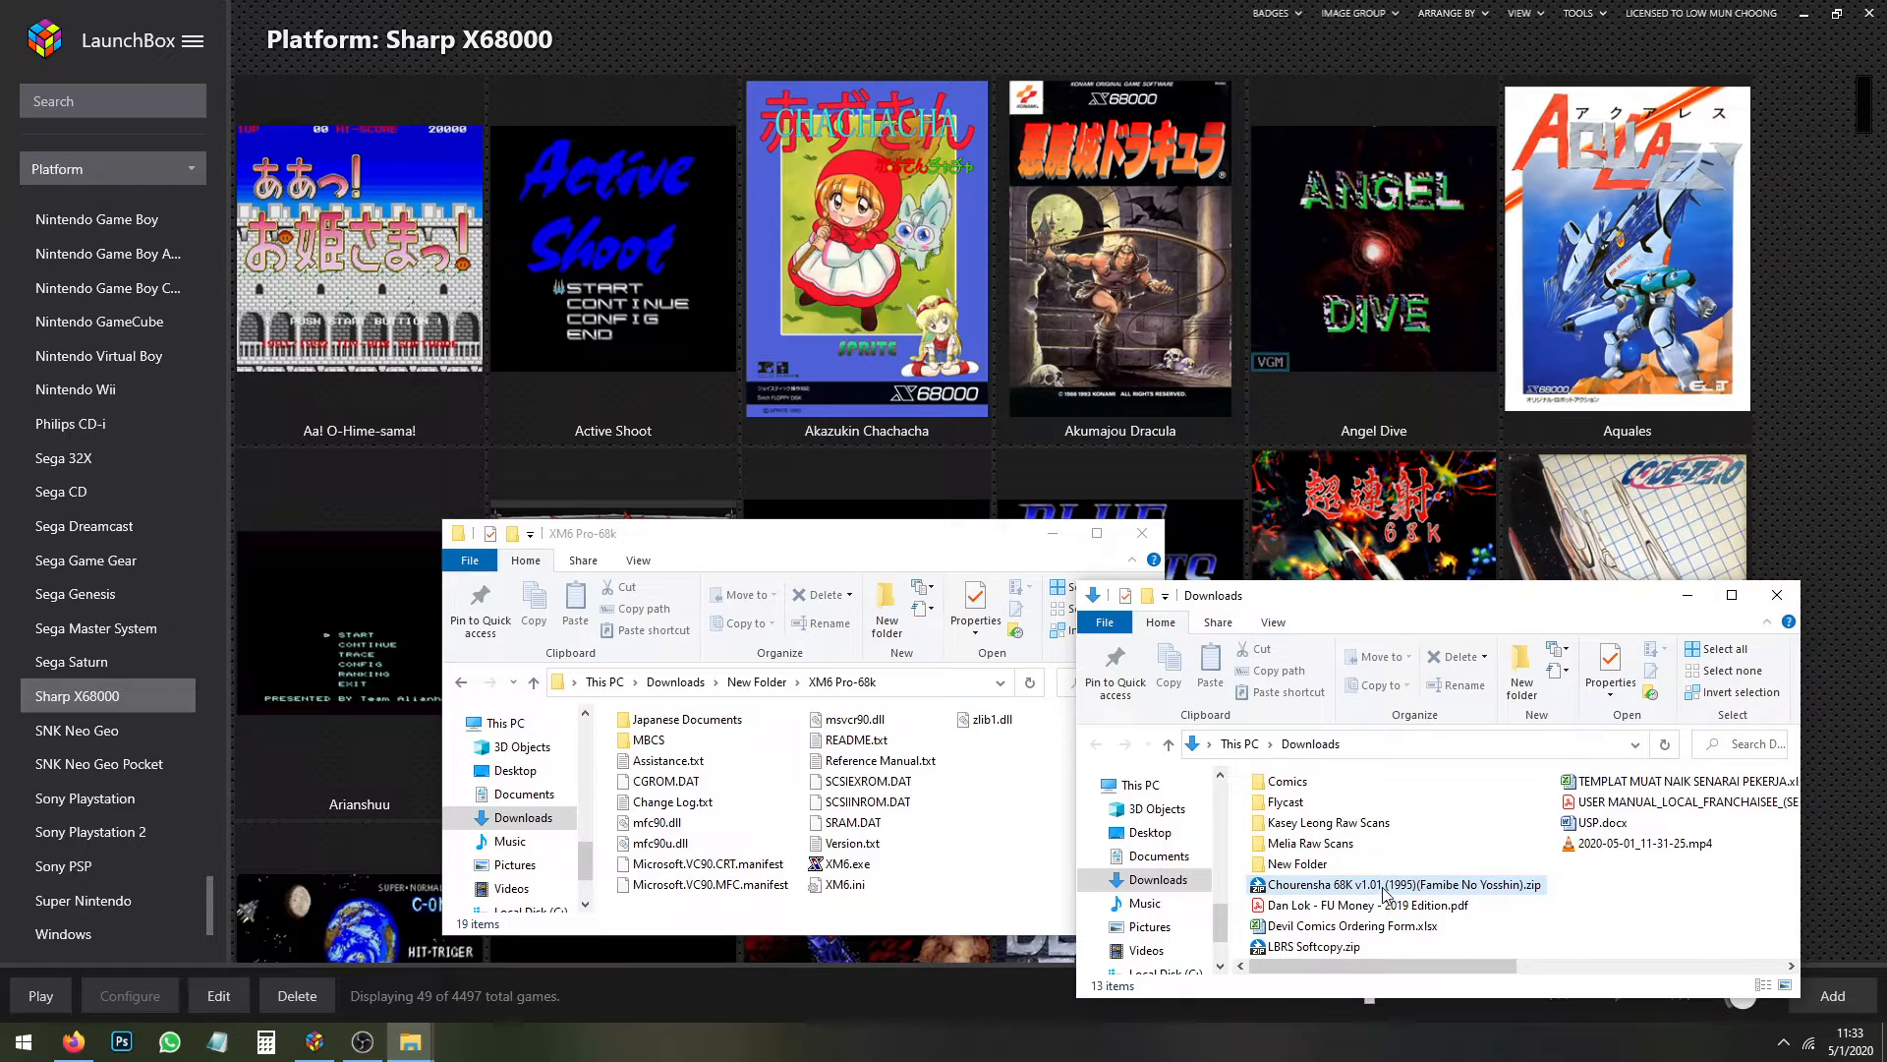
double_click(1396, 884)
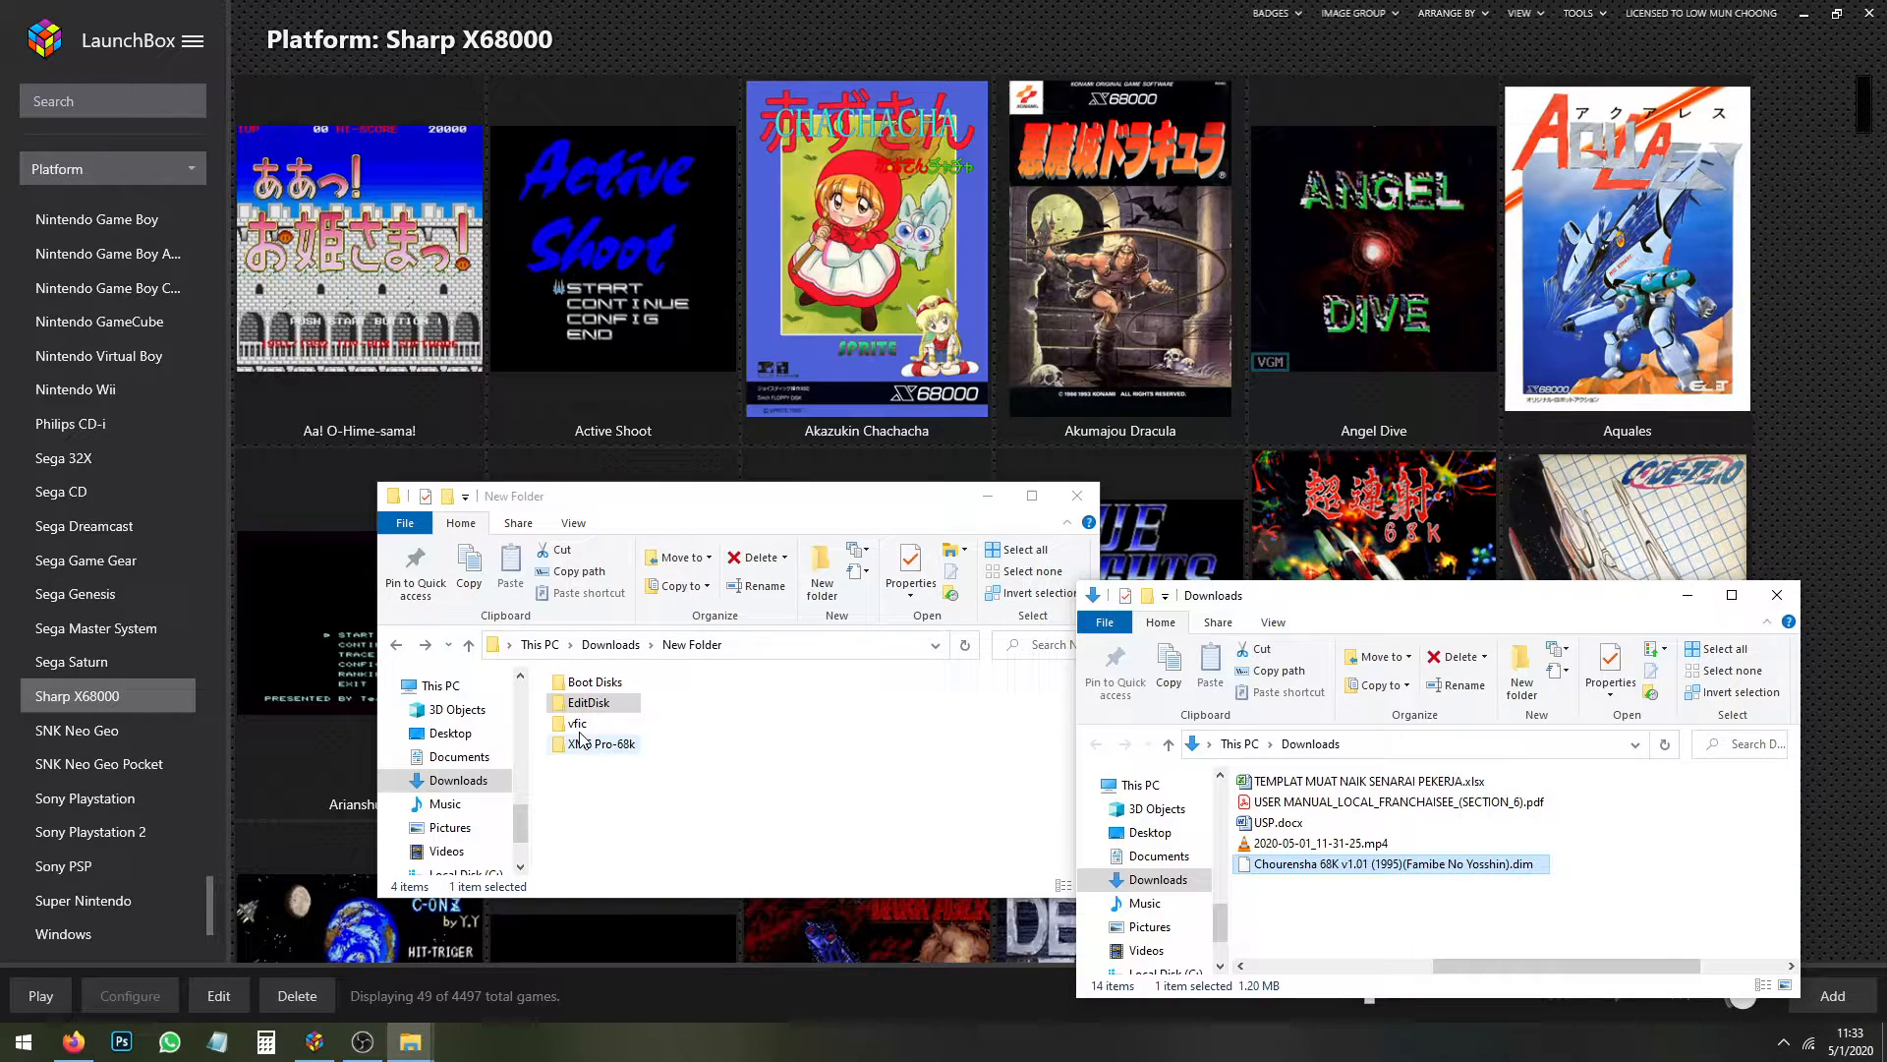
Run vfic.exe and convert the Chourensha 68K DIM image into an XDF image in Downloads
double_click(578, 723)
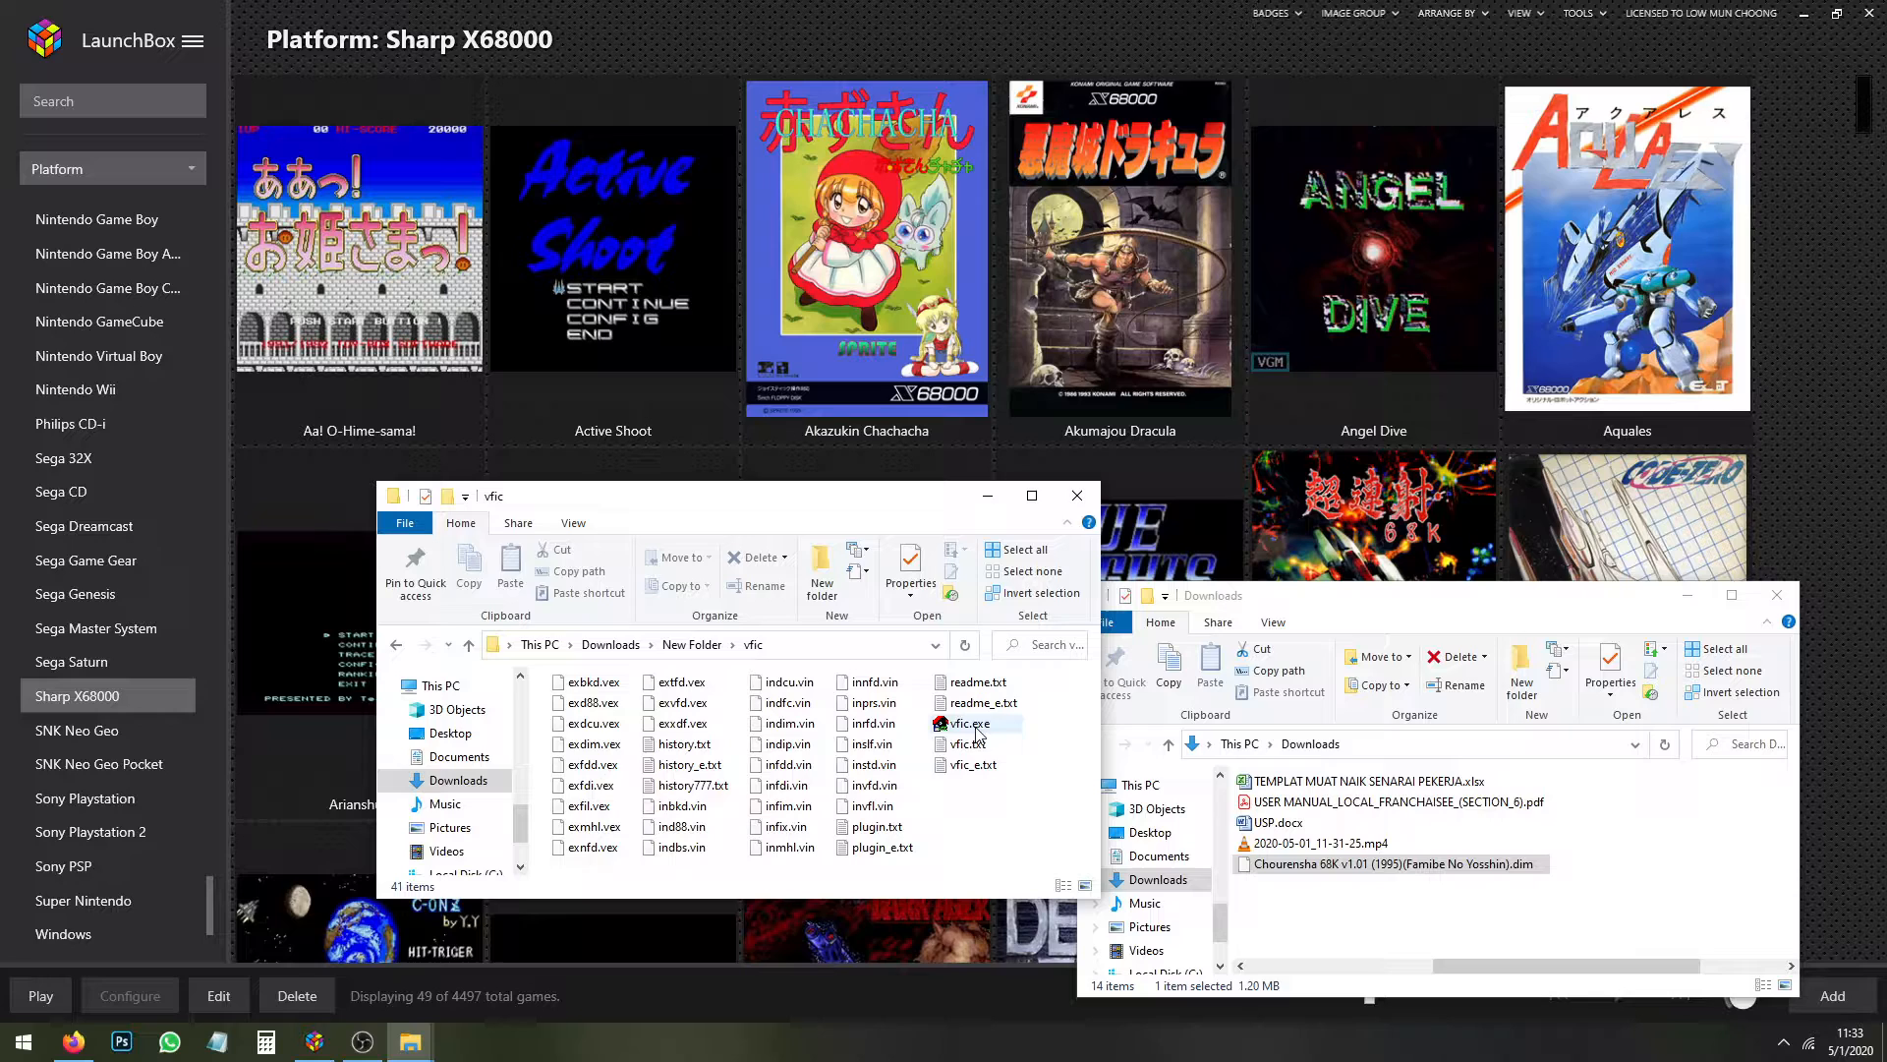
click(967, 723)
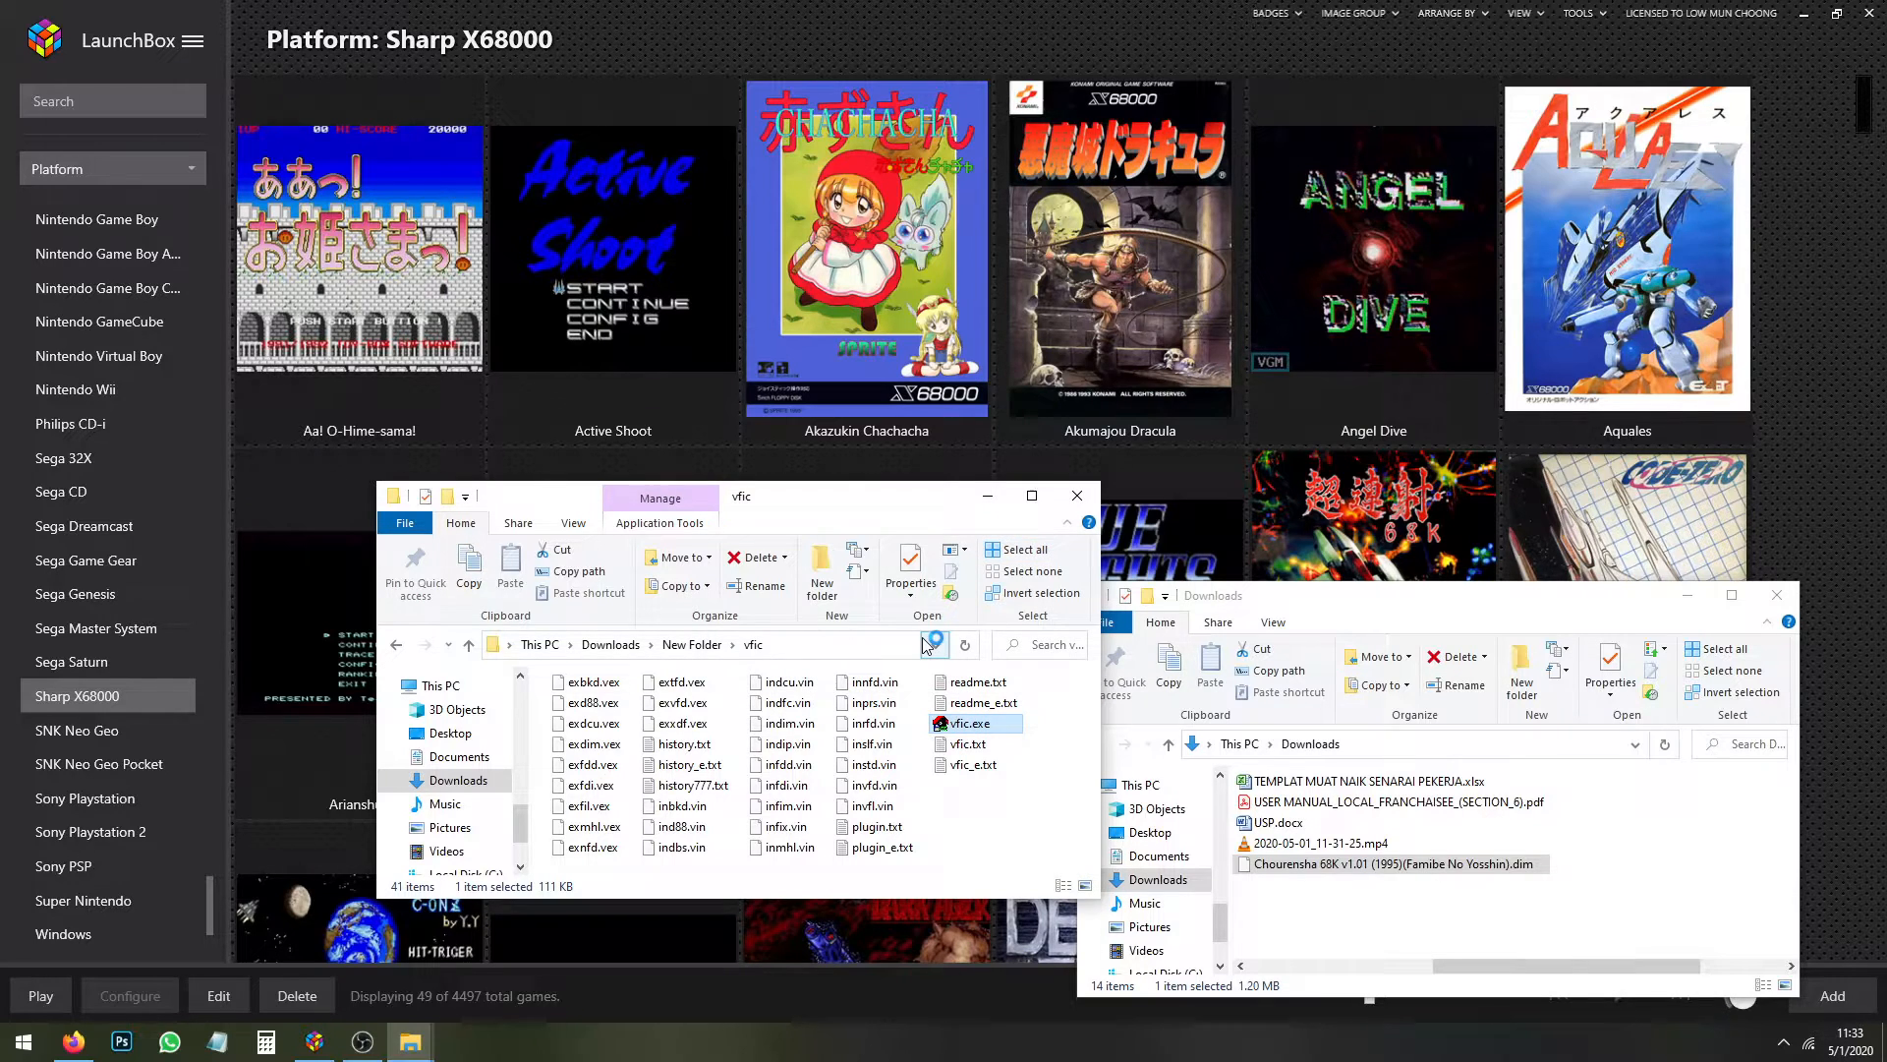
mouse_move(931, 645)
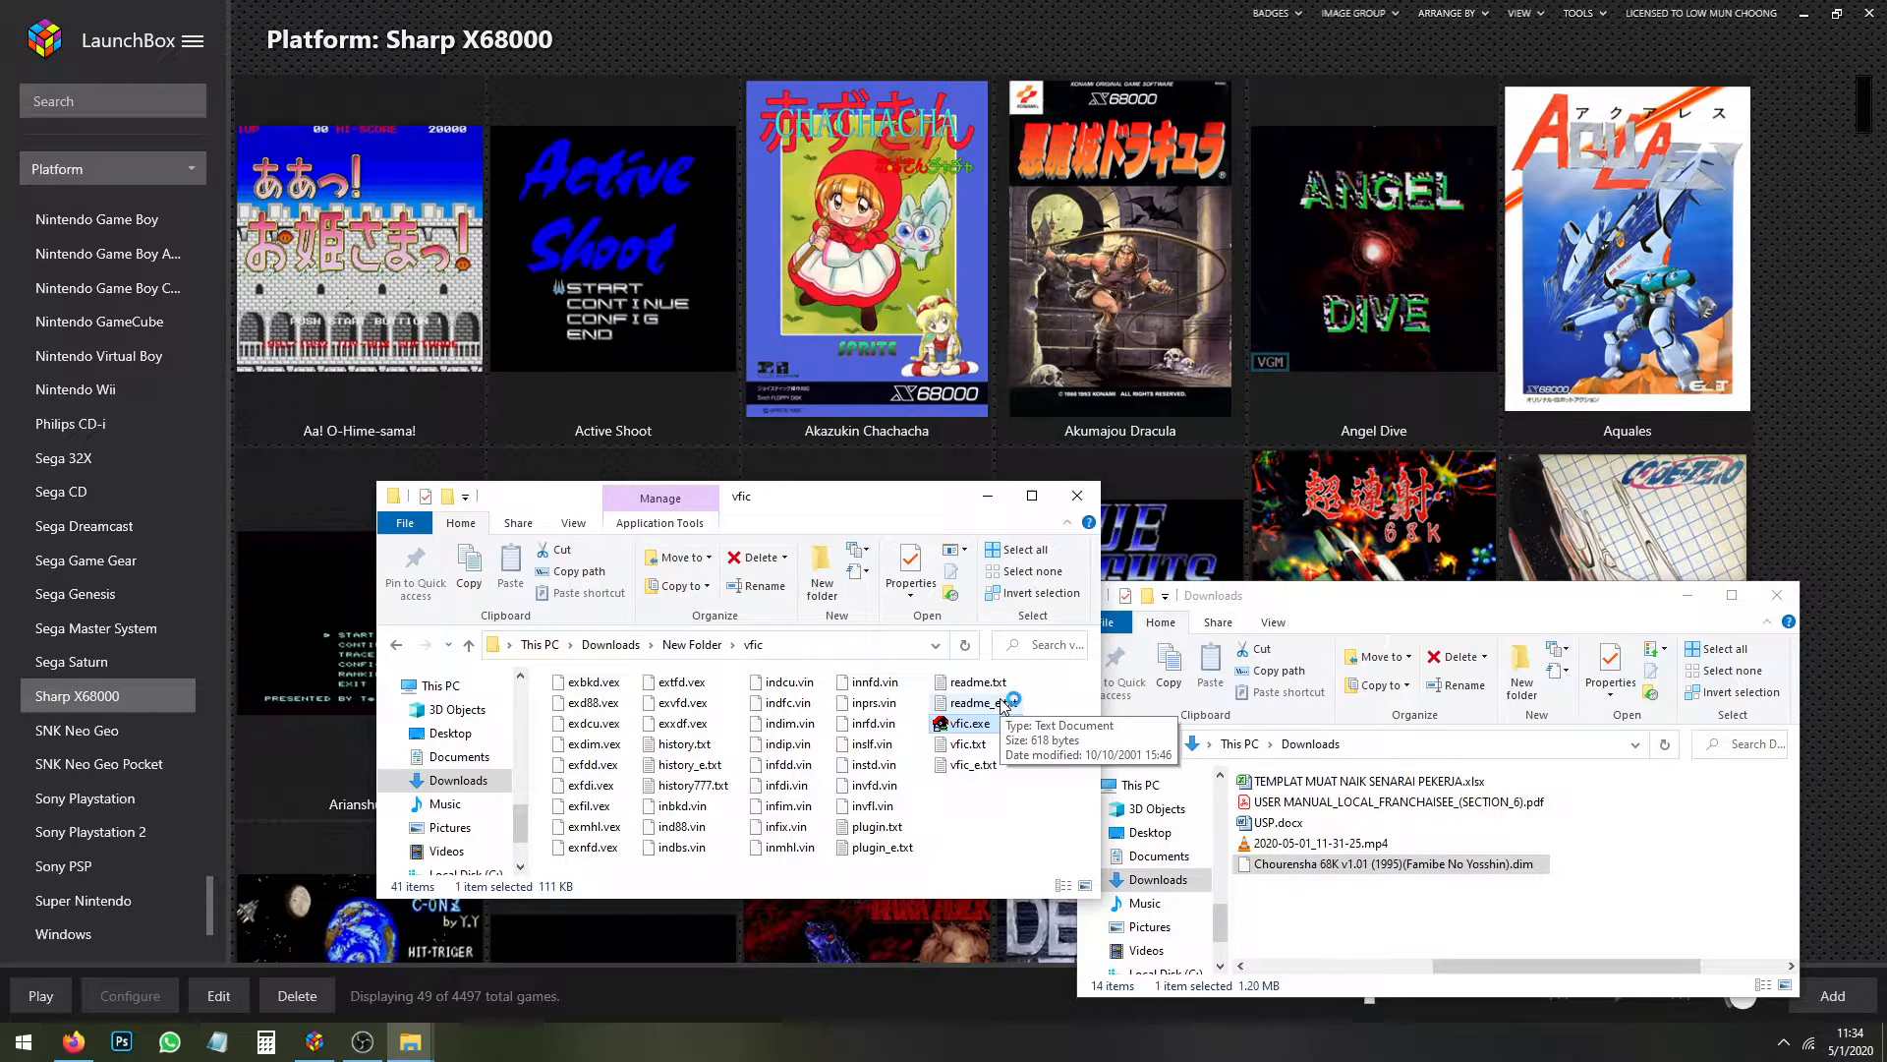
double_click(966, 723)
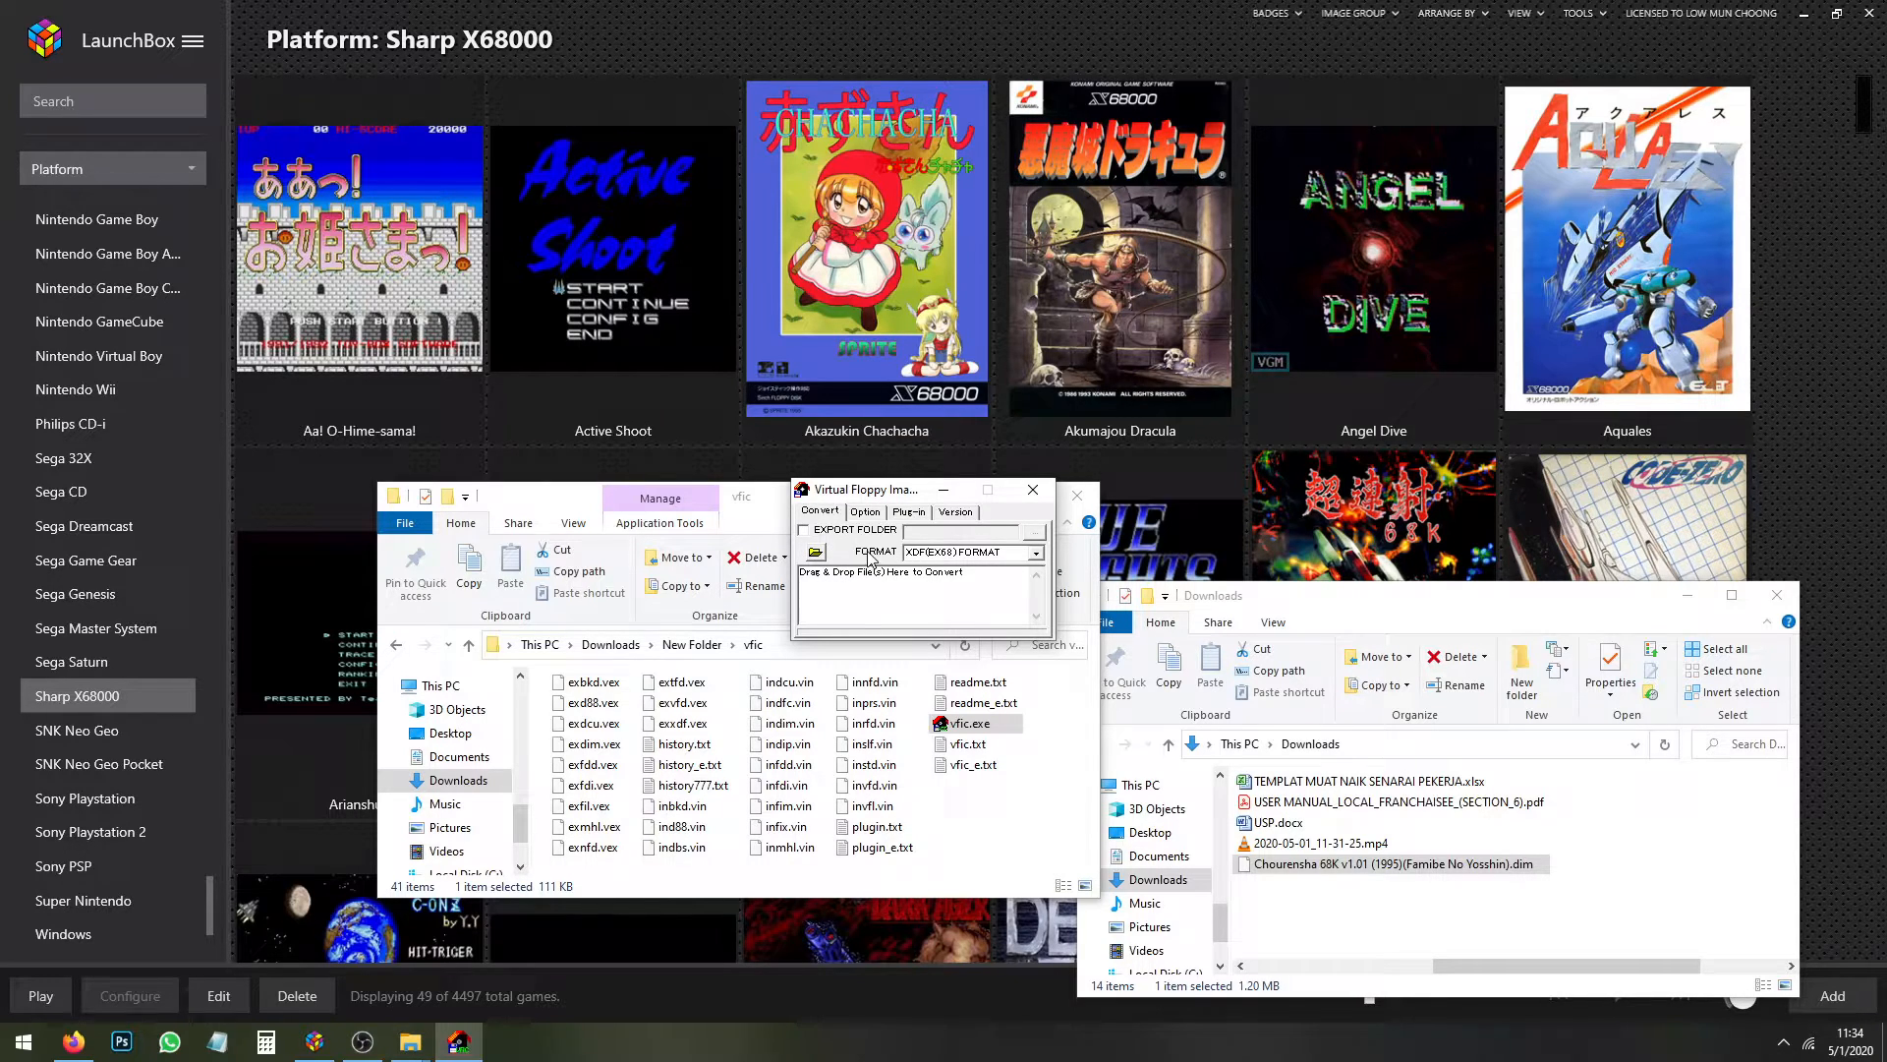
click(1032, 551)
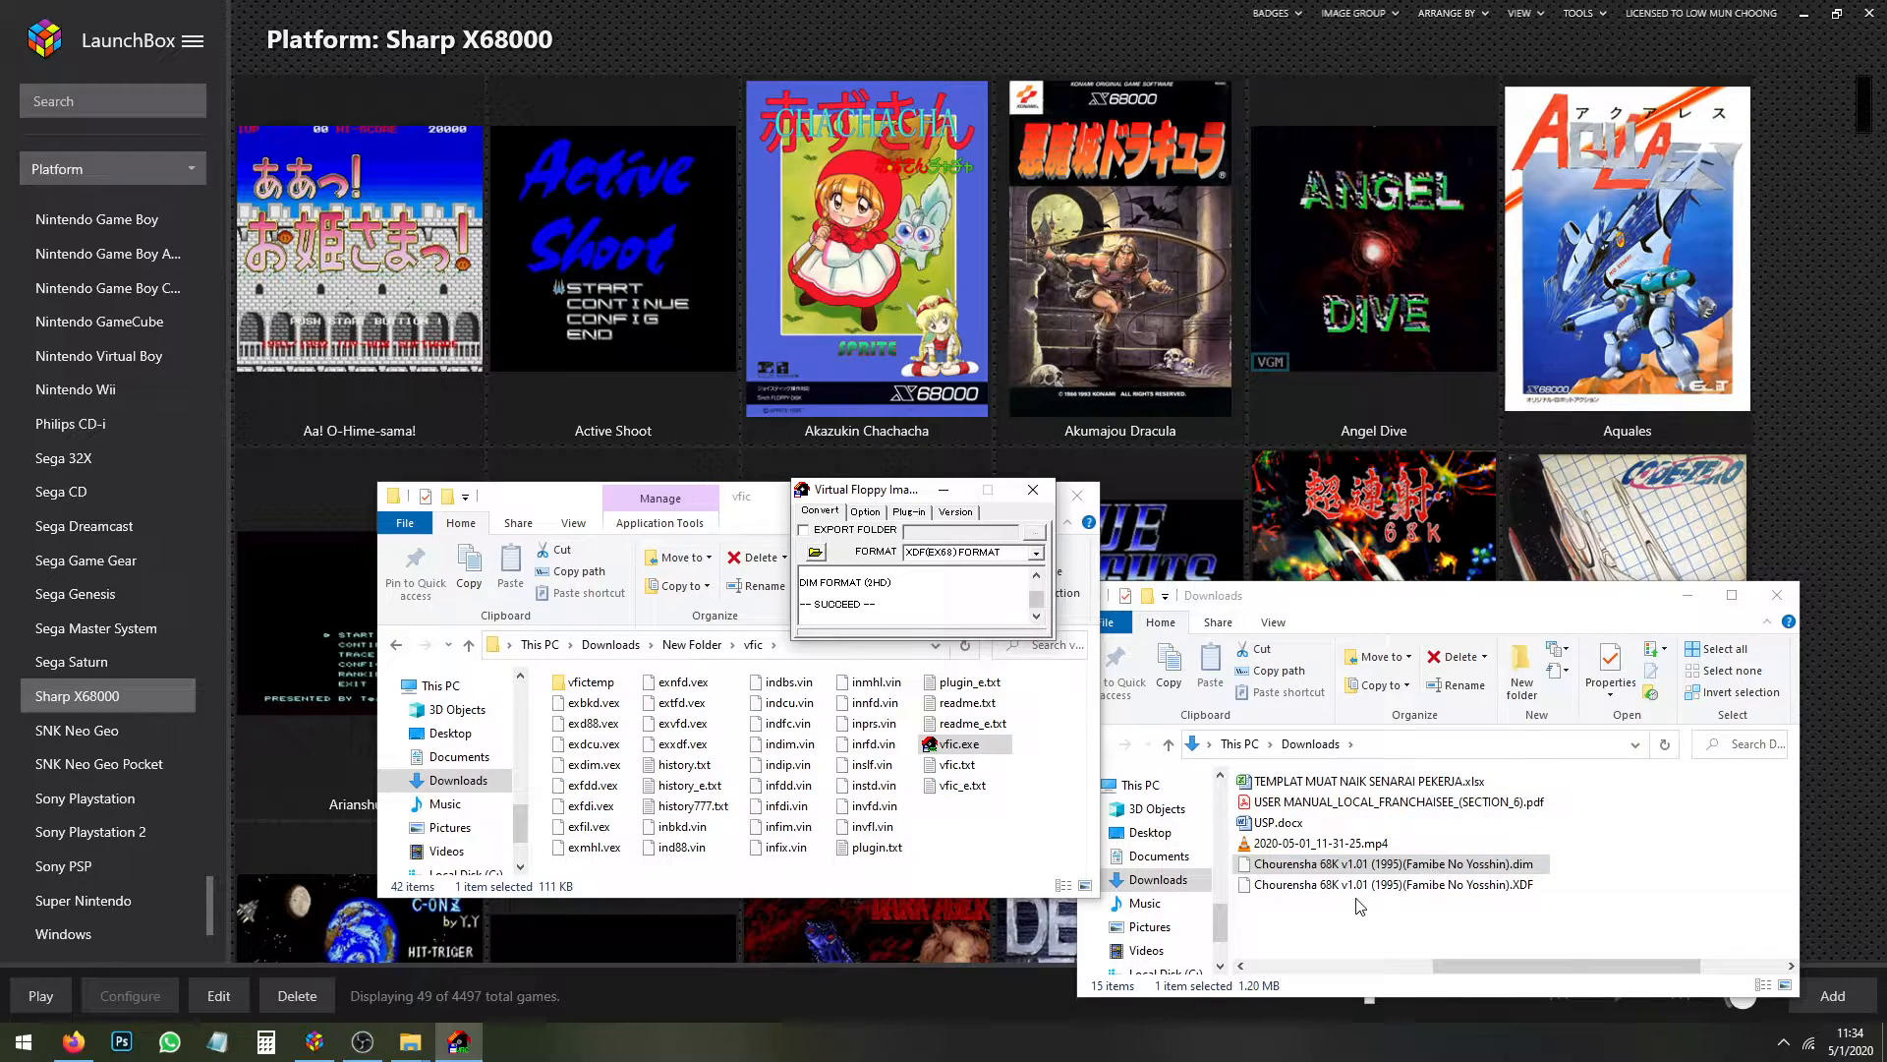
click(1384, 883)
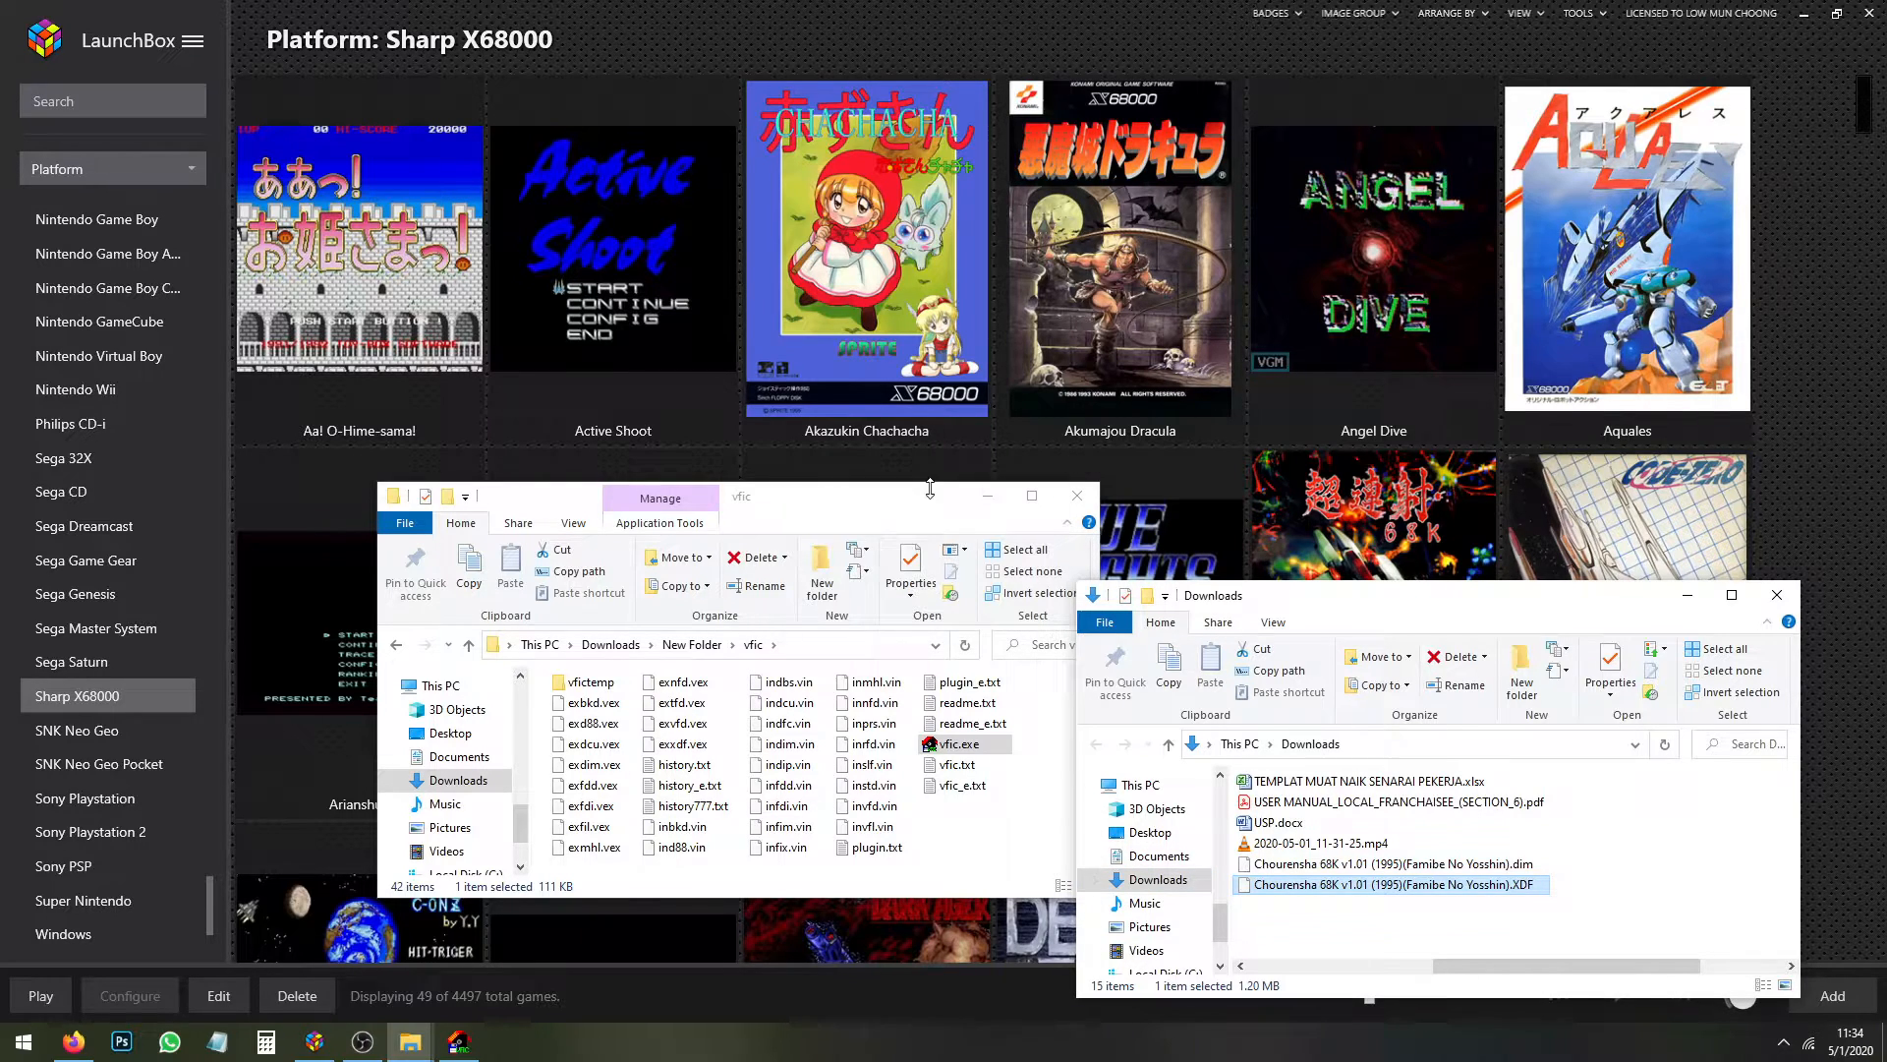
Copy Blank.HDF from the Boot Disks folder into Downloads
click(395, 645)
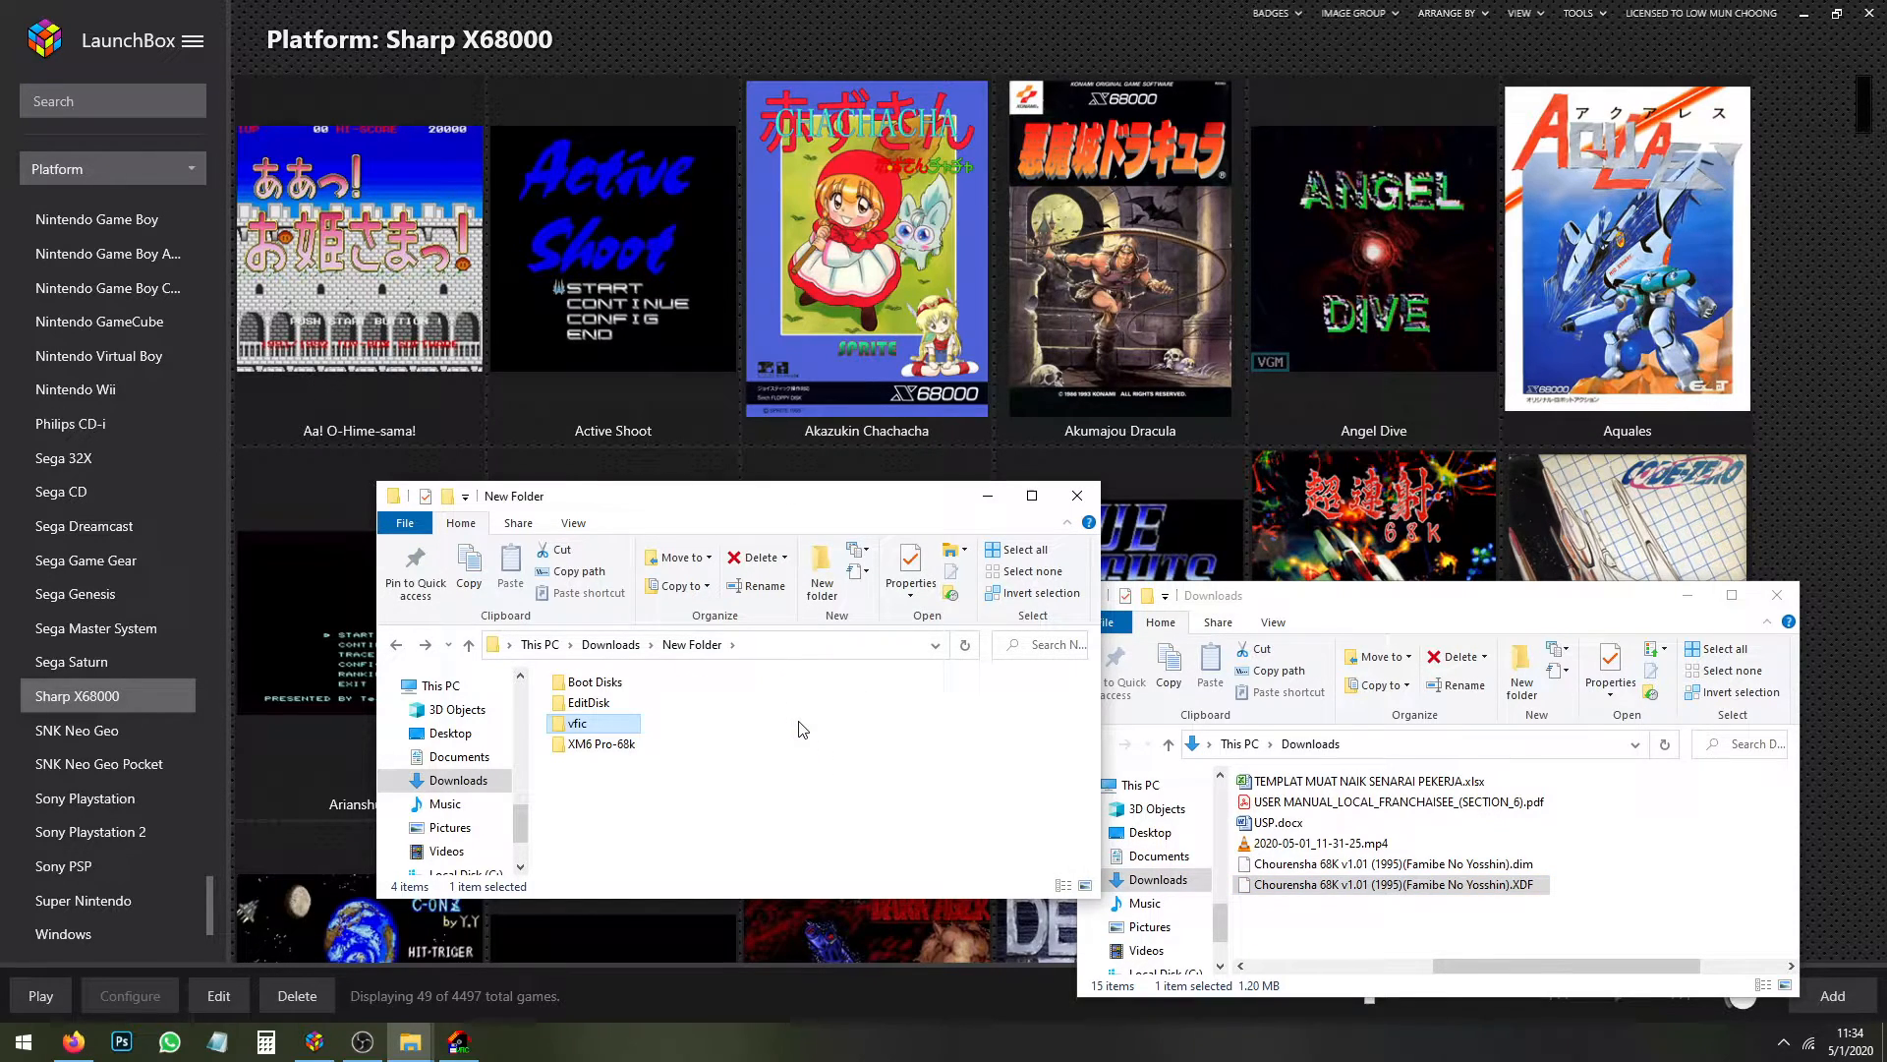
click(588, 702)
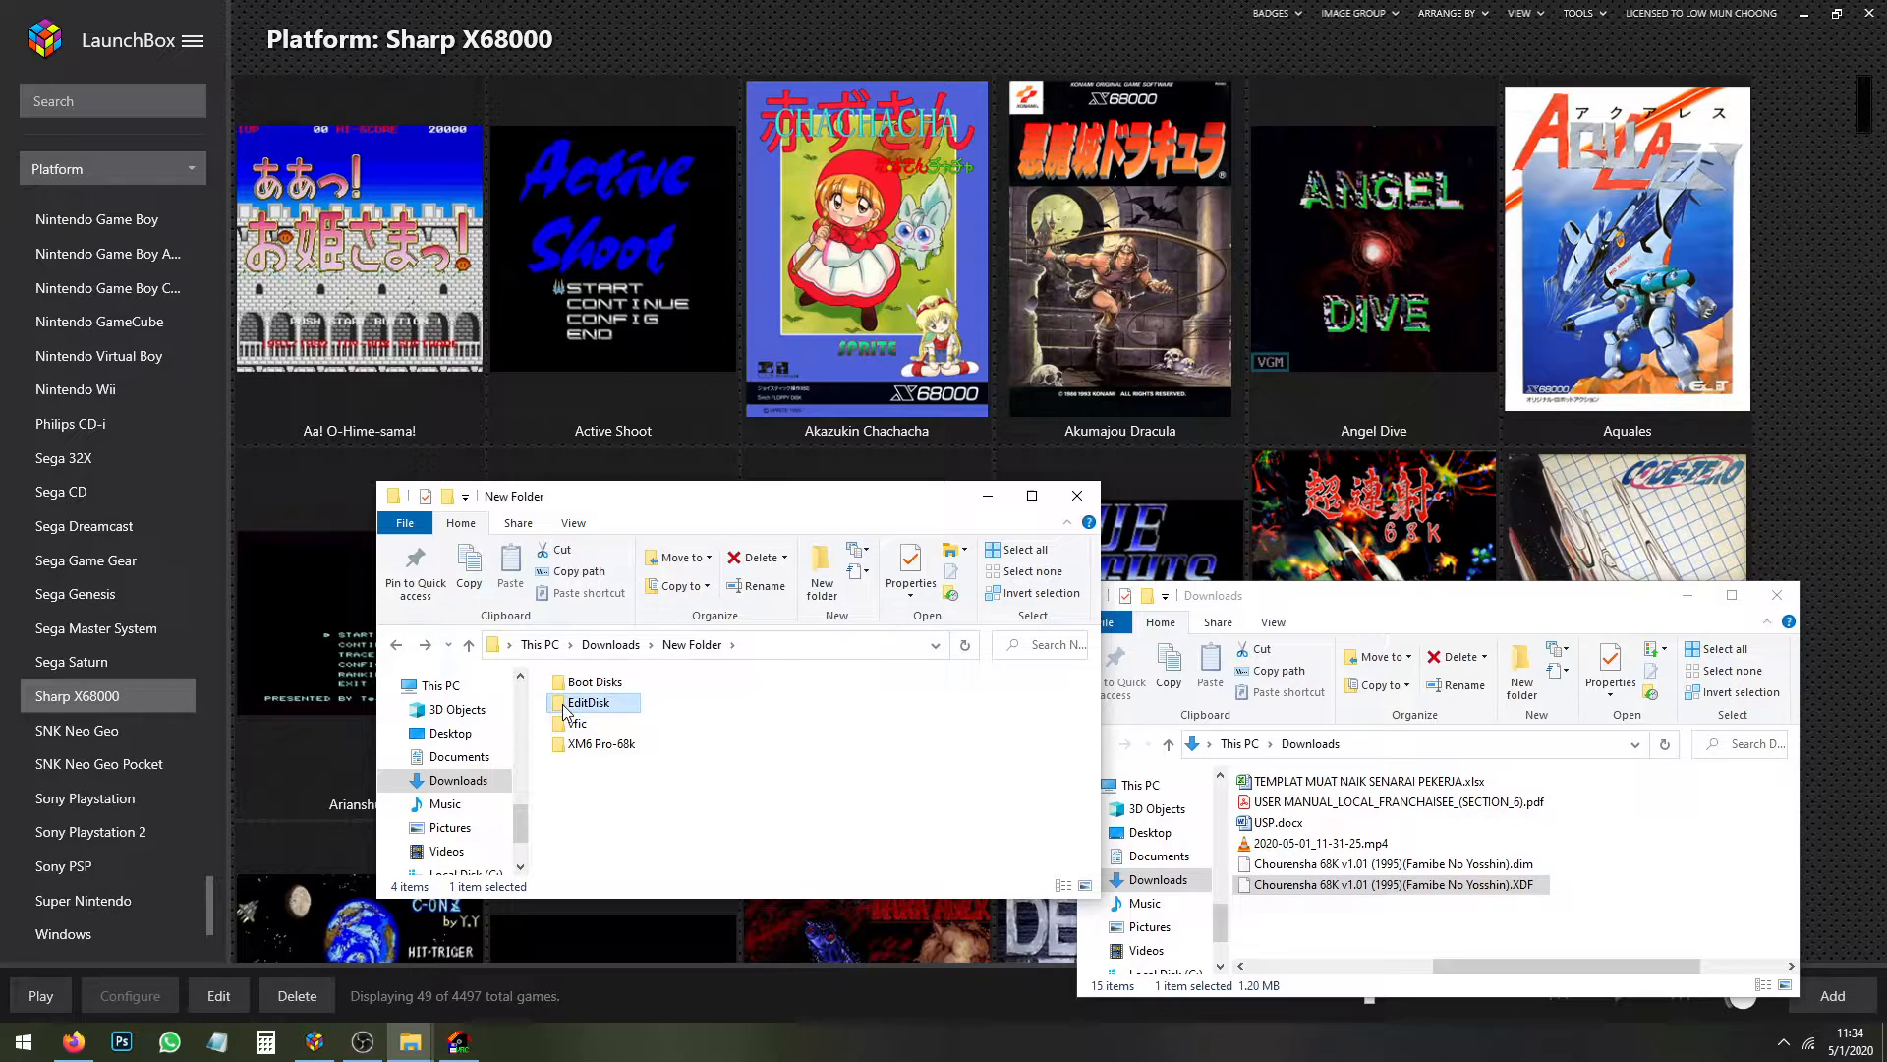
double_click(596, 701)
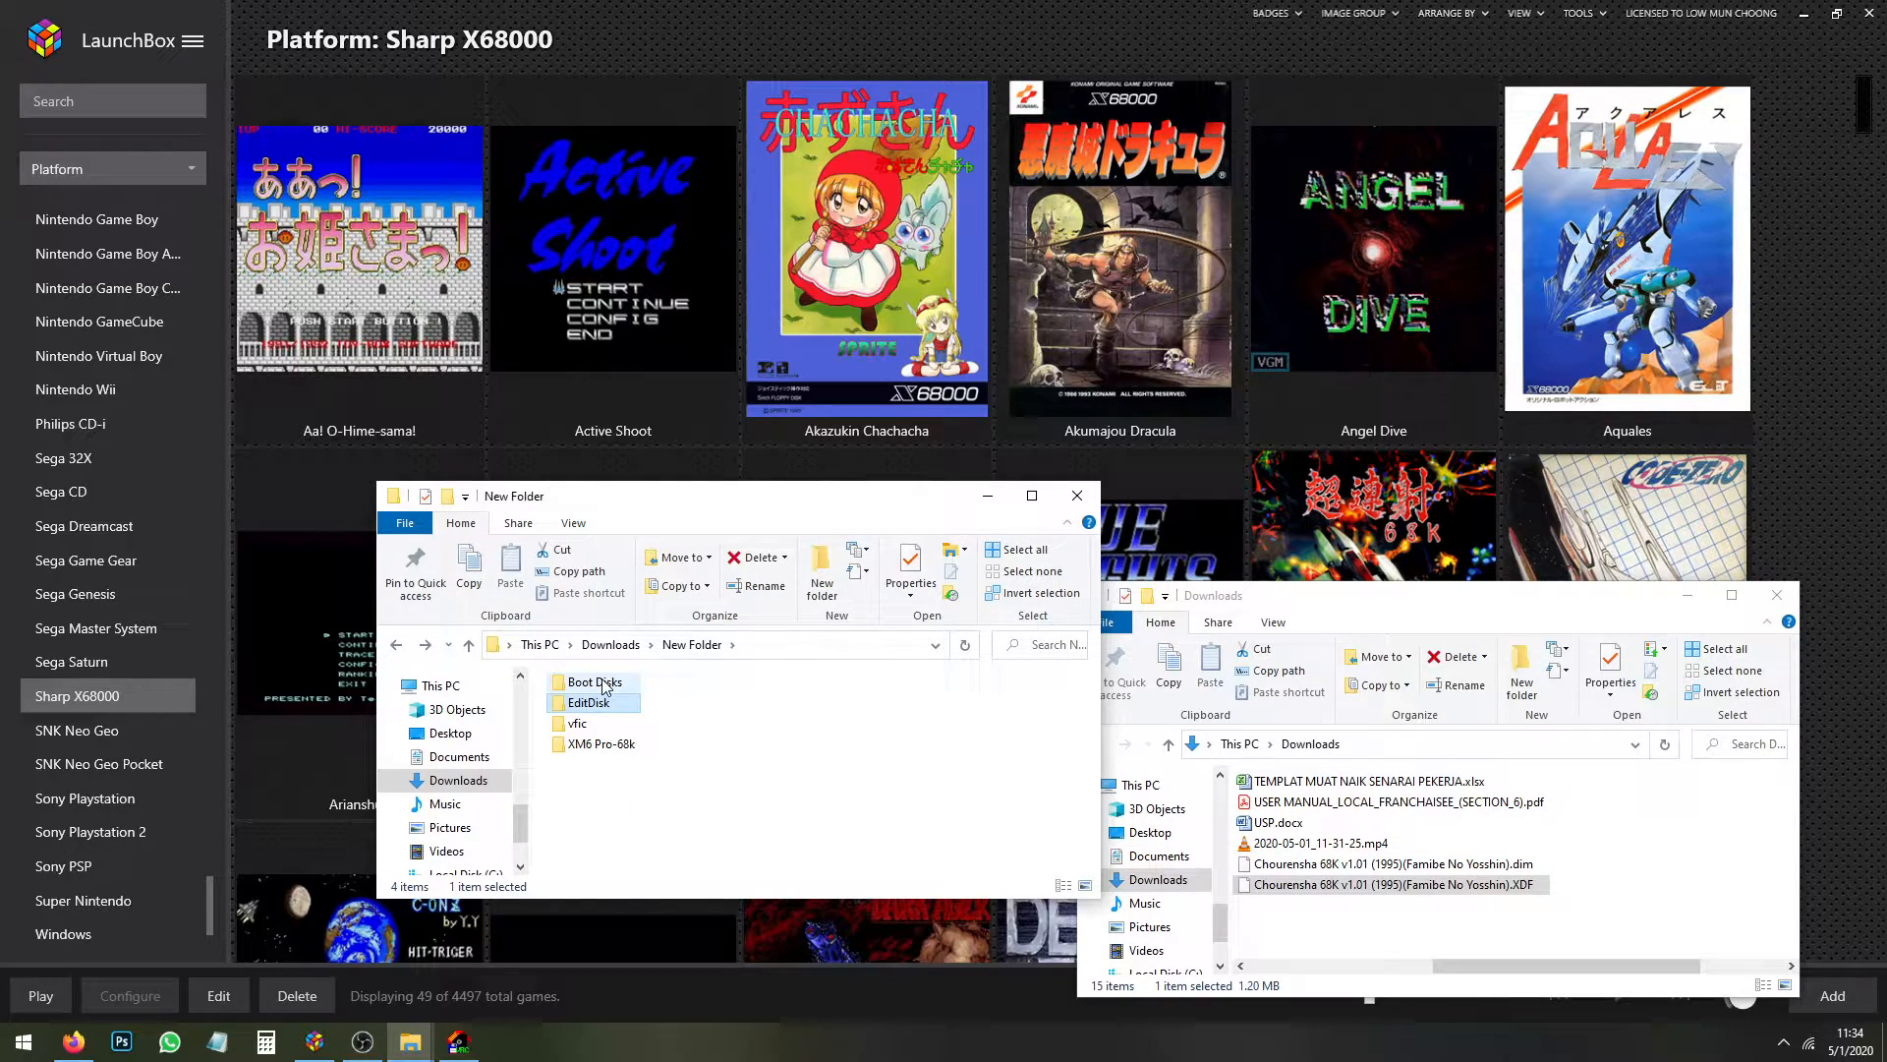
double_click(591, 682)
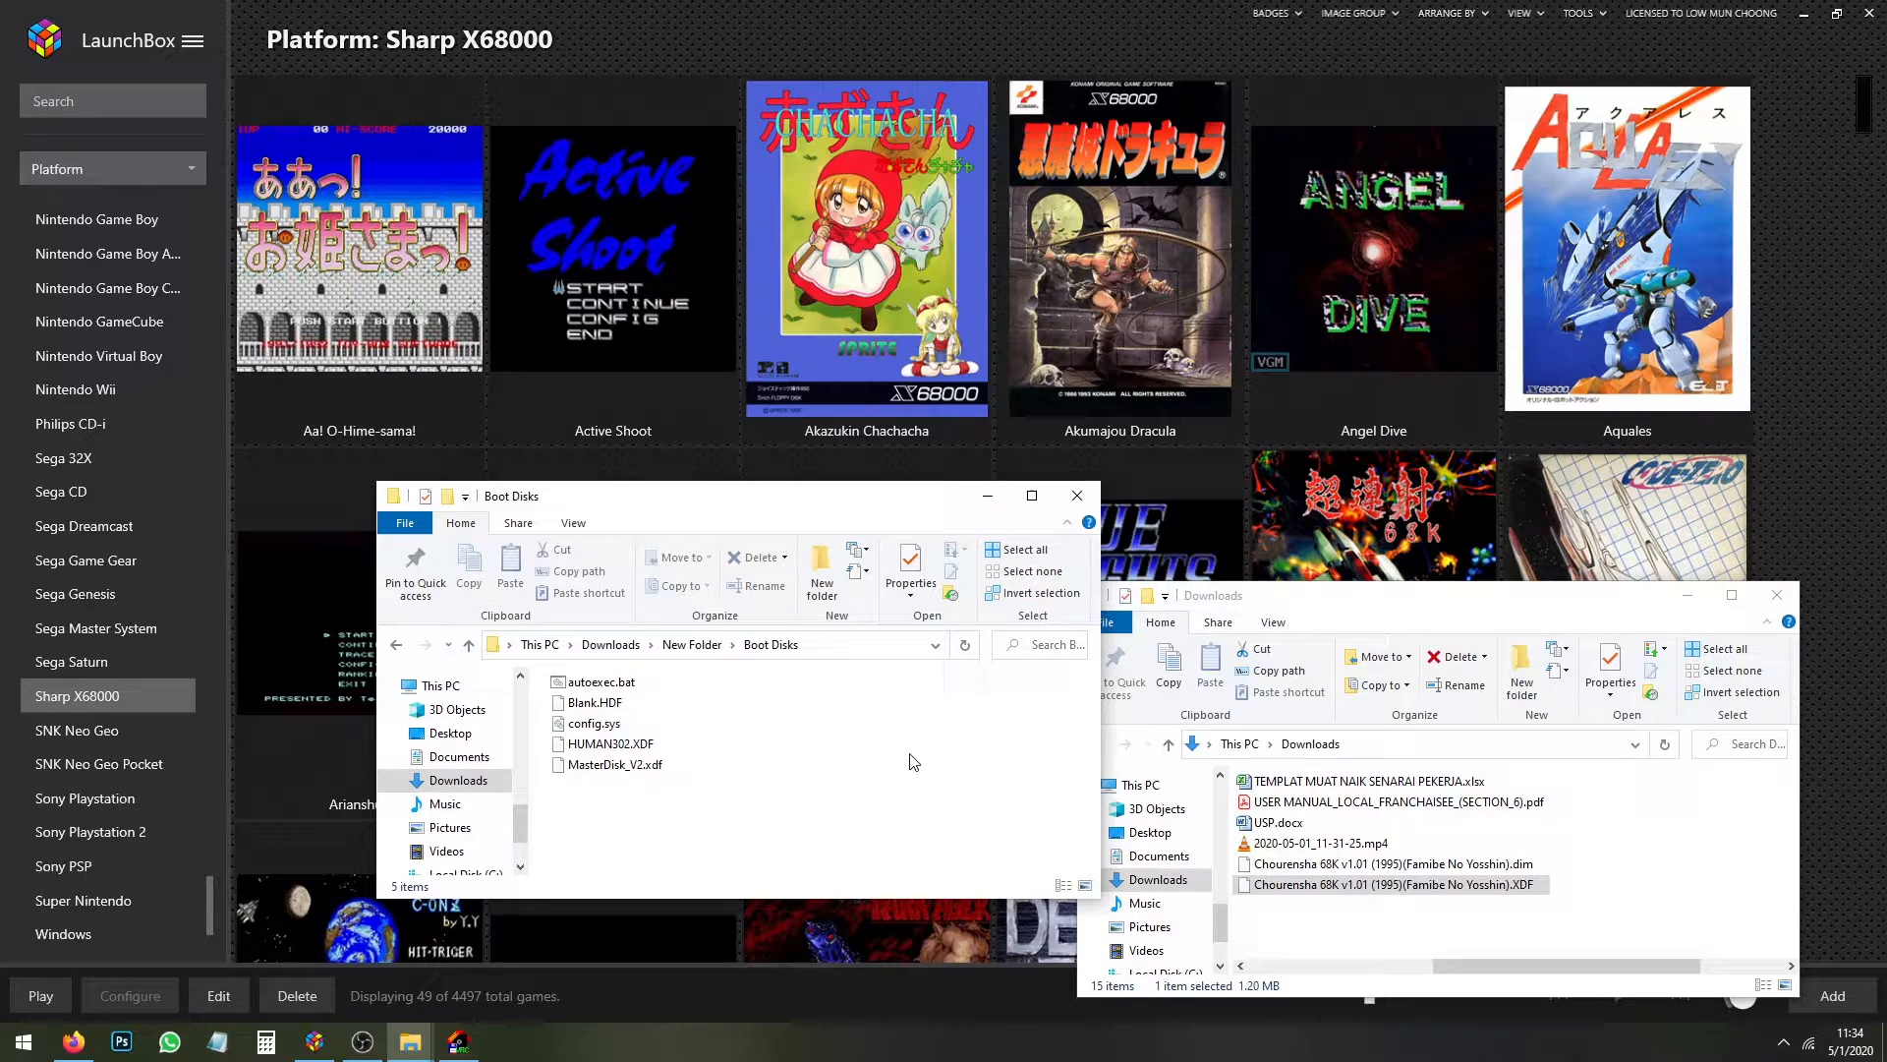
click(596, 702)
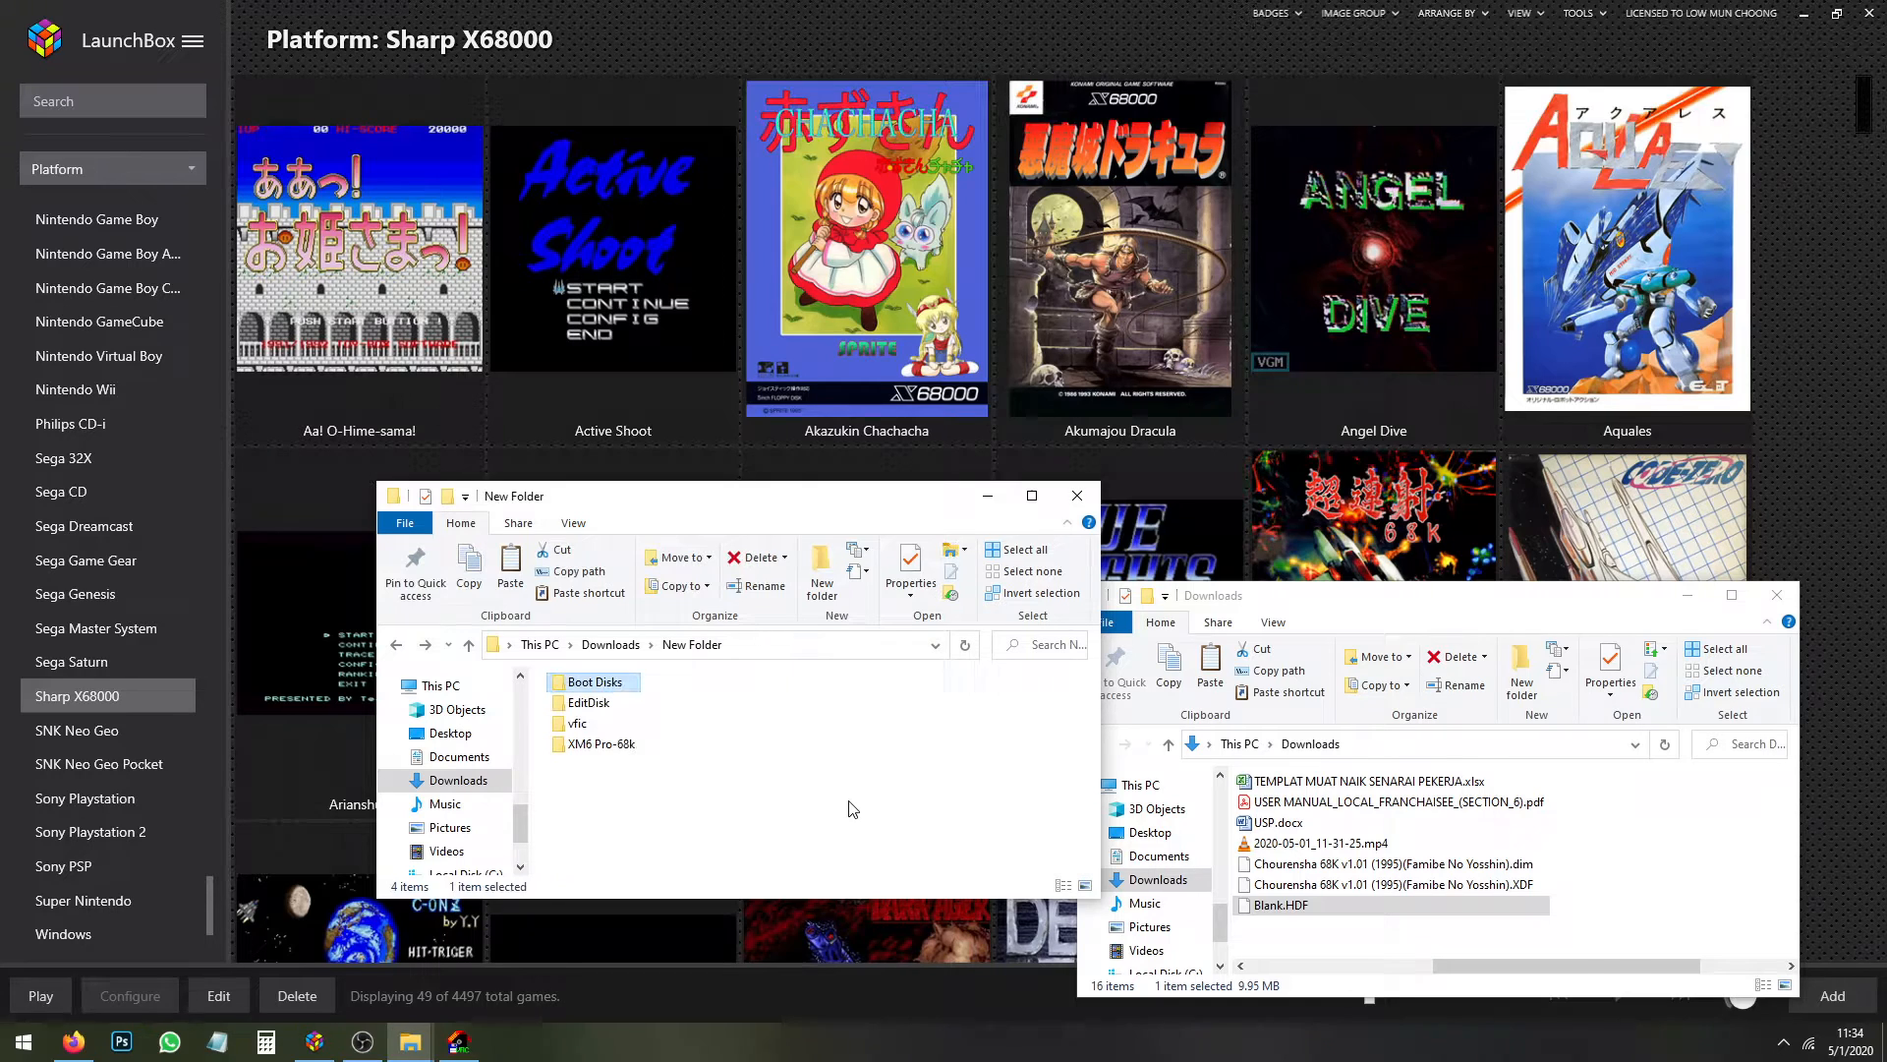
Drop Blank.HDF onto editdisk.exe so EditDisk asks for a disk profile
double_click(588, 702)
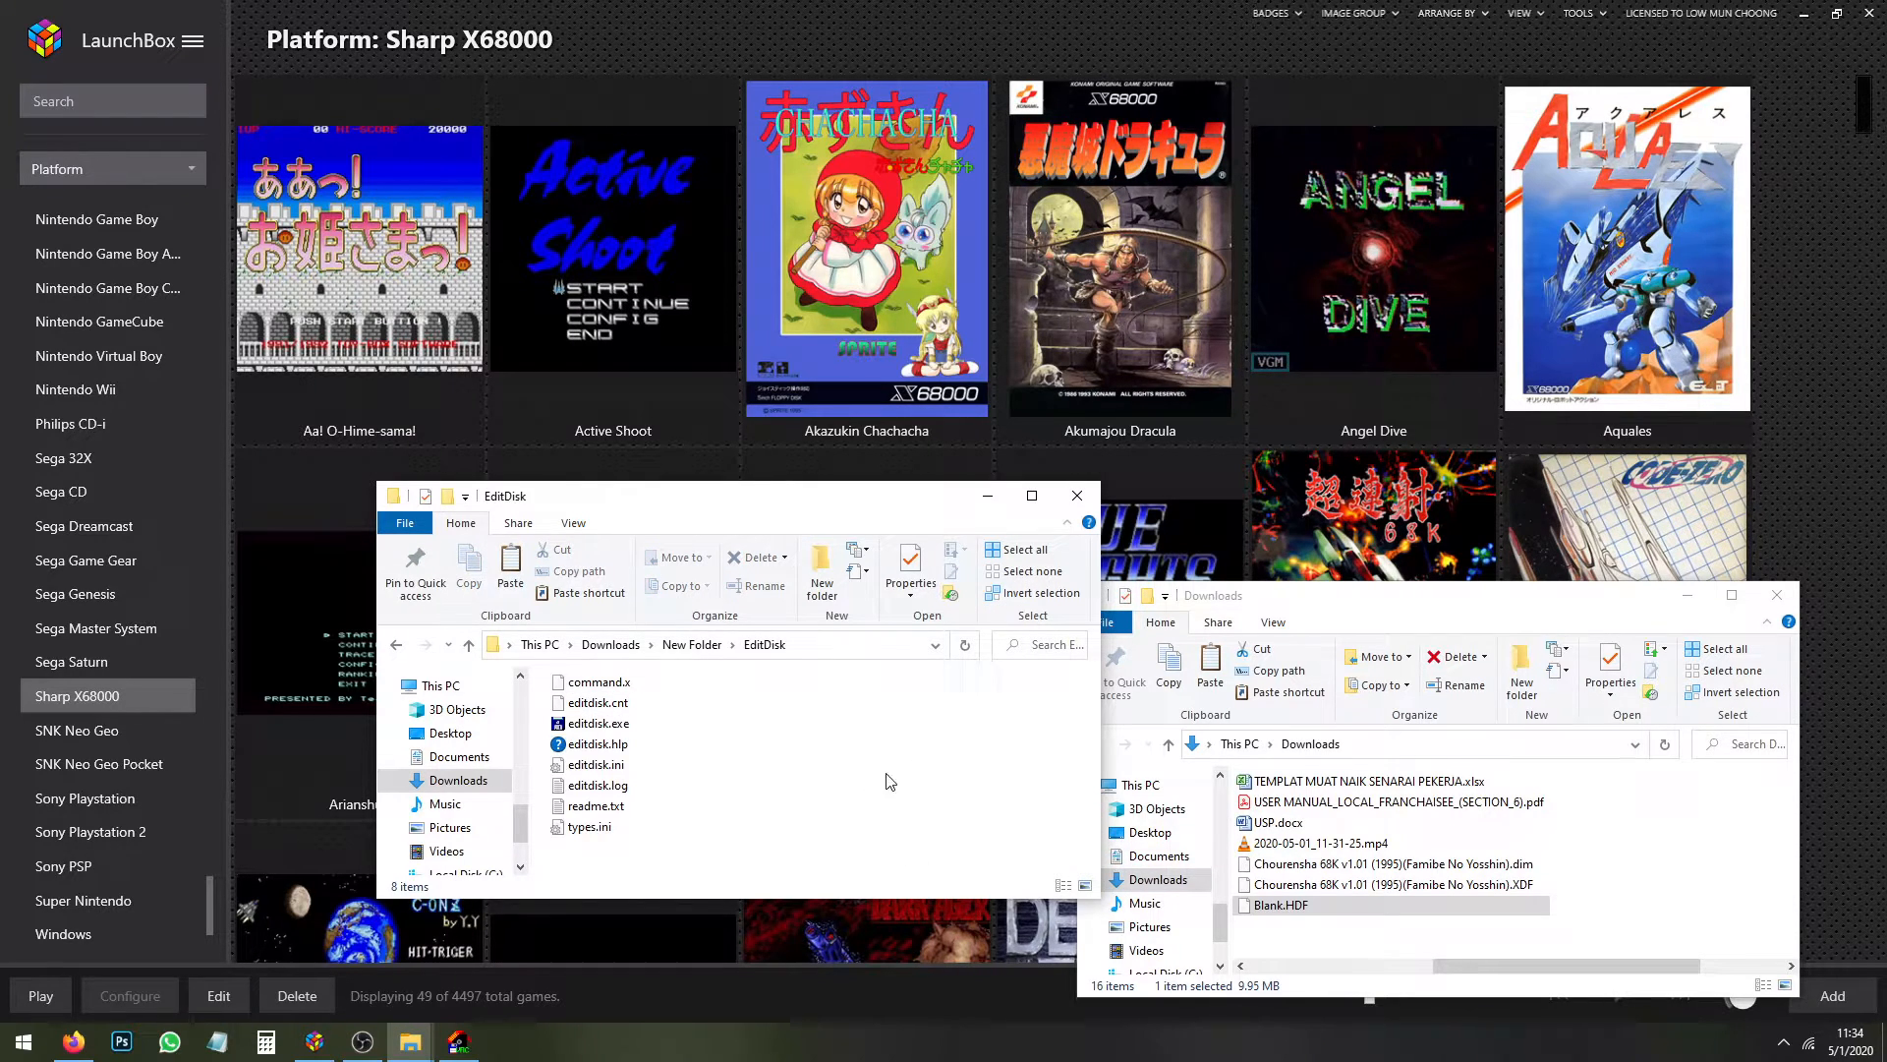
click(1282, 904)
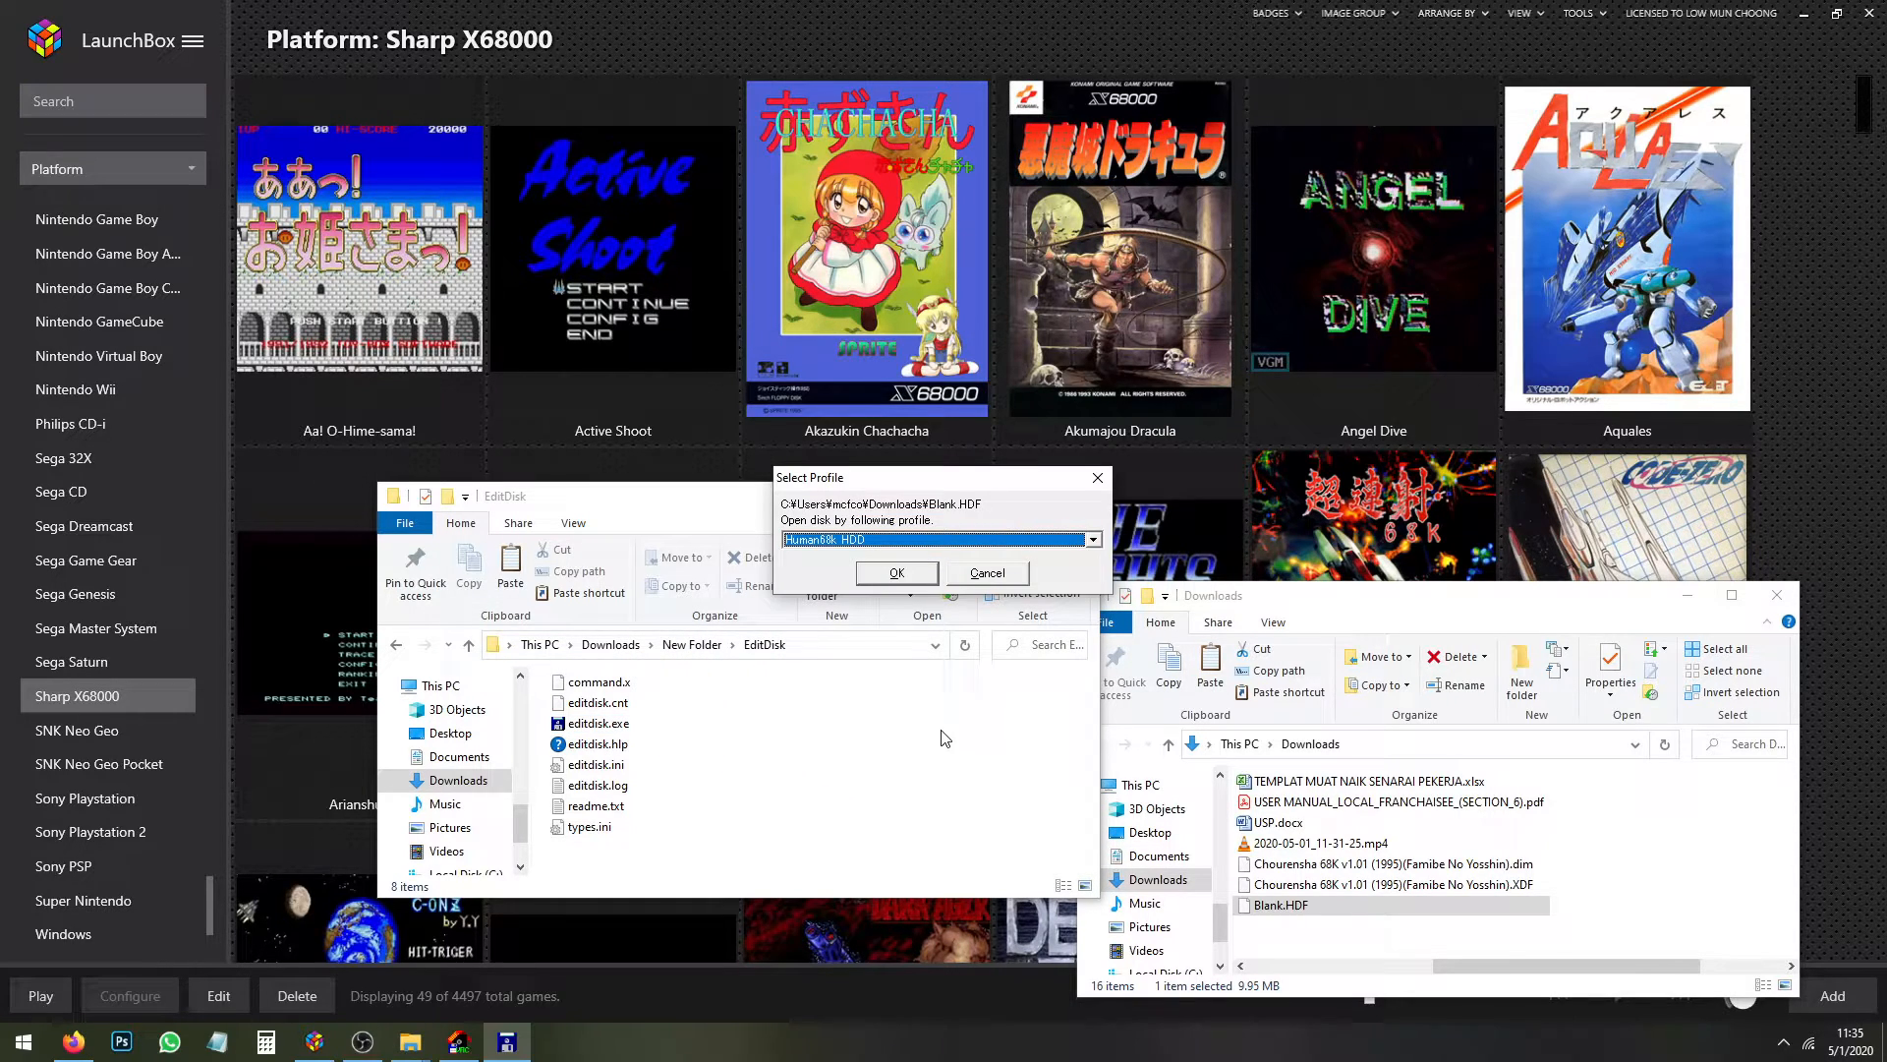
Accept the Human68k HDD profile so Blank.HDF shows its SYS folder and system files
drag(810, 476, 736, 462)
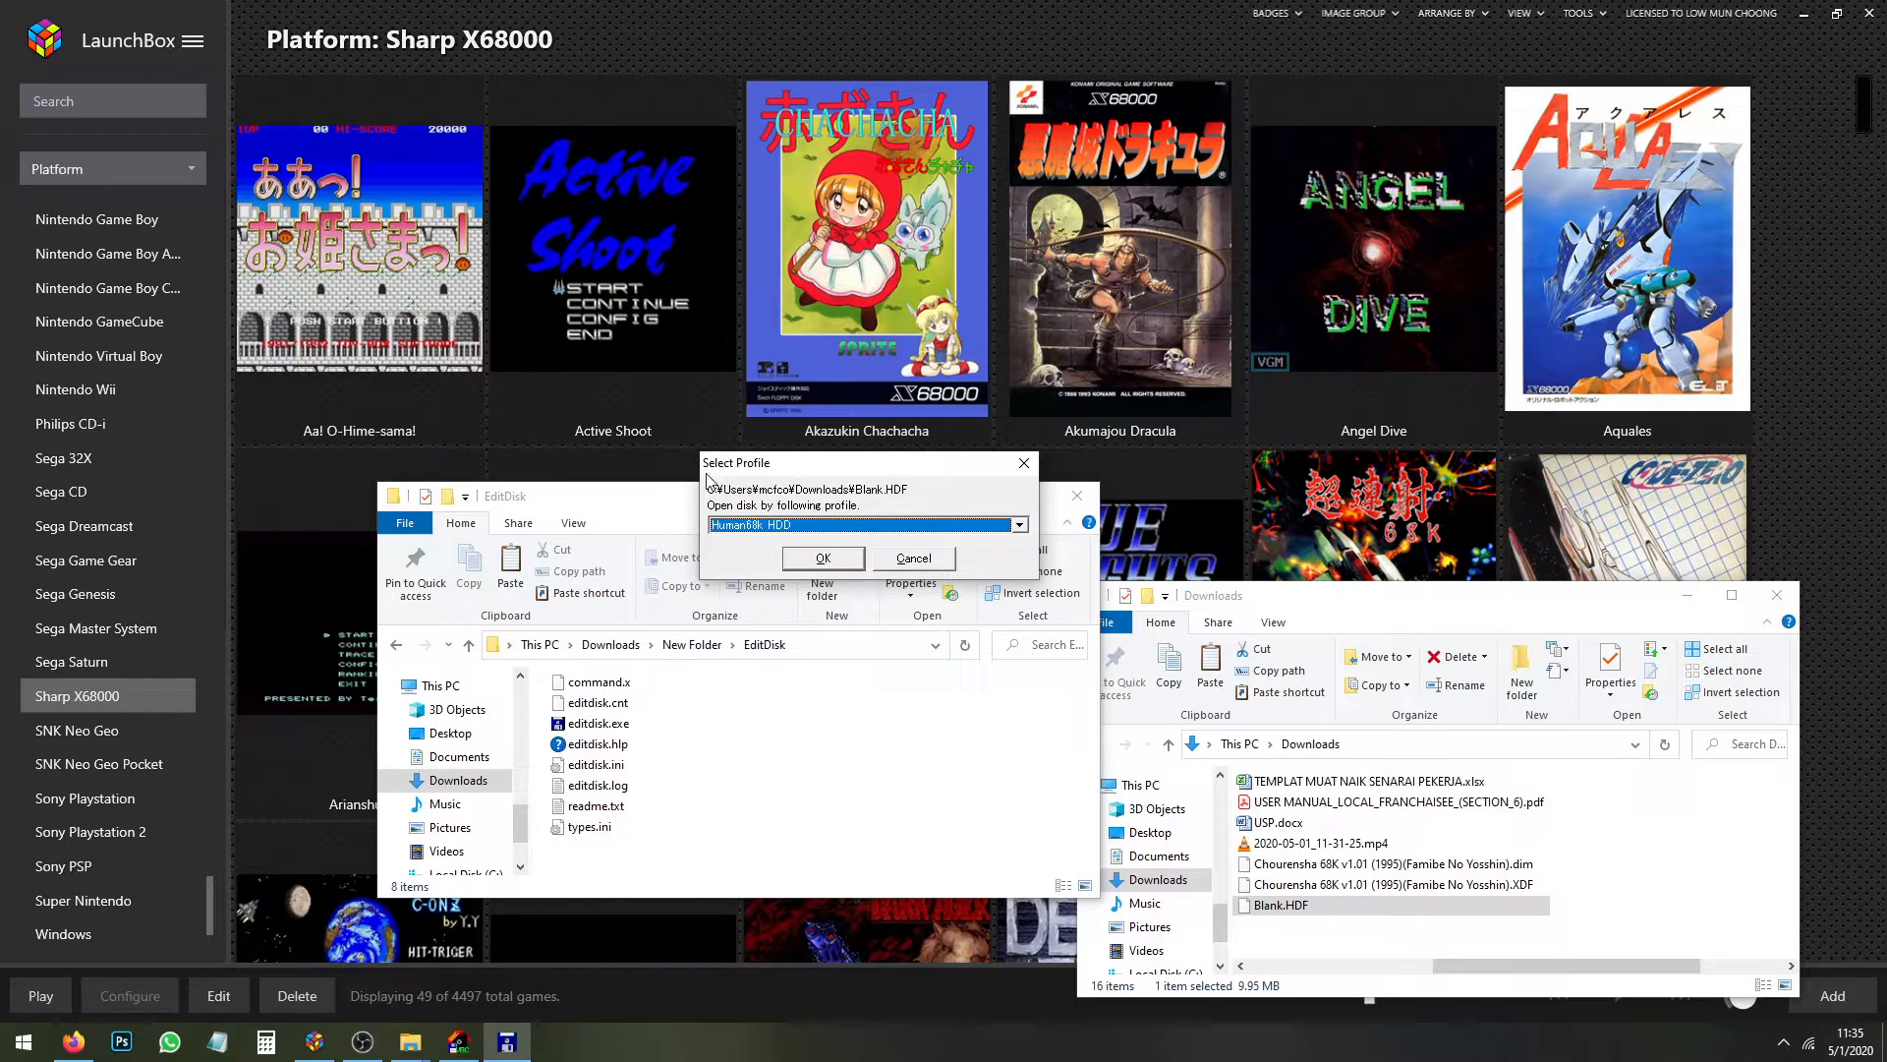
mouse_move(776, 548)
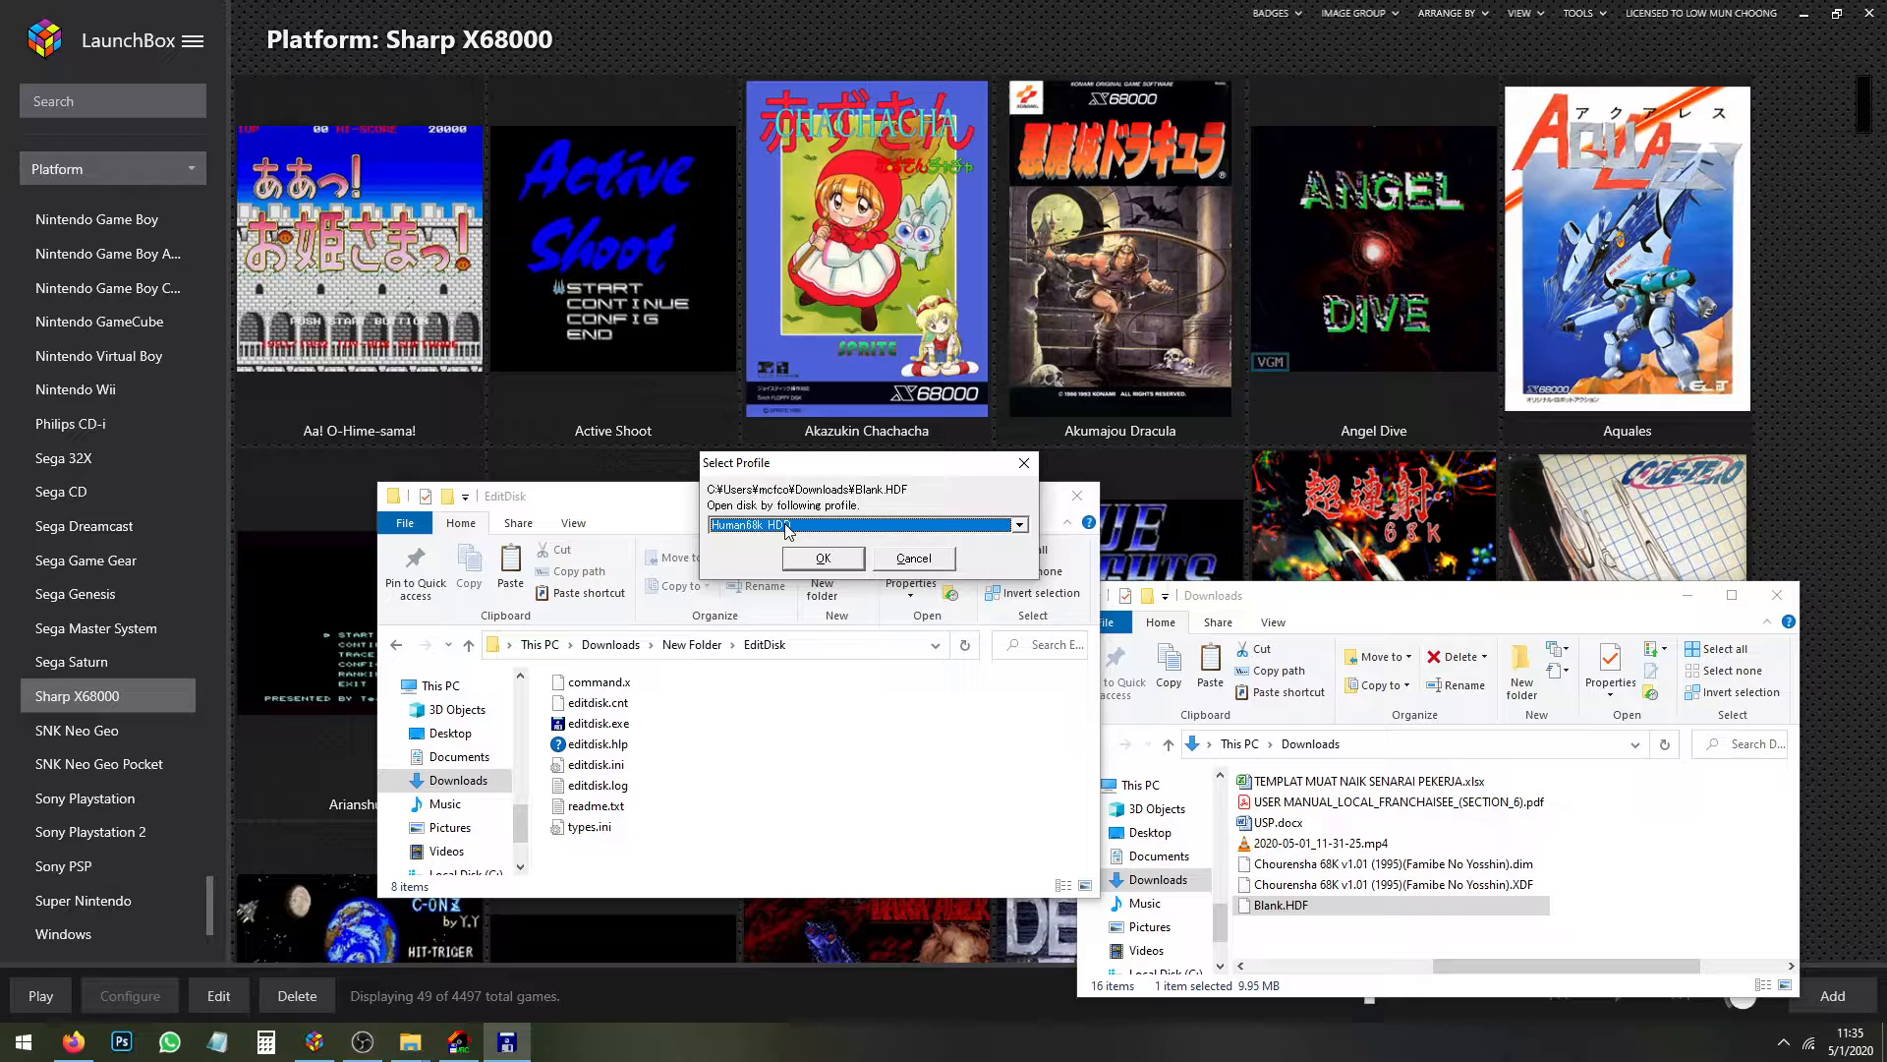
click(821, 557)
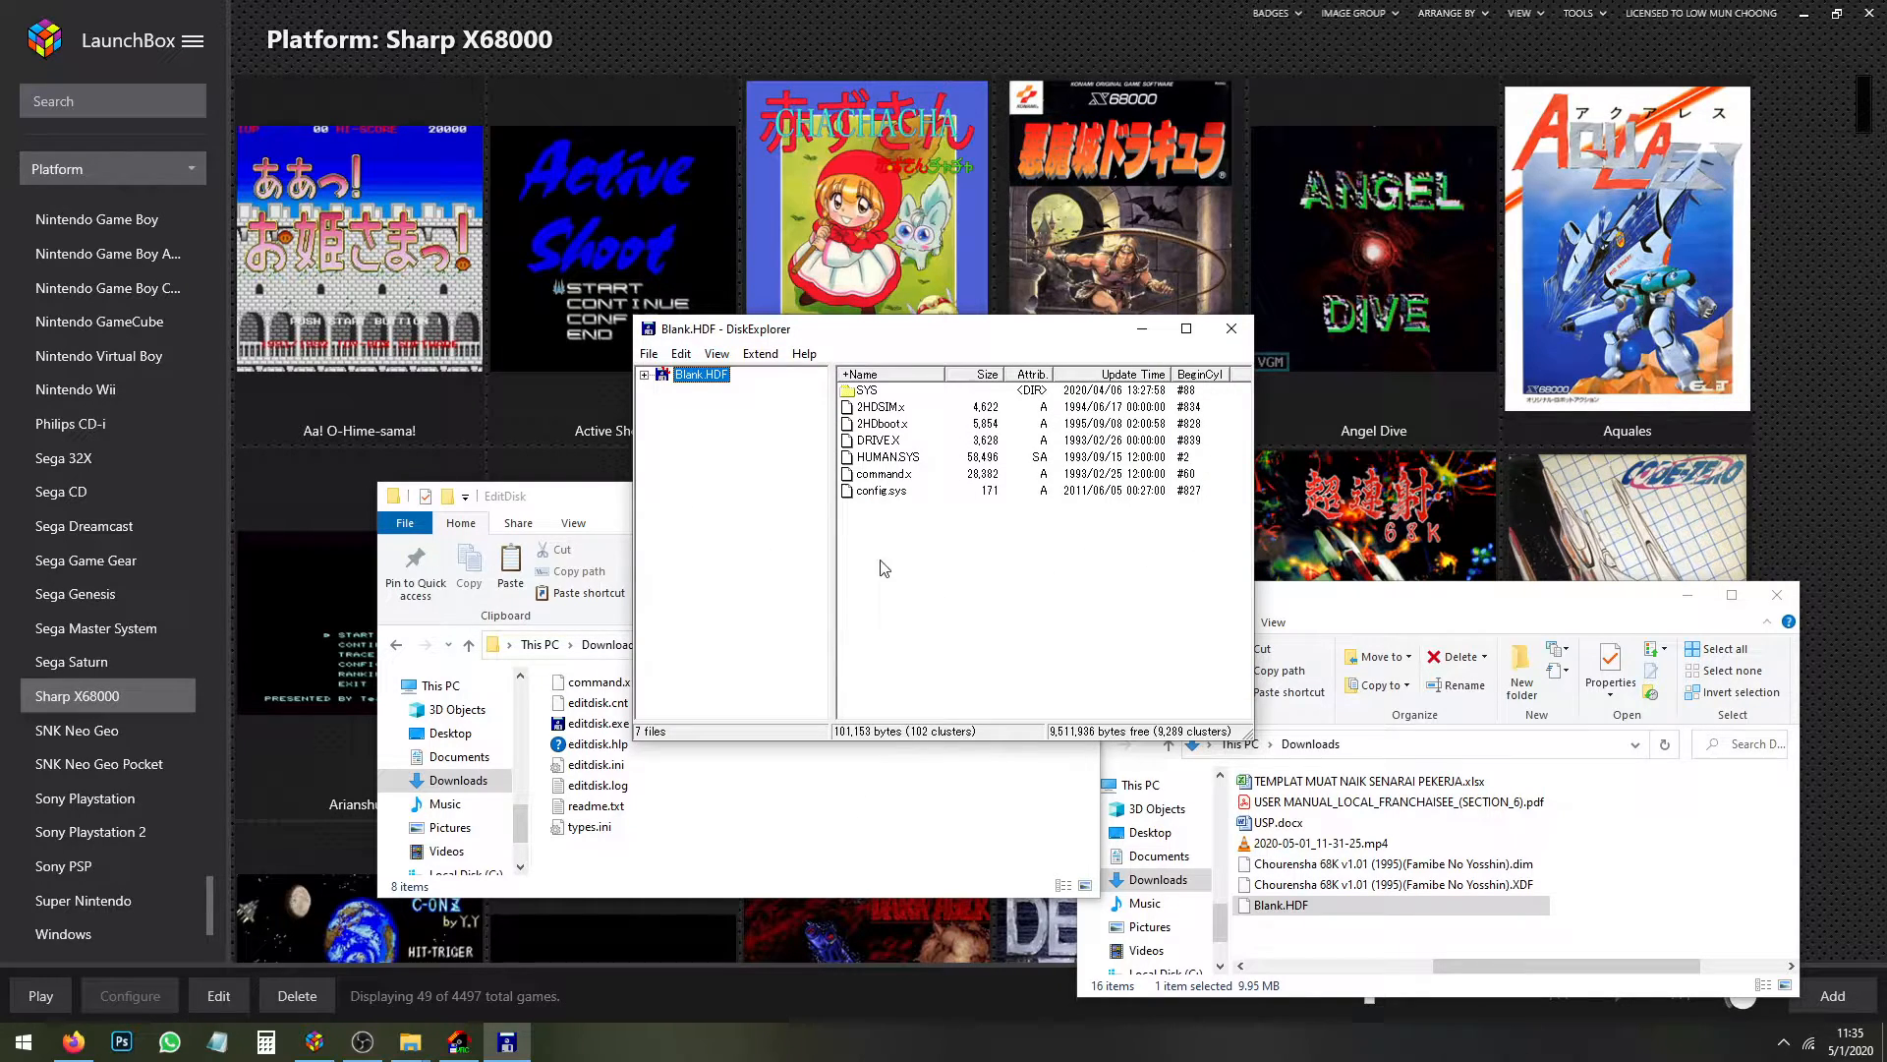
mouse_move(921, 606)
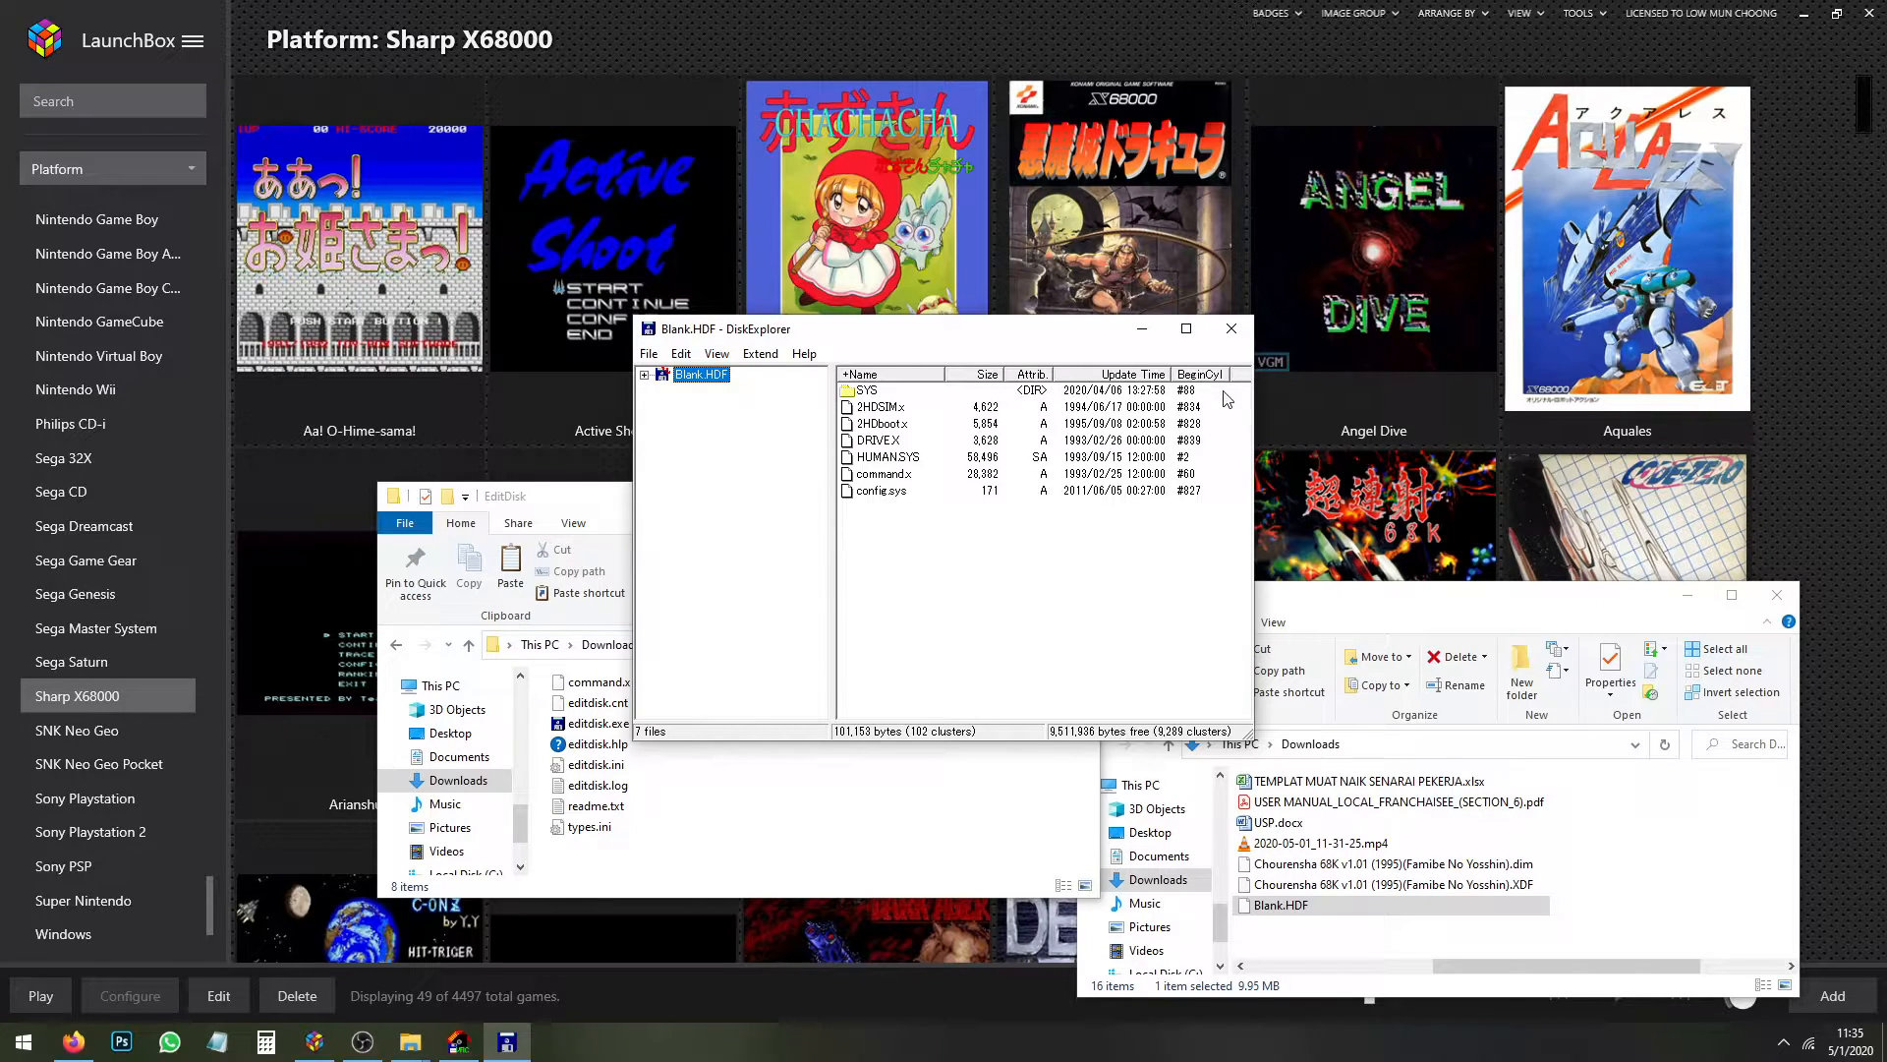
mouse_move(1185, 383)
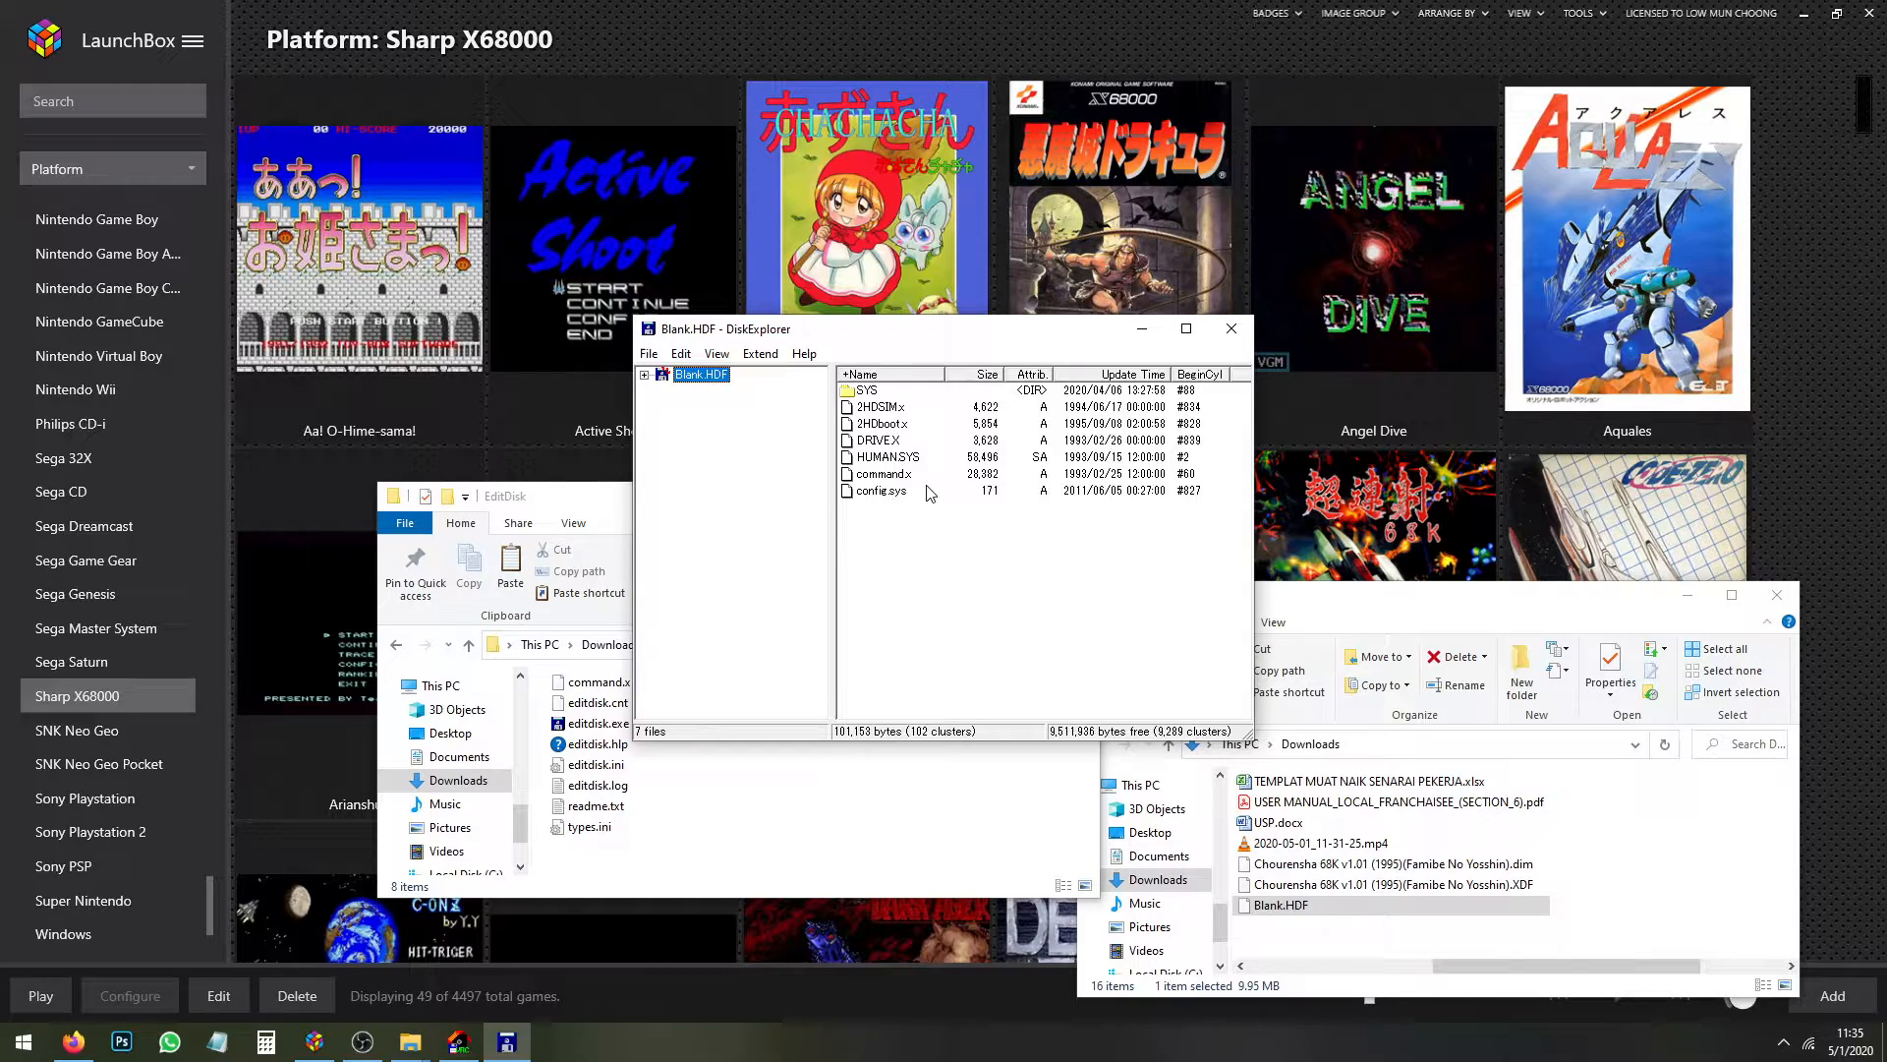
click(885, 456)
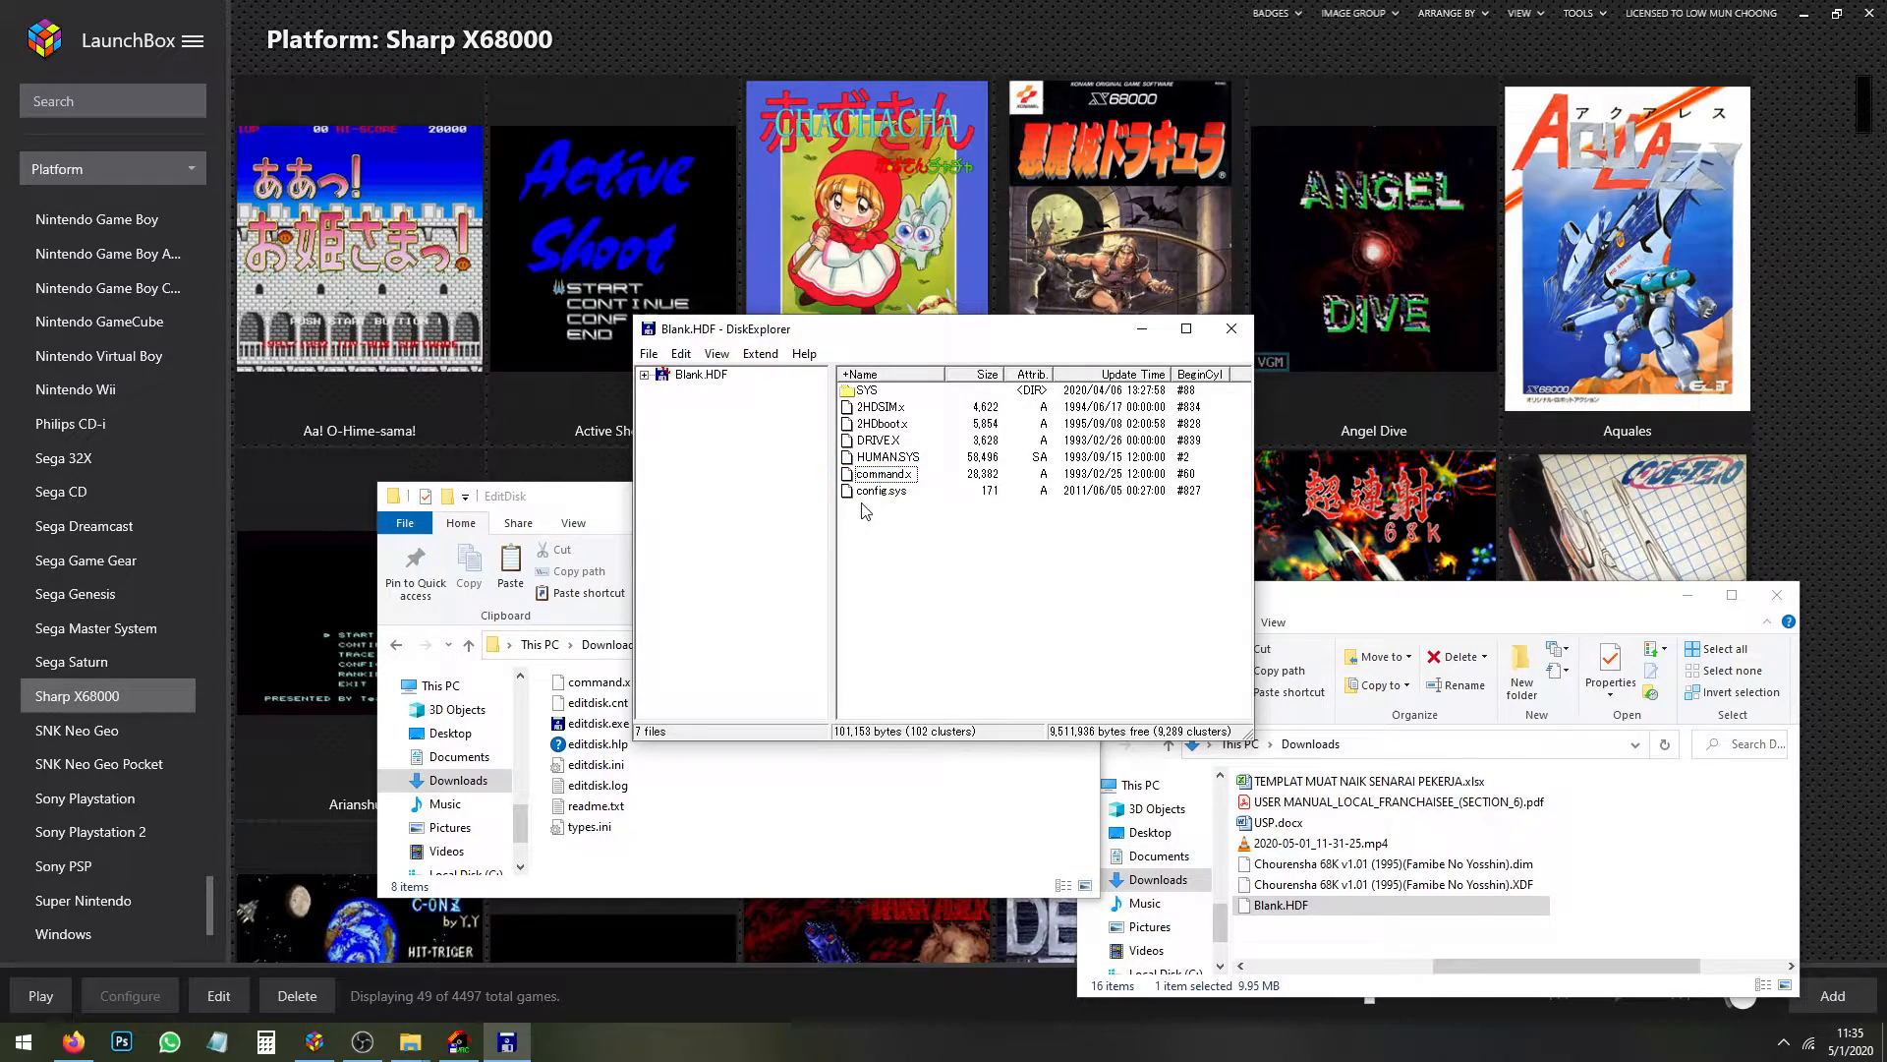
click(883, 492)
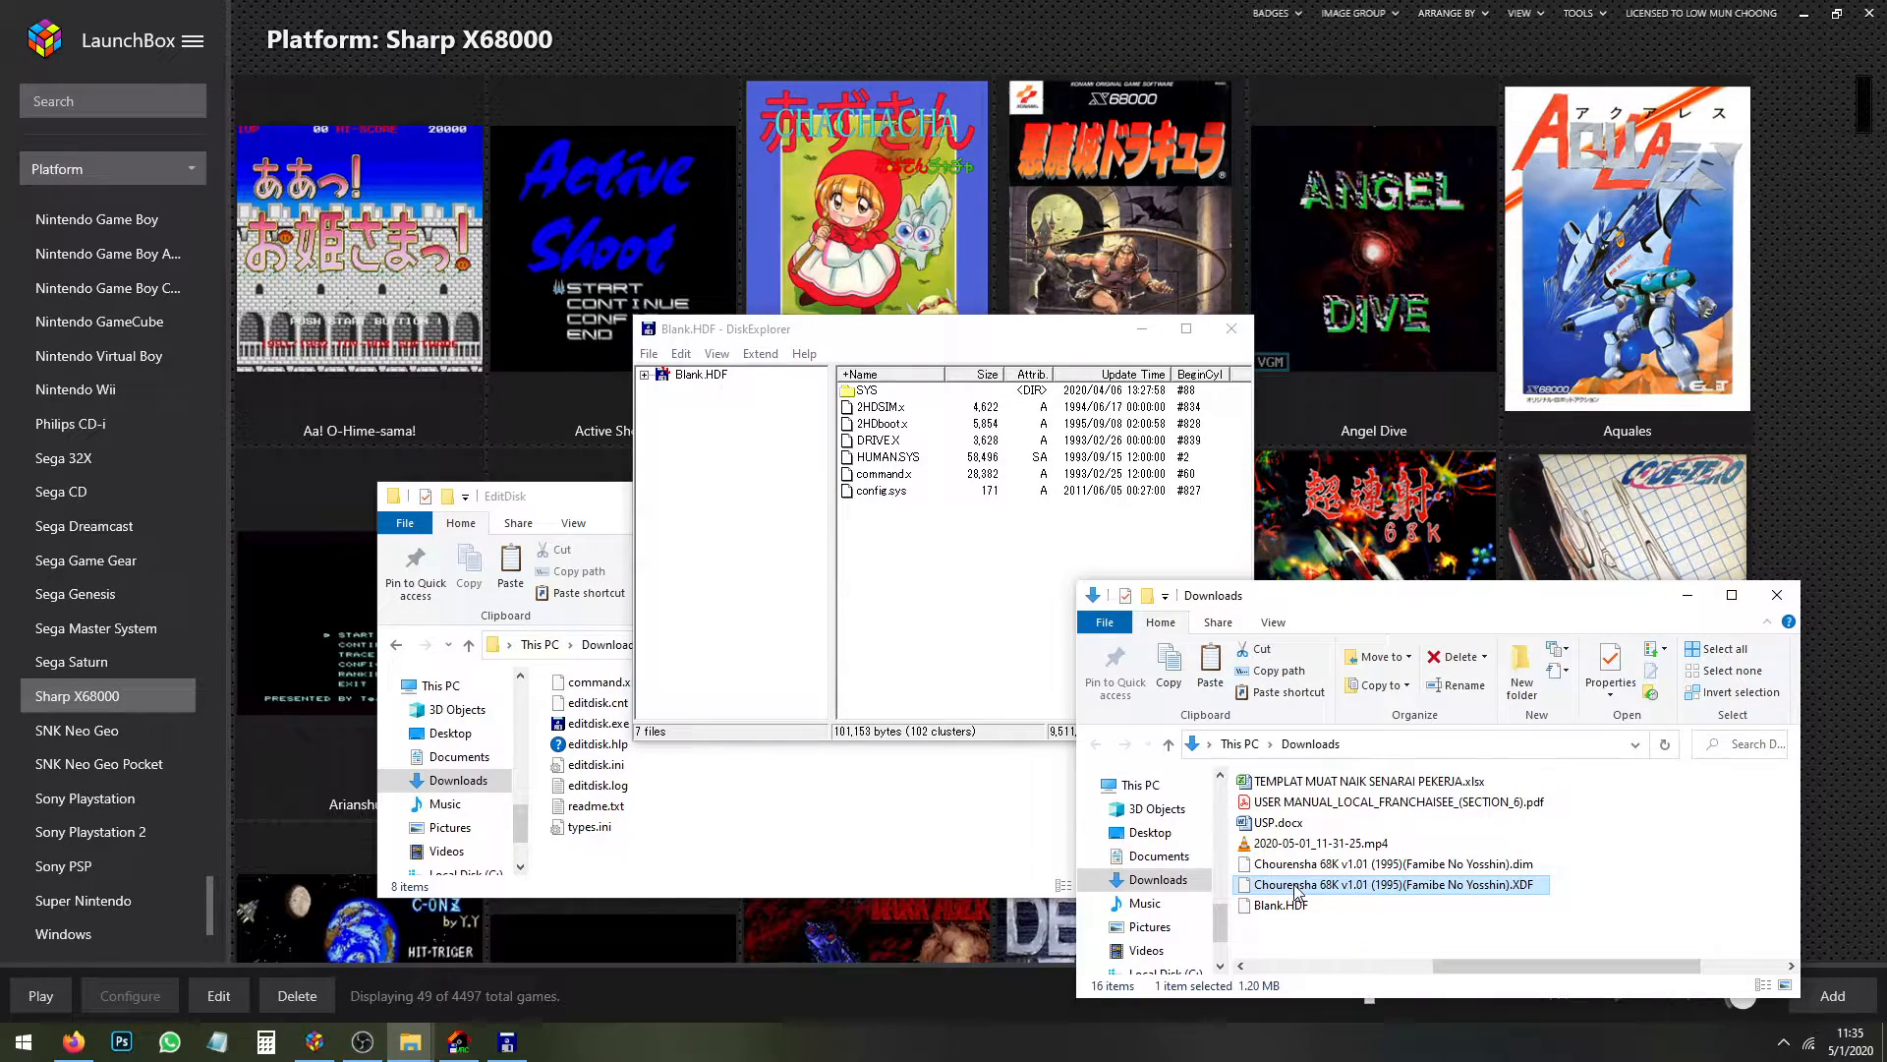
Rename the Chourensha XDF image to Disk1.XDF and copy it into Blank.HDF
double_click(1384, 885)
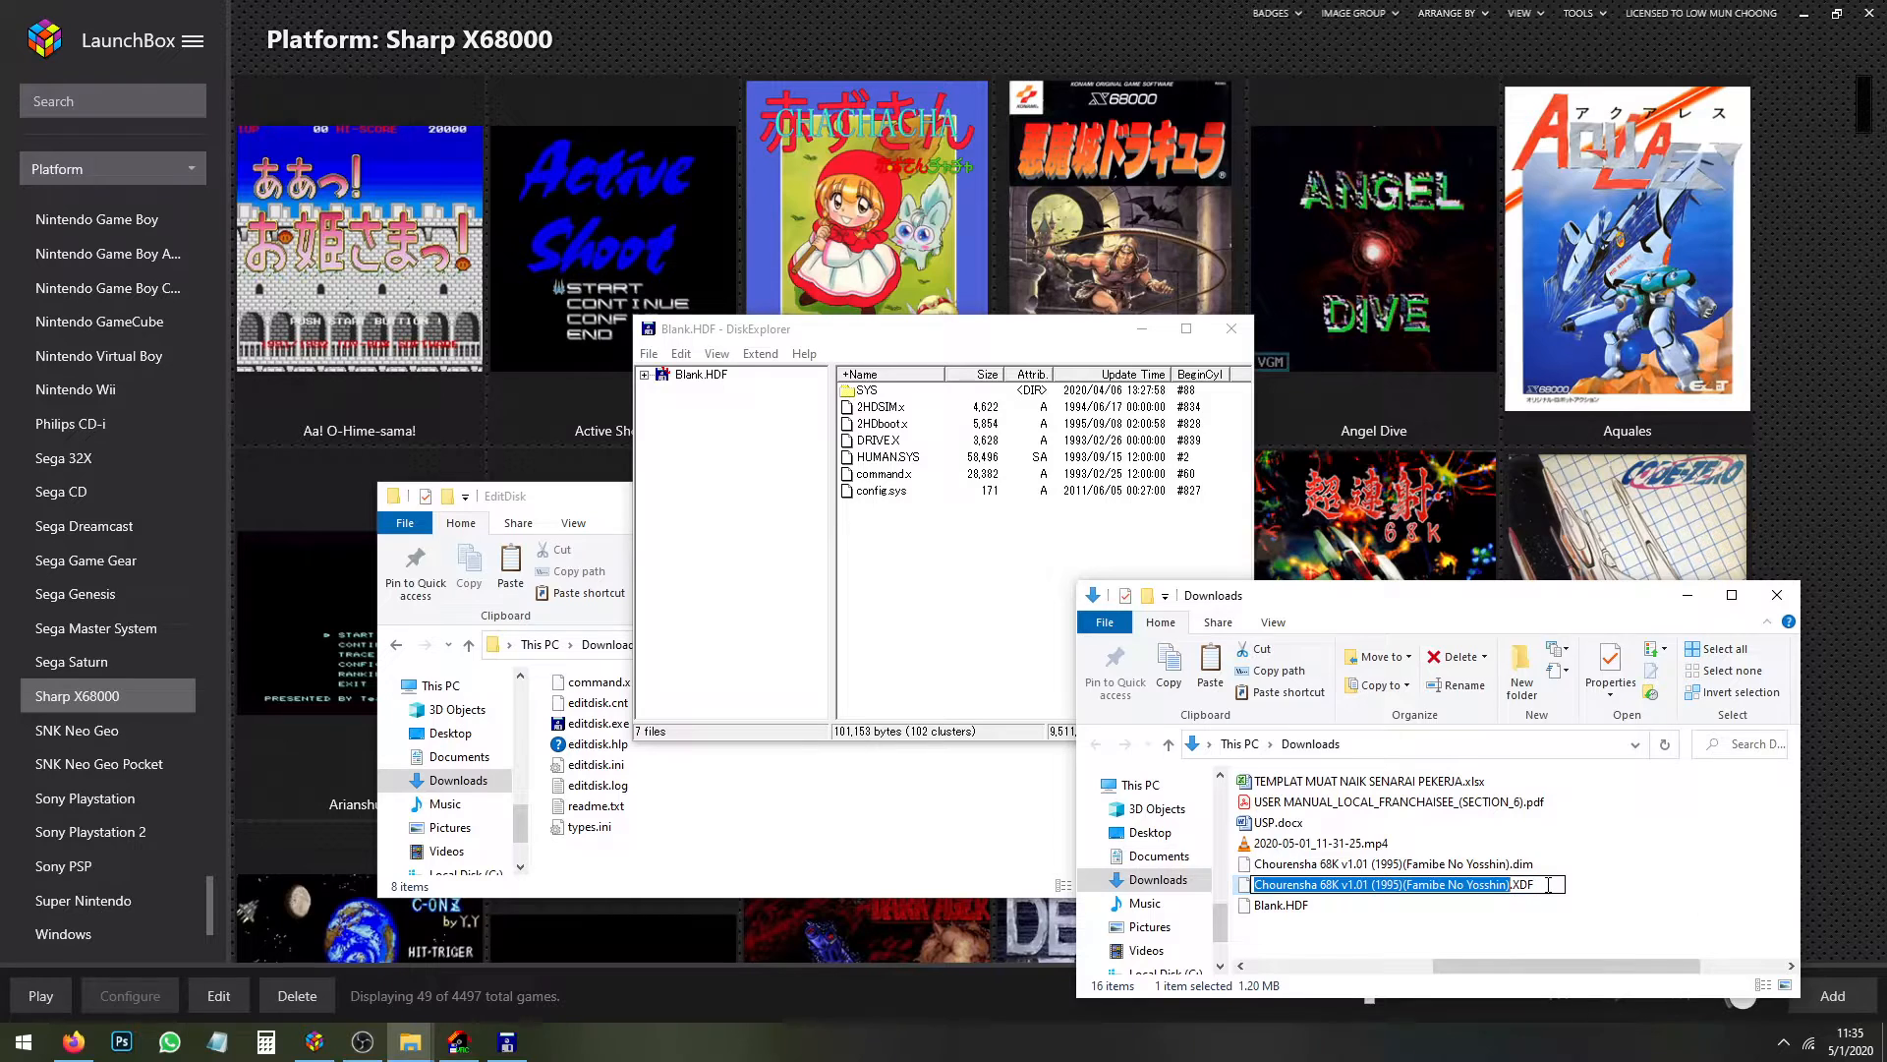
text(Disk1.XDF)
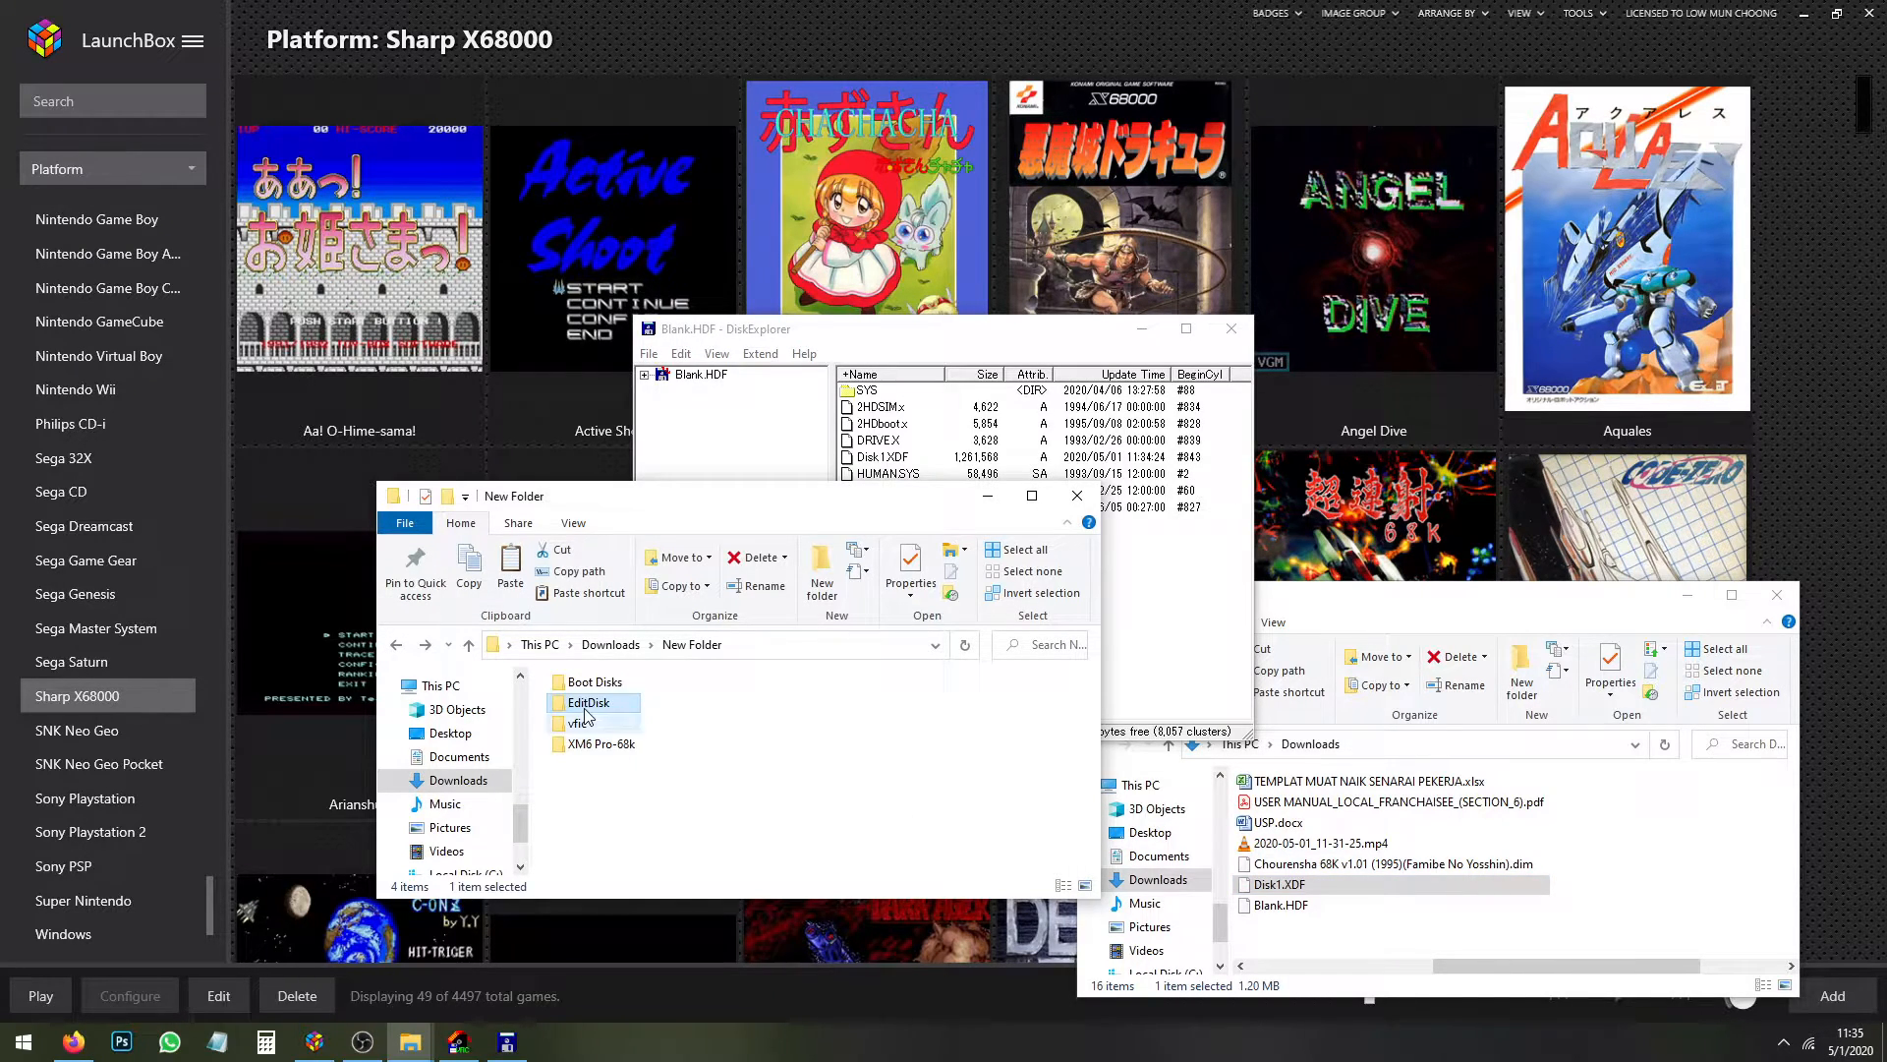
double_click(589, 702)
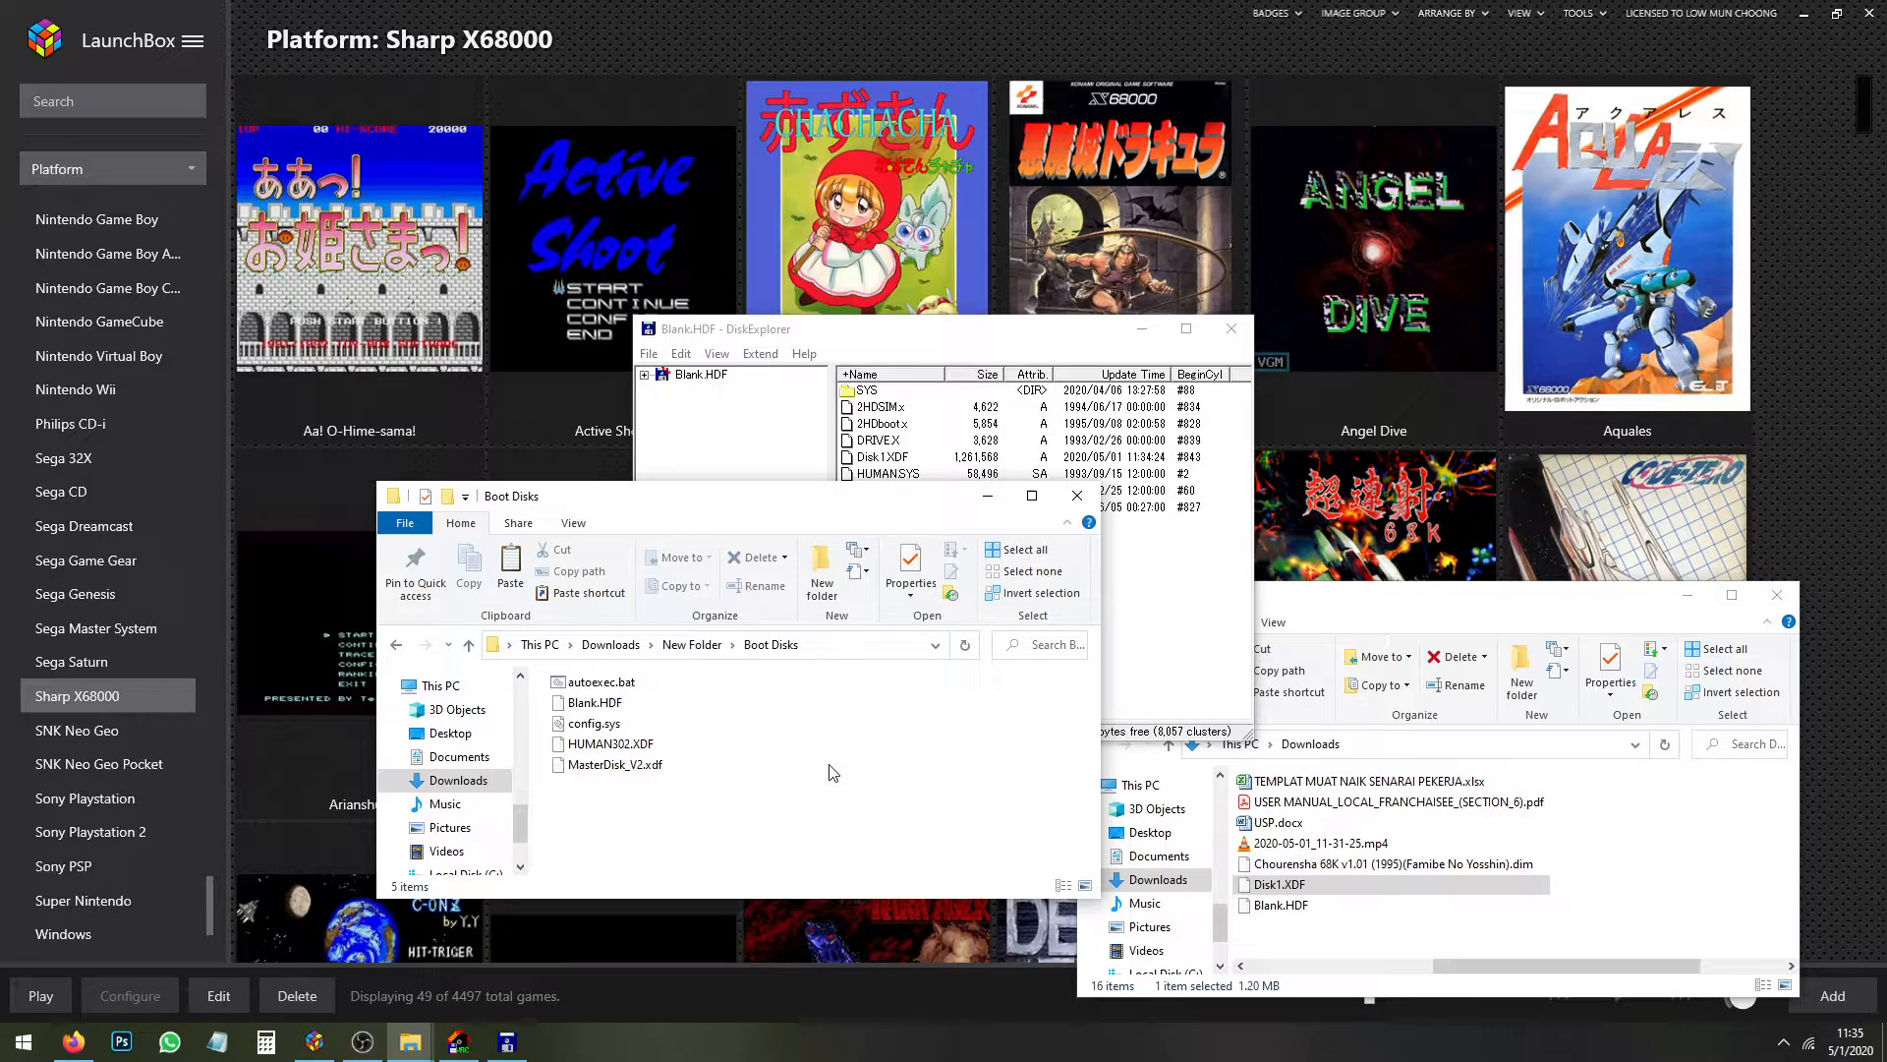
Copy autoexec.bat from Boot Disks into Downloads beside Blank.HDF and Disk1.XDF
click(597, 682)
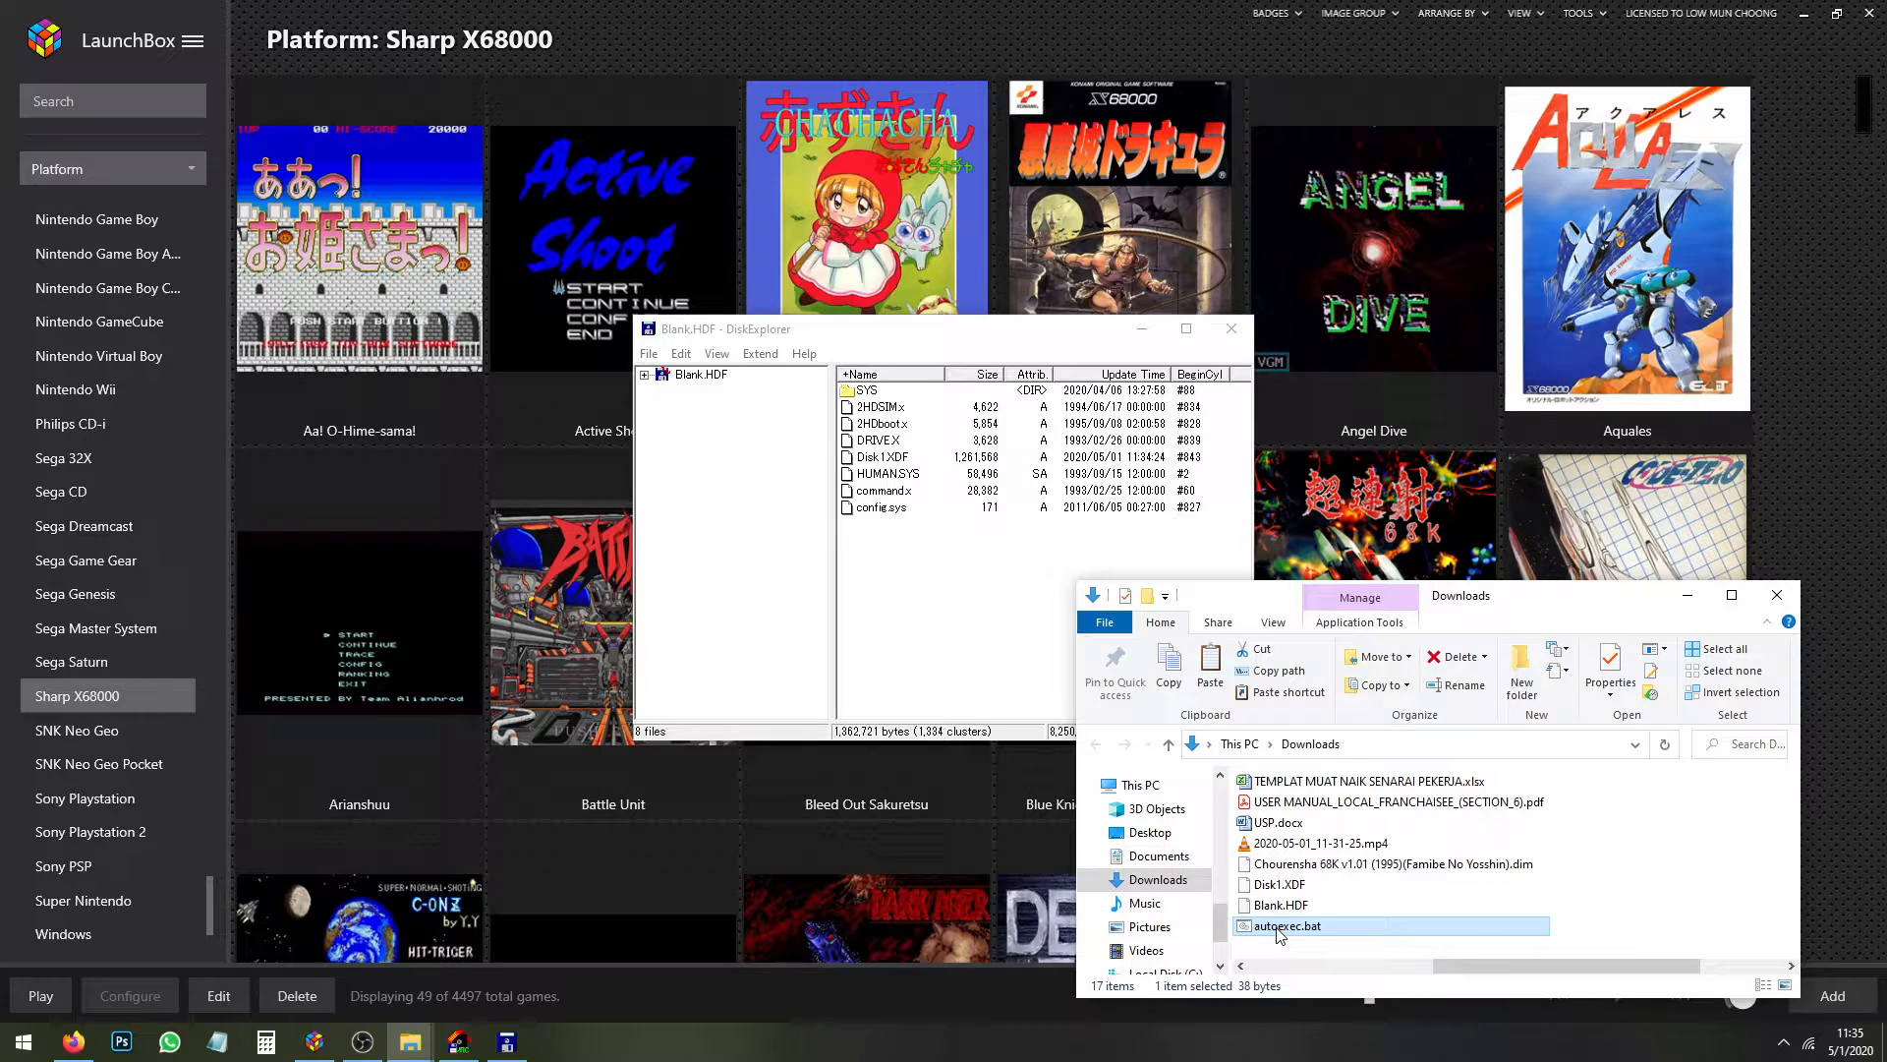
right_click(1283, 926)
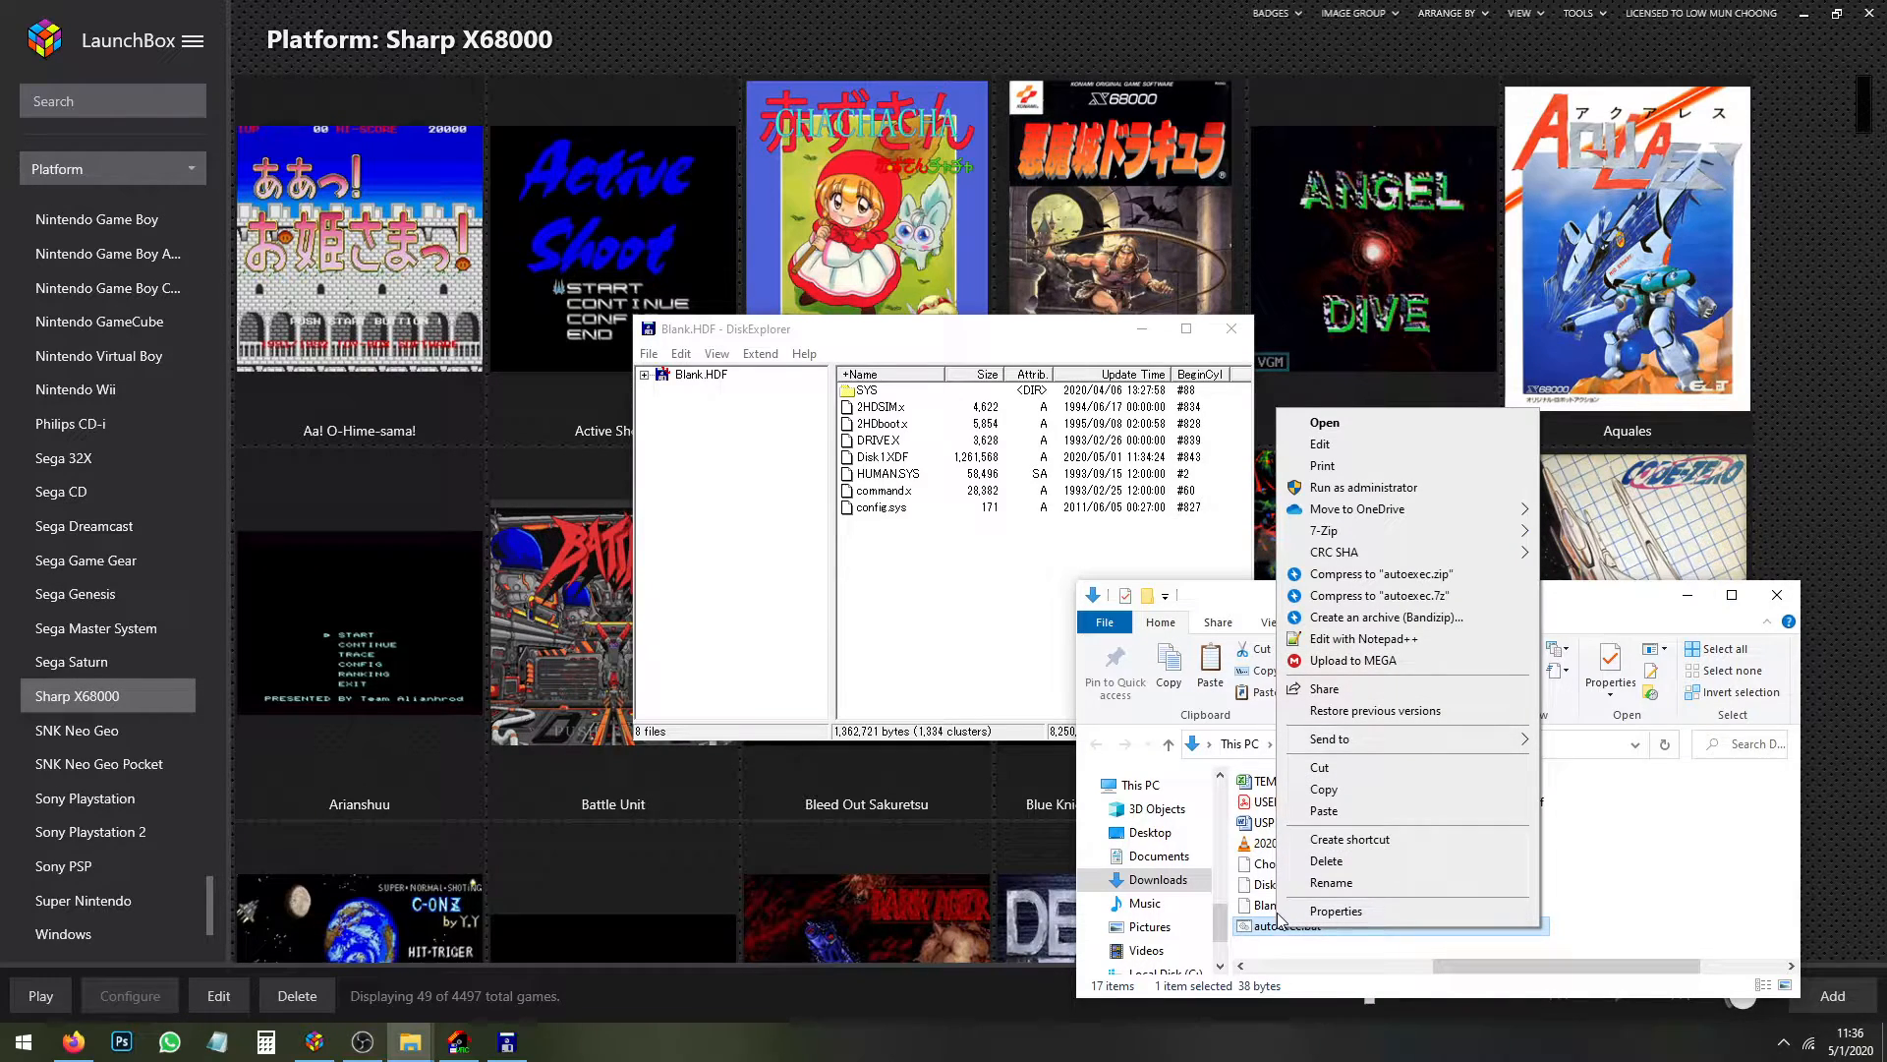
mouse_move(1365, 637)
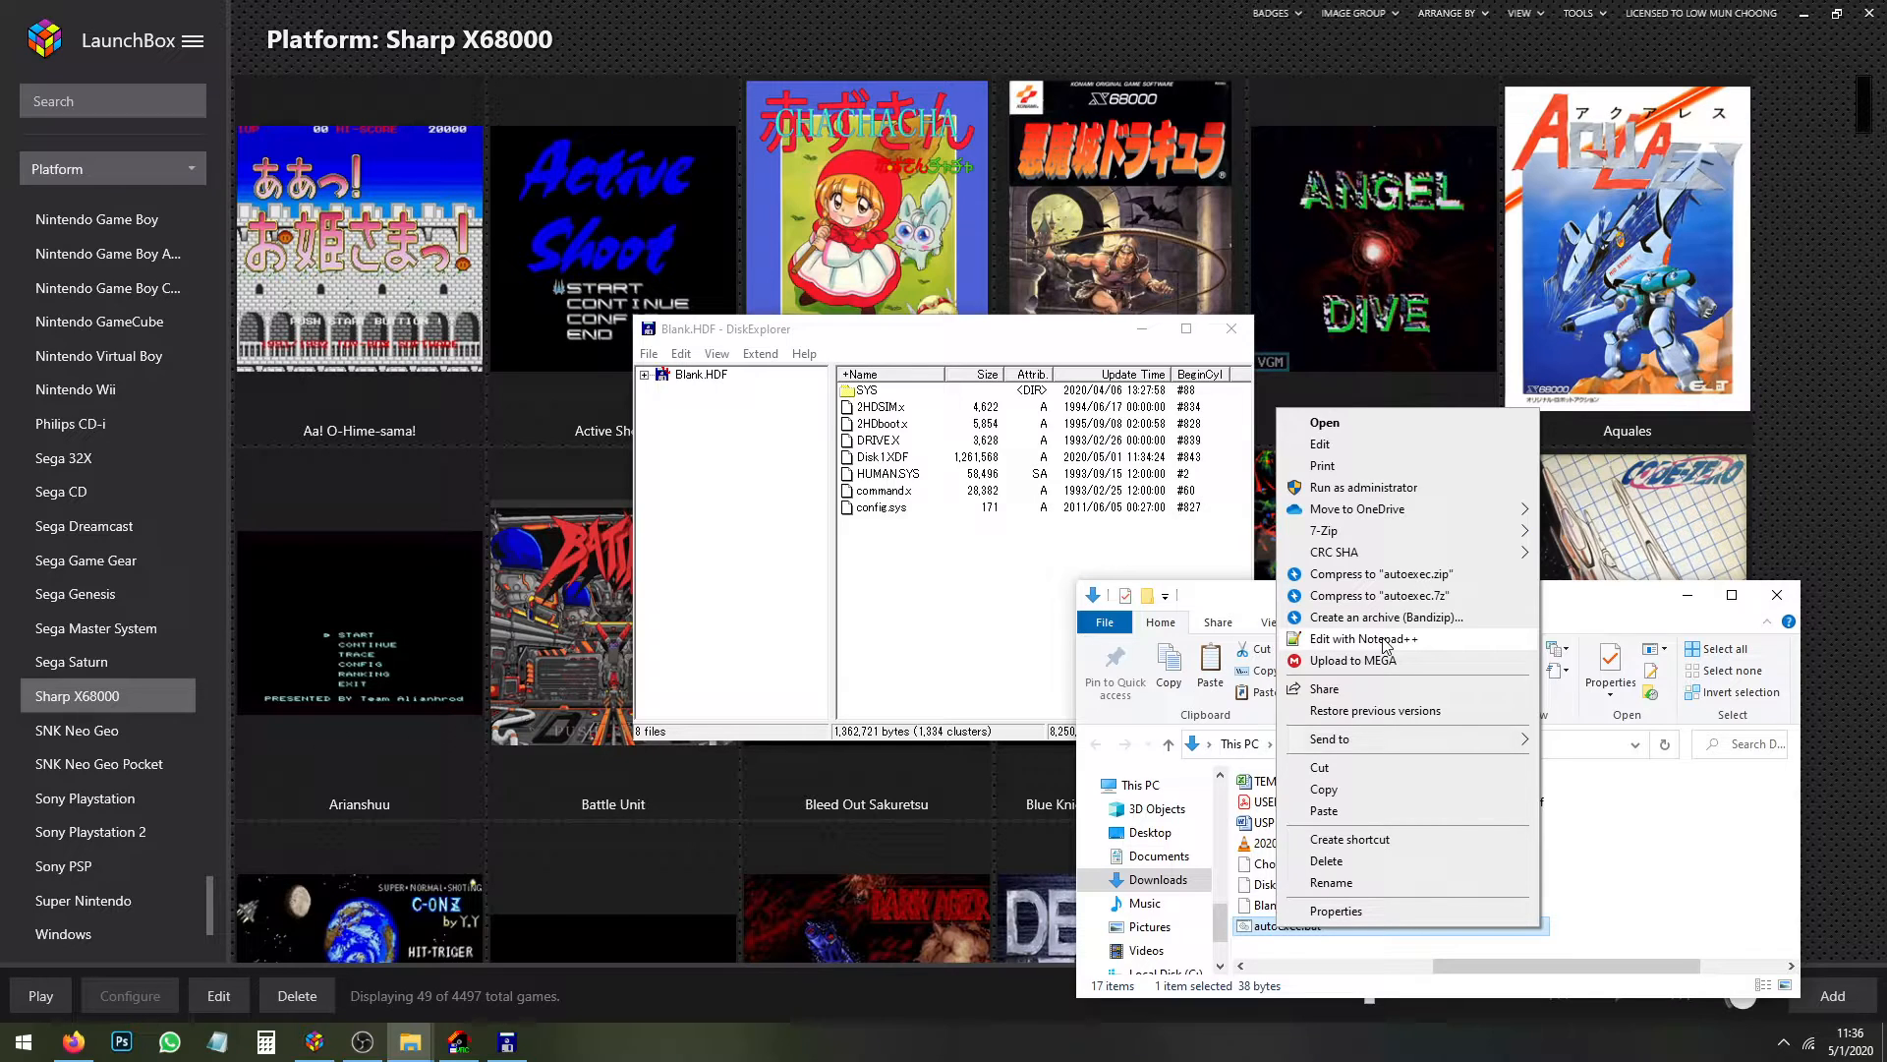
Edit autoexec.bat in Notepad++, showing its 2hdboot line with Disk1 and Disk2
click(1365, 637)
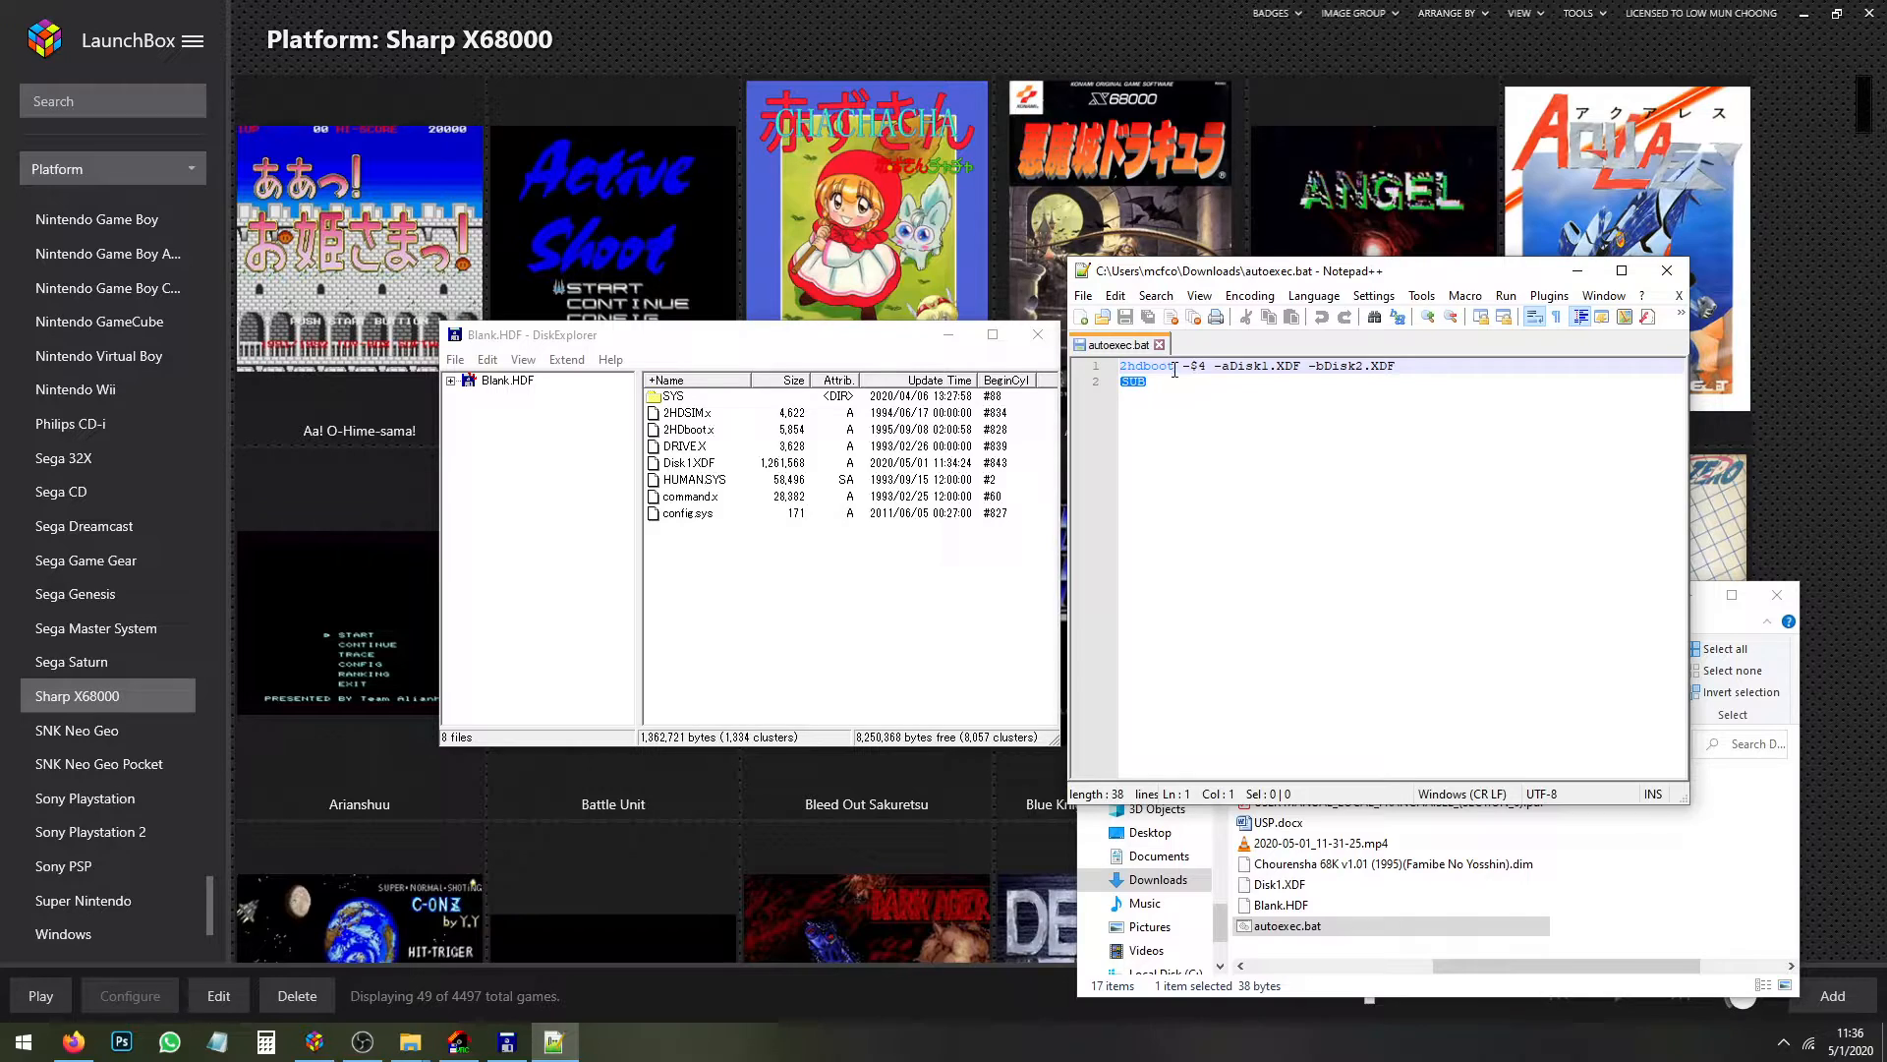
double_click(1145, 366)
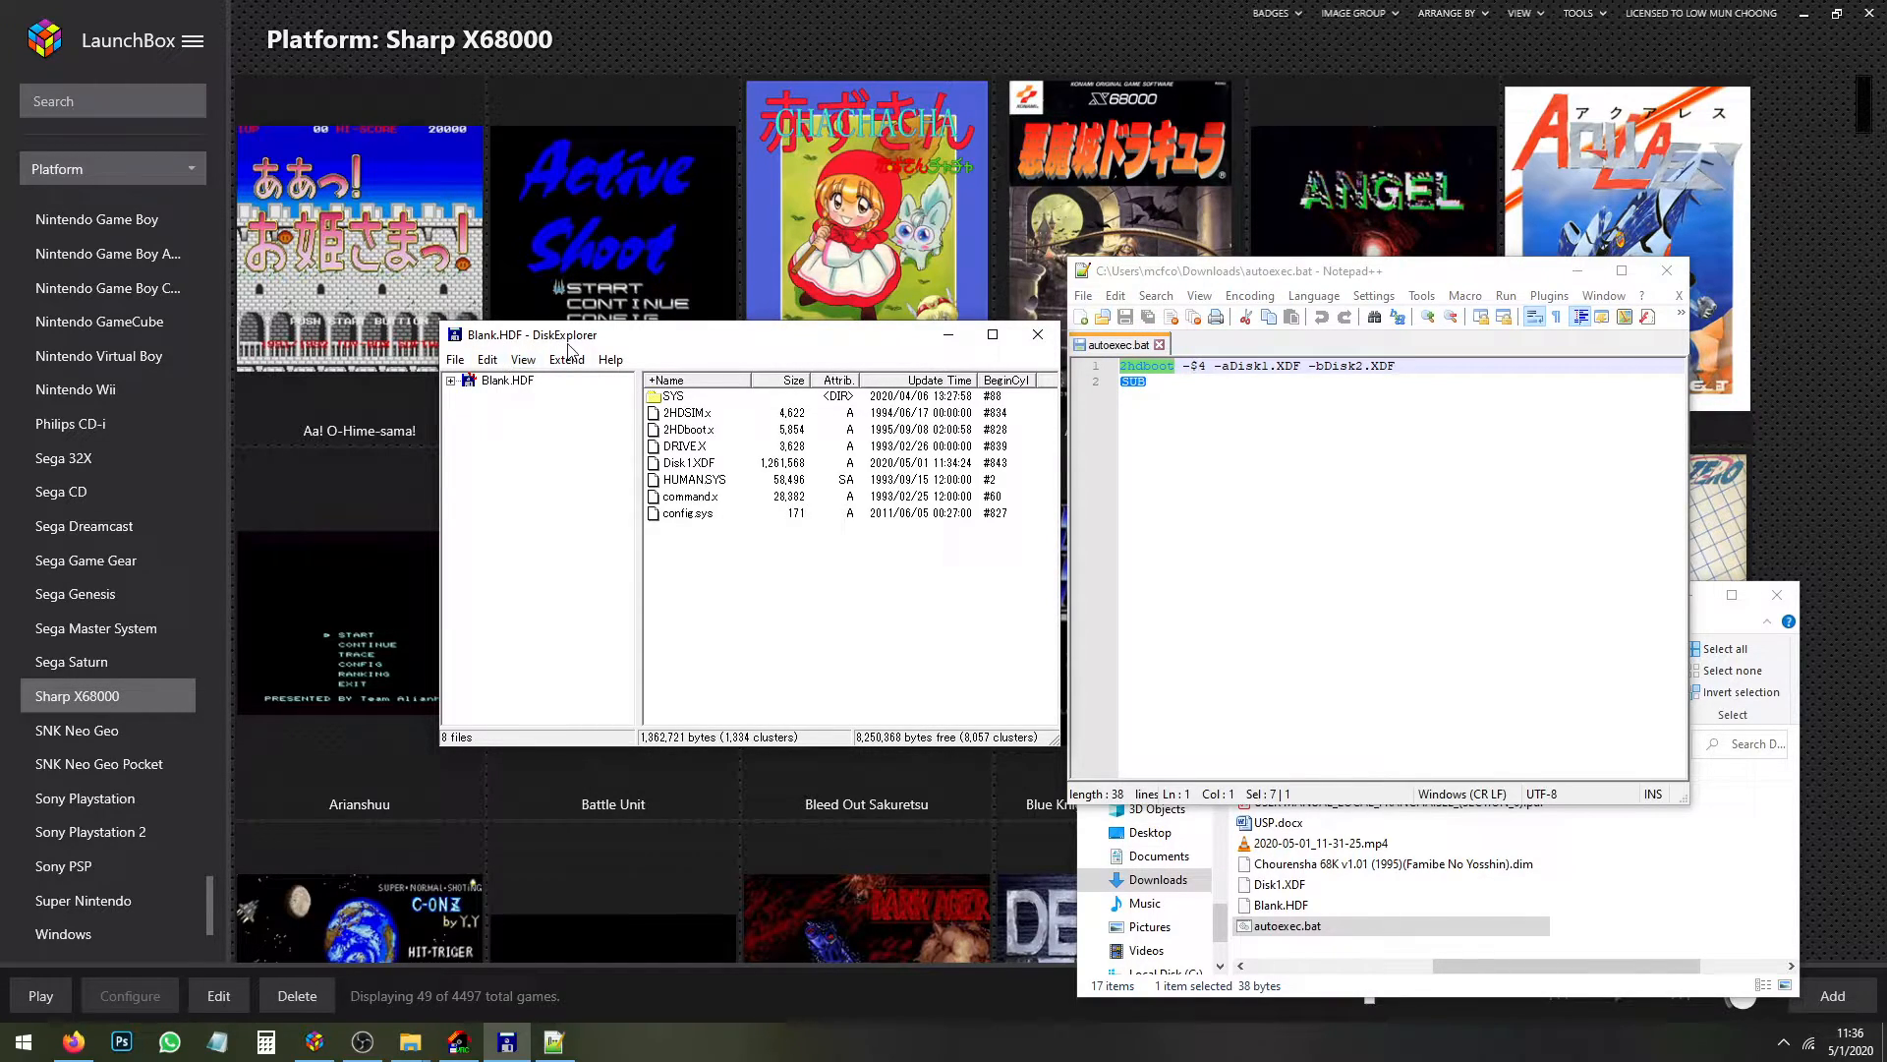
Remove -bDisk2.XDF so the line reads 2hdboot -S4 -aDisk1.XDF
click(686, 430)
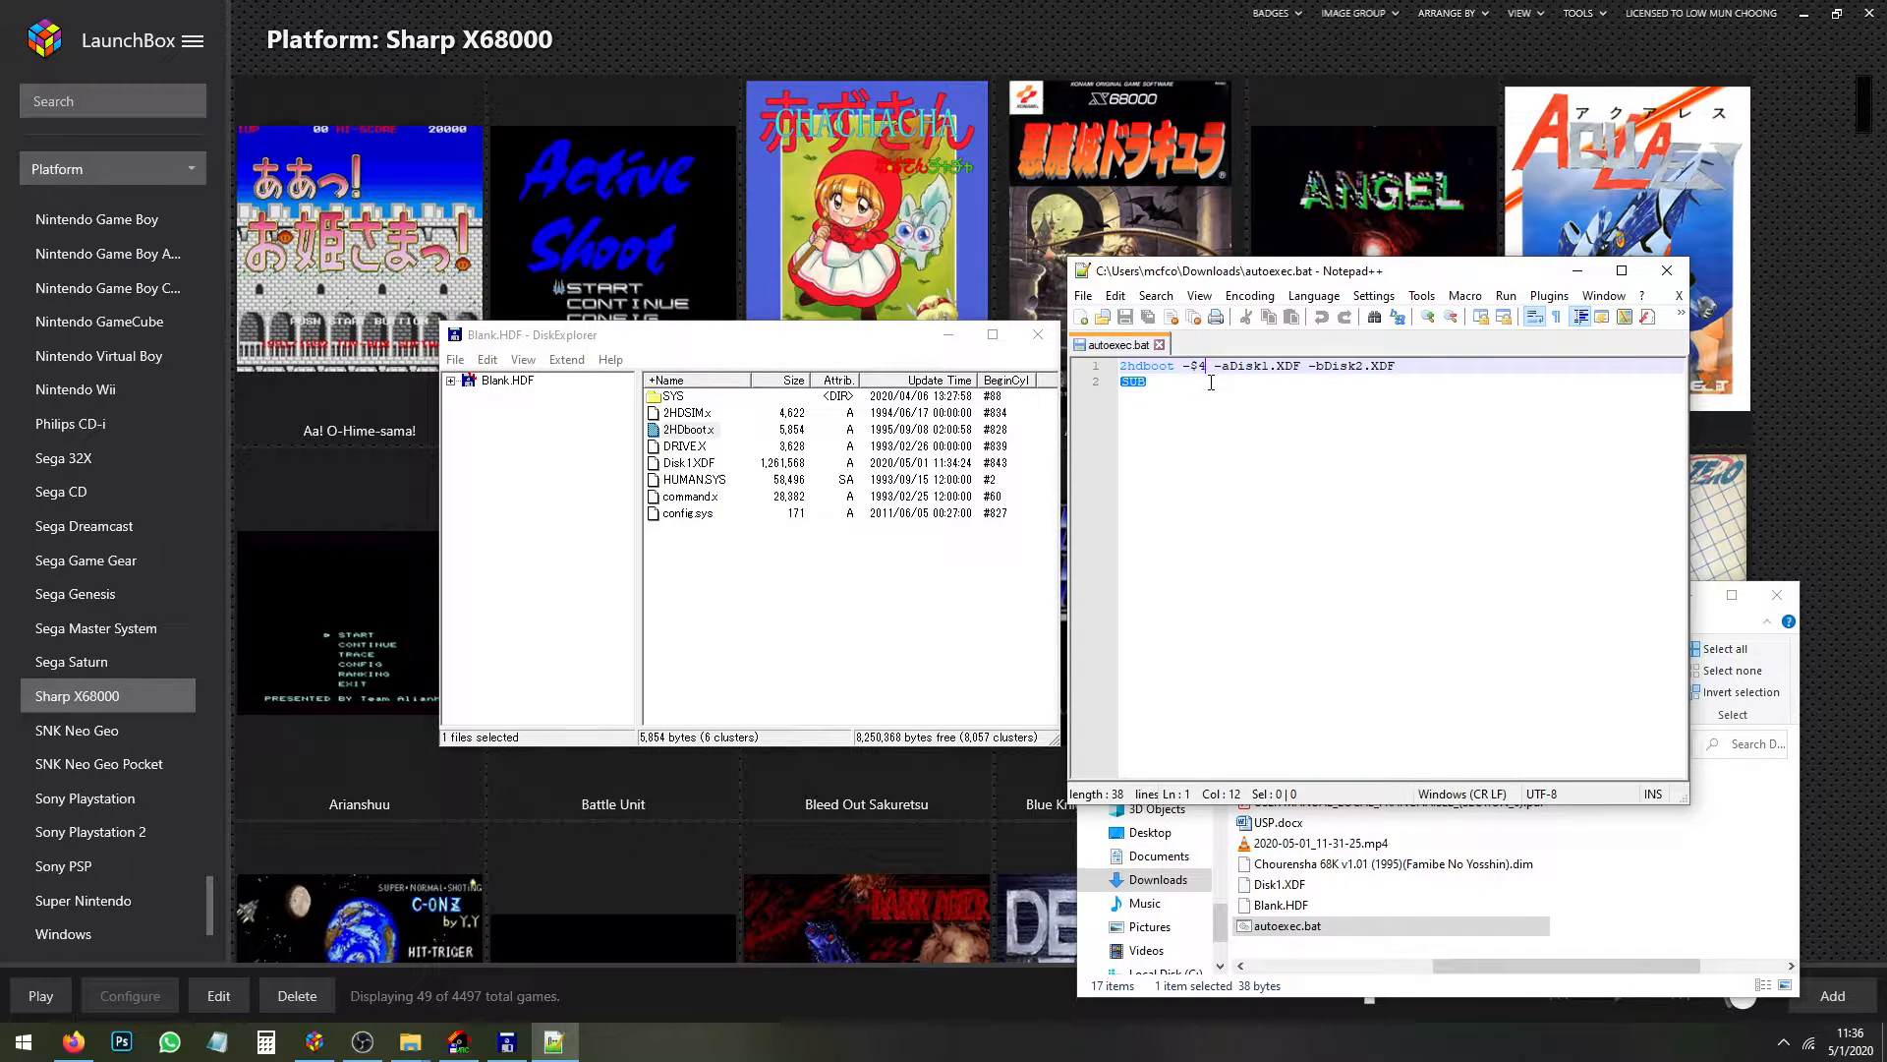
click(1213, 384)
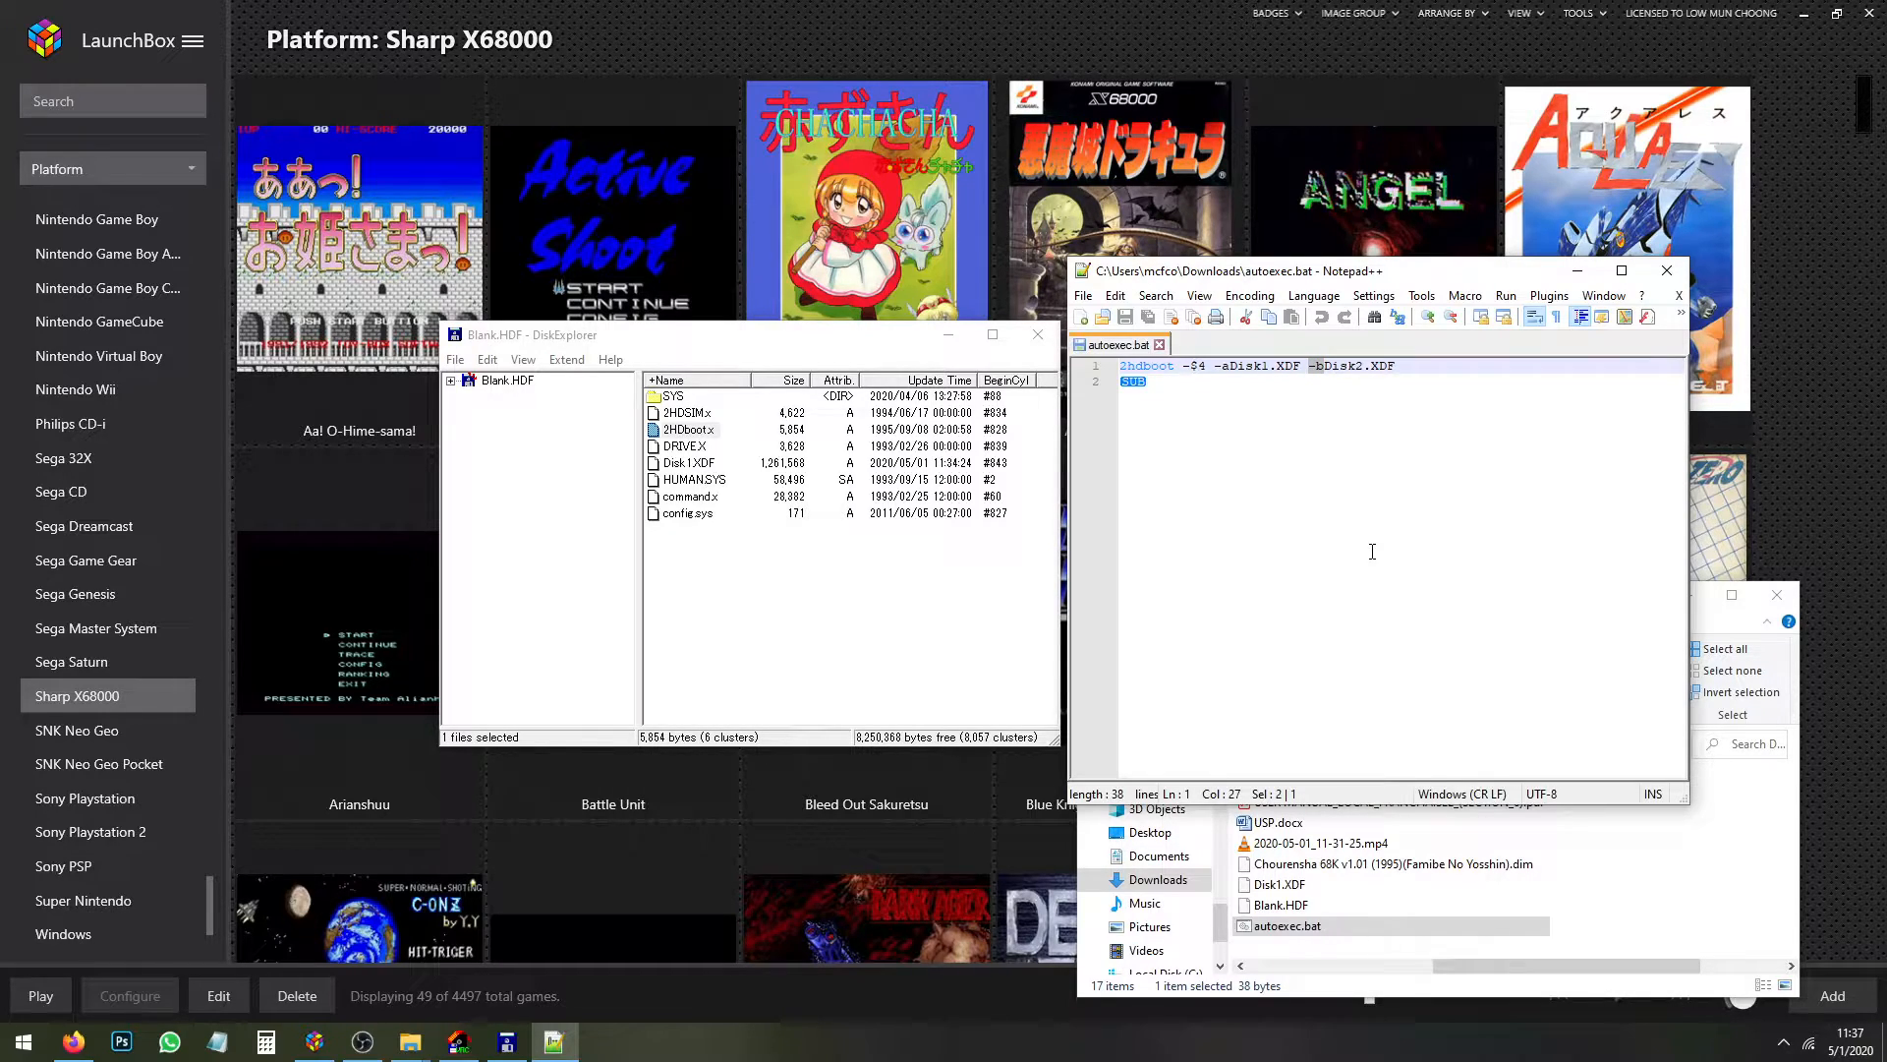
mouse_move(1331, 464)
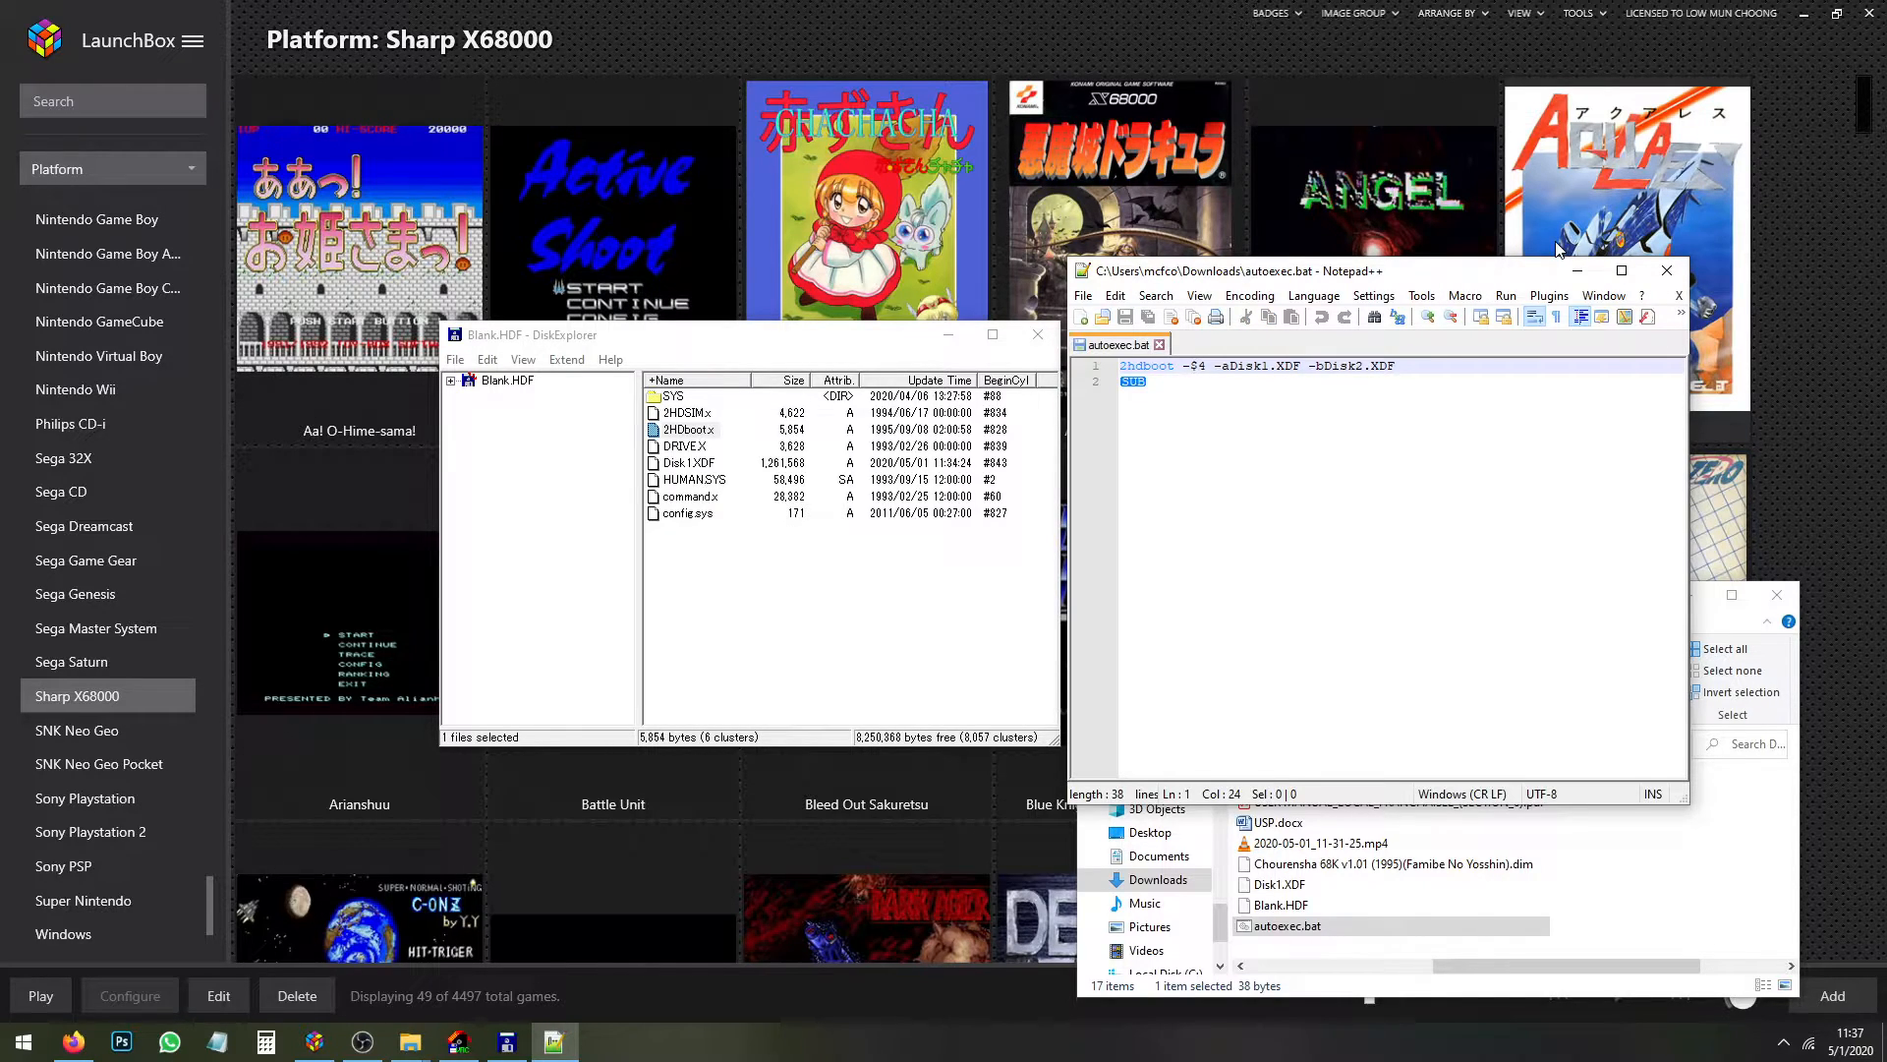
key(BackSpace)
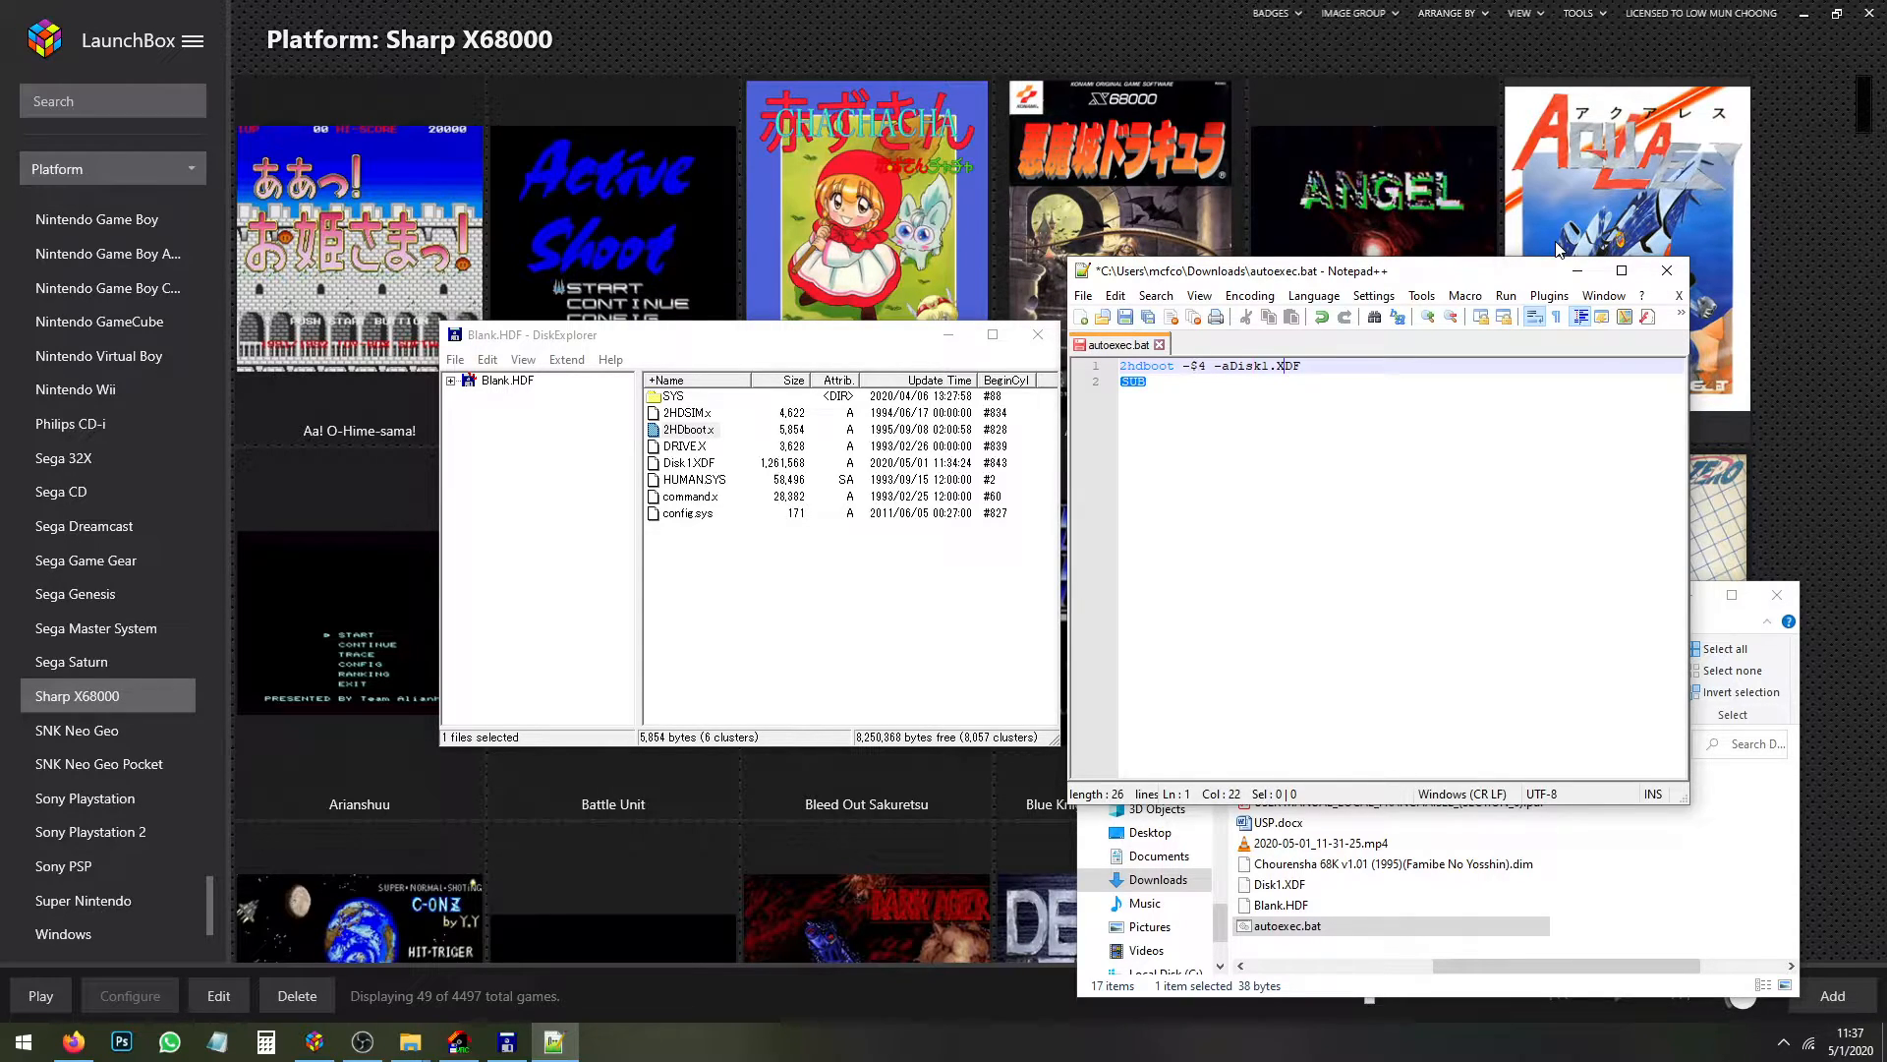
click(686, 462)
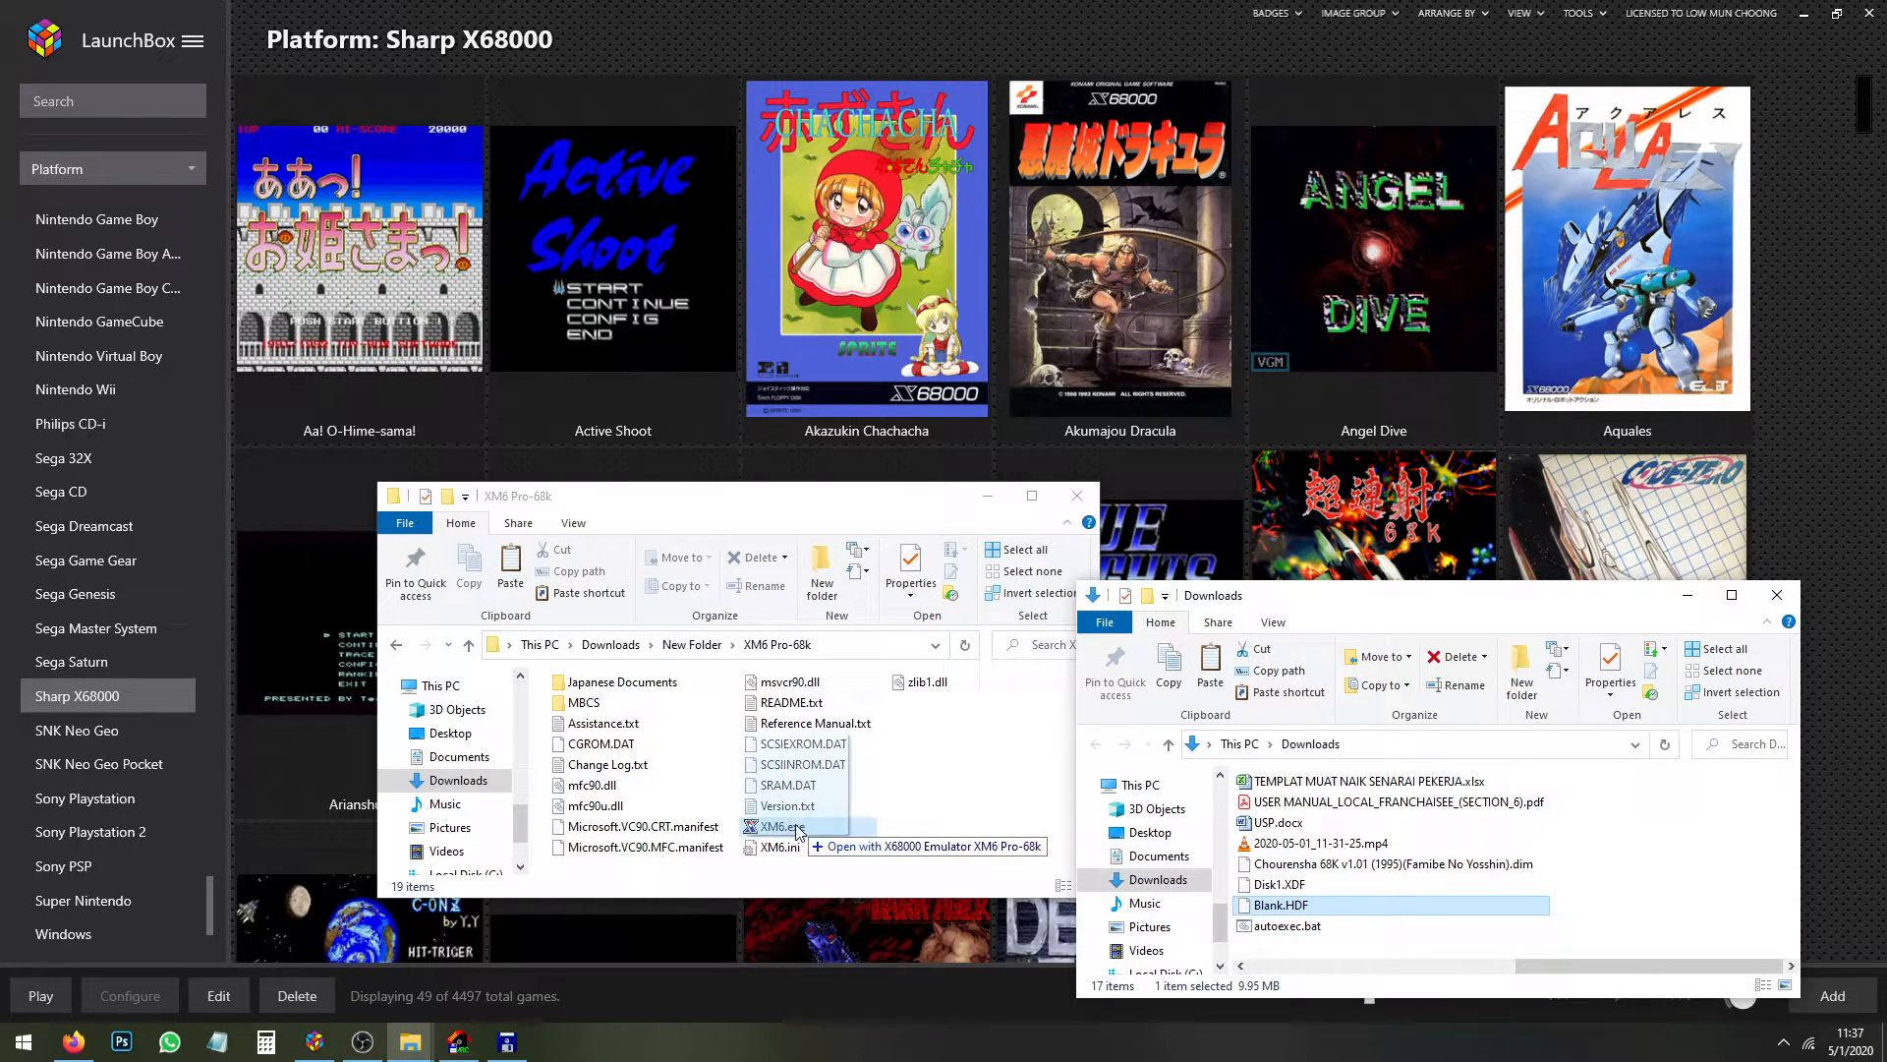
Close the finished Blank.HDF image and start the XM6 Pro-68k emulator
double_click(776, 826)
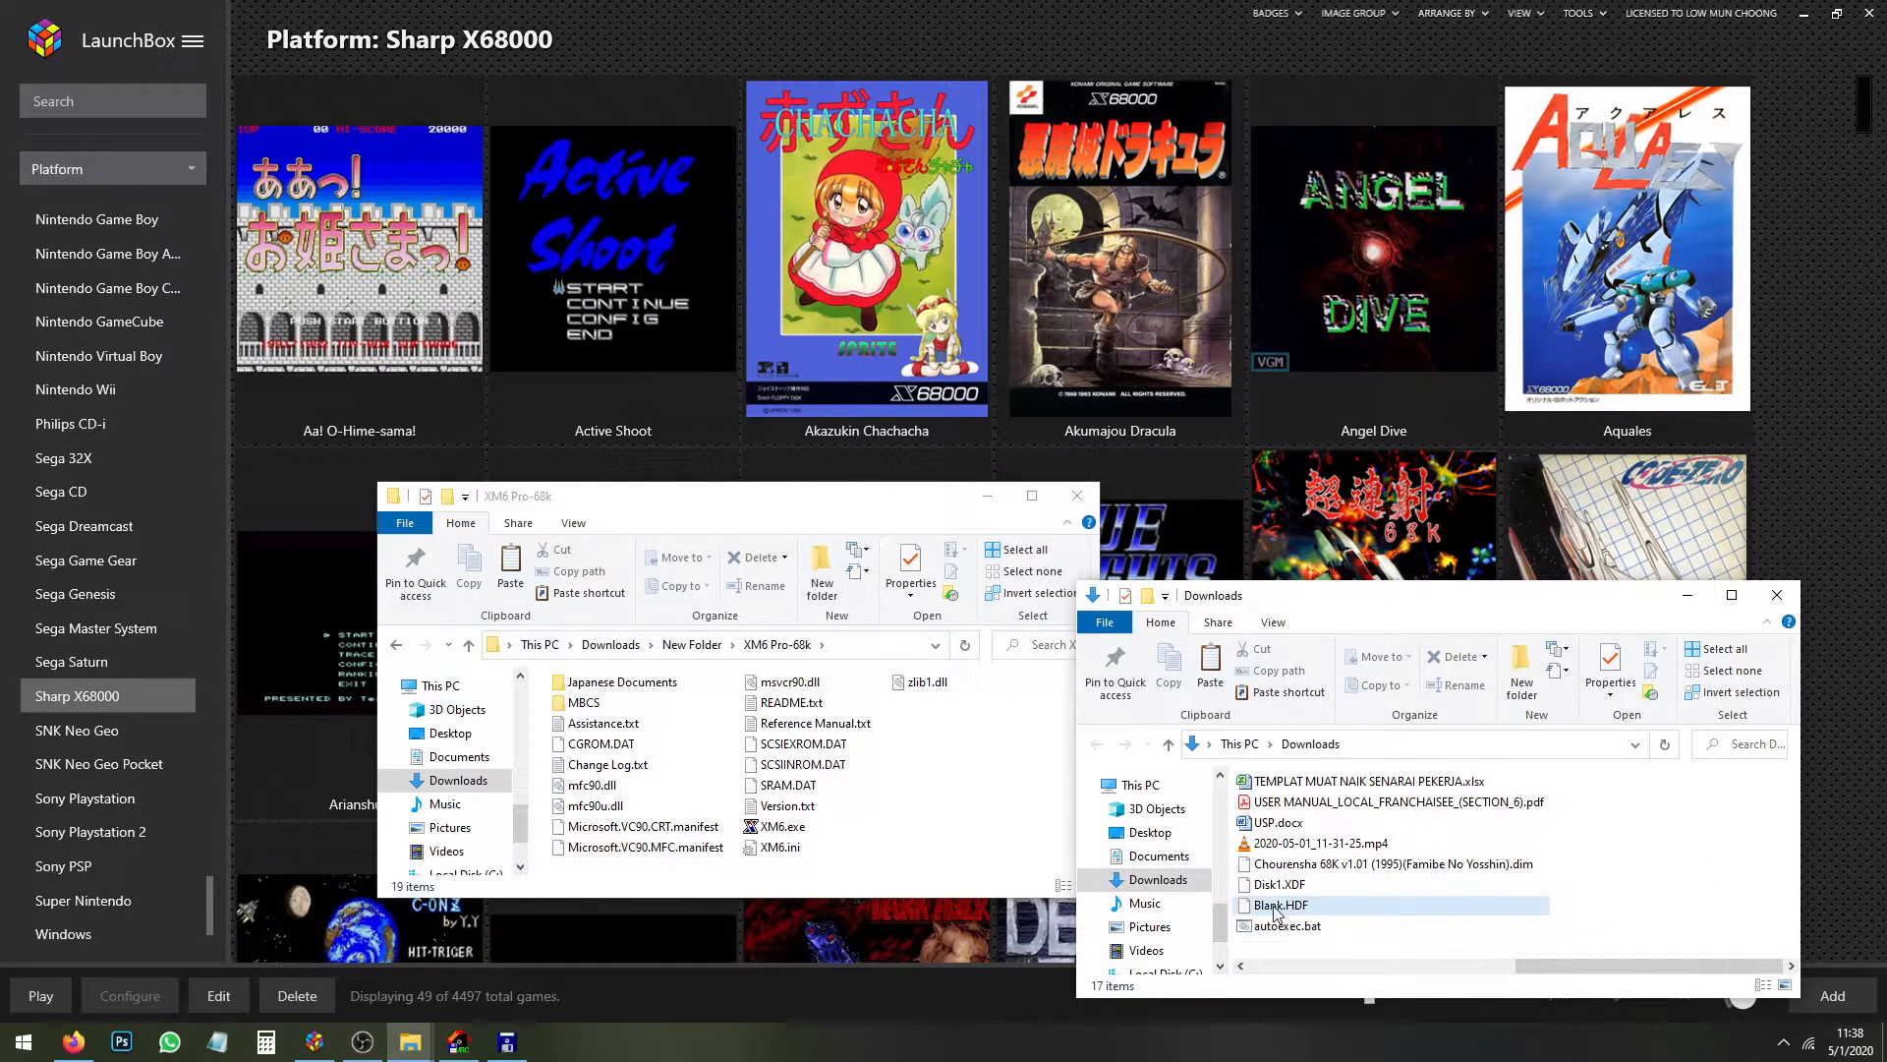
click(1280, 904)
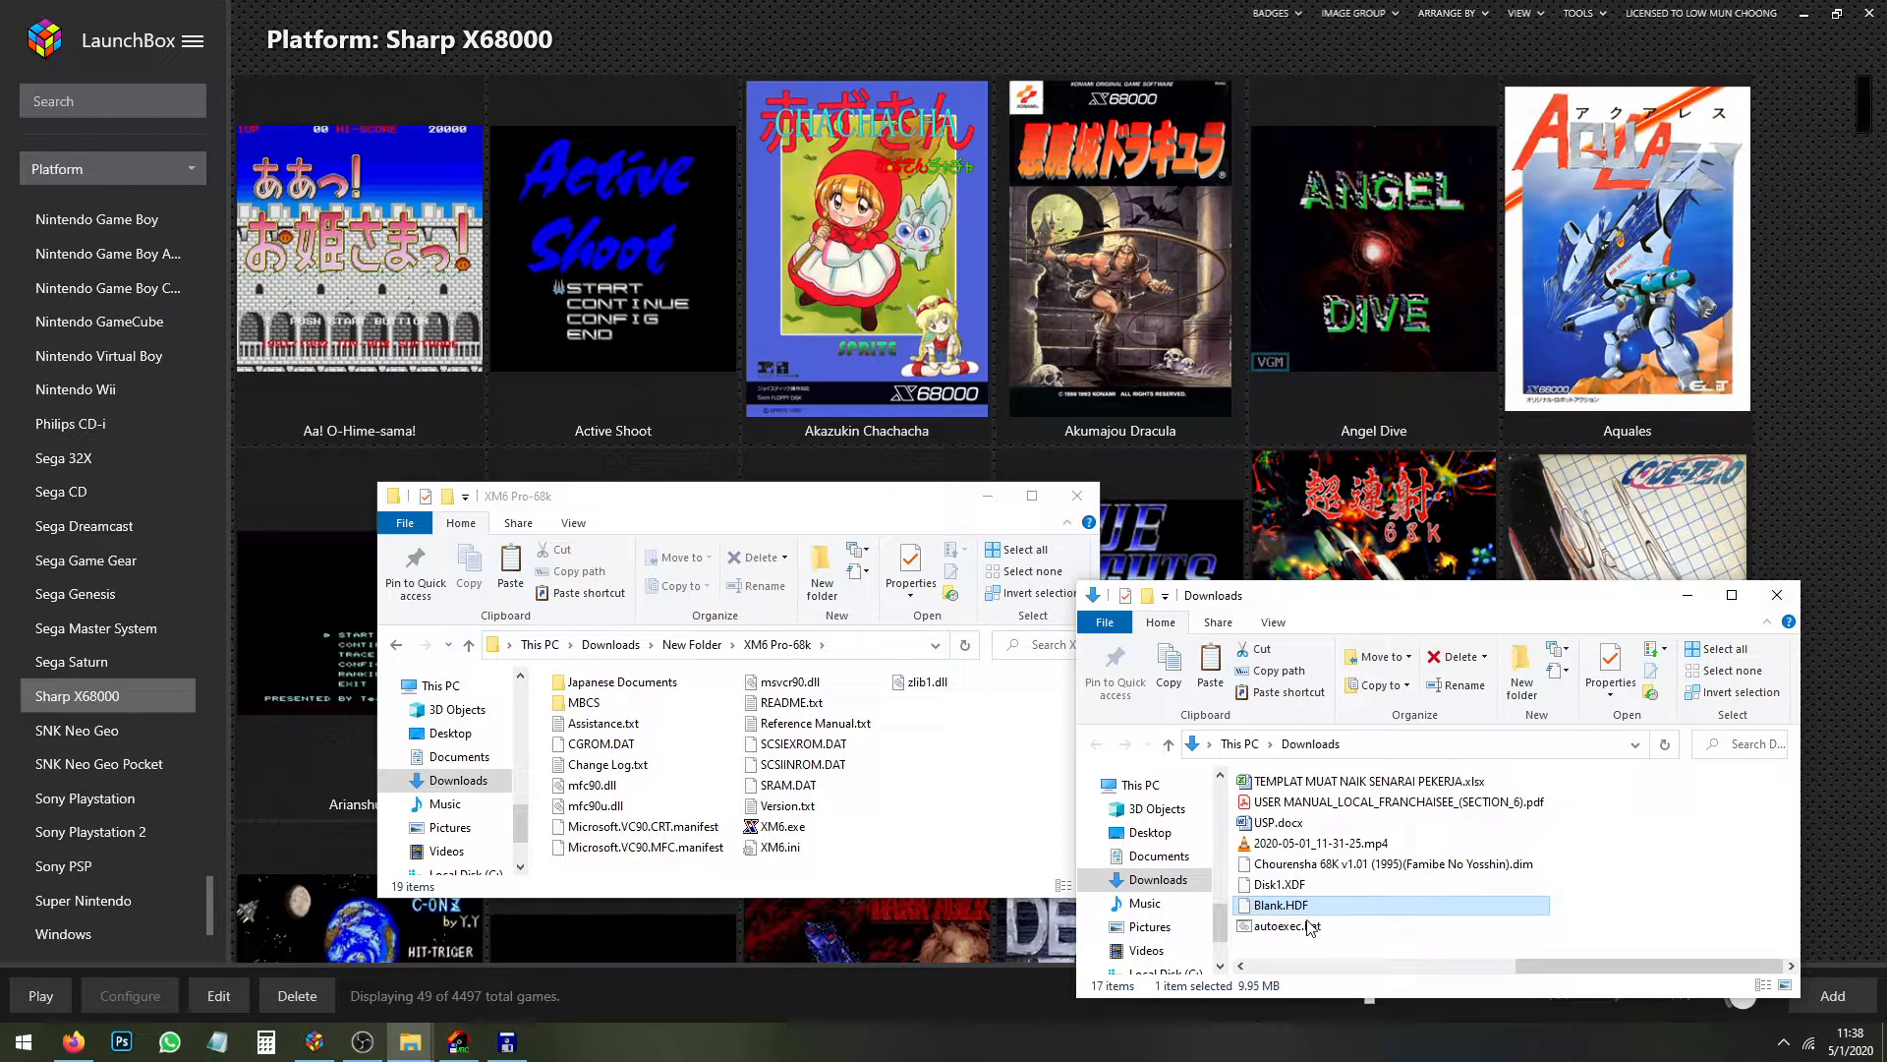
click(1286, 926)
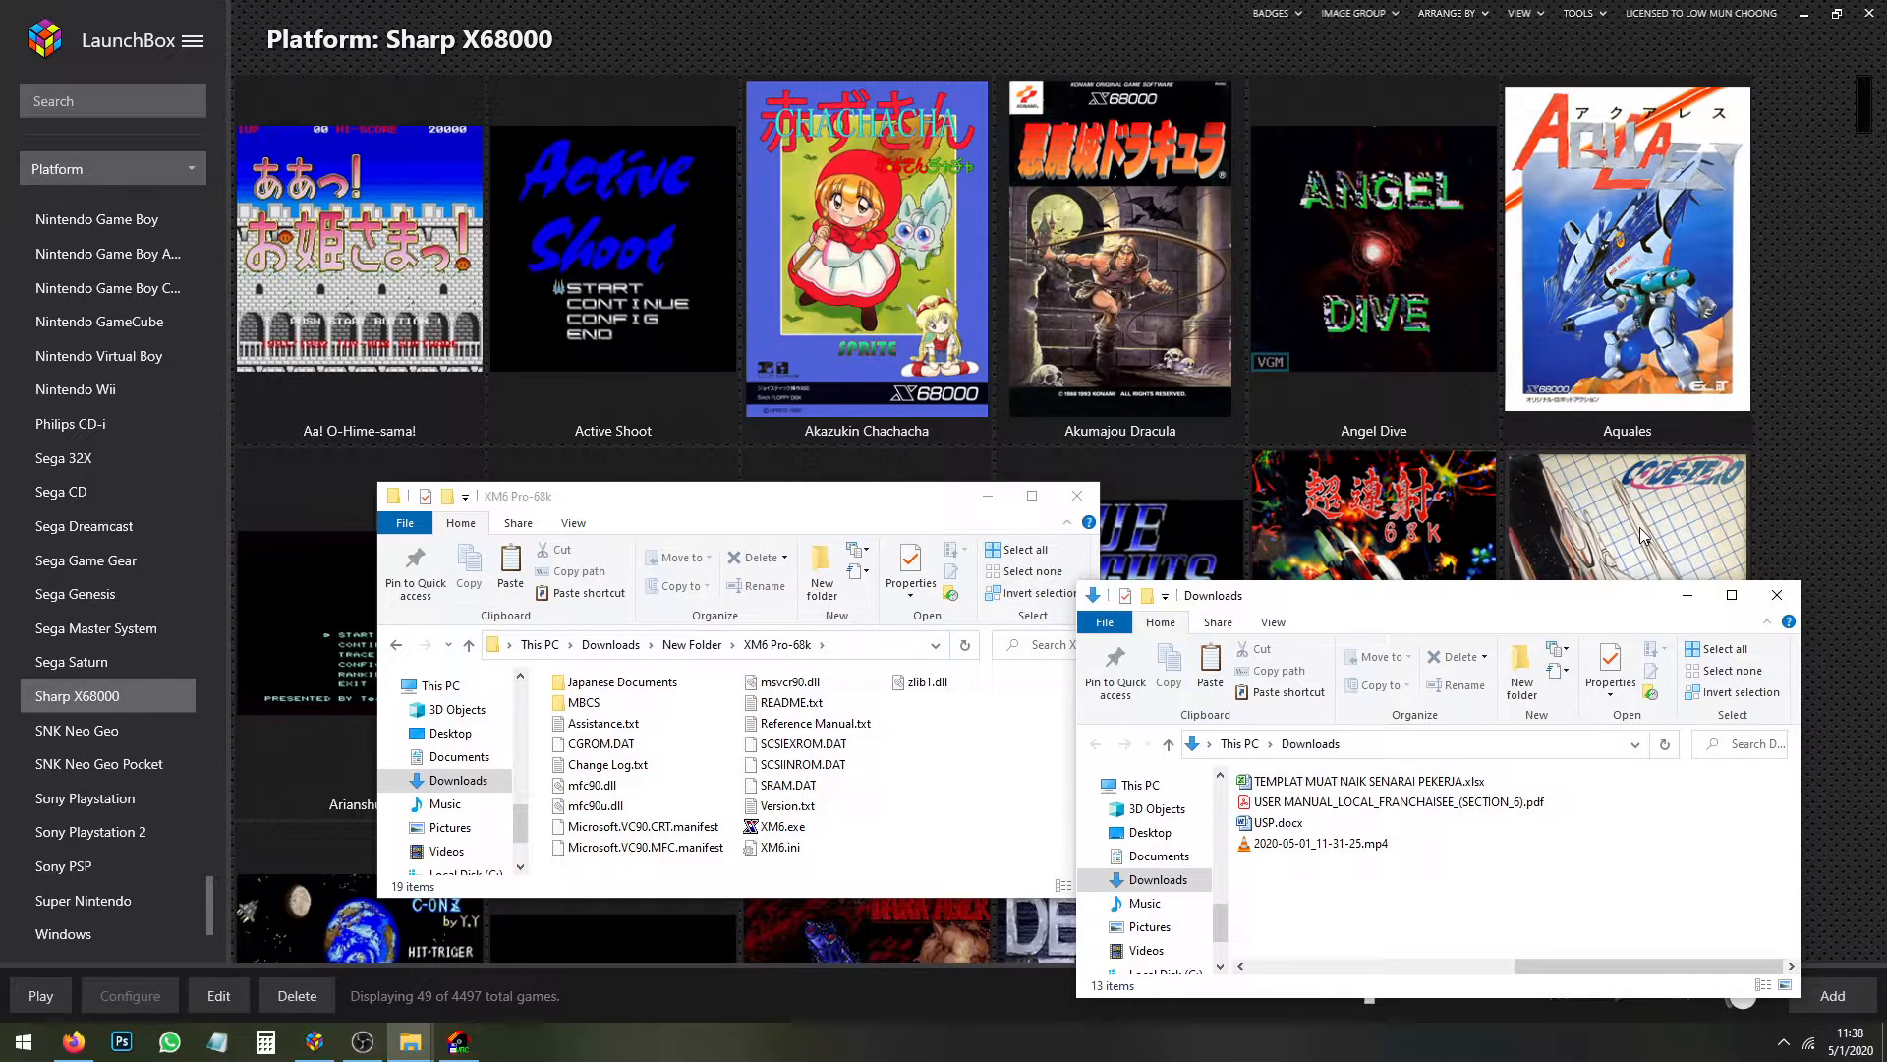
mouse_move(1581, 519)
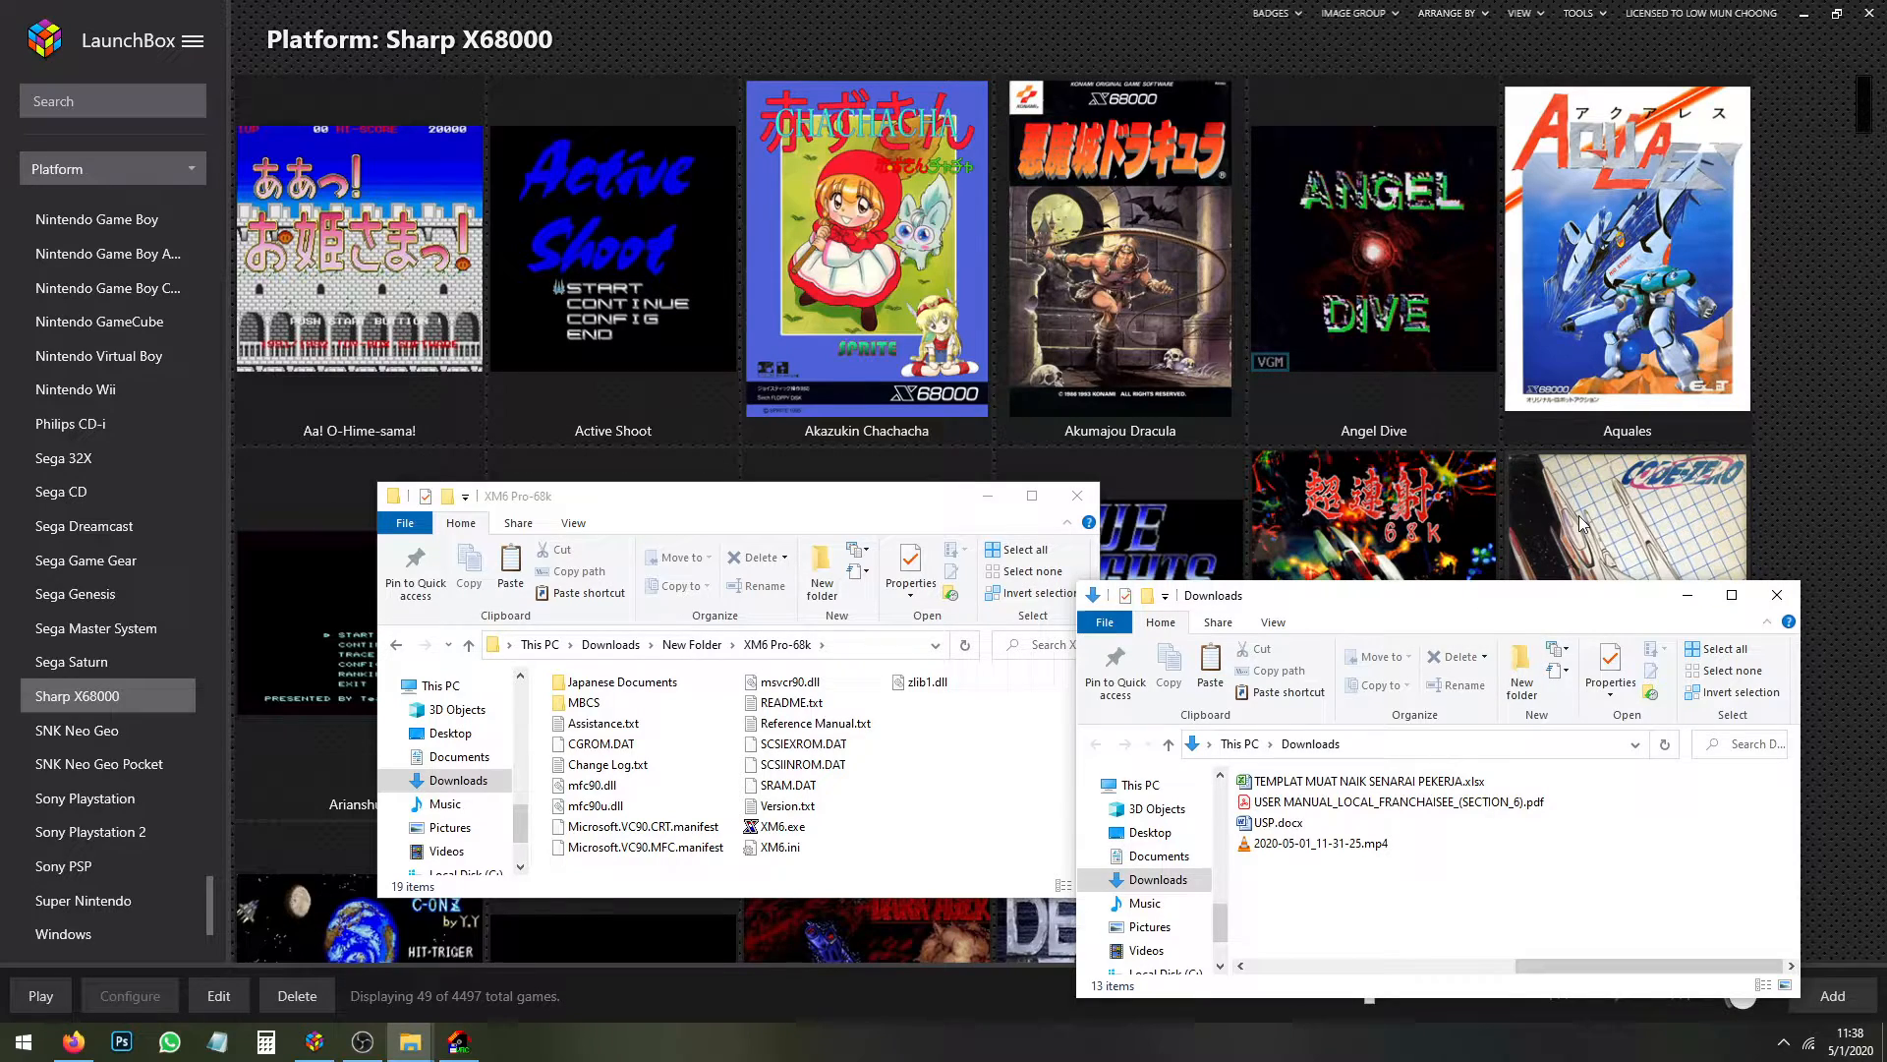
Clear the disk files from Downloads and browse to the D:\roms\x X68K ROMs folder
scroll(down, 3)
text(d)
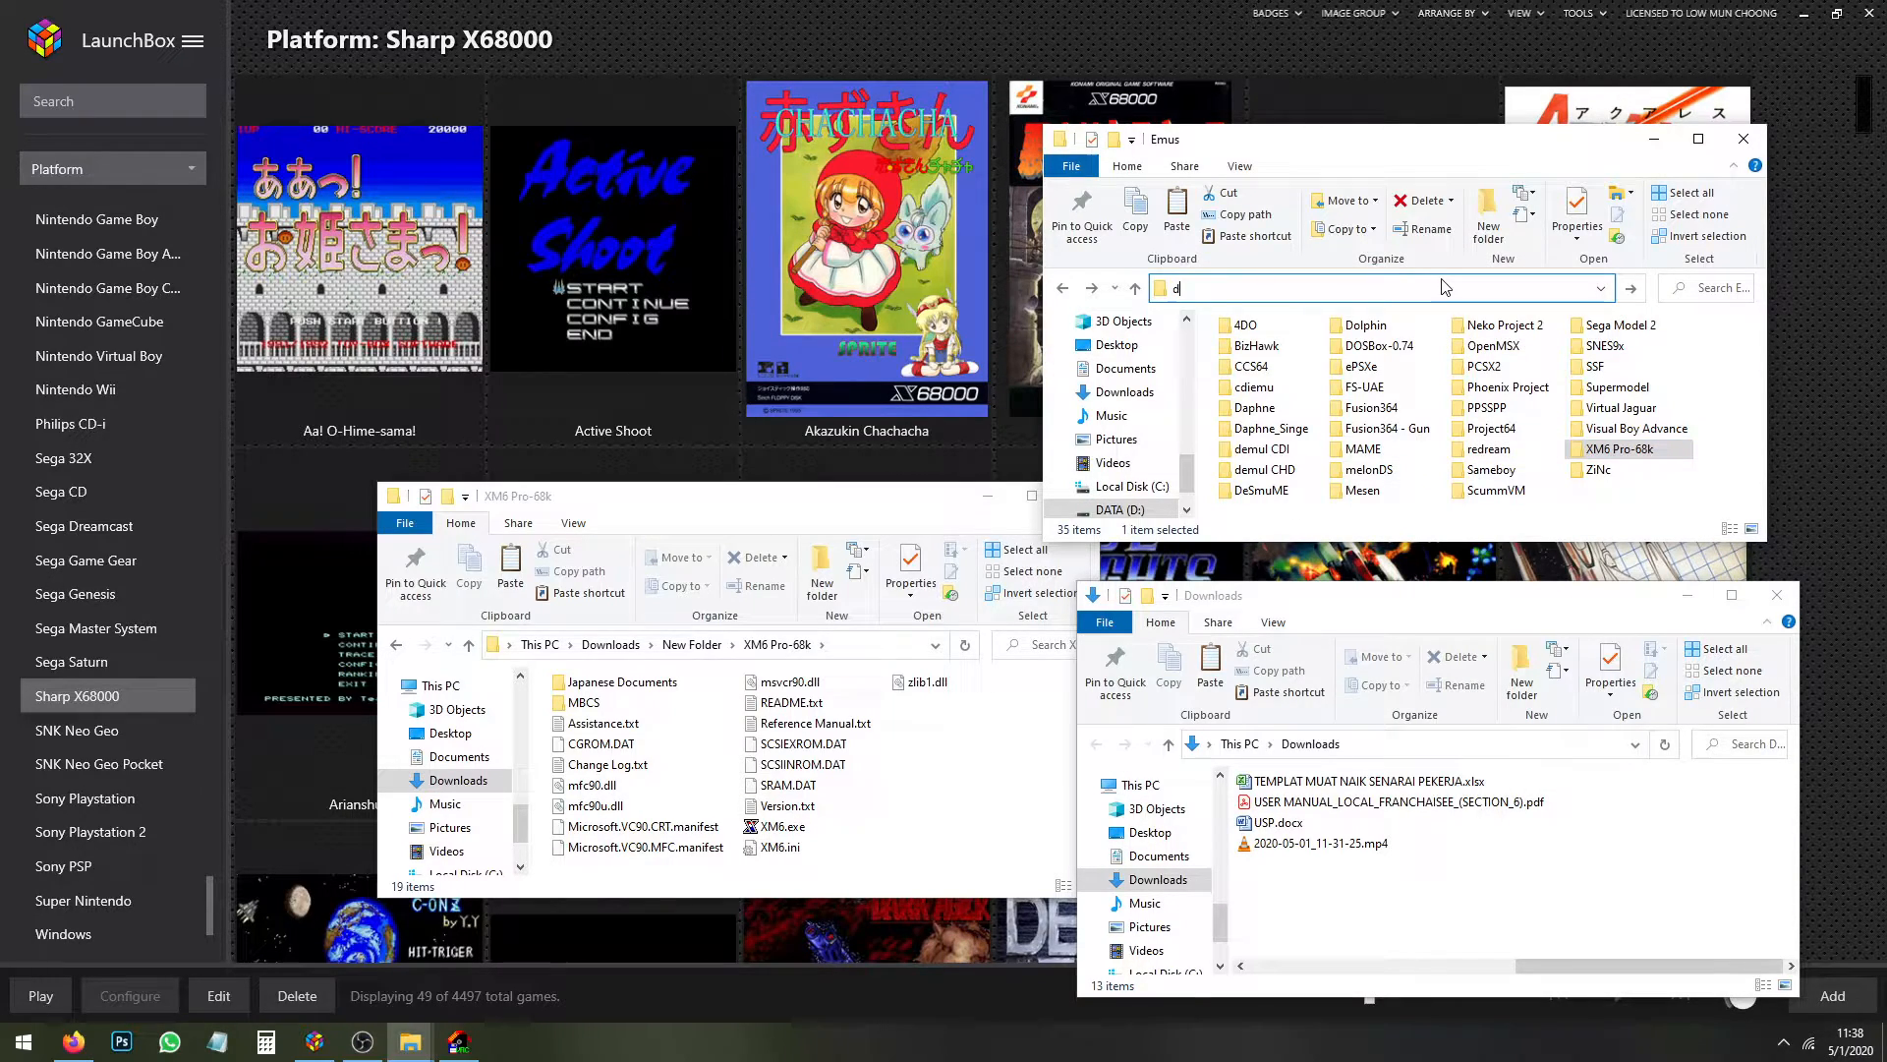
text(:\roms\x)
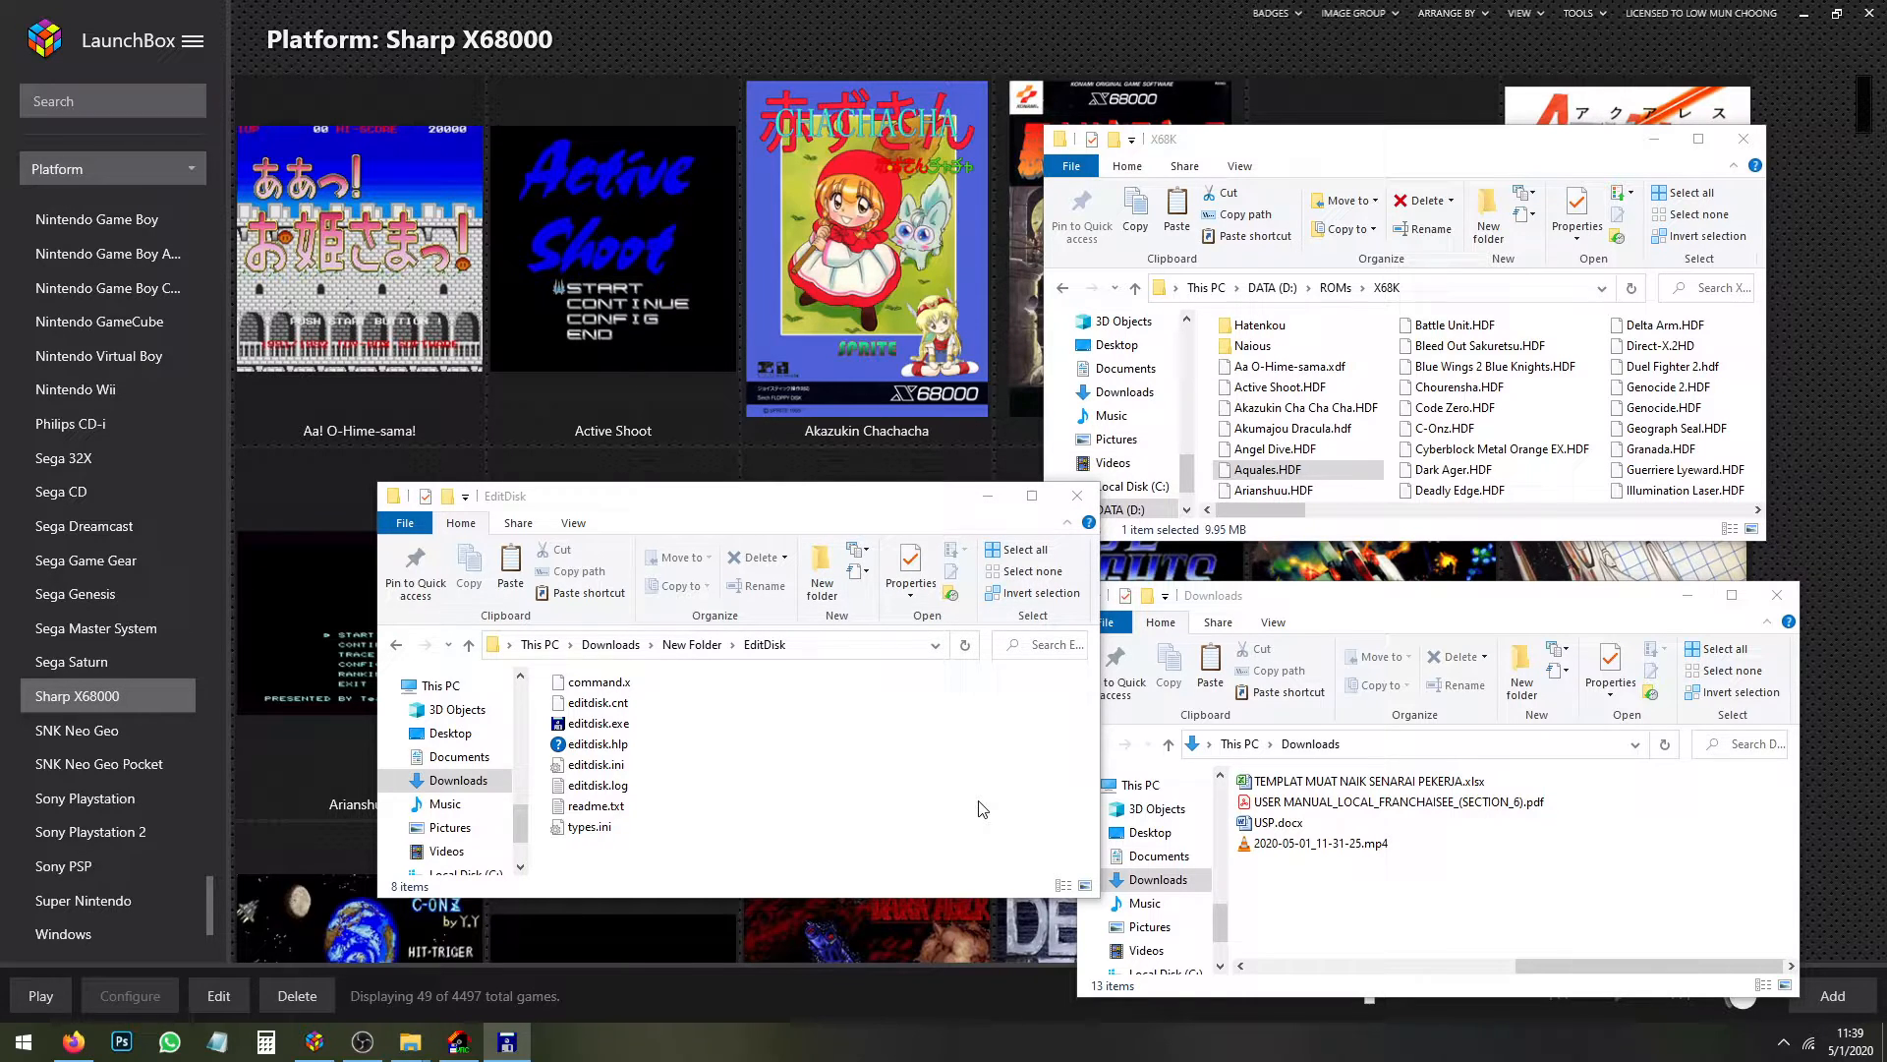
Open Aquales.HDF, listing Disk1–Disk3 XDF images, and copy its autoexec.bat into Downloads
double_click(1270, 470)
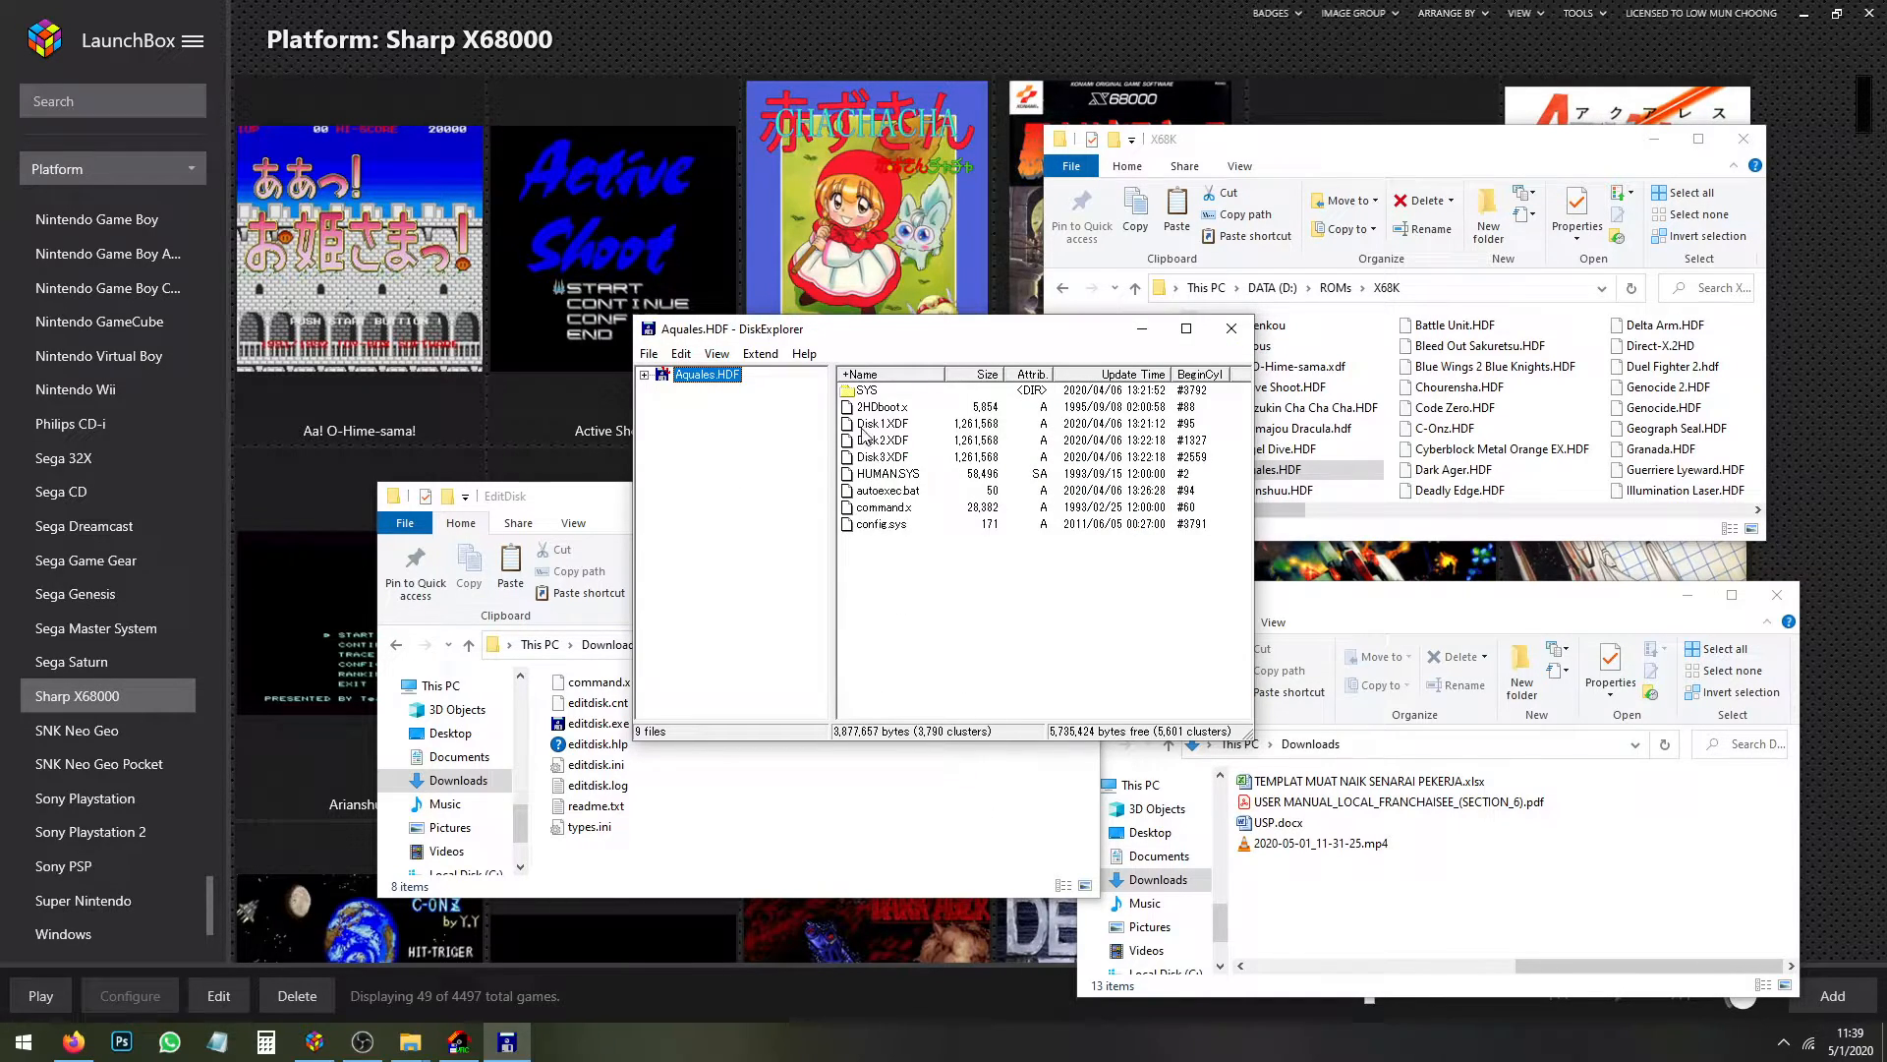
click(881, 456)
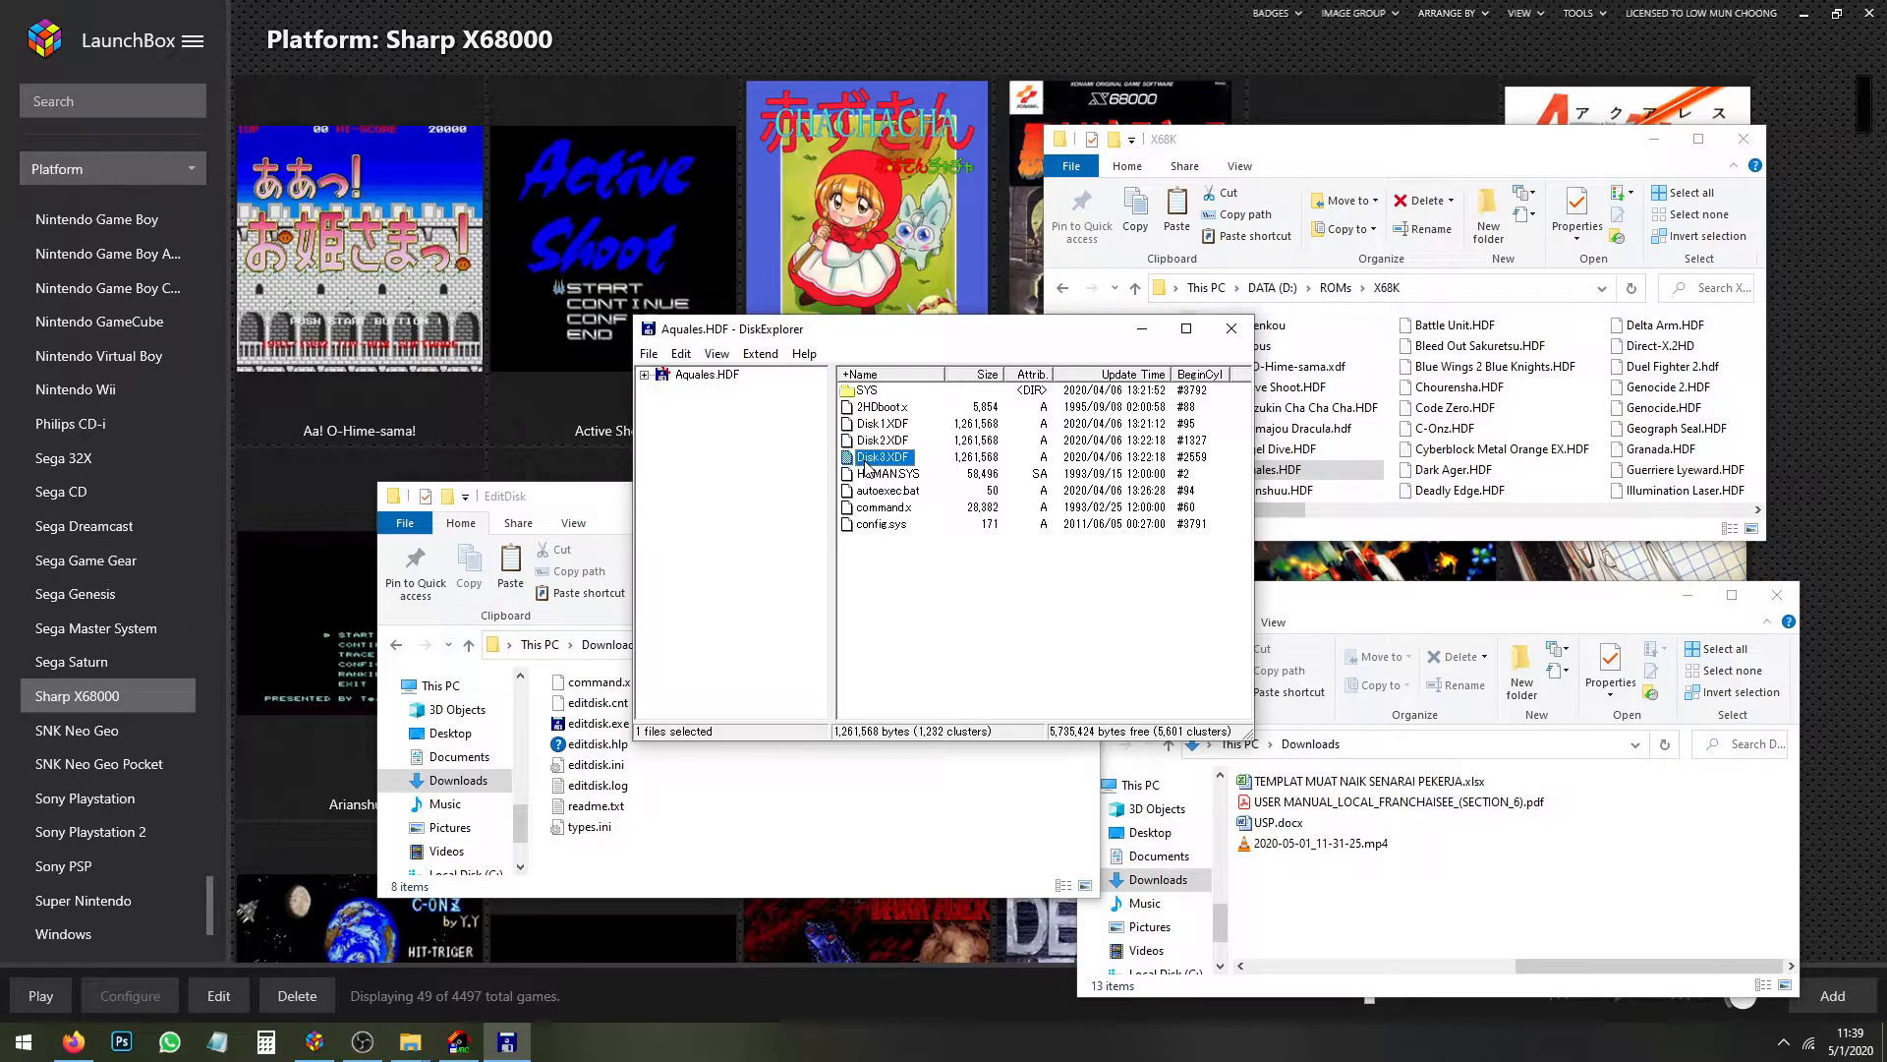
mouse_move(1064, 542)
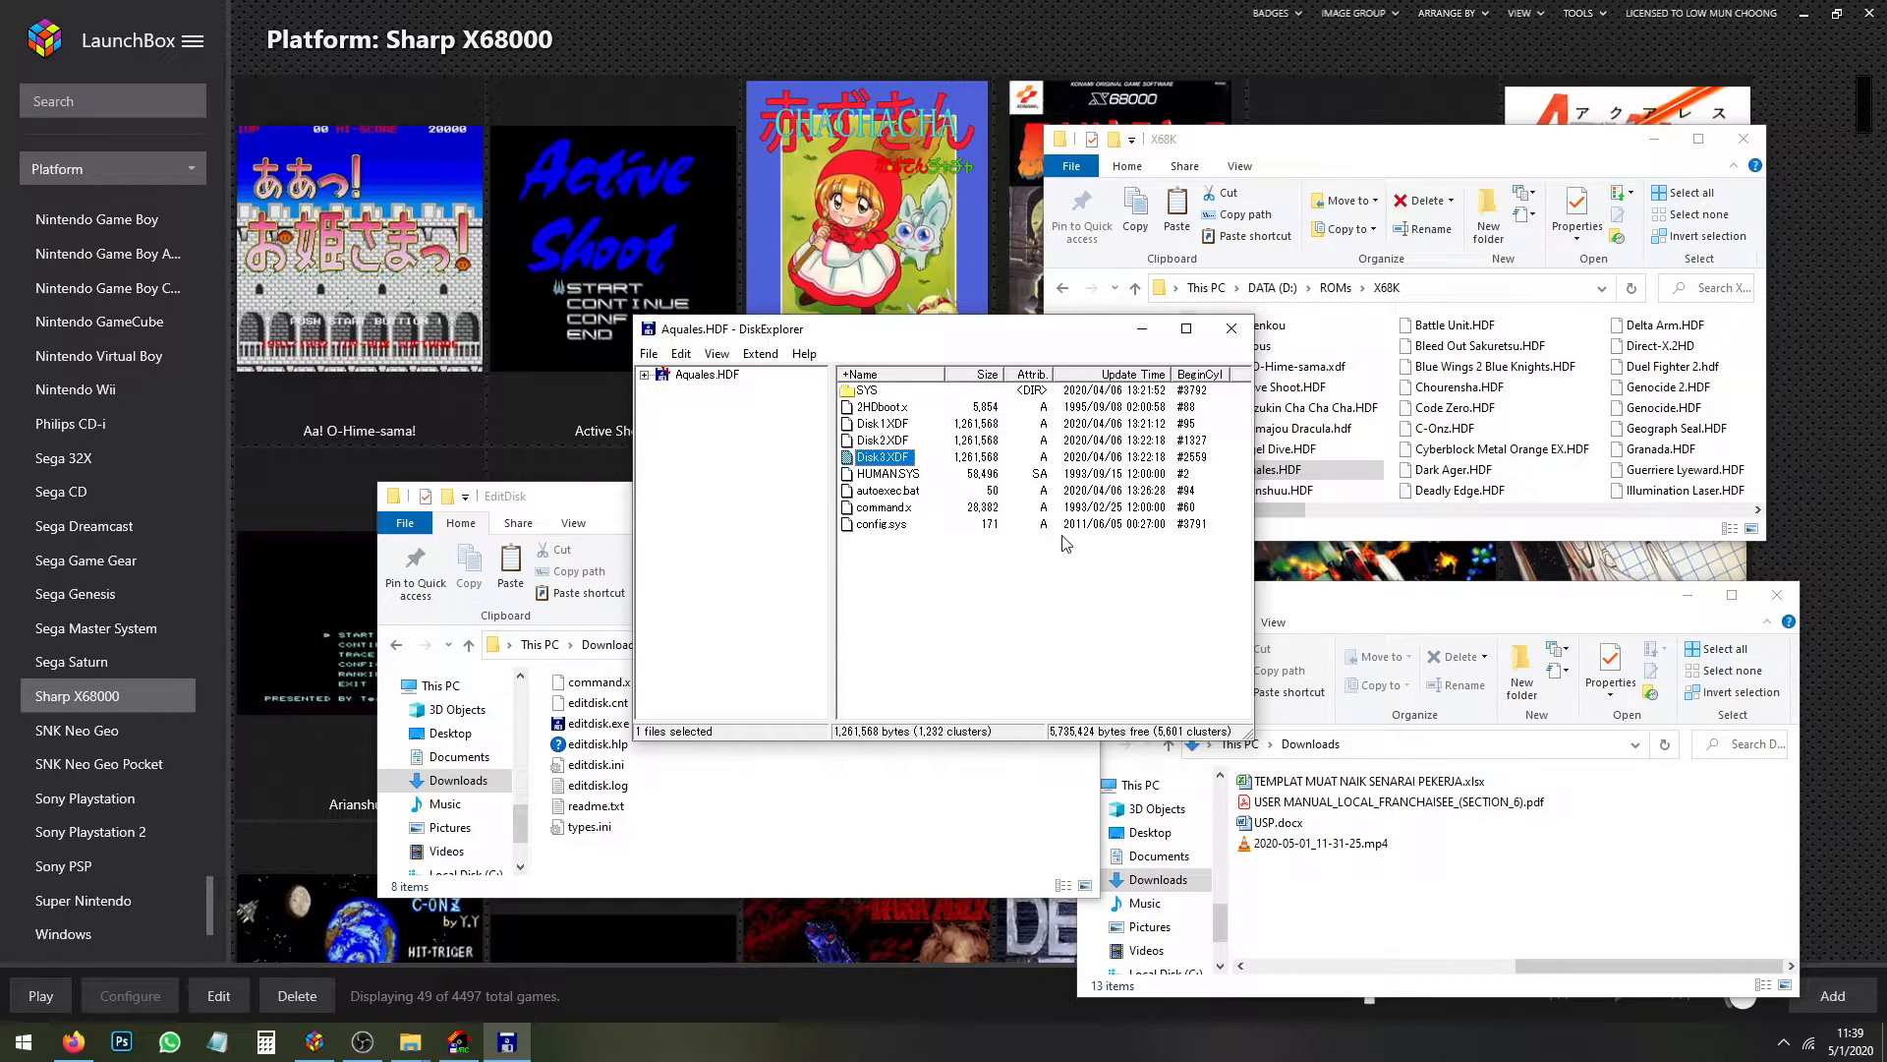
click(889, 490)
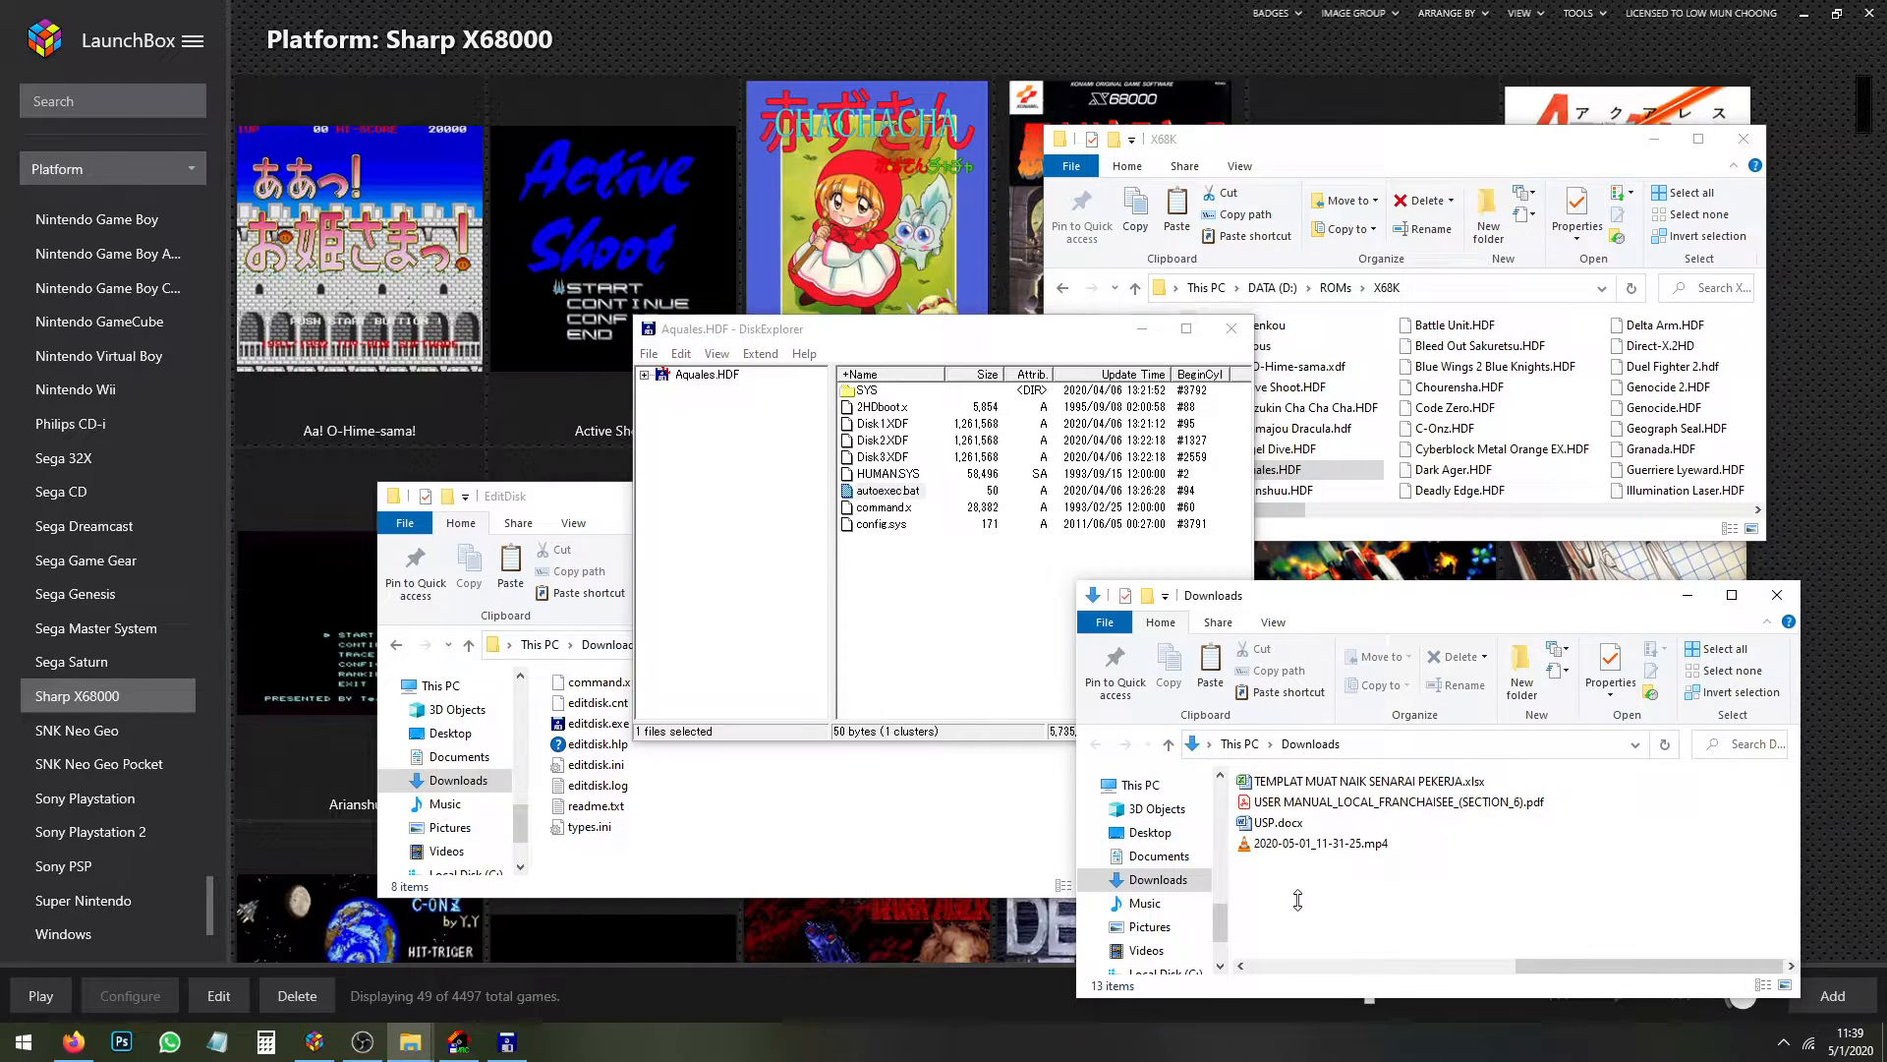
right_click(1287, 865)
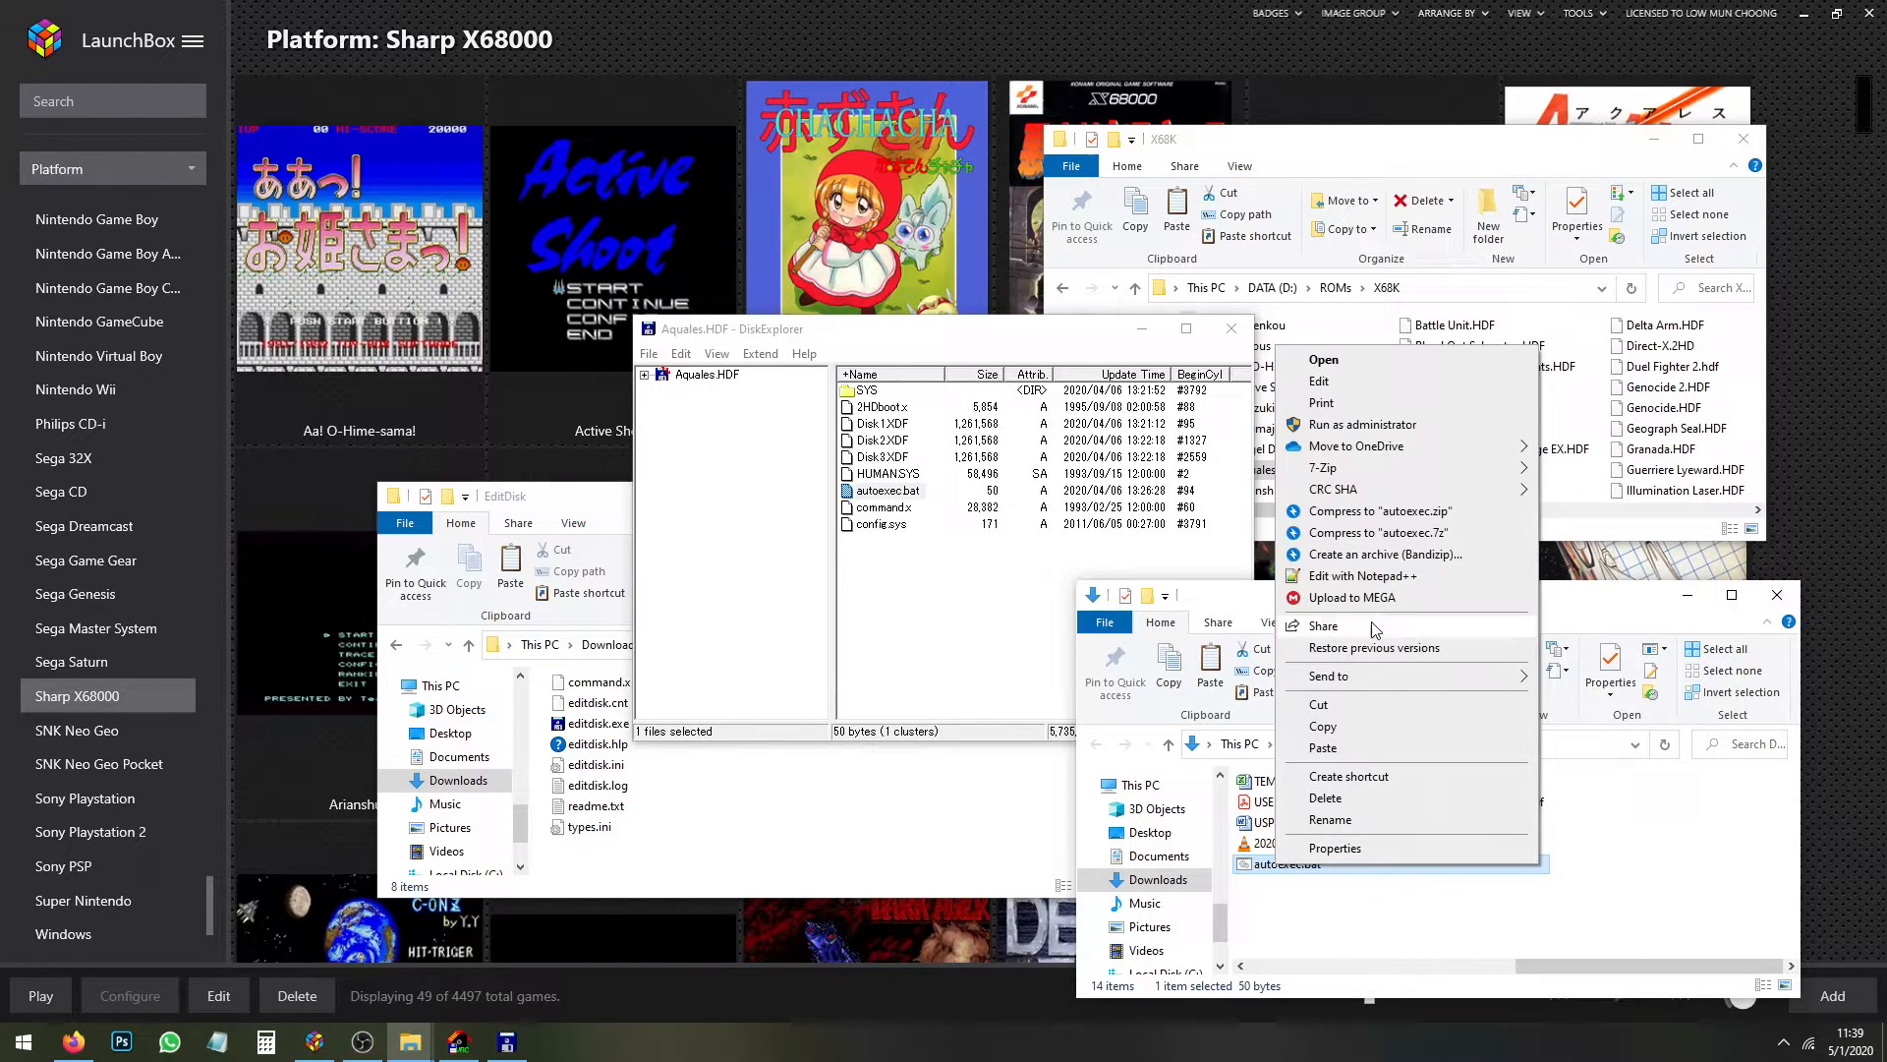
Open Aquales' autoexec.bat in Notepad++ to see the 2hdboot line loading Disk1, Disk2 and Disk3
click(1360, 576)
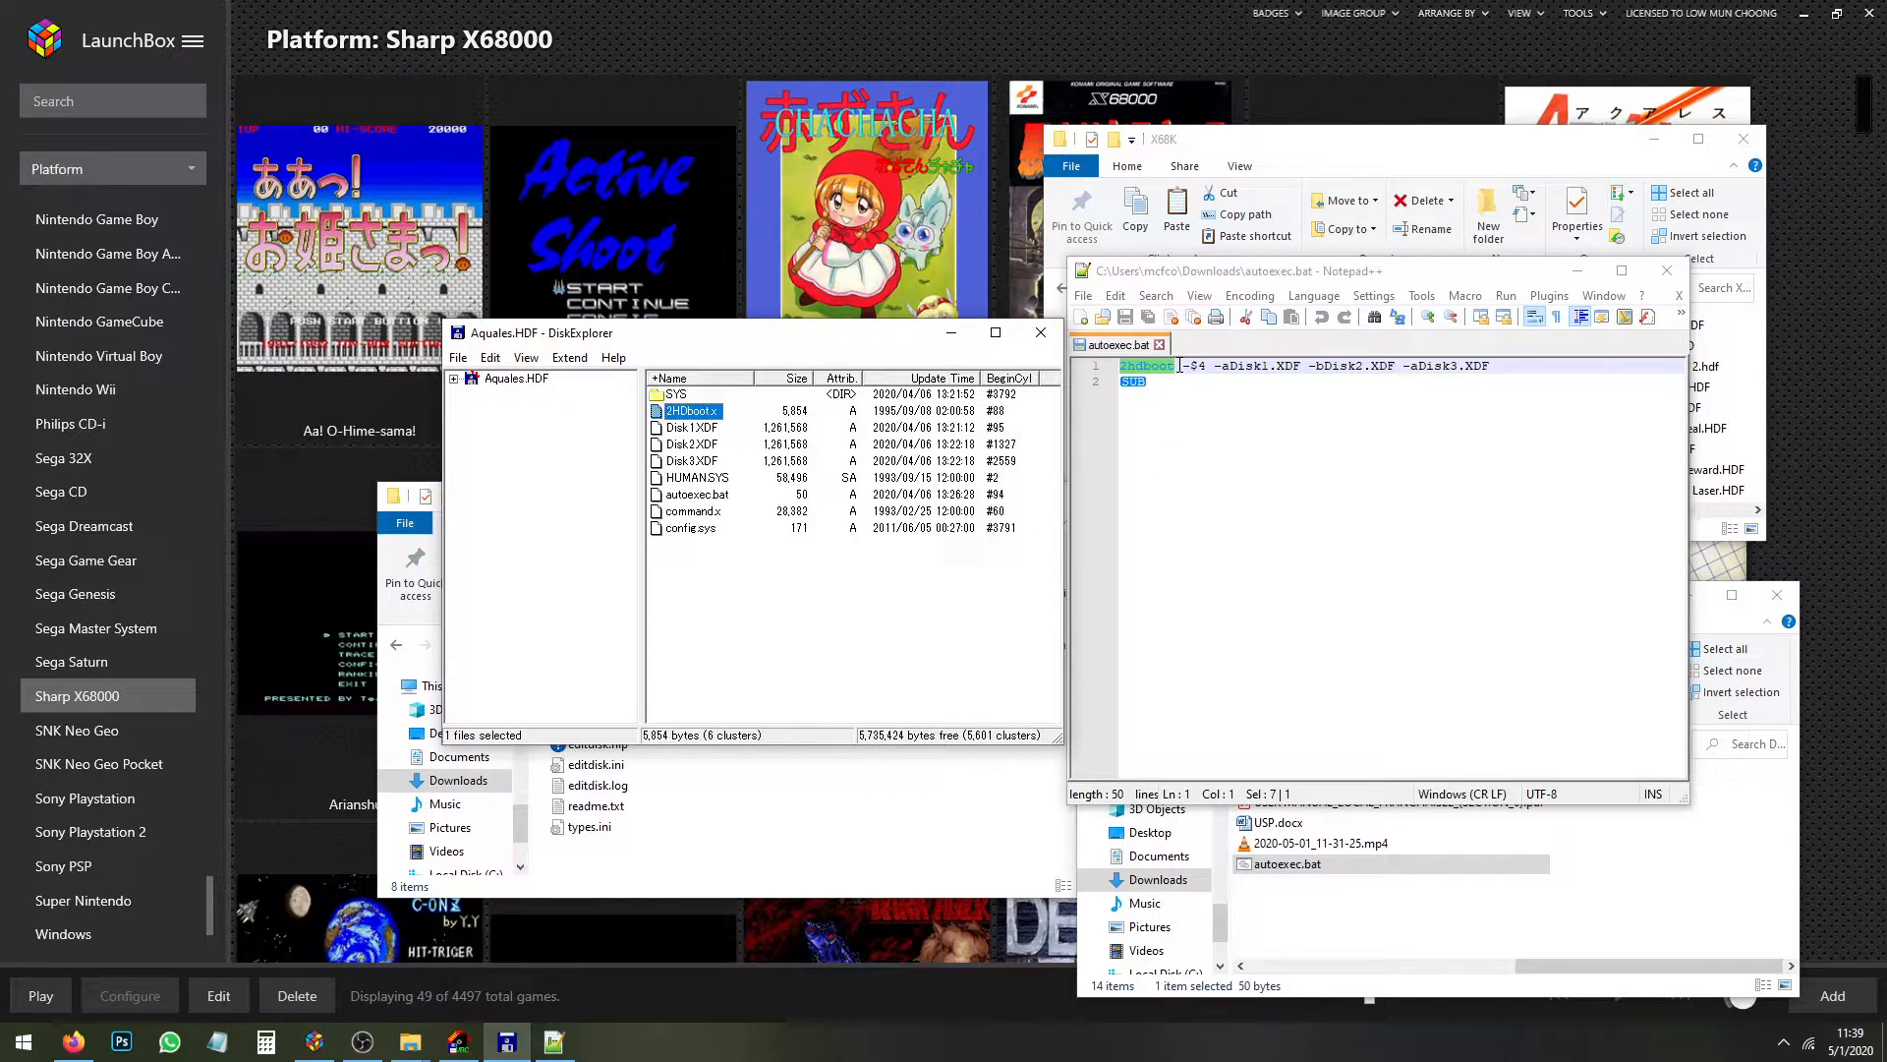
click(1203, 368)
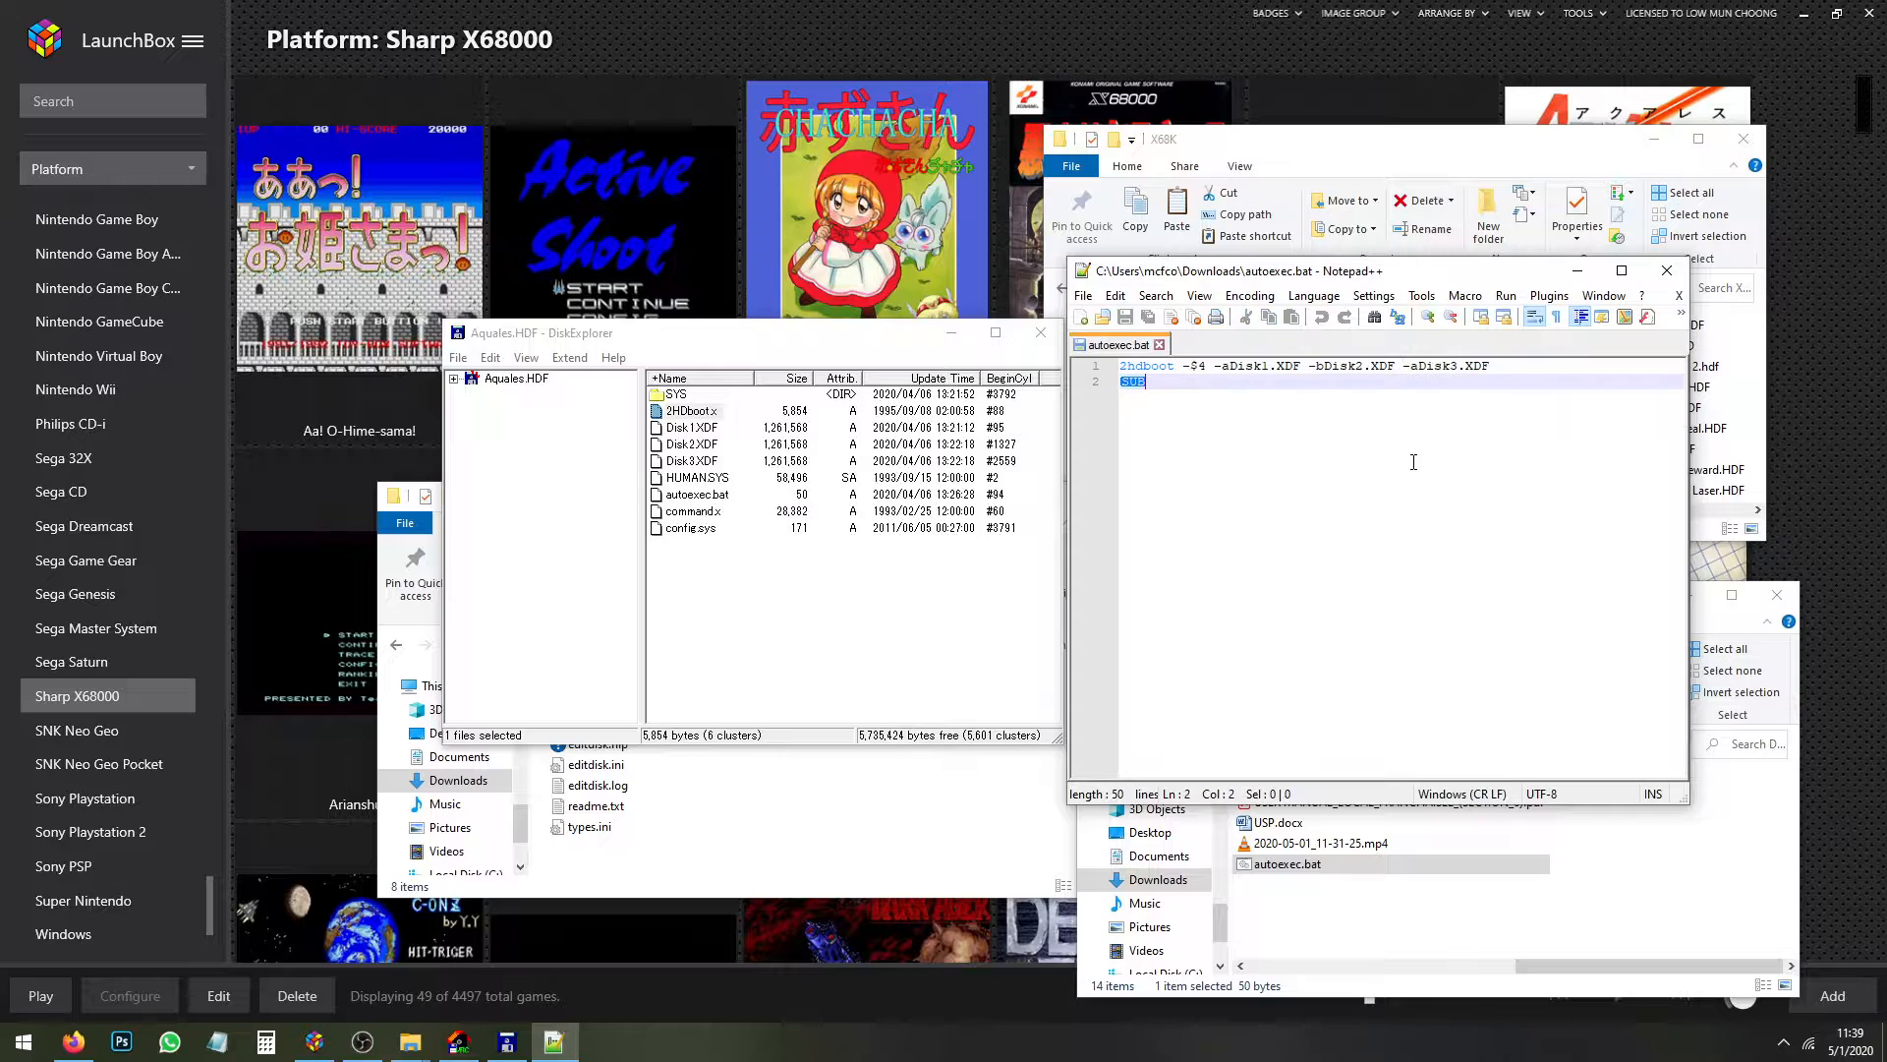
mouse_move(1667, 269)
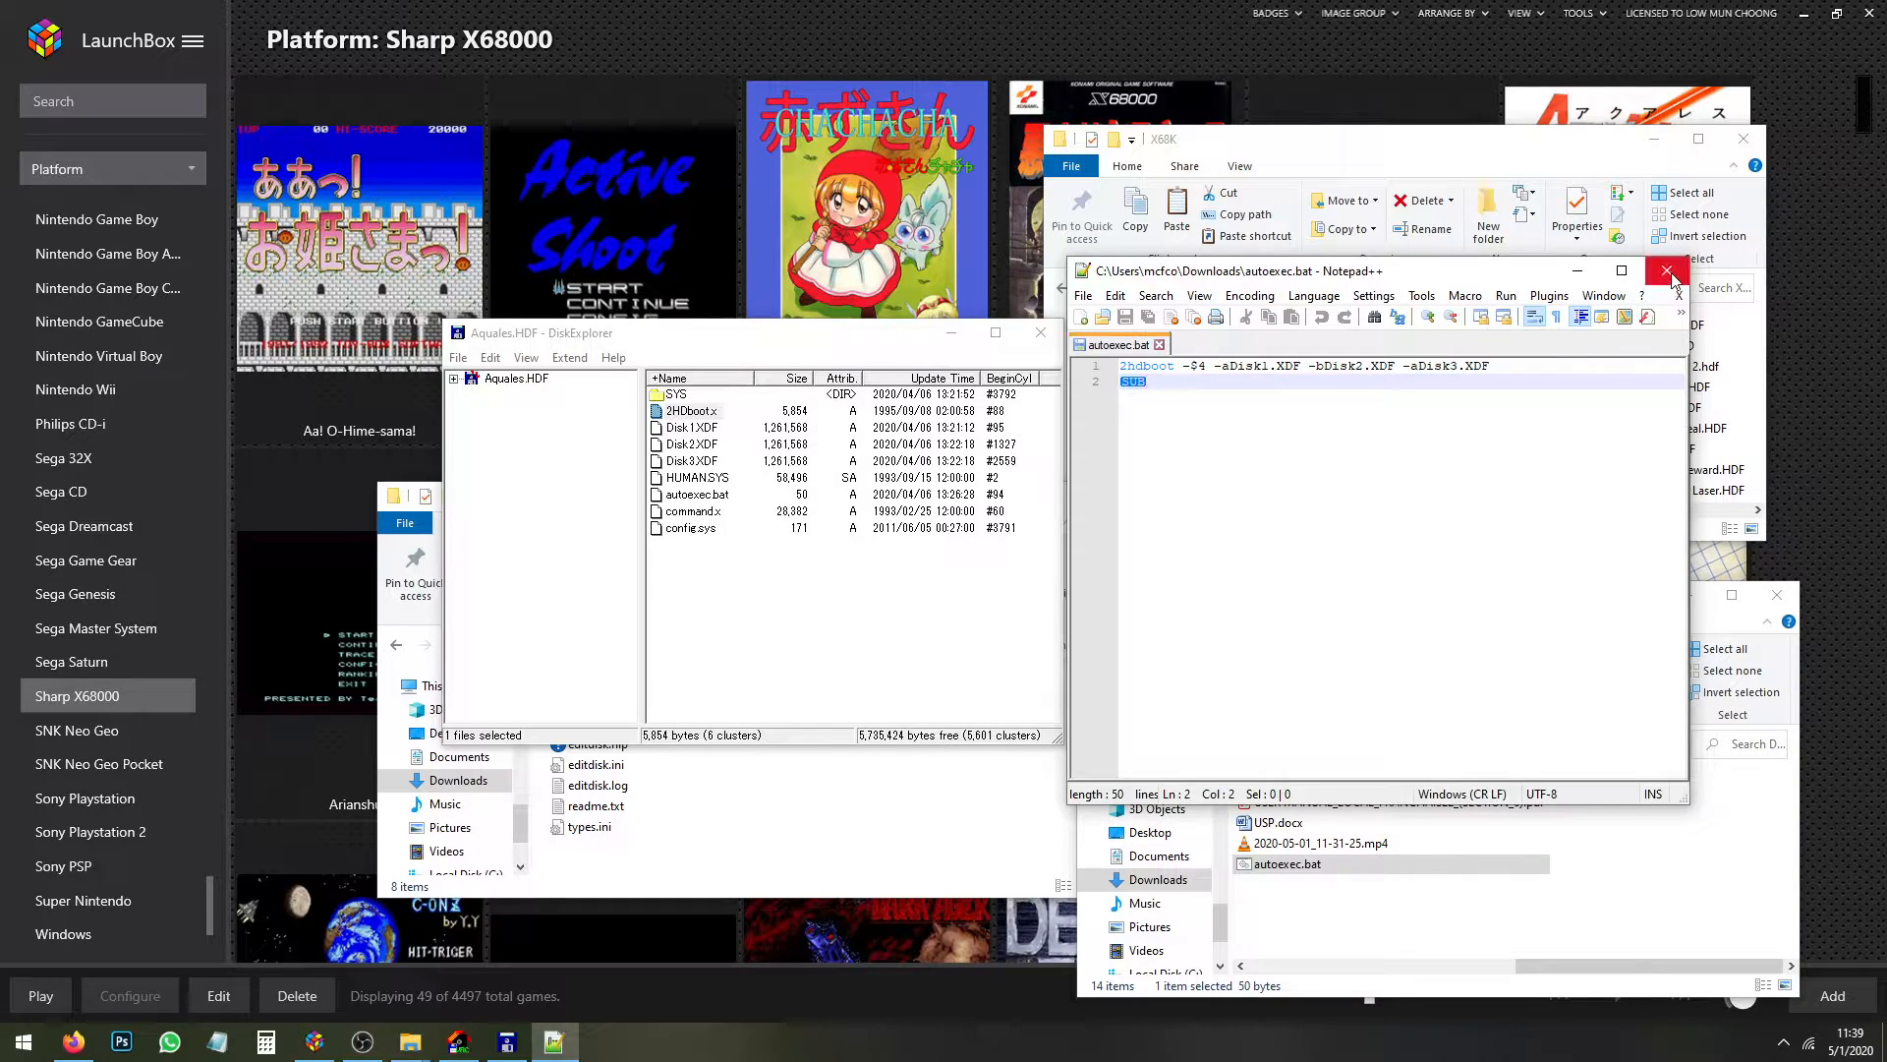
Close Notepad++, play Aquales from its HDF in XM6 Pro-68k, then quit the emulator
click(1667, 271)
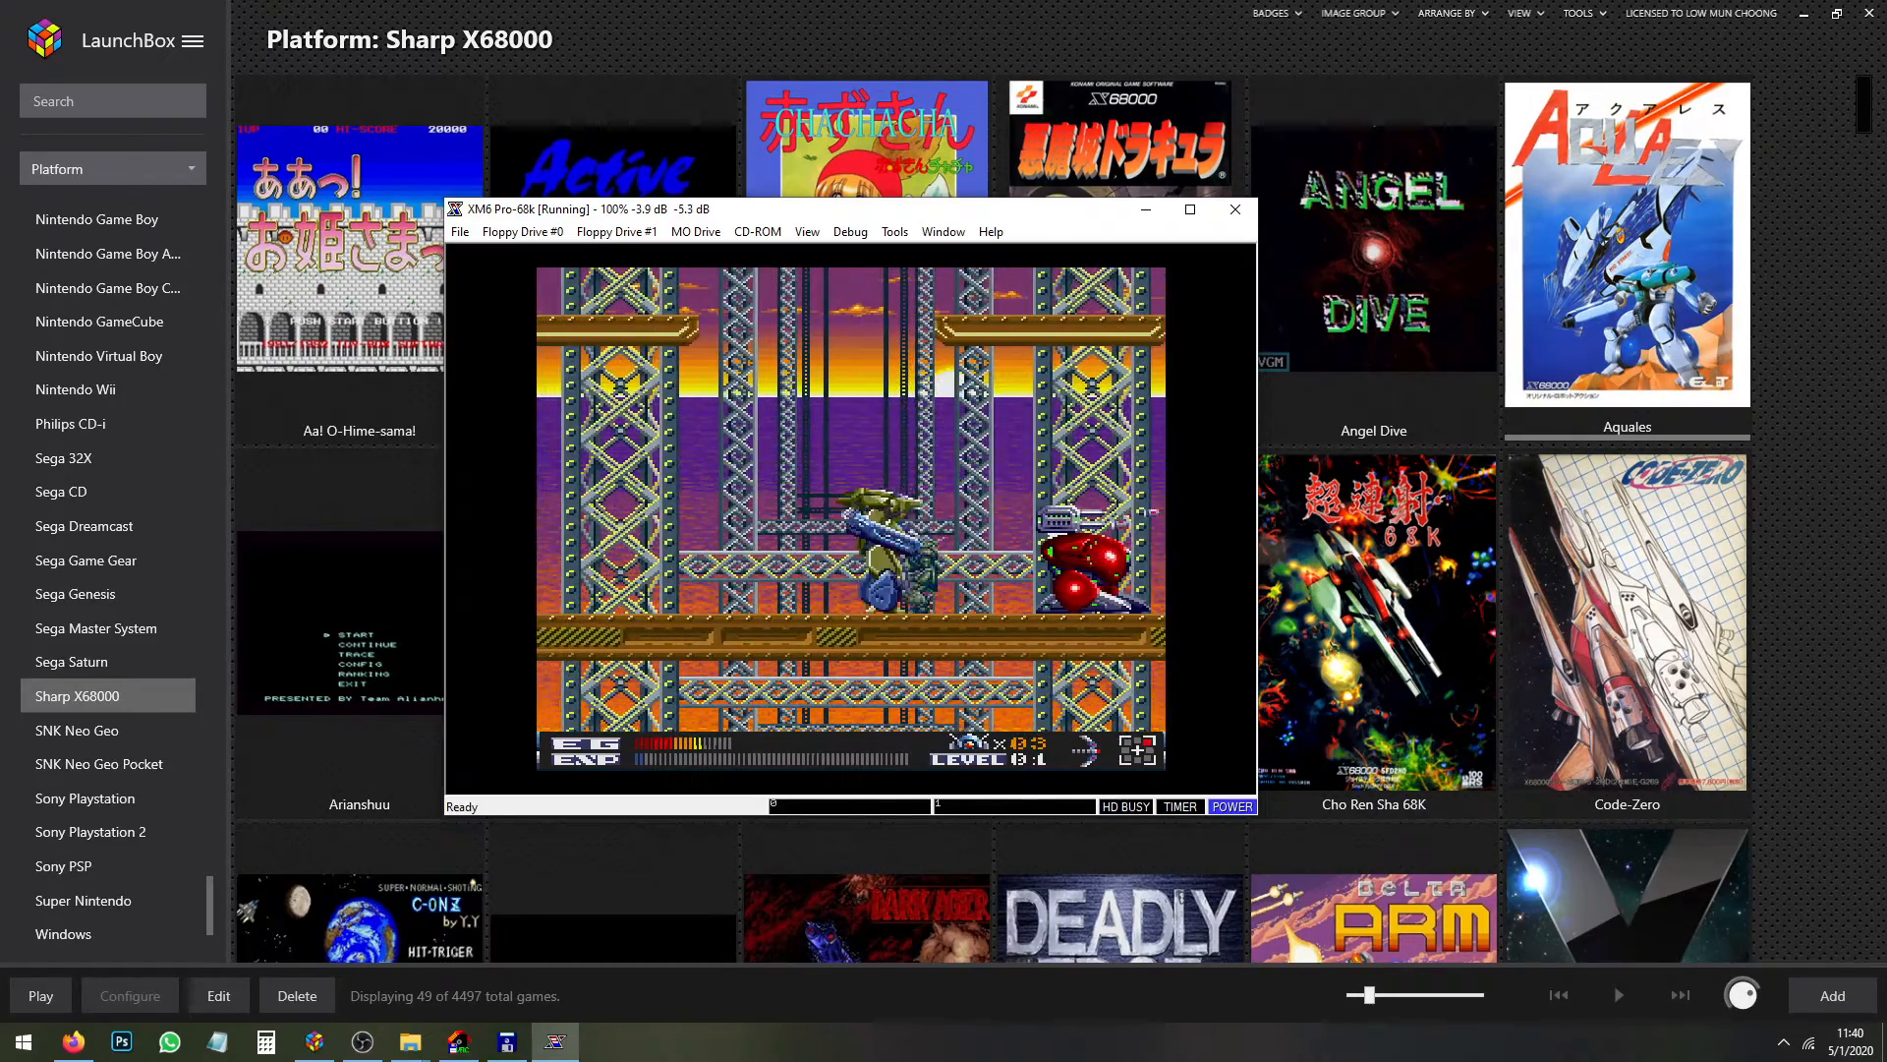
click(1233, 209)
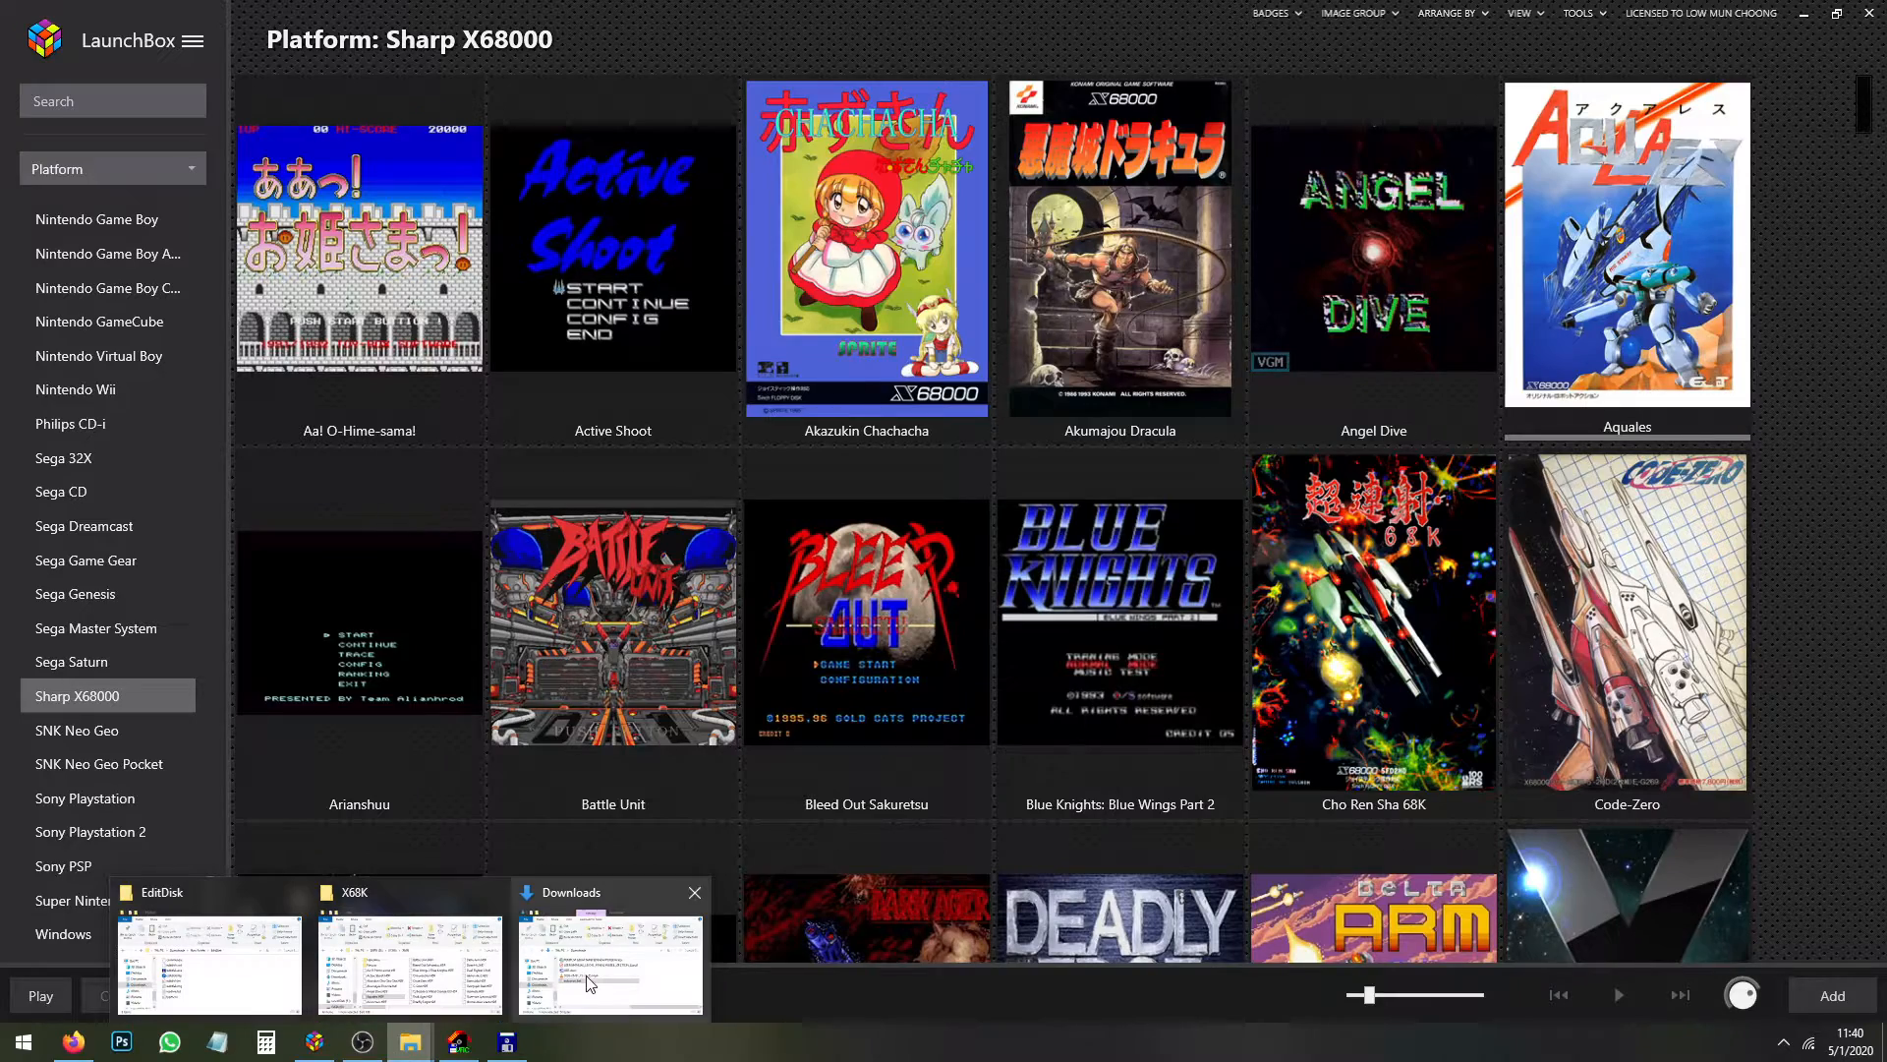
Reopen autoexec.bat in Notepad++, inspect the three-disk 2hdboot line, and close it
right_click(1281, 863)
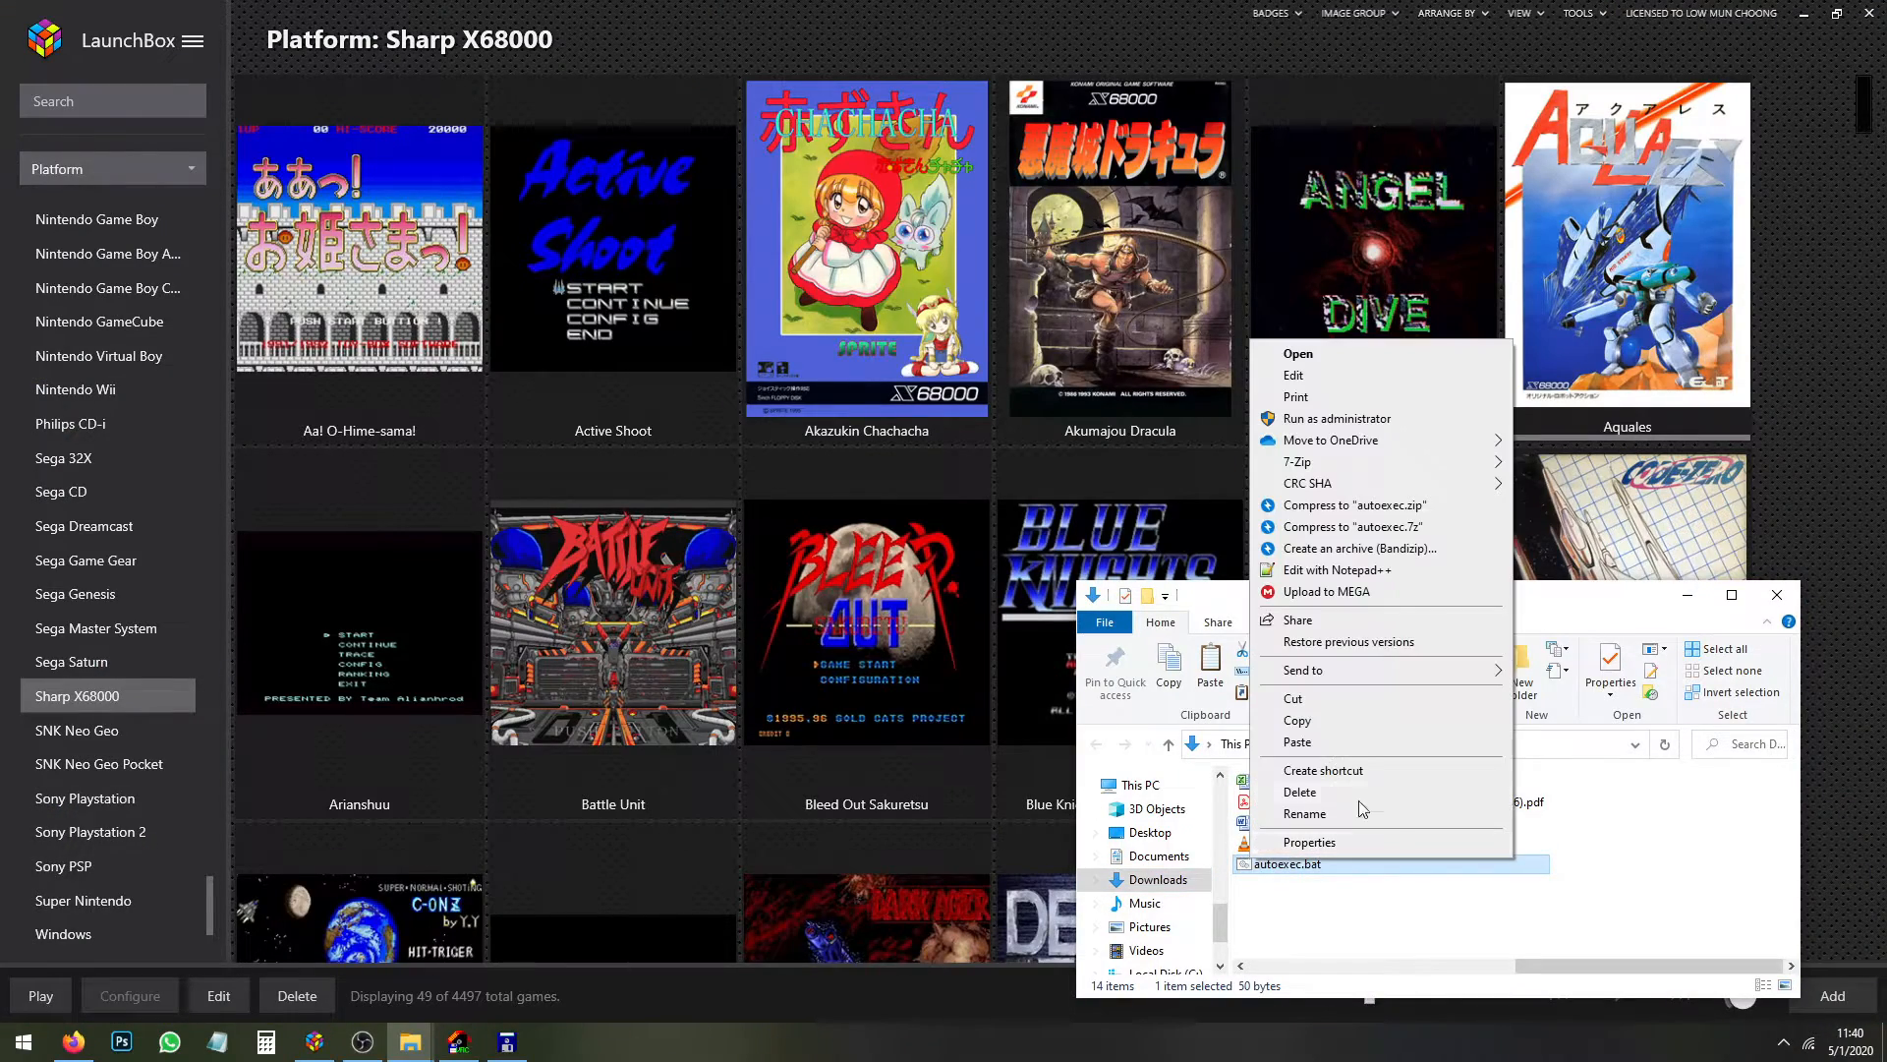
click(1333, 570)
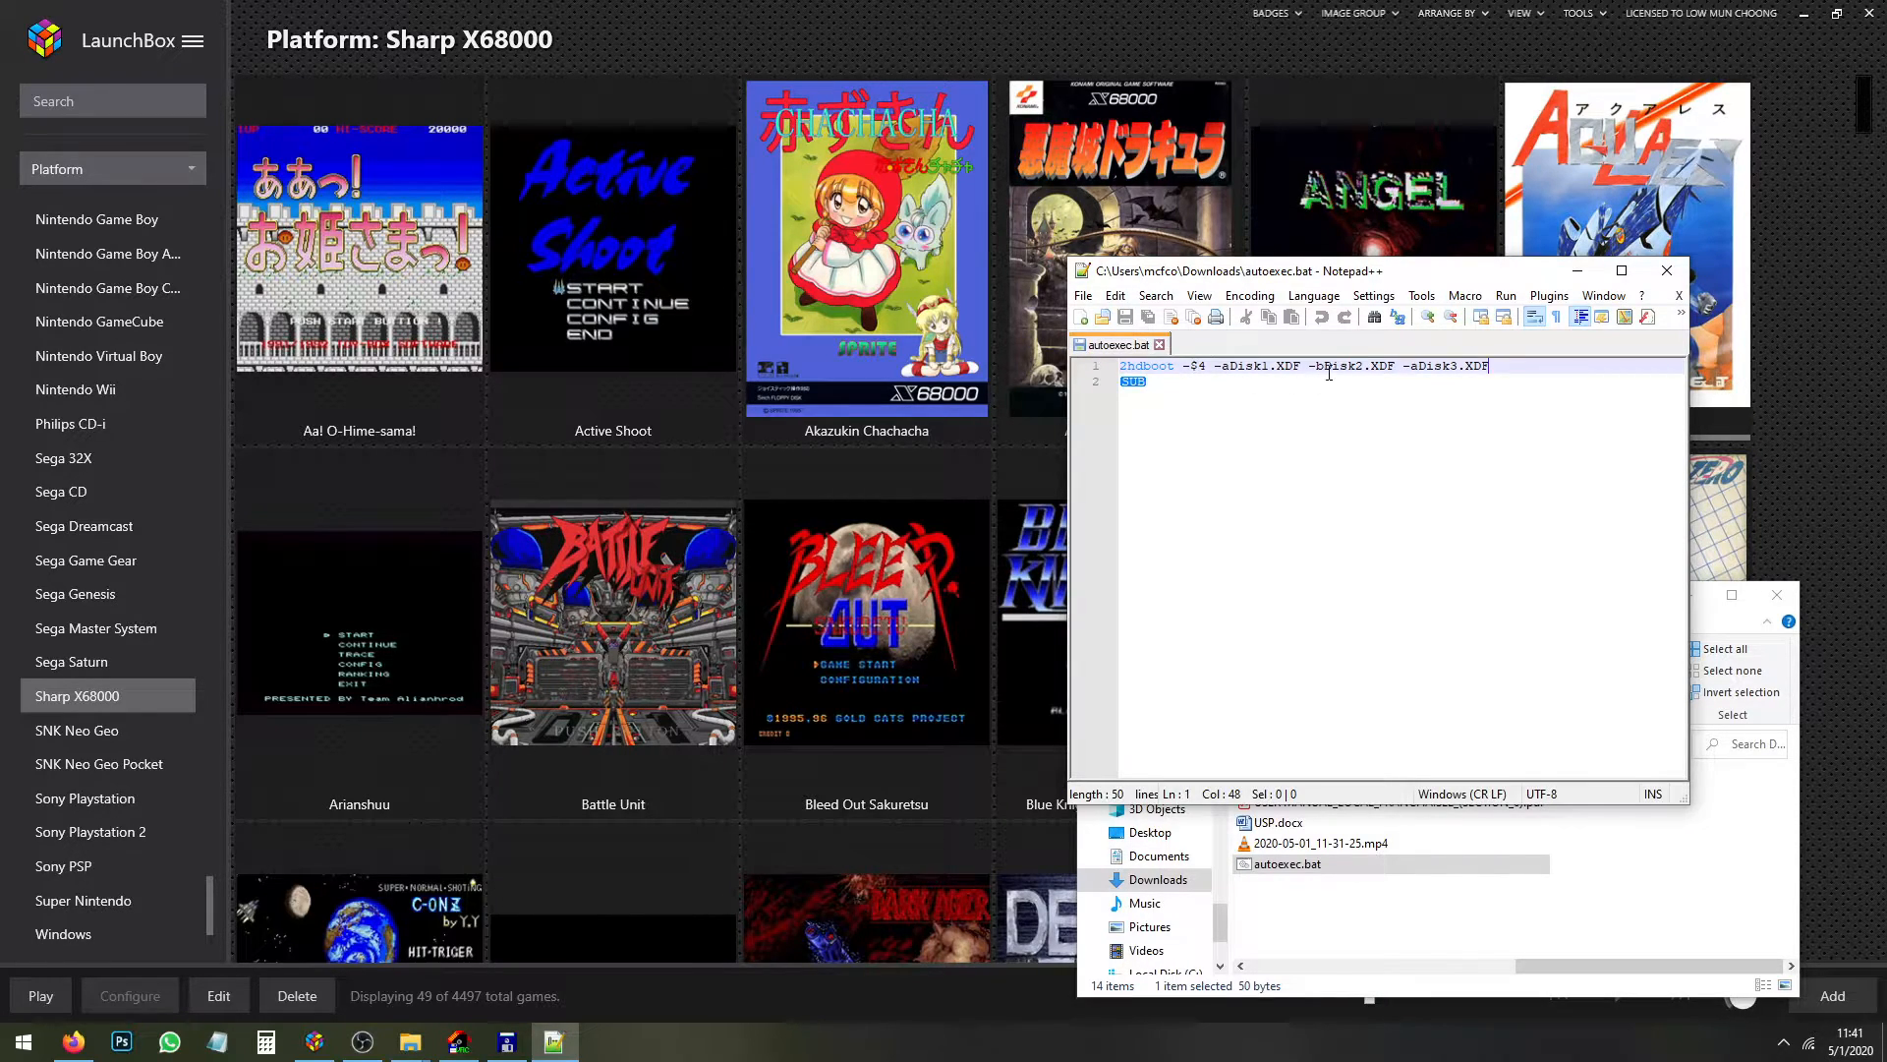
mouse_move(1469, 367)
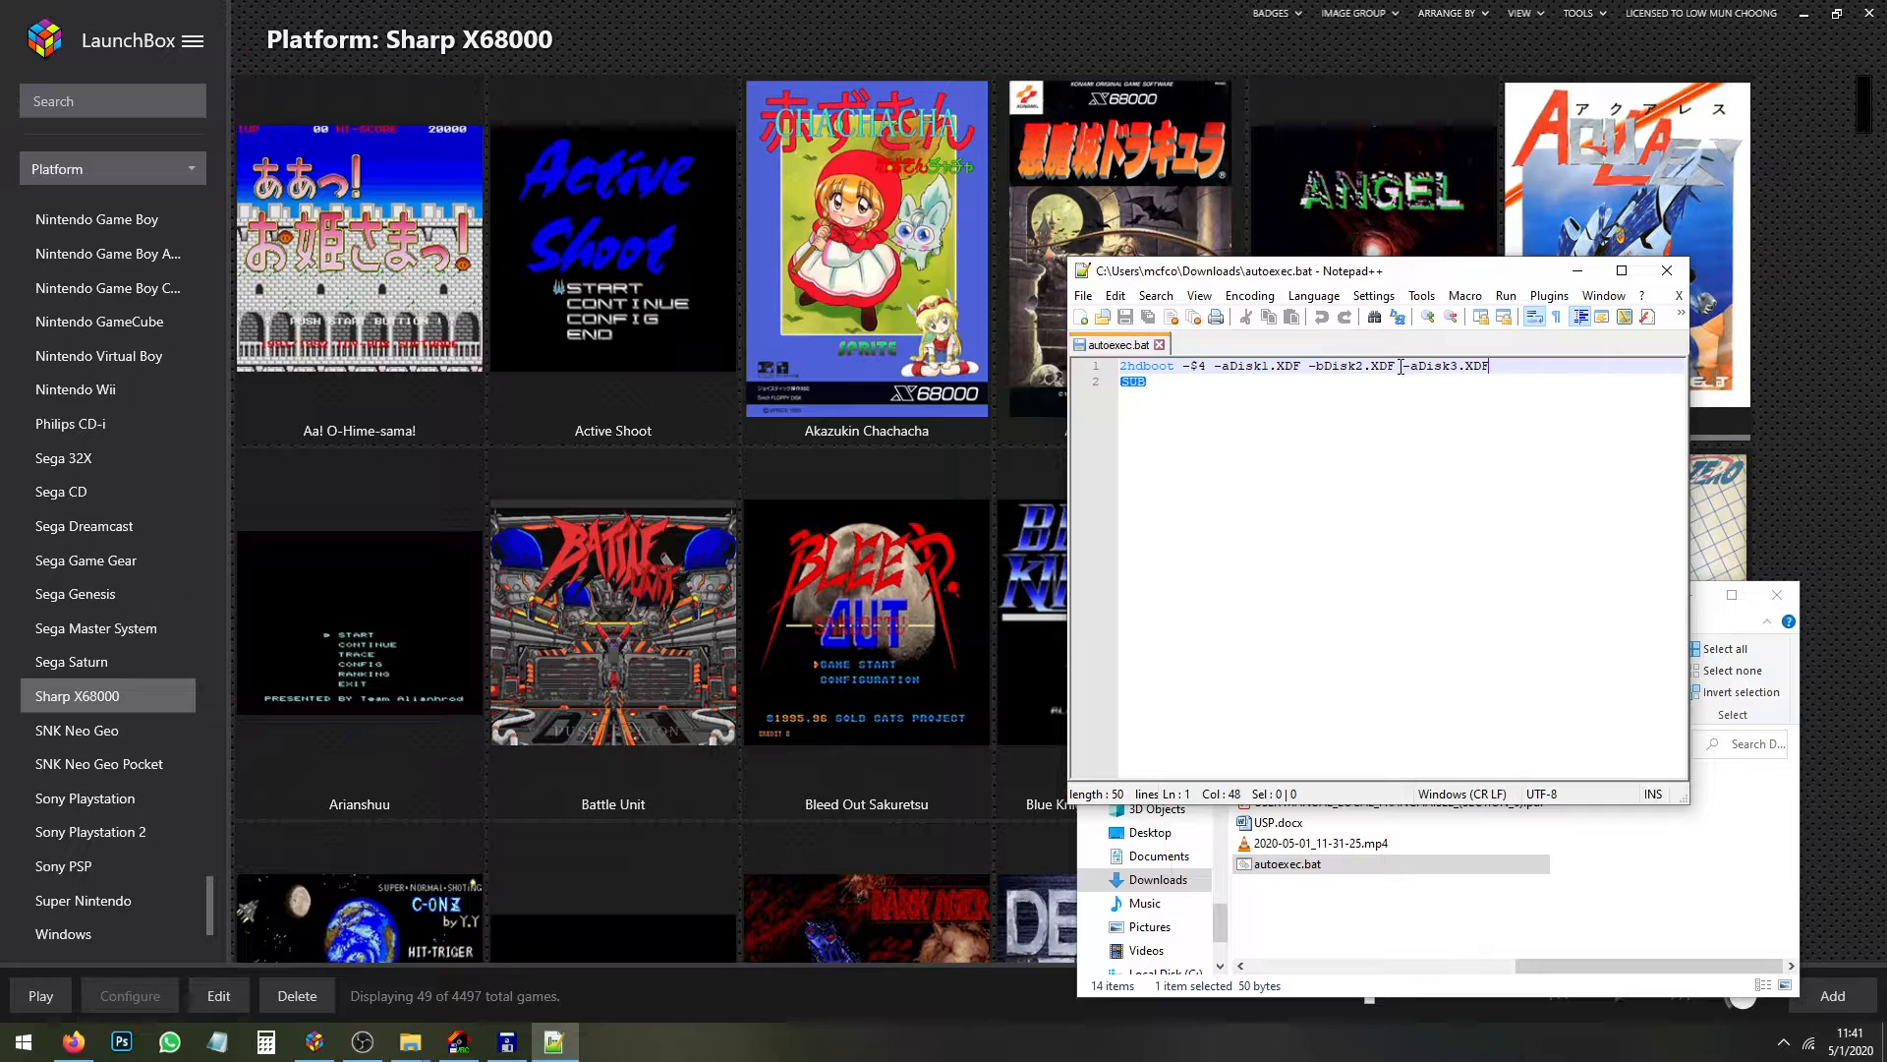
click(1415, 384)
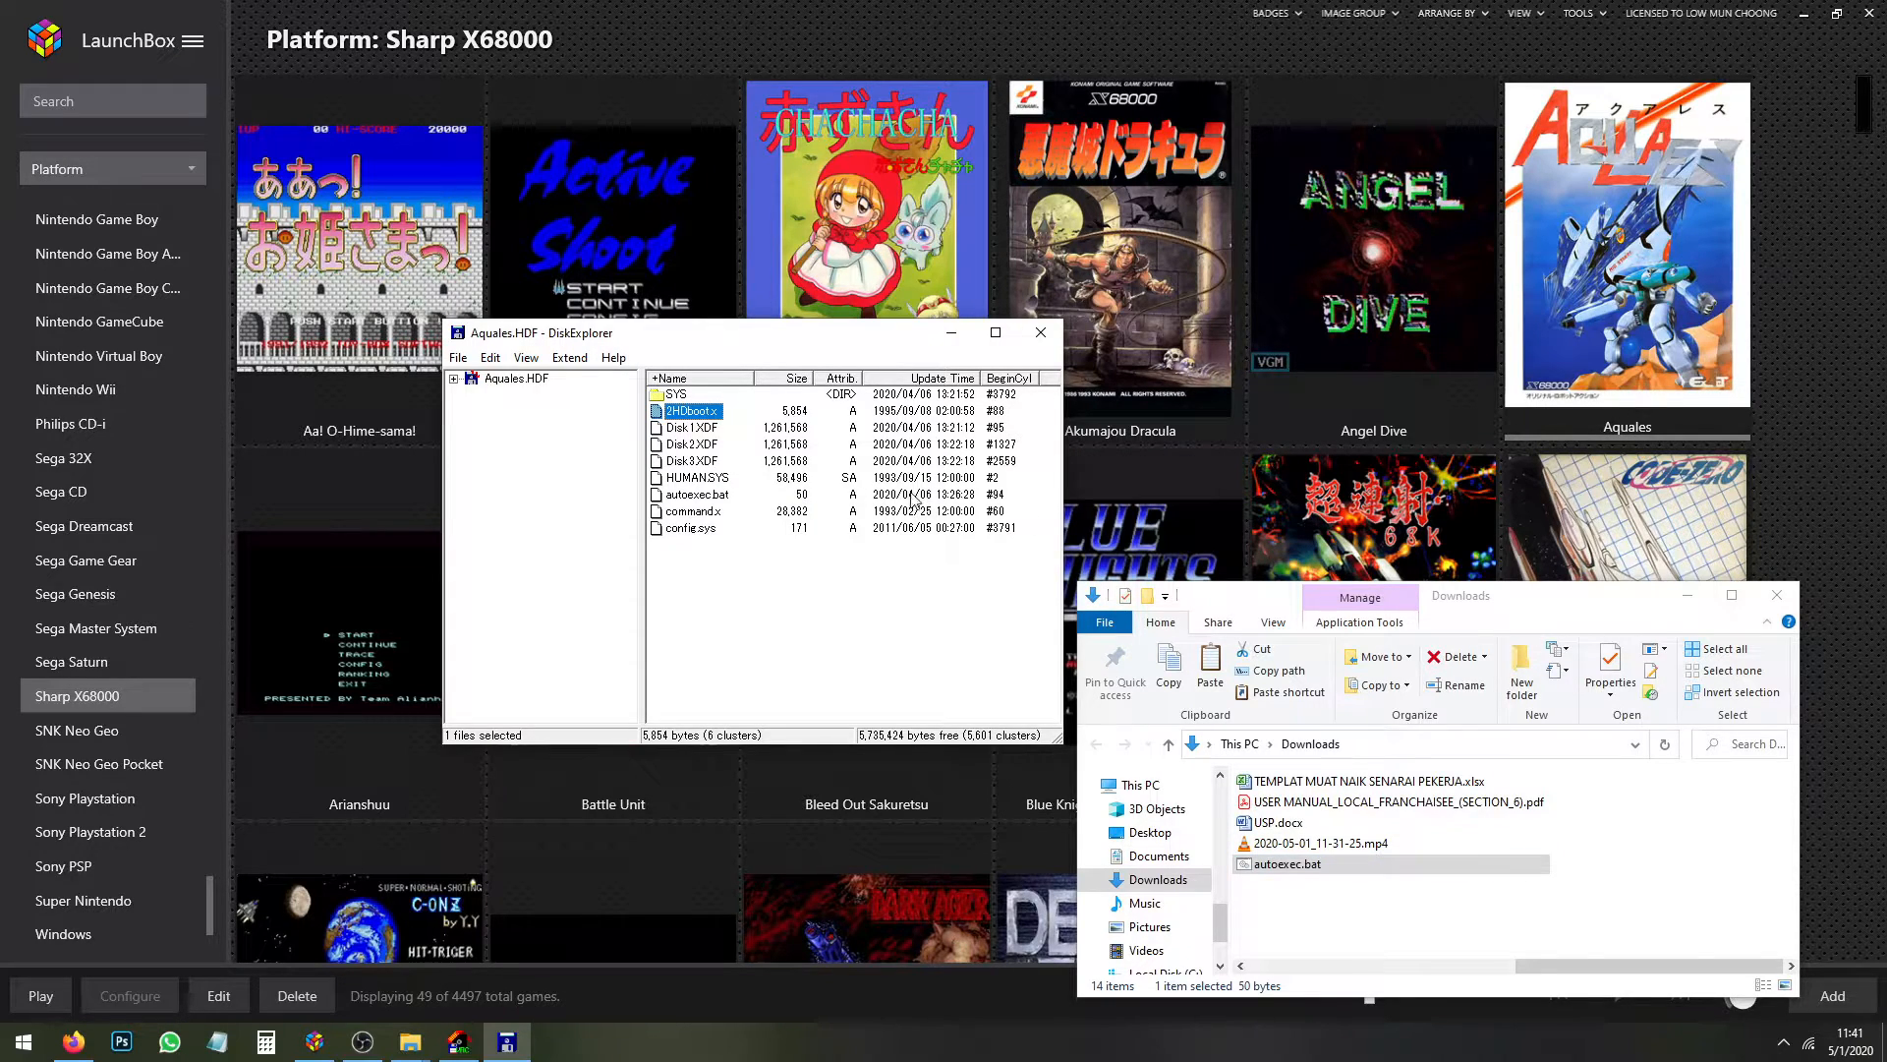
click(1372, 802)
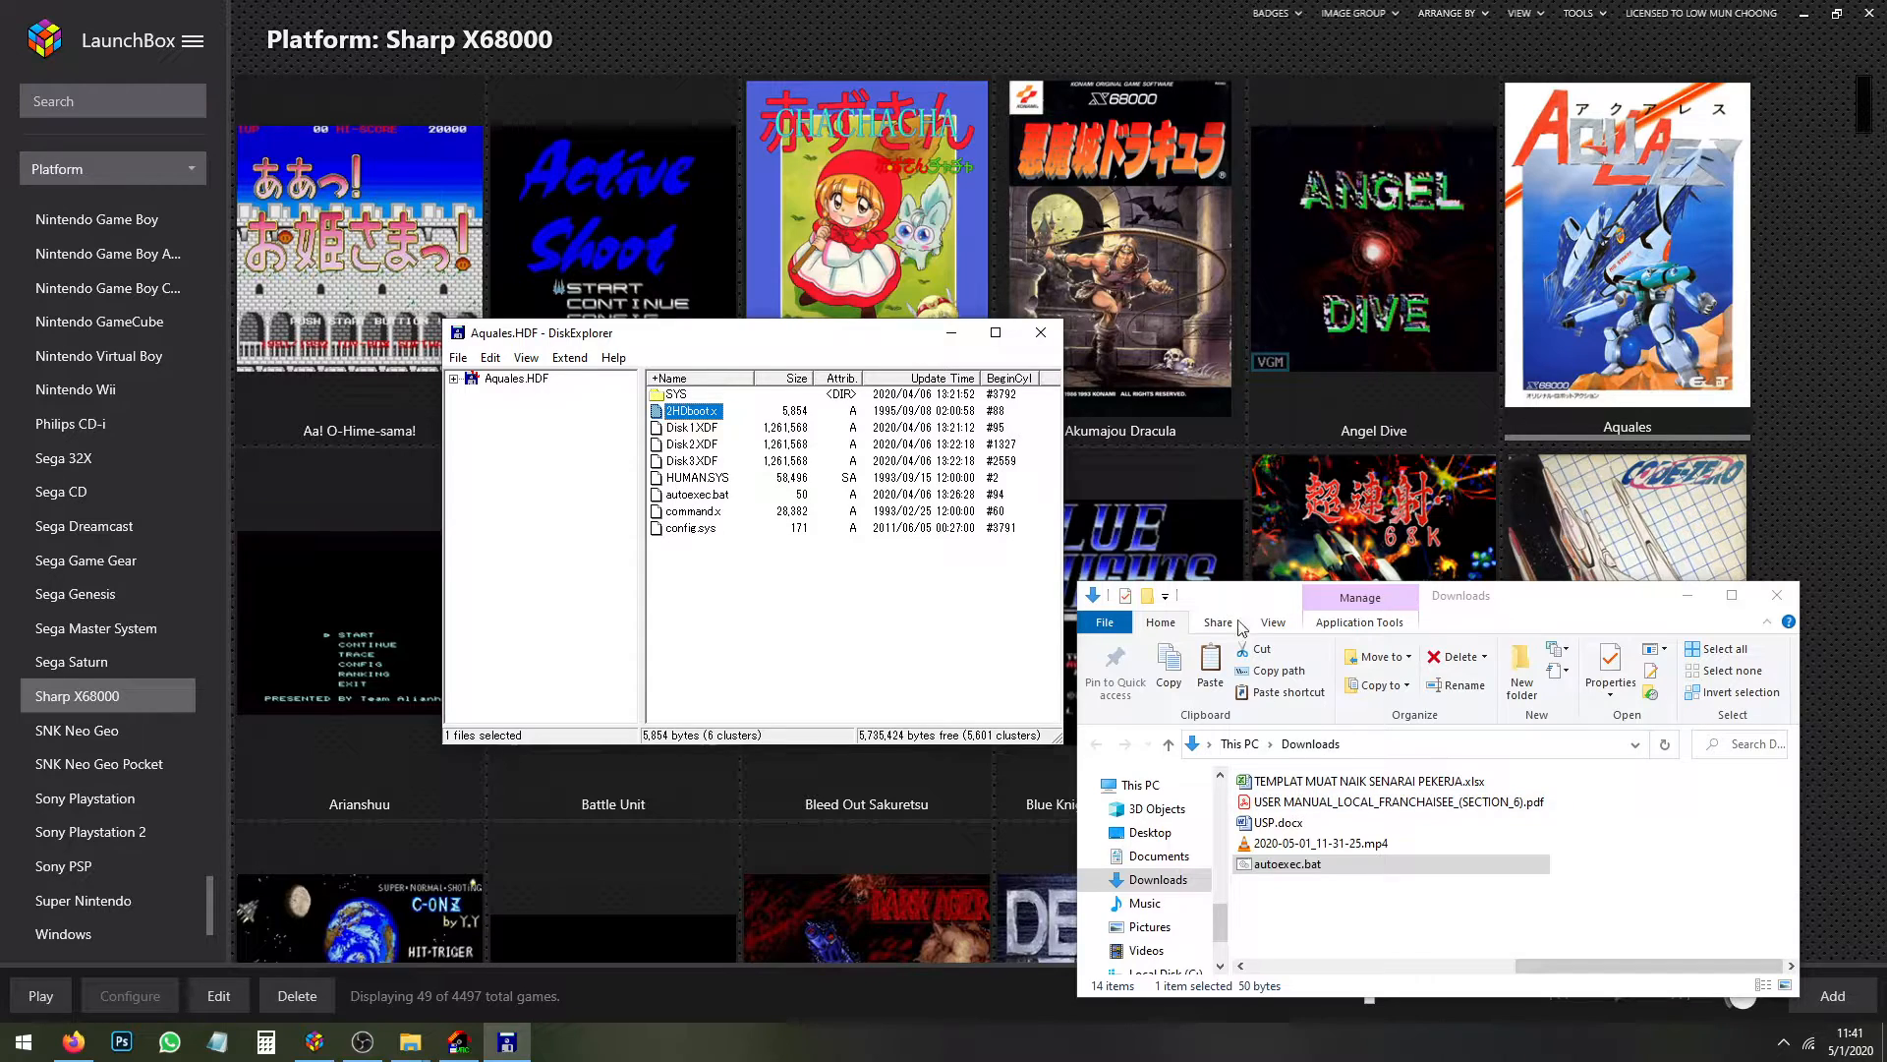
mouse_move(1360, 519)
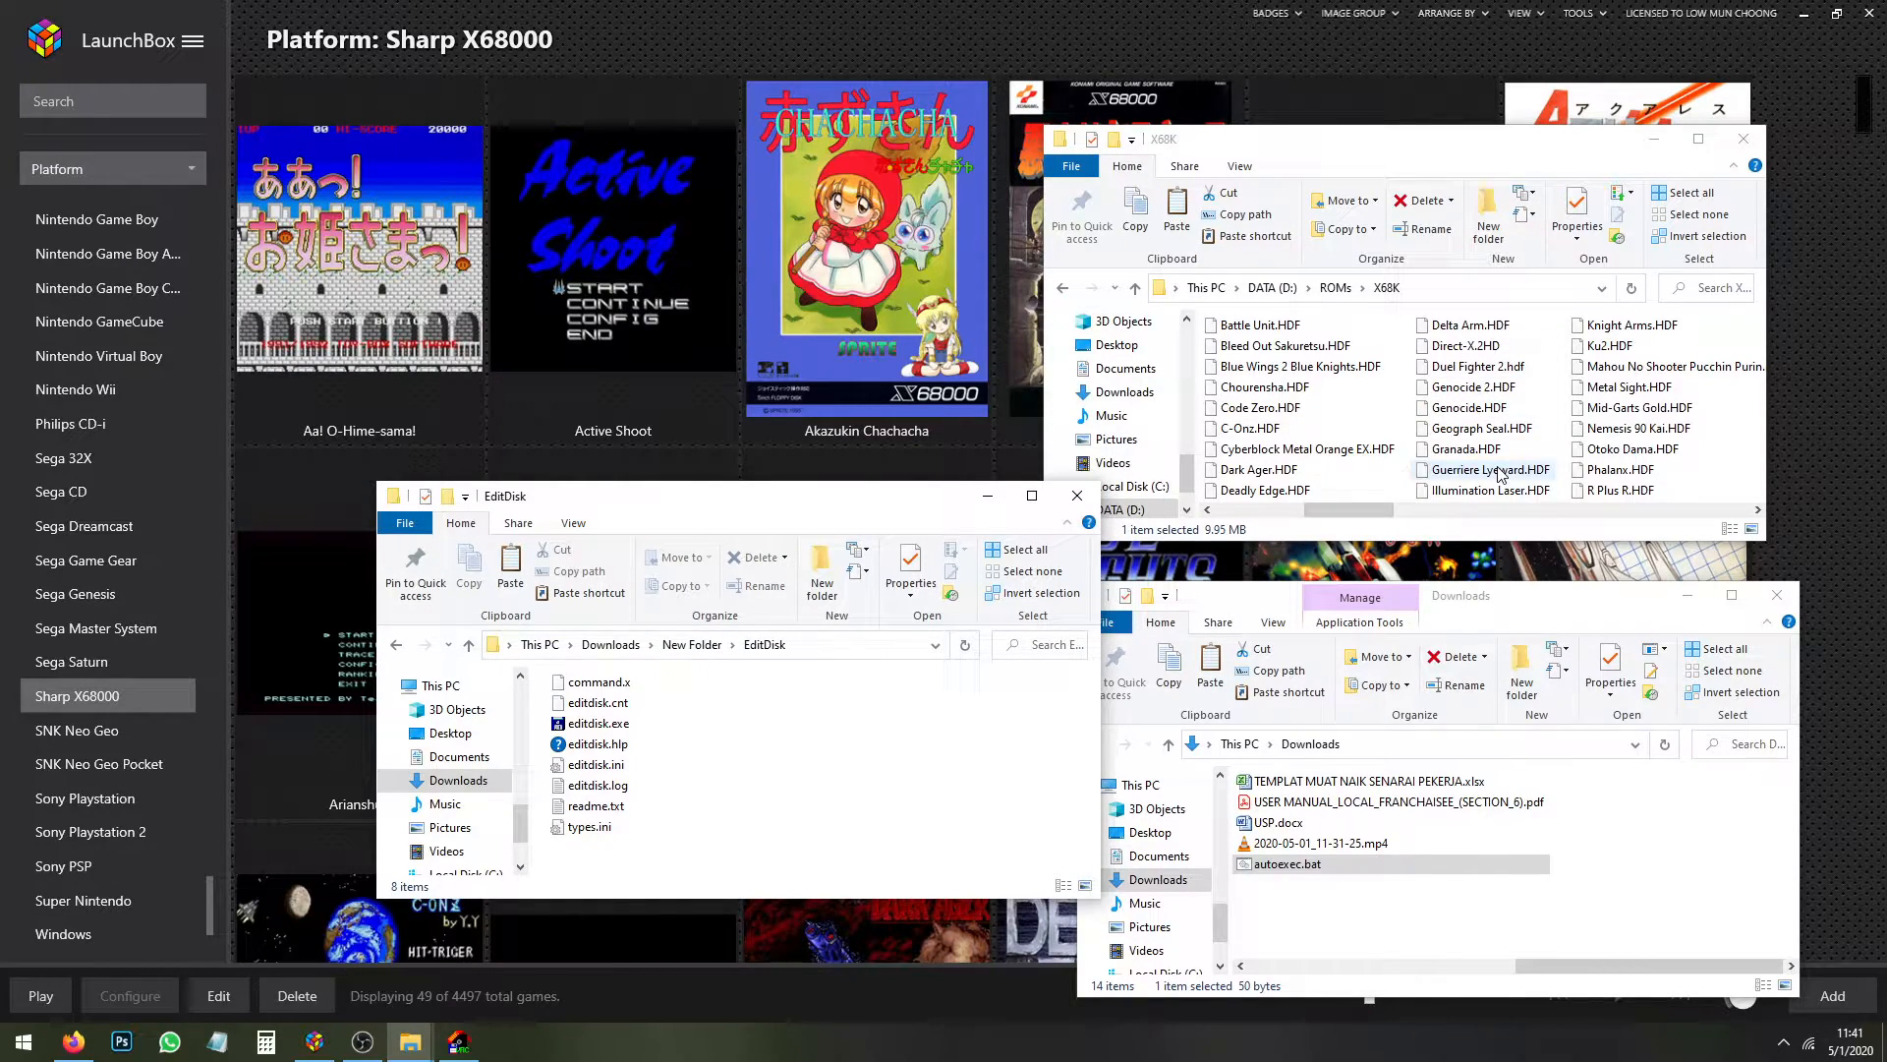
Open Granada.HDF with the Human68k HDD profile and browse its HUMAN.SYS, config.sys and autoexec.bat
click(1462, 448)
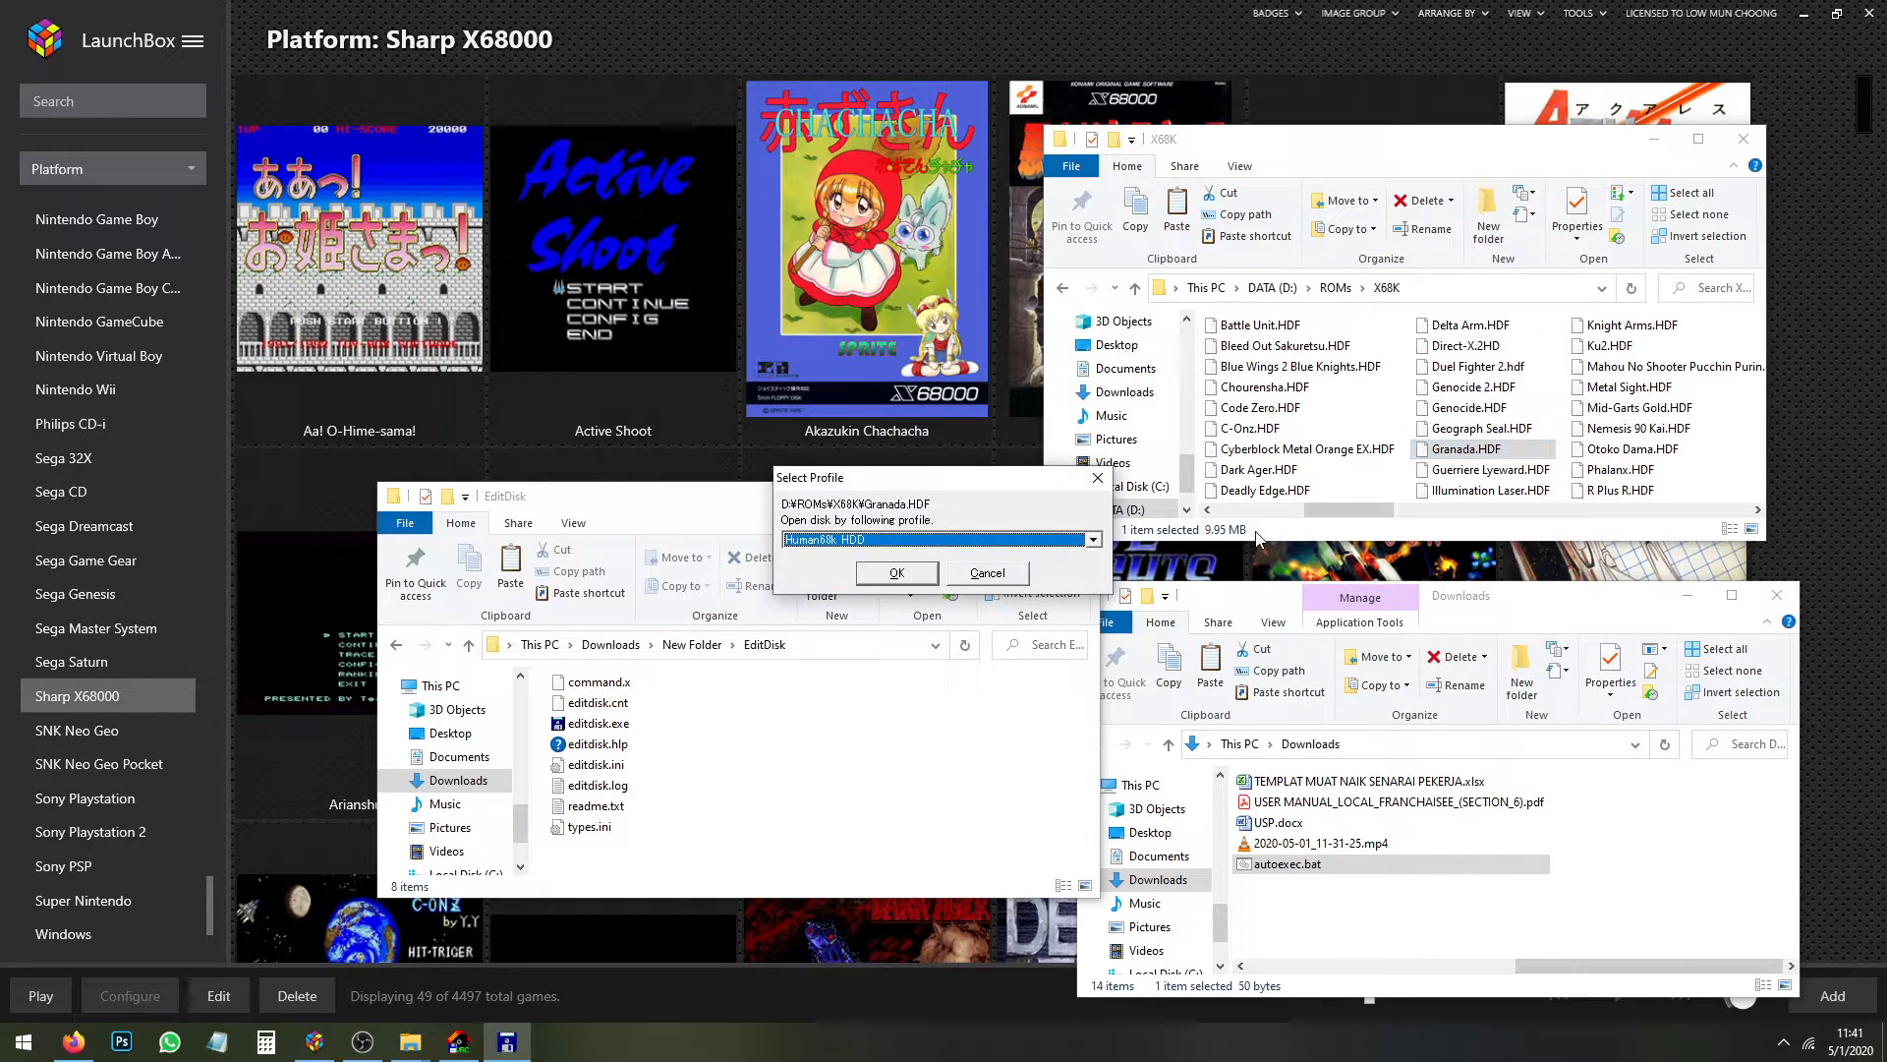
click(896, 572)
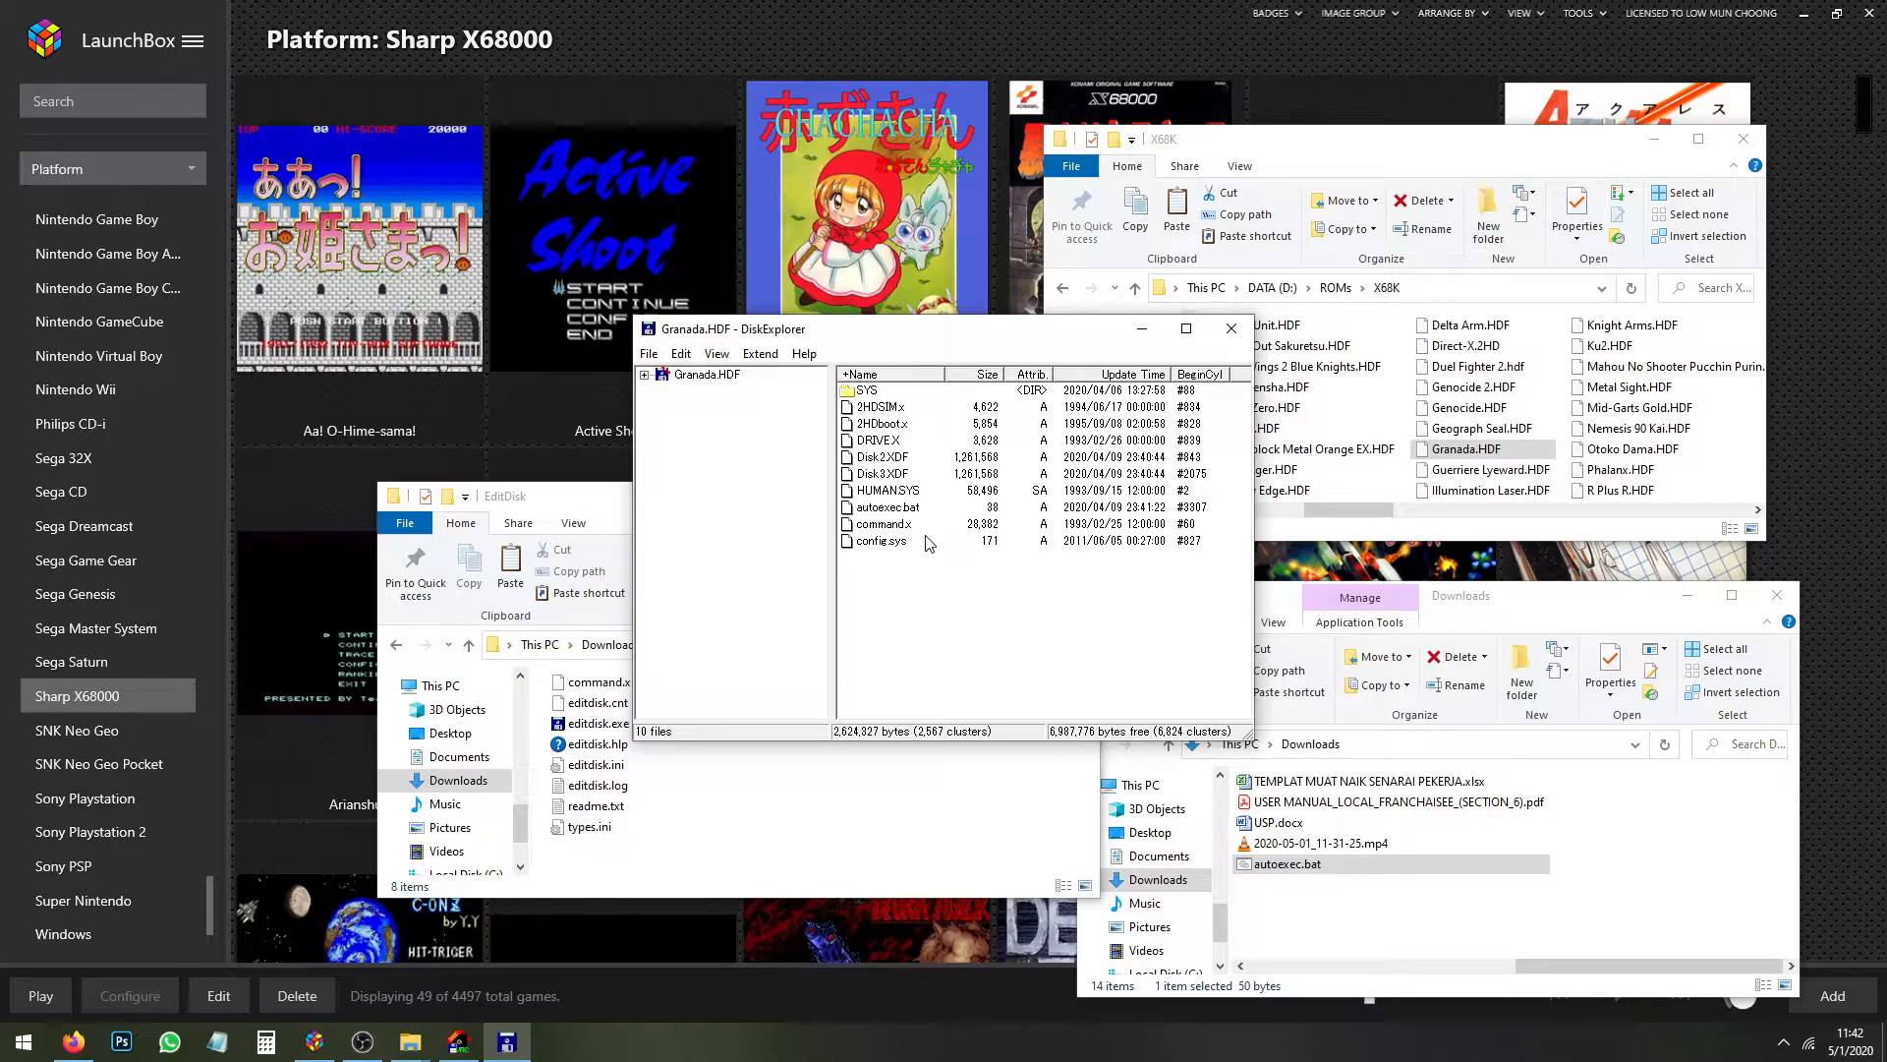
click(891, 489)
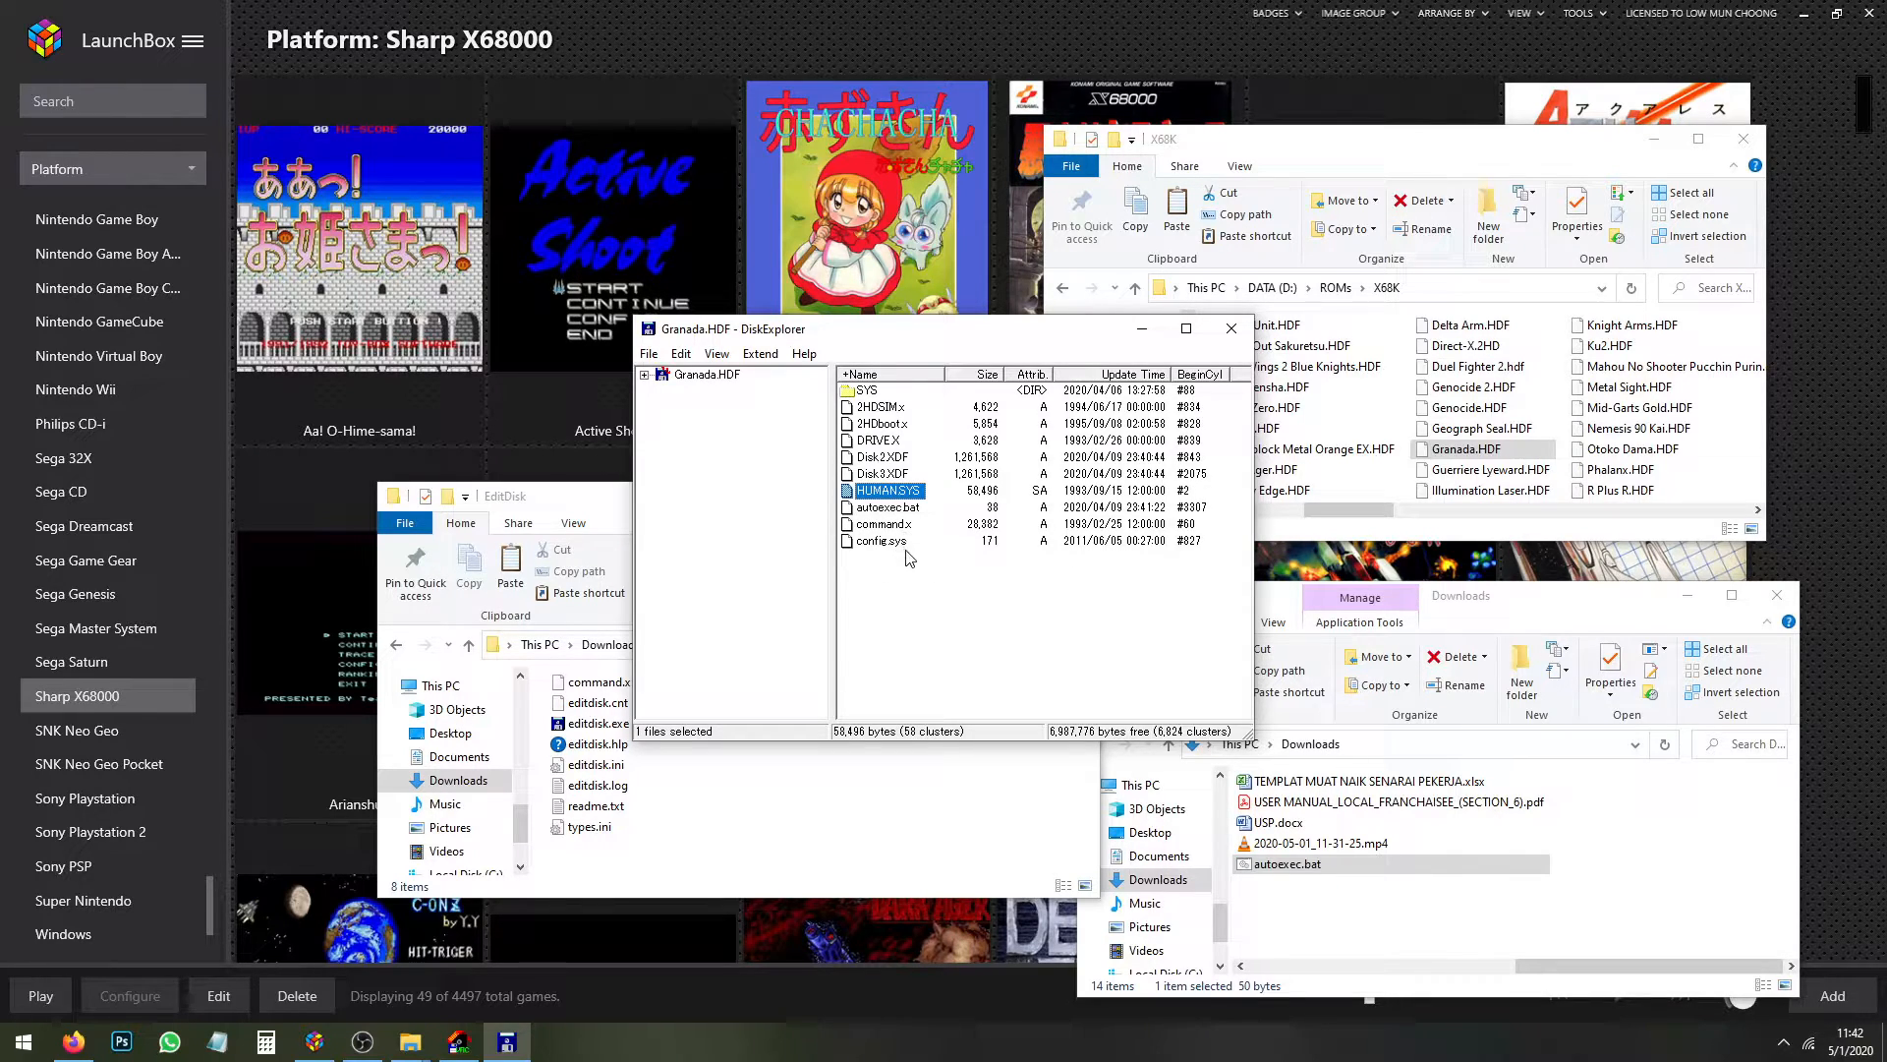
click(883, 540)
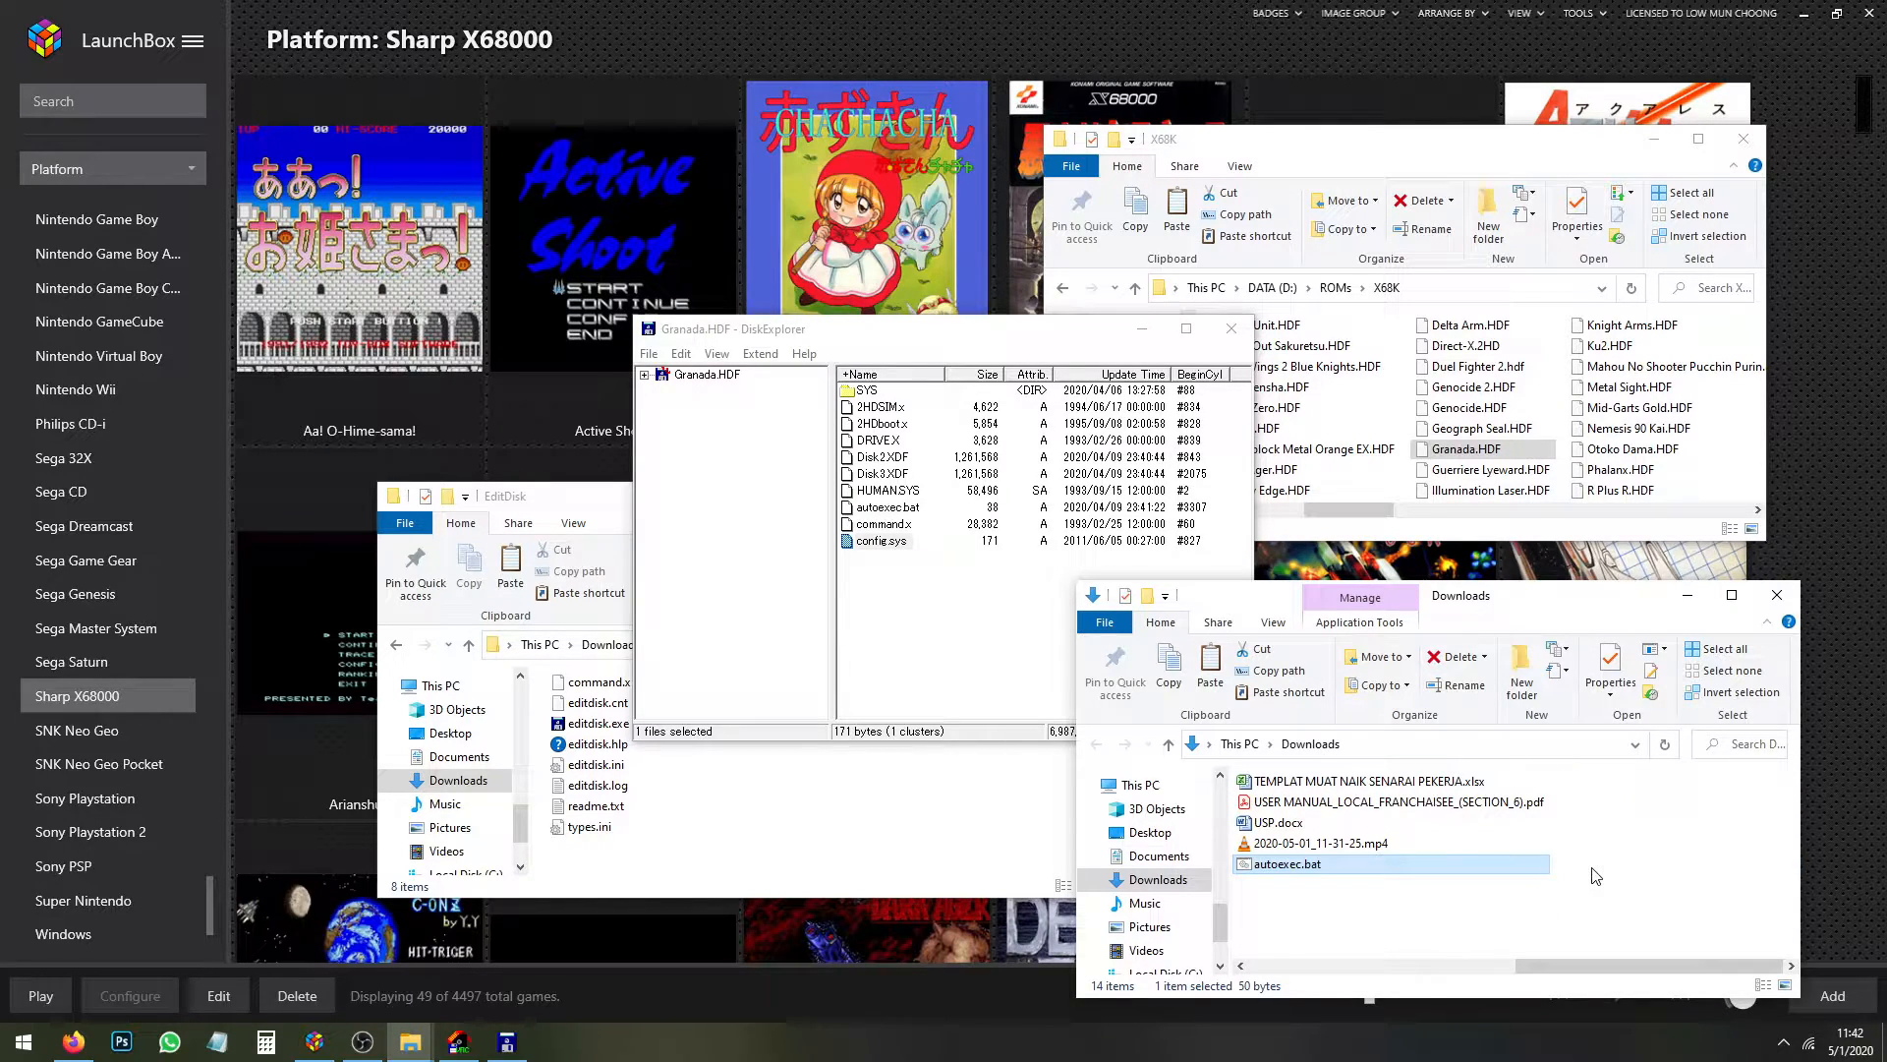
click(880, 456)
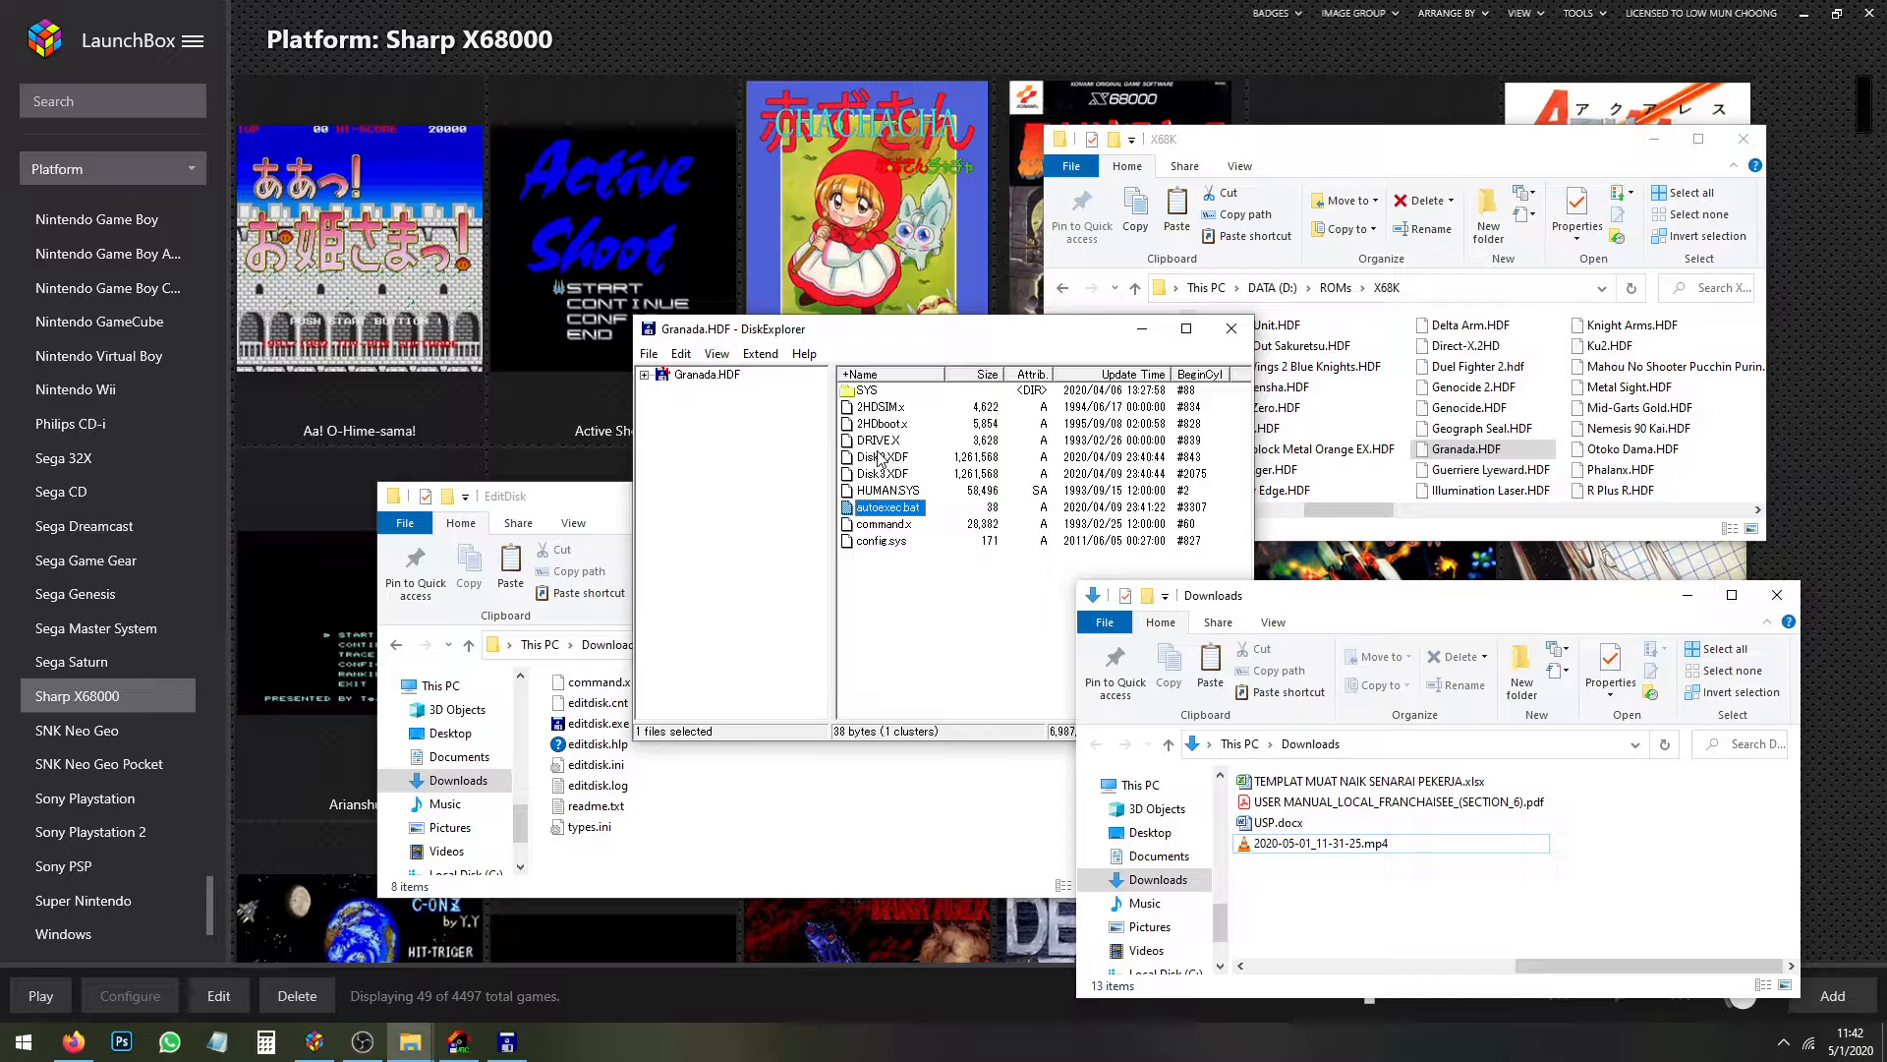
Dismiss the autoexec.bat context menu and return to the LaunchBox Sharp X68000 grid
right_click(1278, 865)
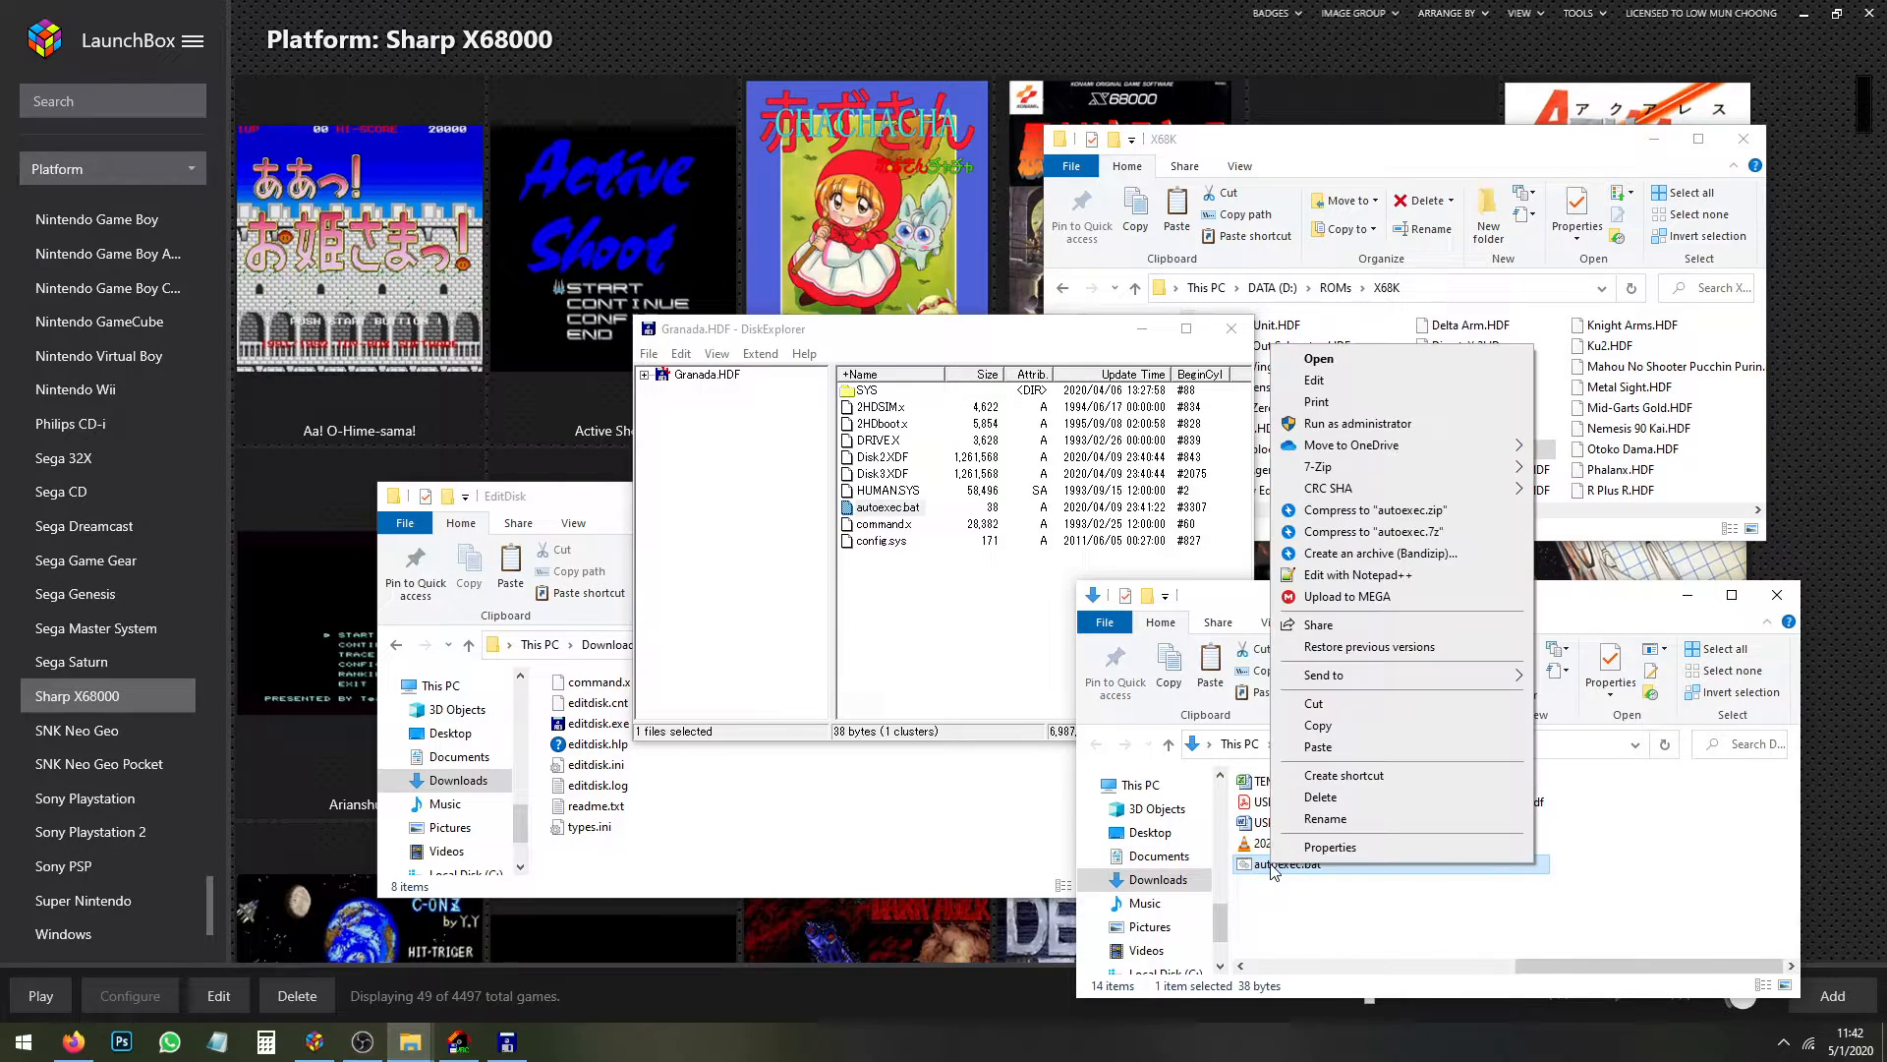
click(1352, 574)
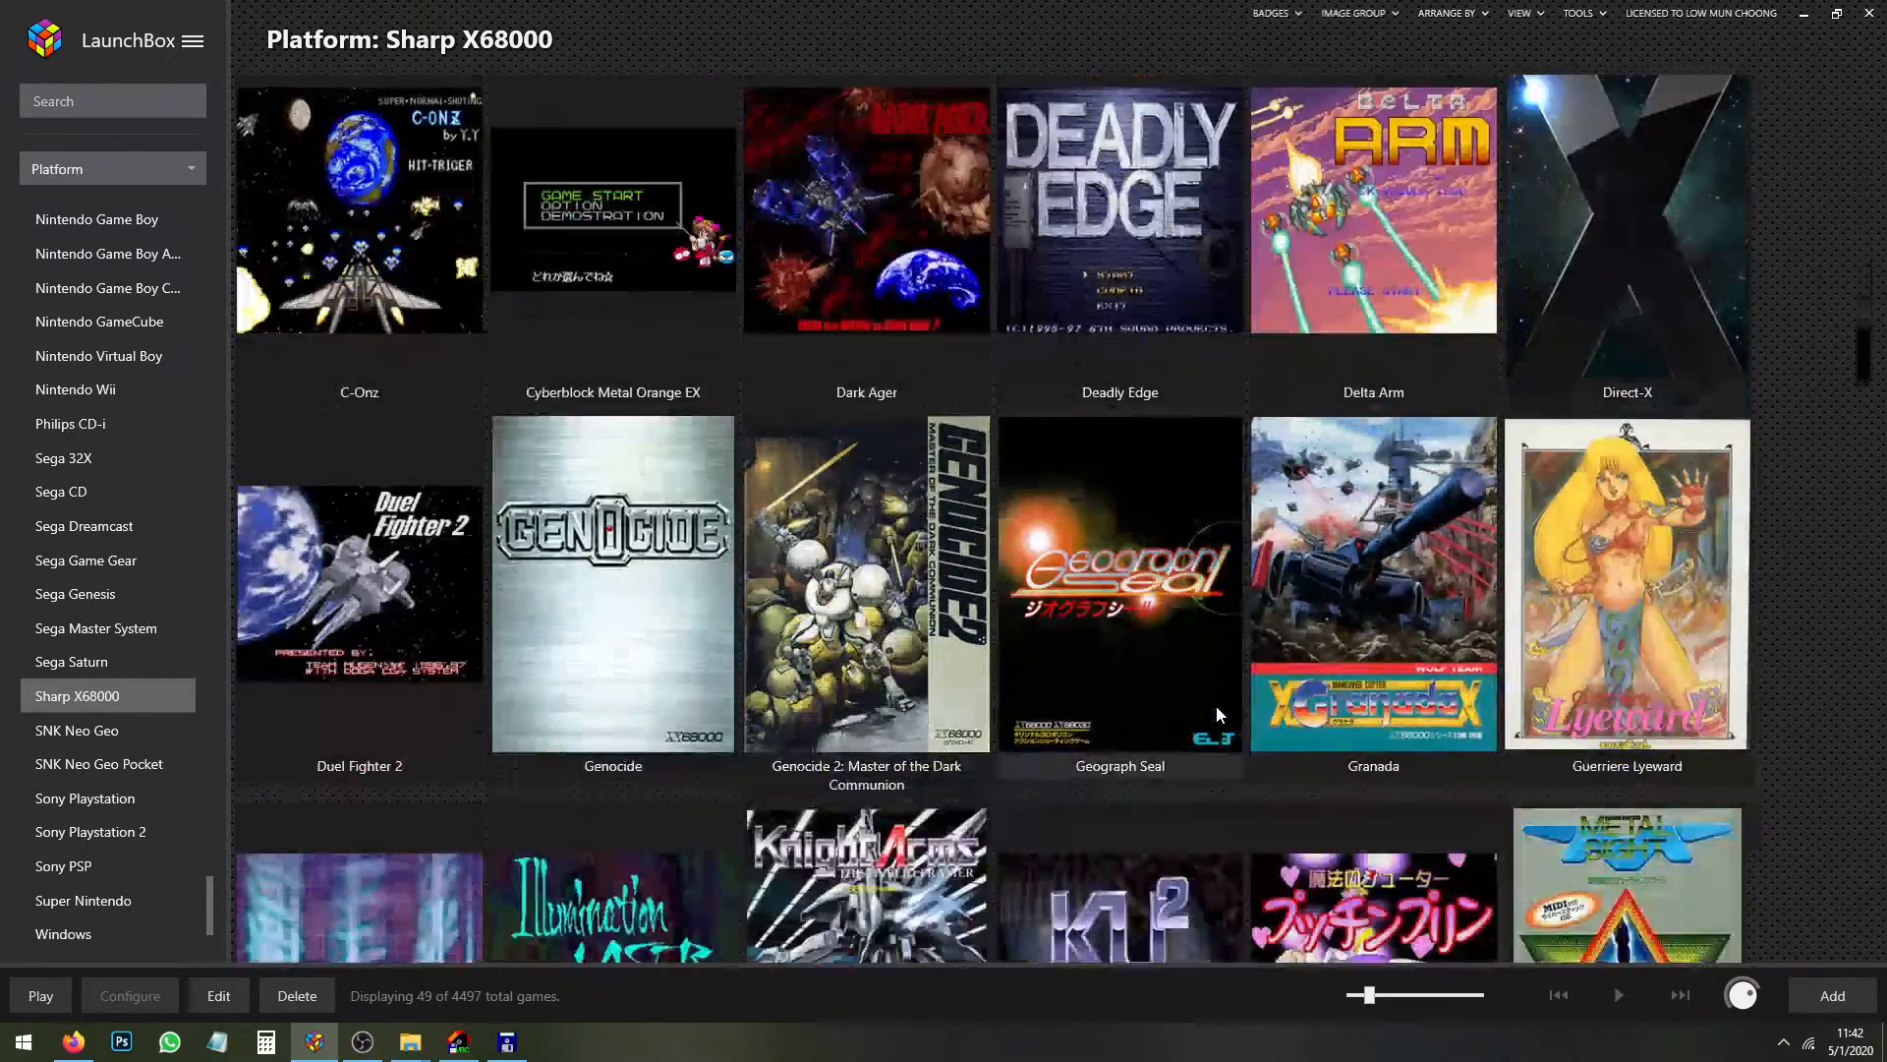
Launch Granada in XM6 Pro-68k to confirm the HDF boots and plays, then close the emulator
scroll(down, 3)
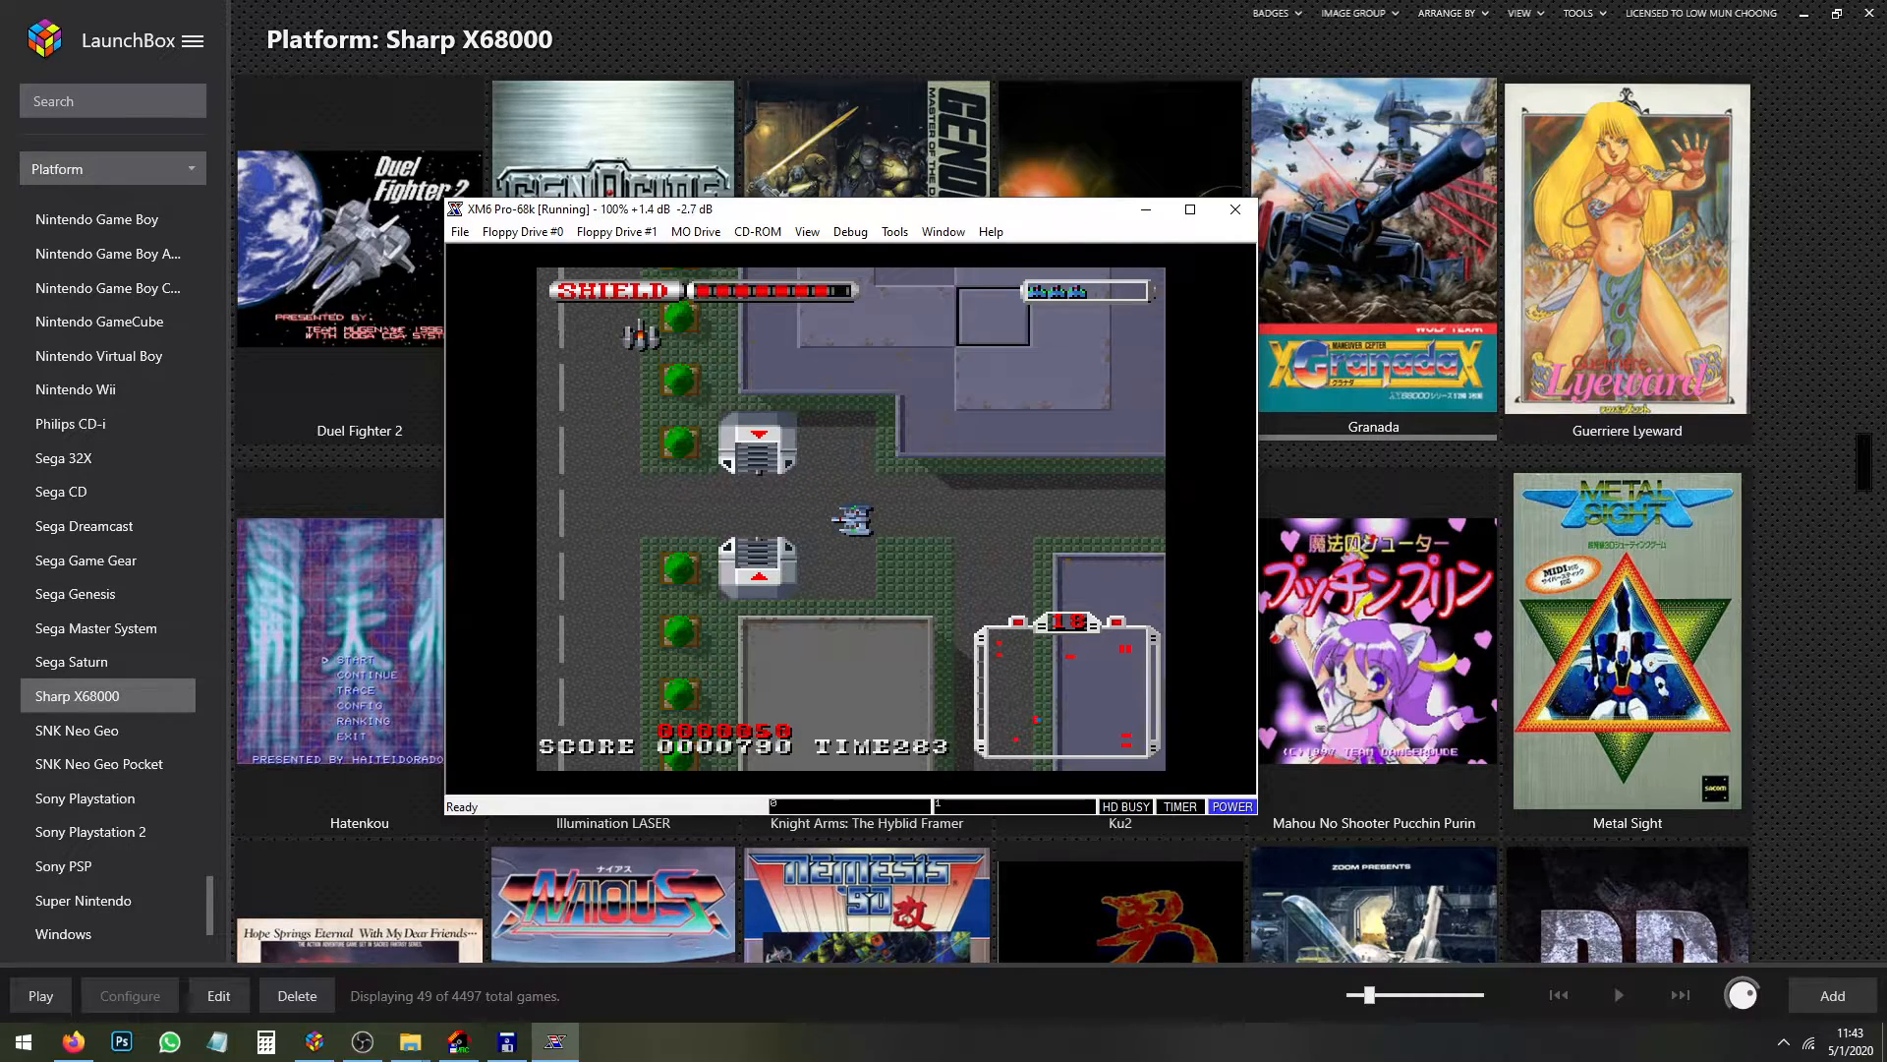
click(1235, 208)
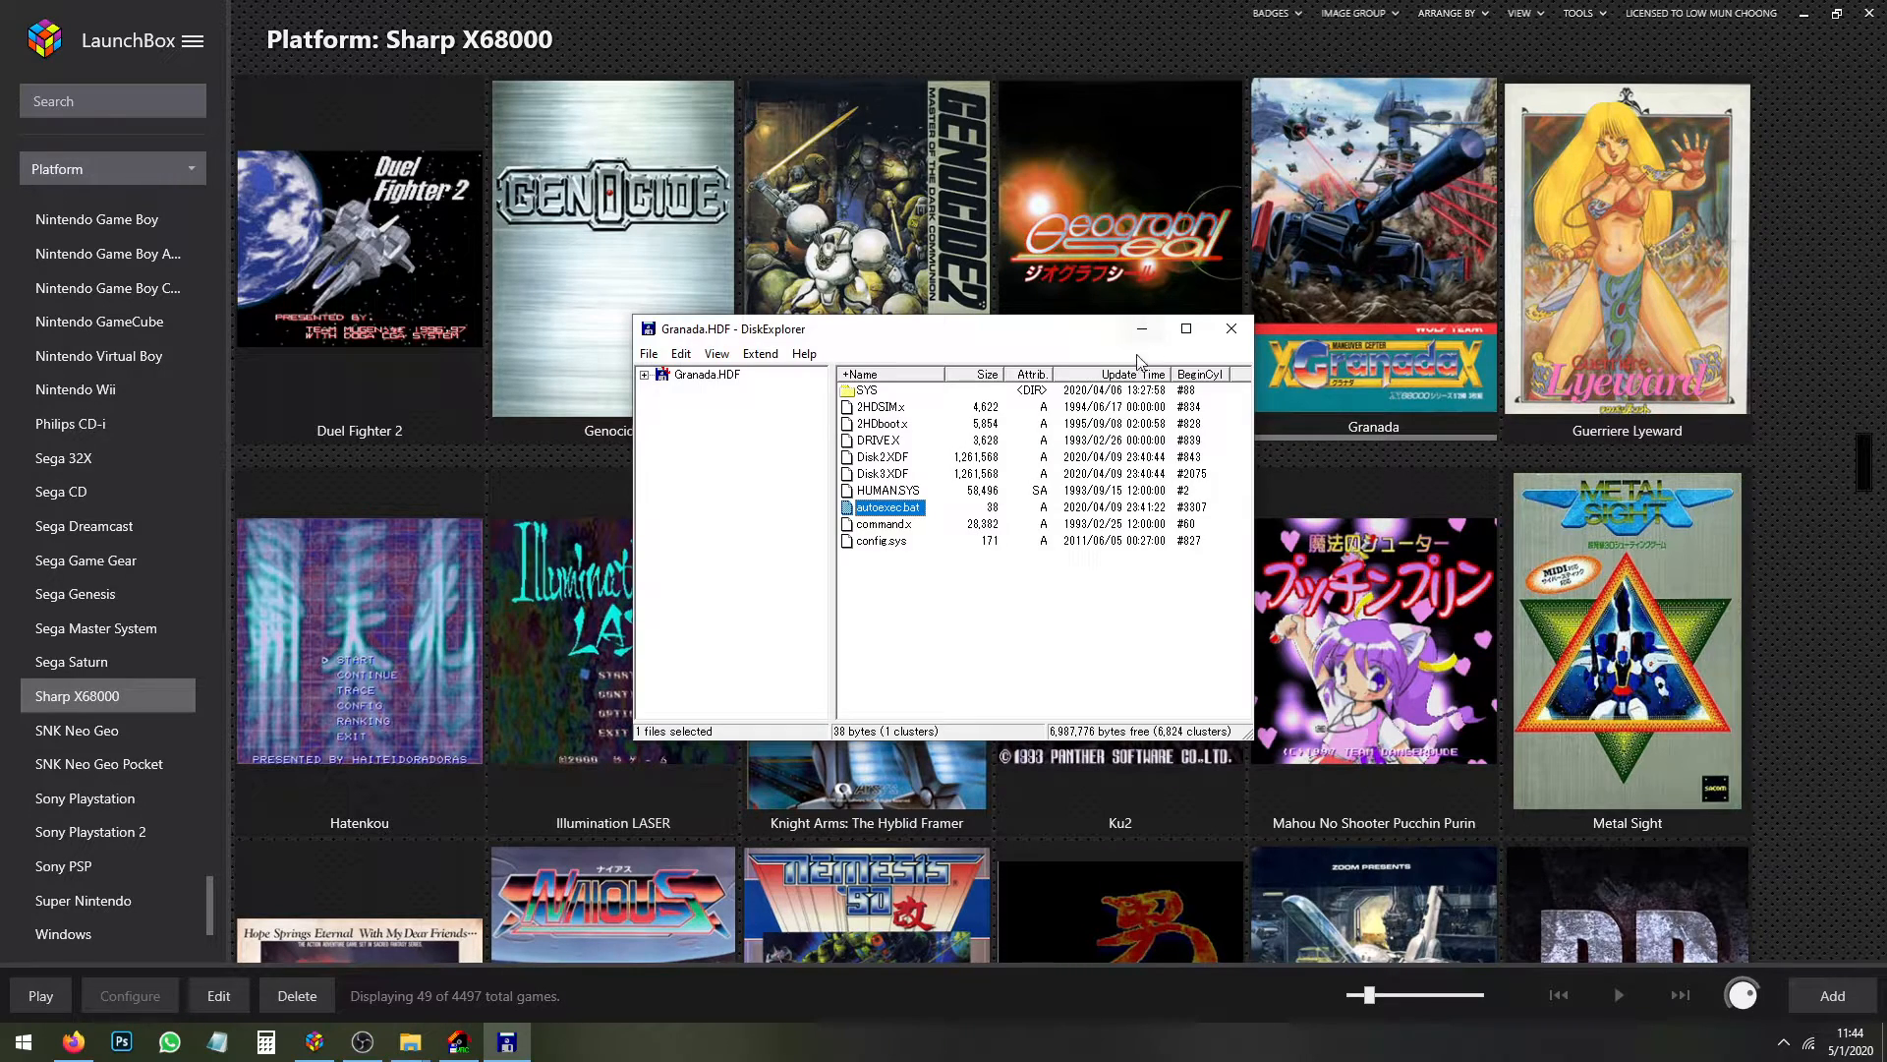
Close Granada.HDF and open Mid-Garts Gold.HDF in DiskExplorer via editdisk.exe
click(1228, 328)
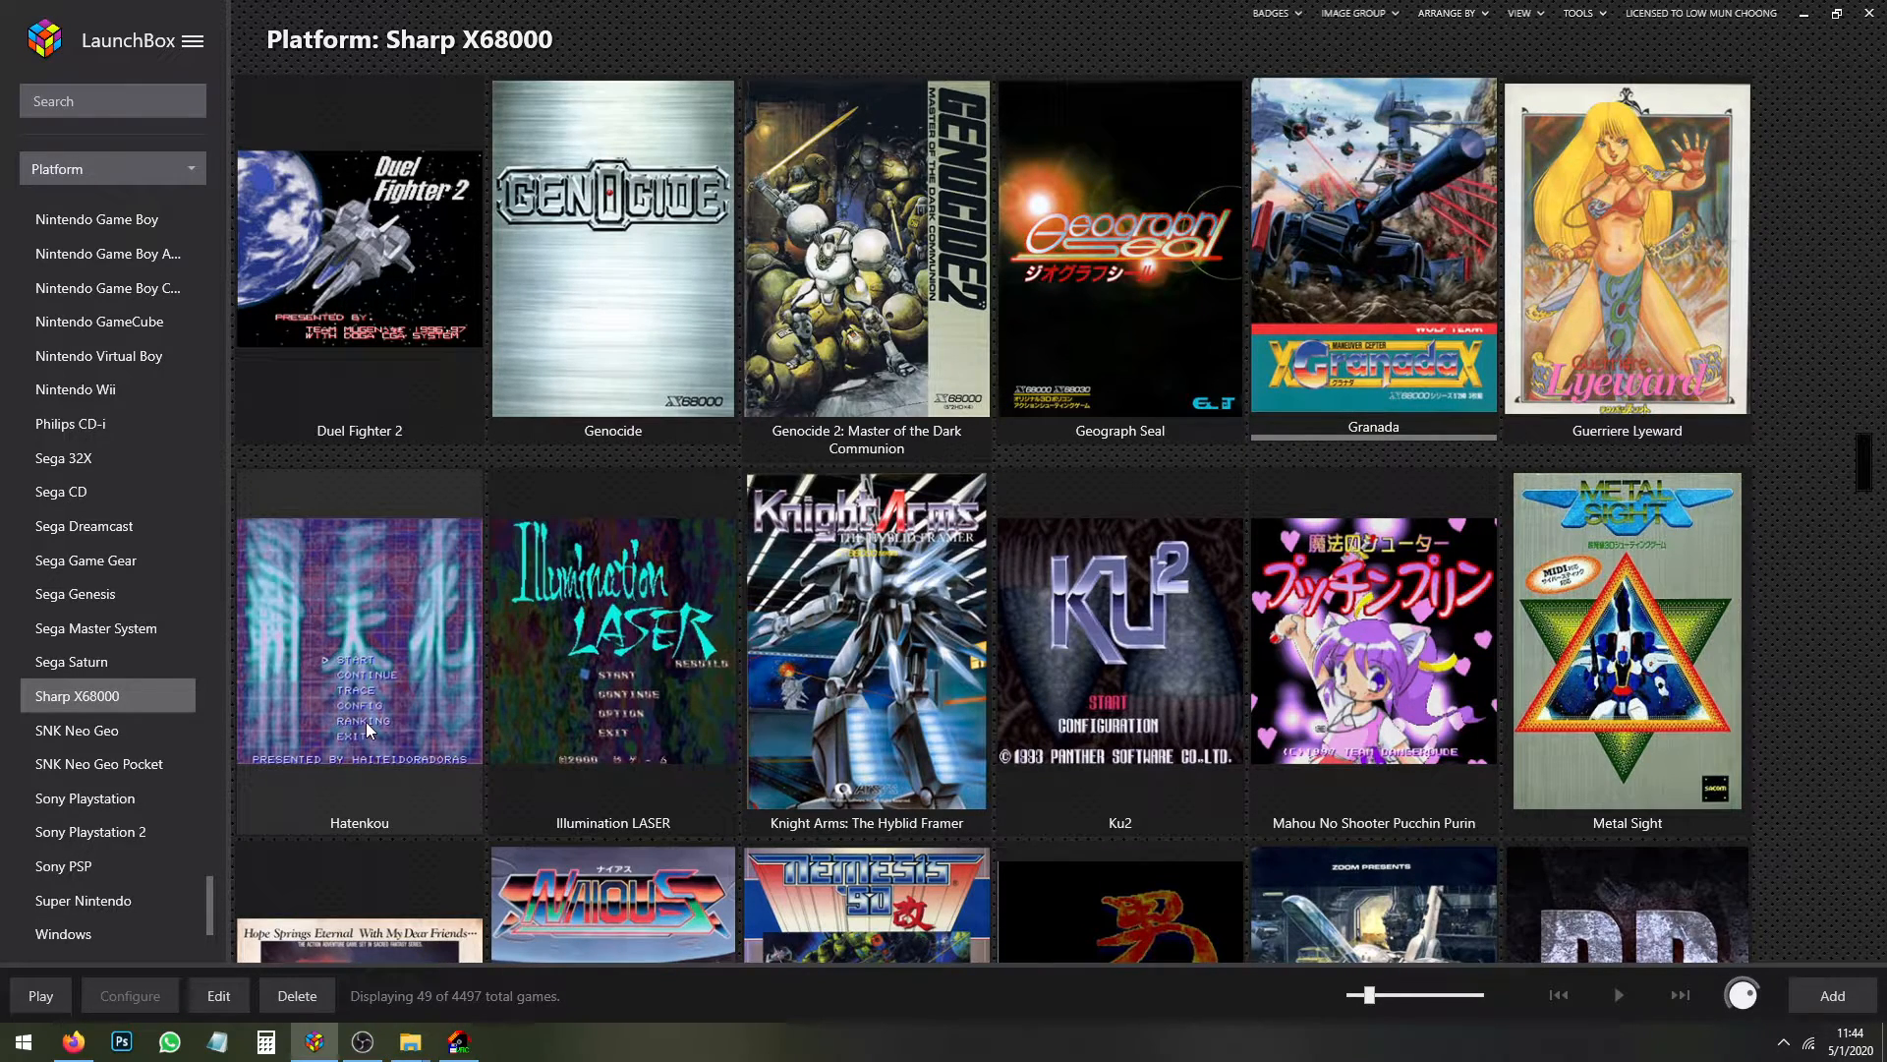
mouse_move(1073, 590)
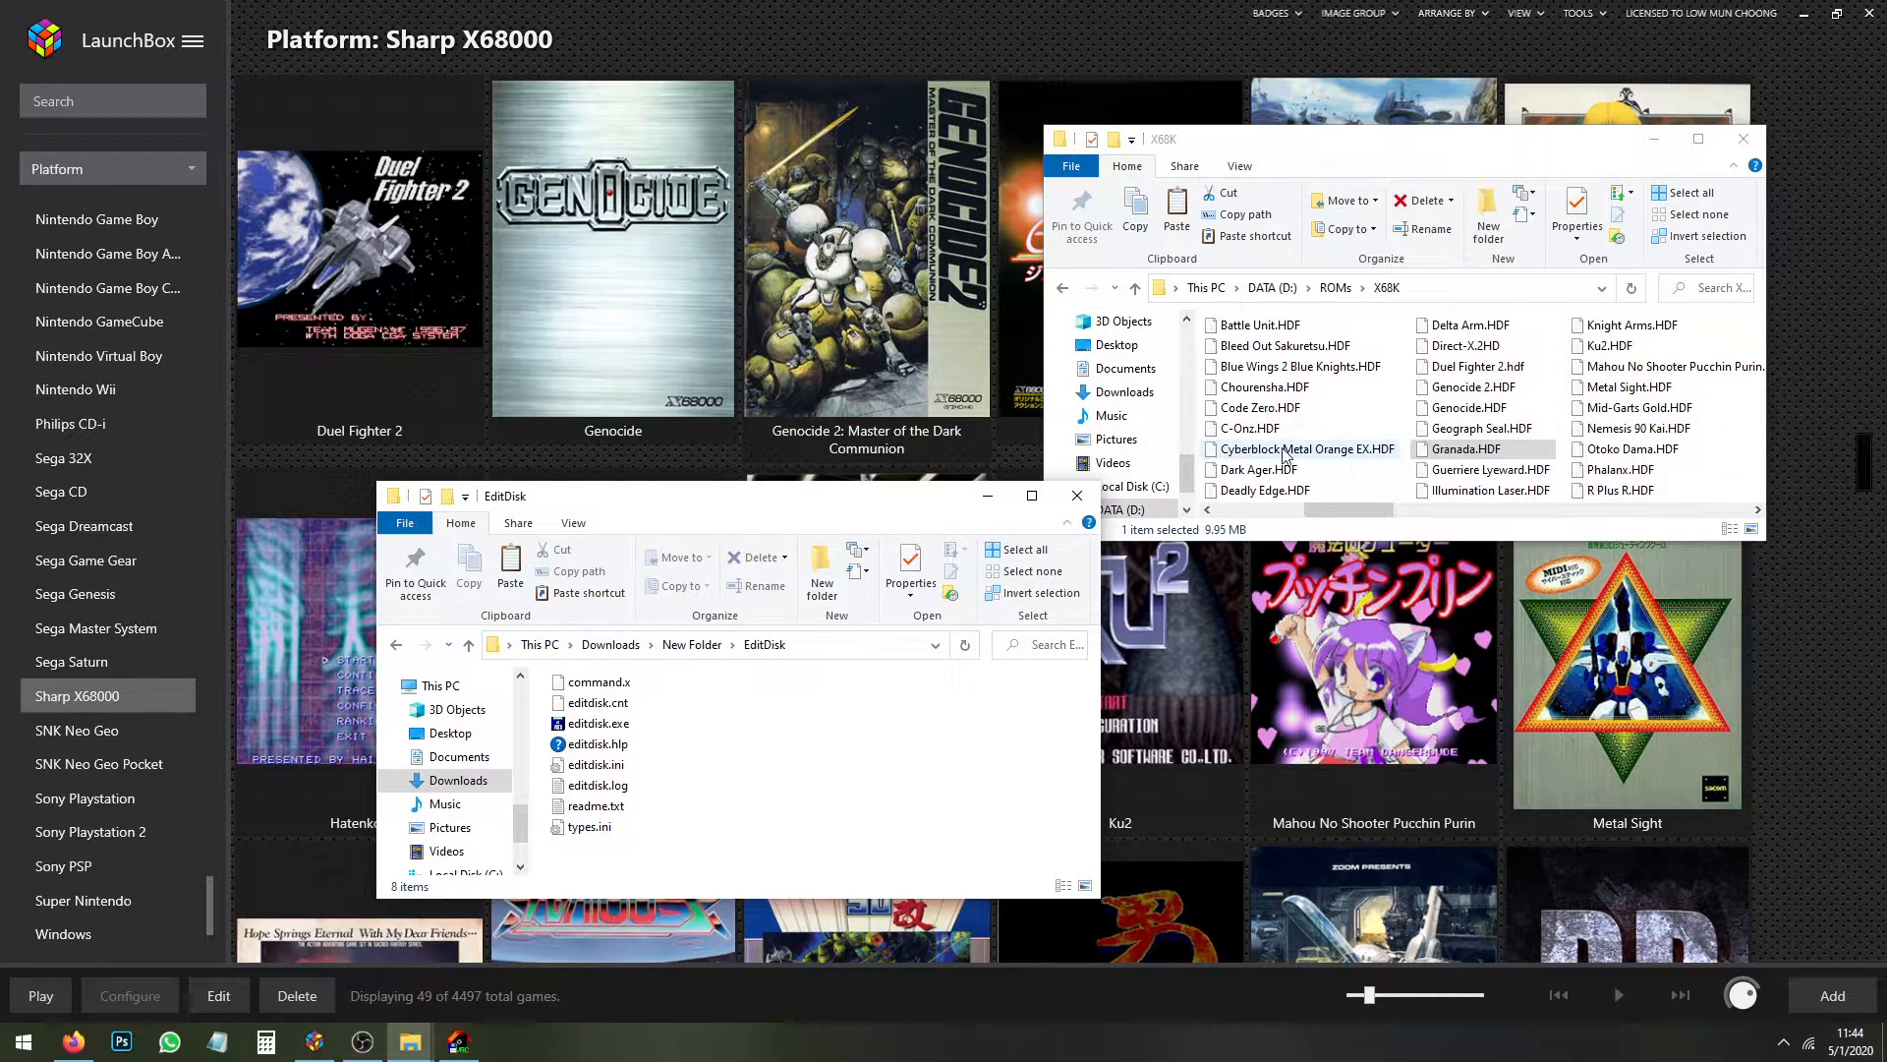
click(1294, 449)
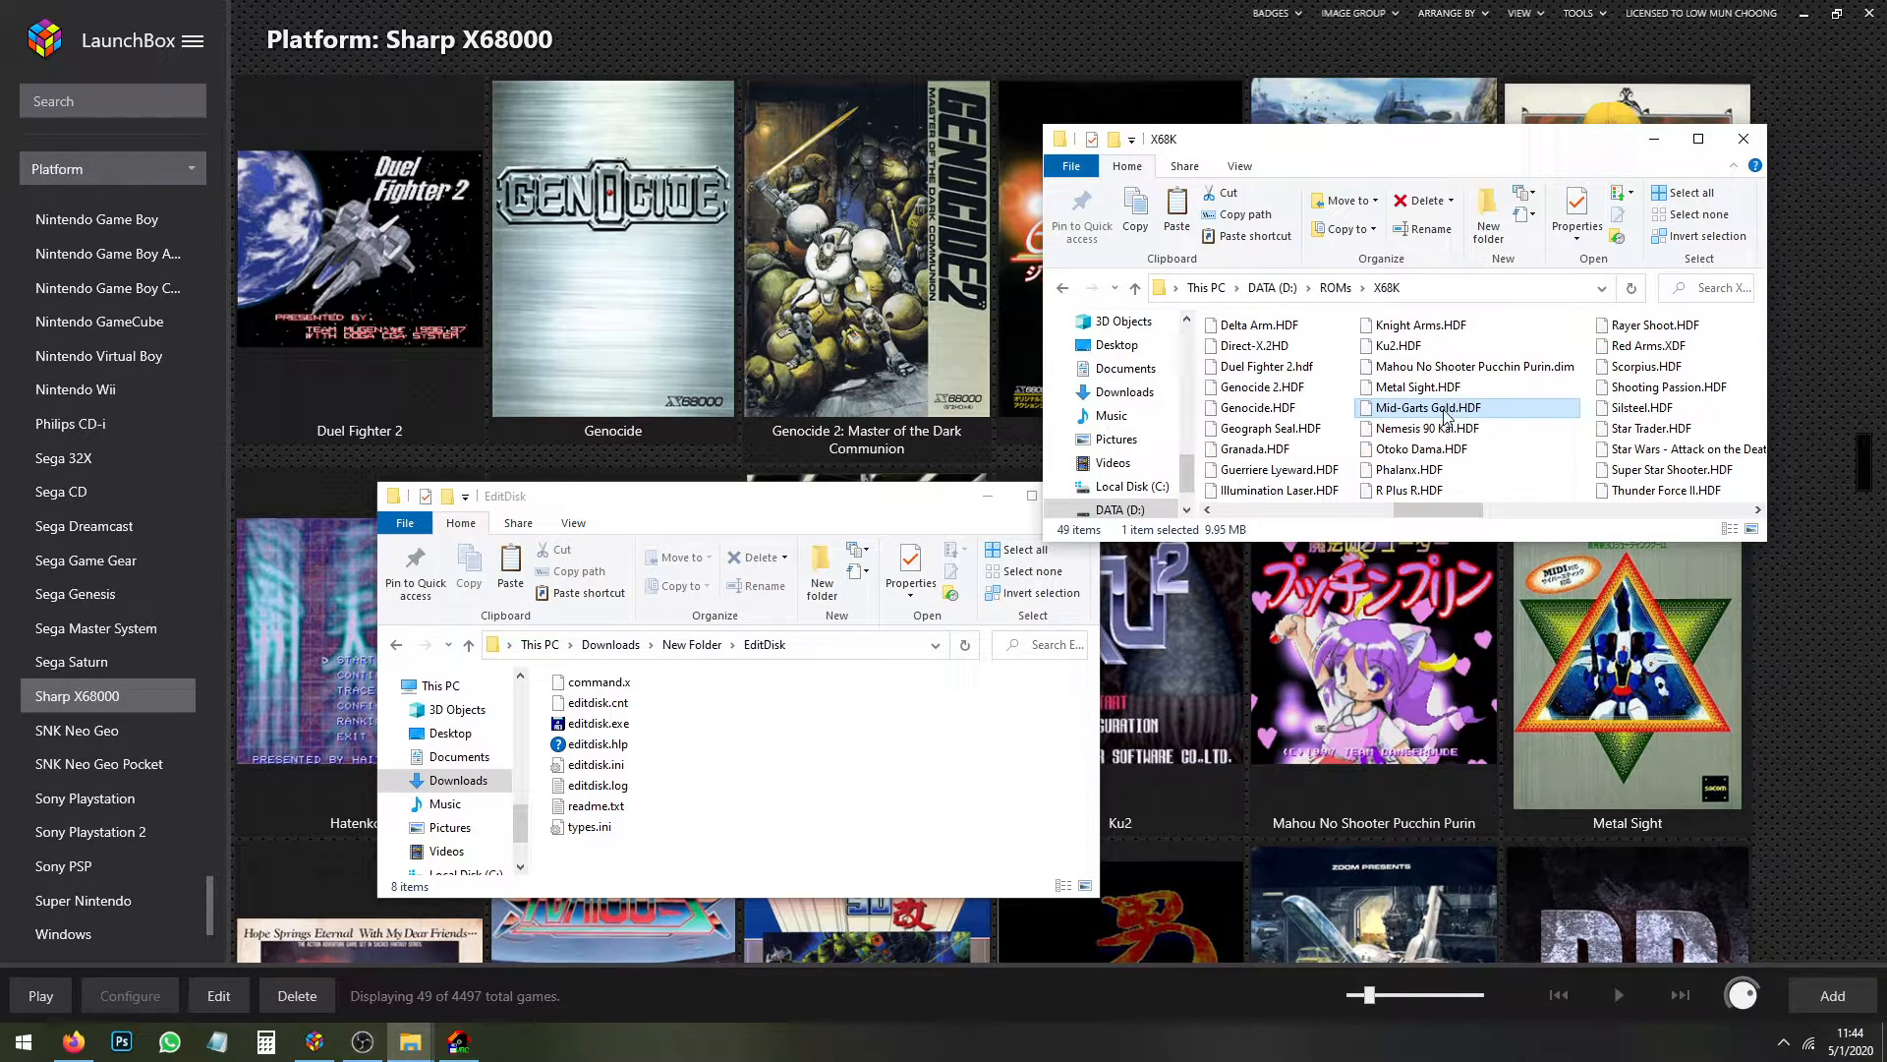
double_click(593, 721)
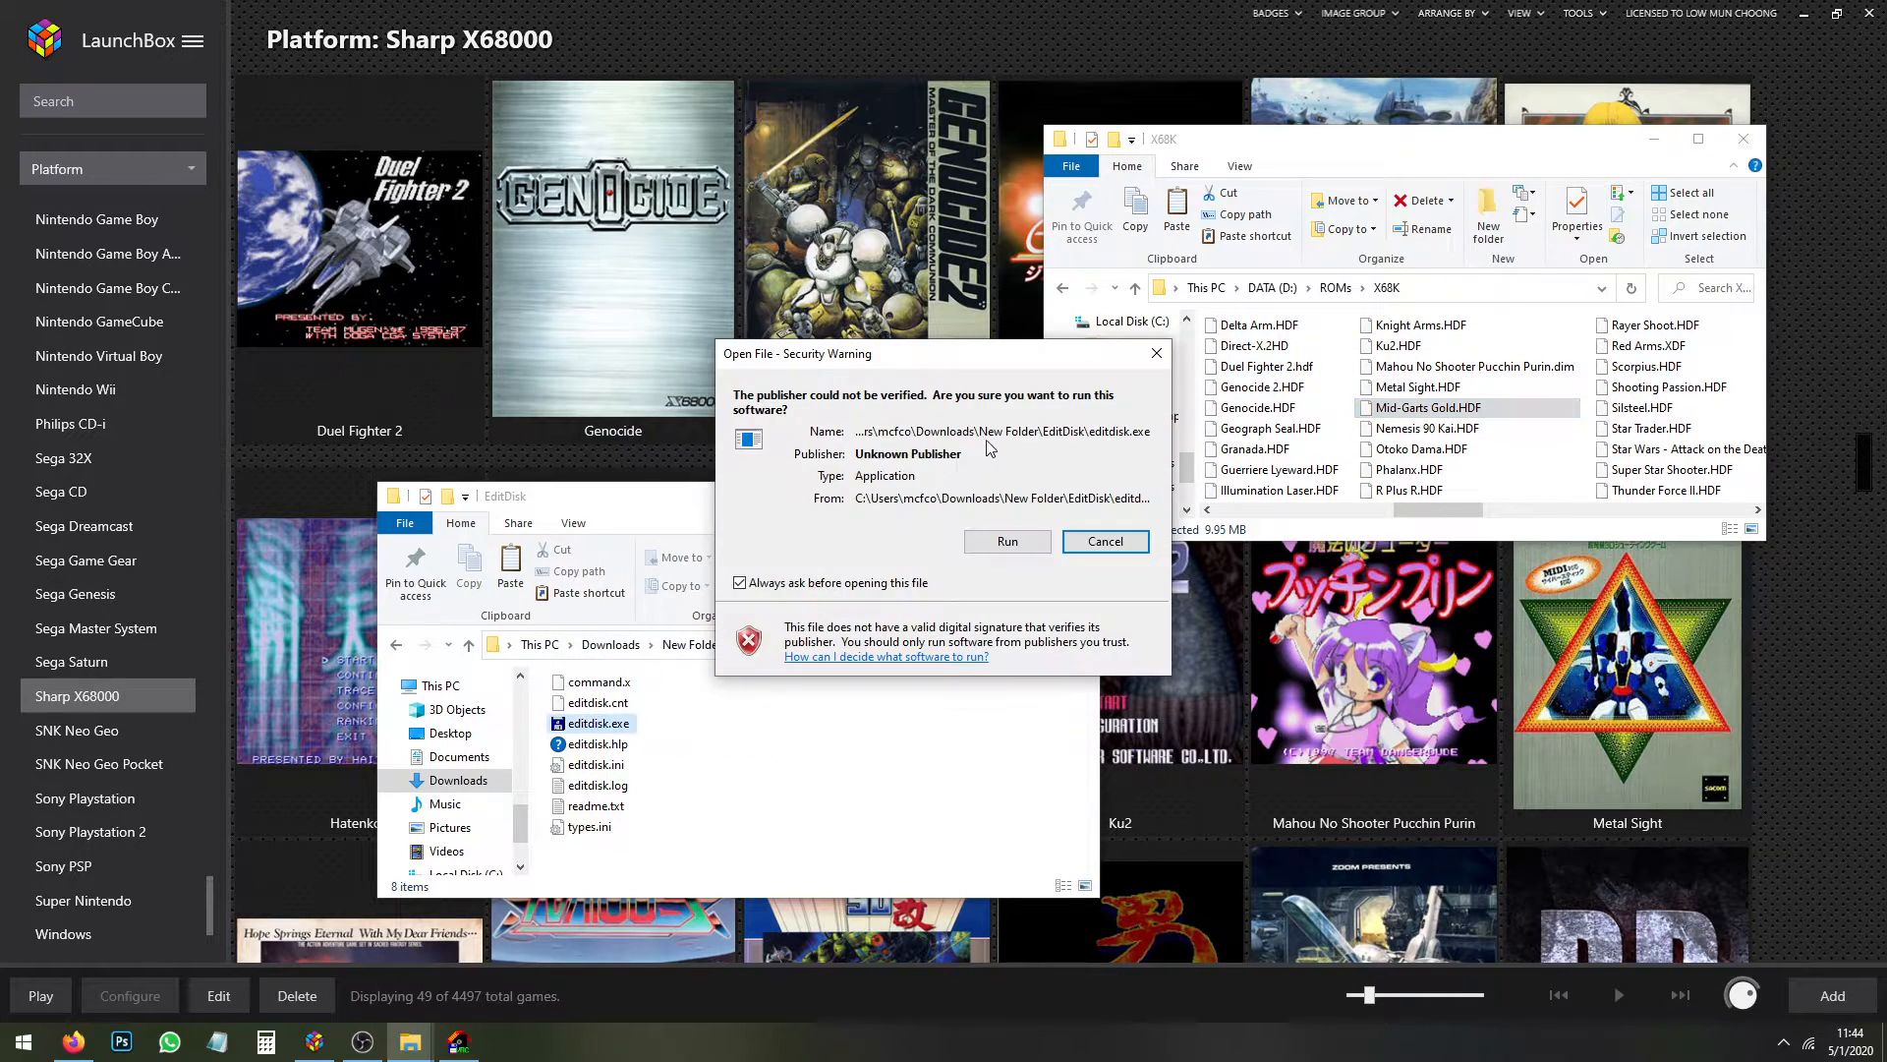
click(1007, 541)
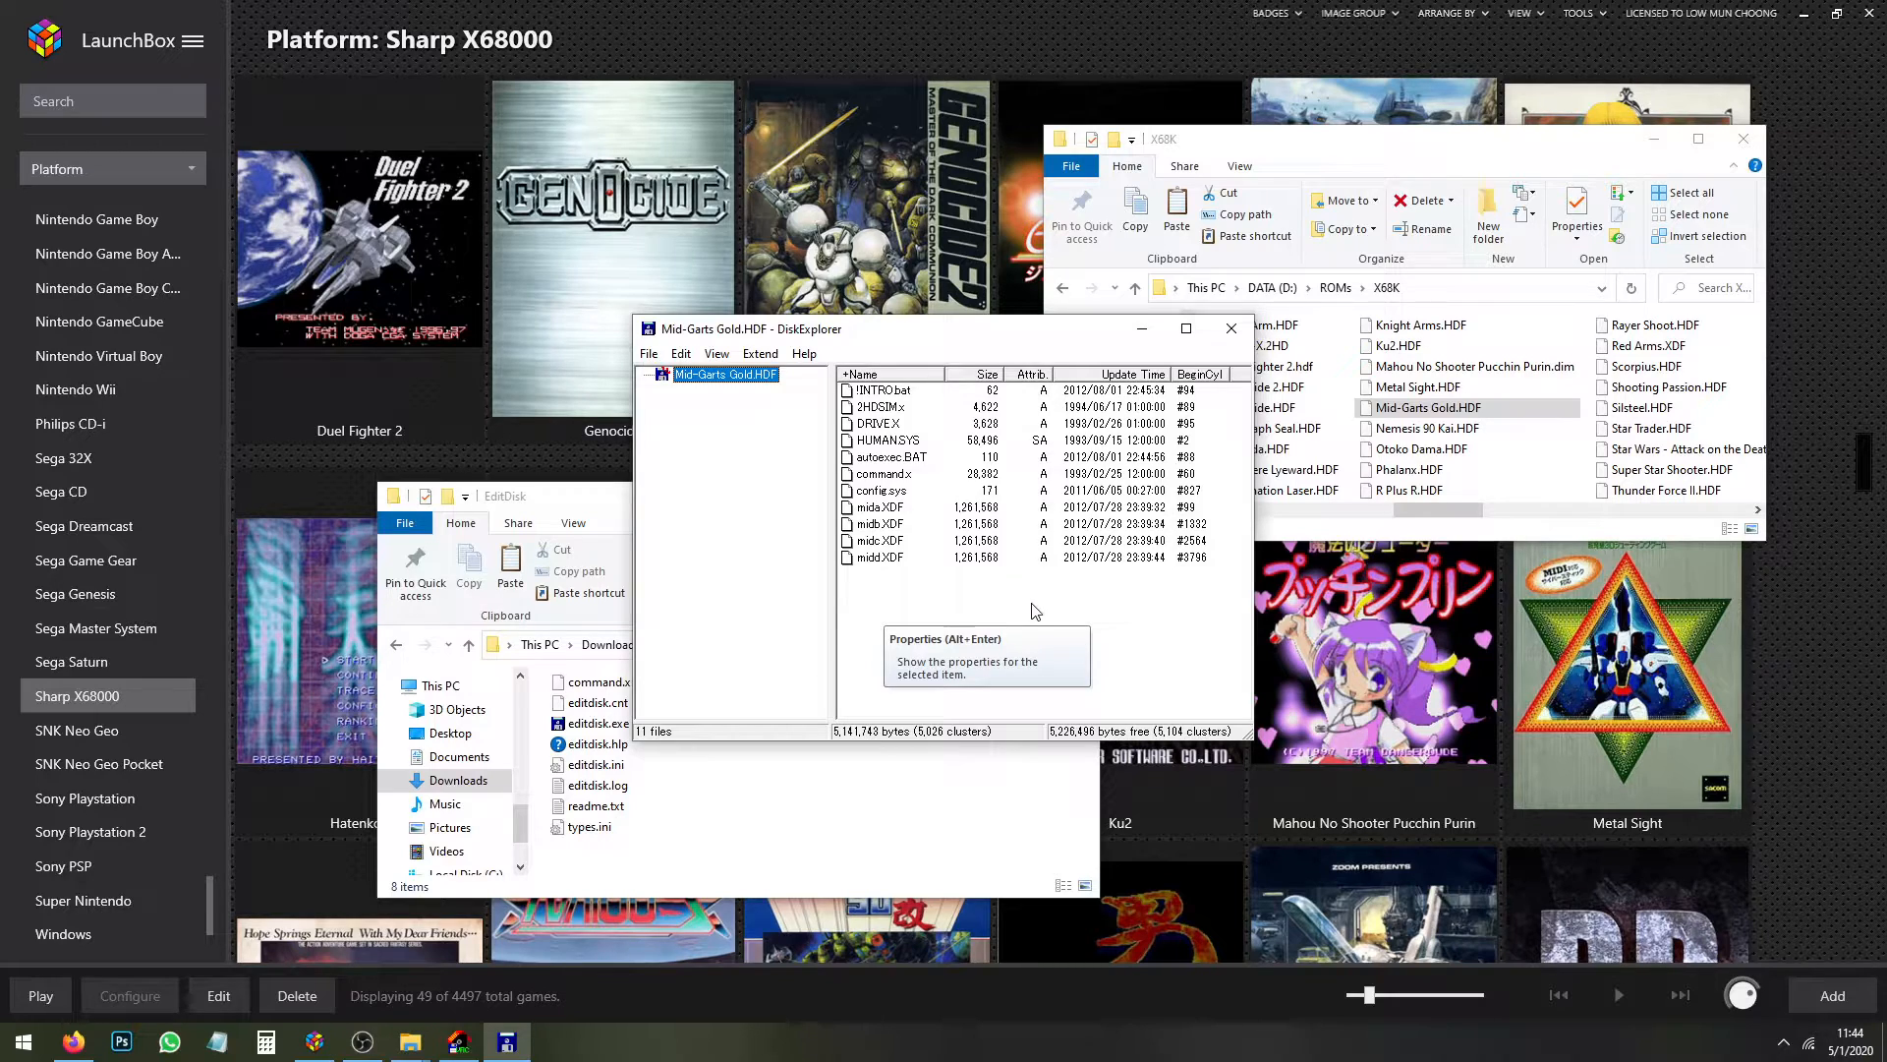
Browse the midA–midD XDF images and copy the disk's autoexec.BAT into Downloads
click(879, 507)
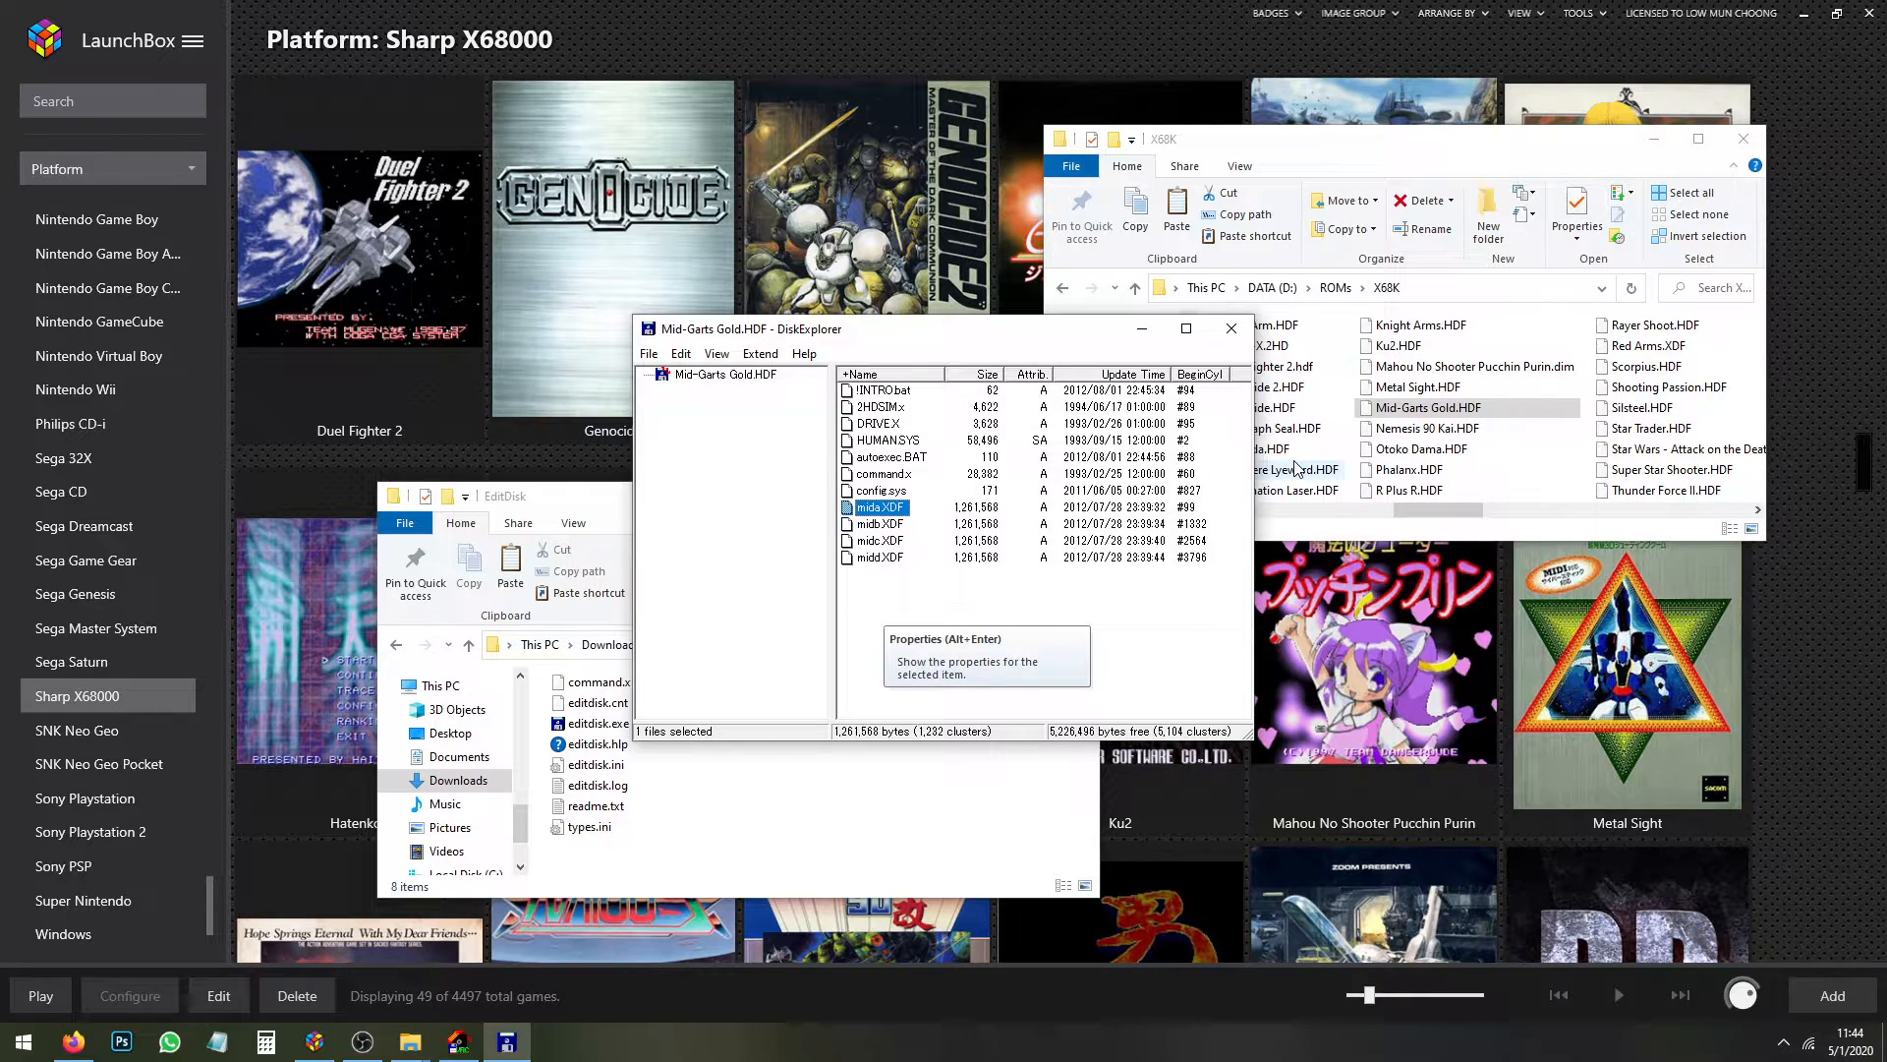
click(880, 556)
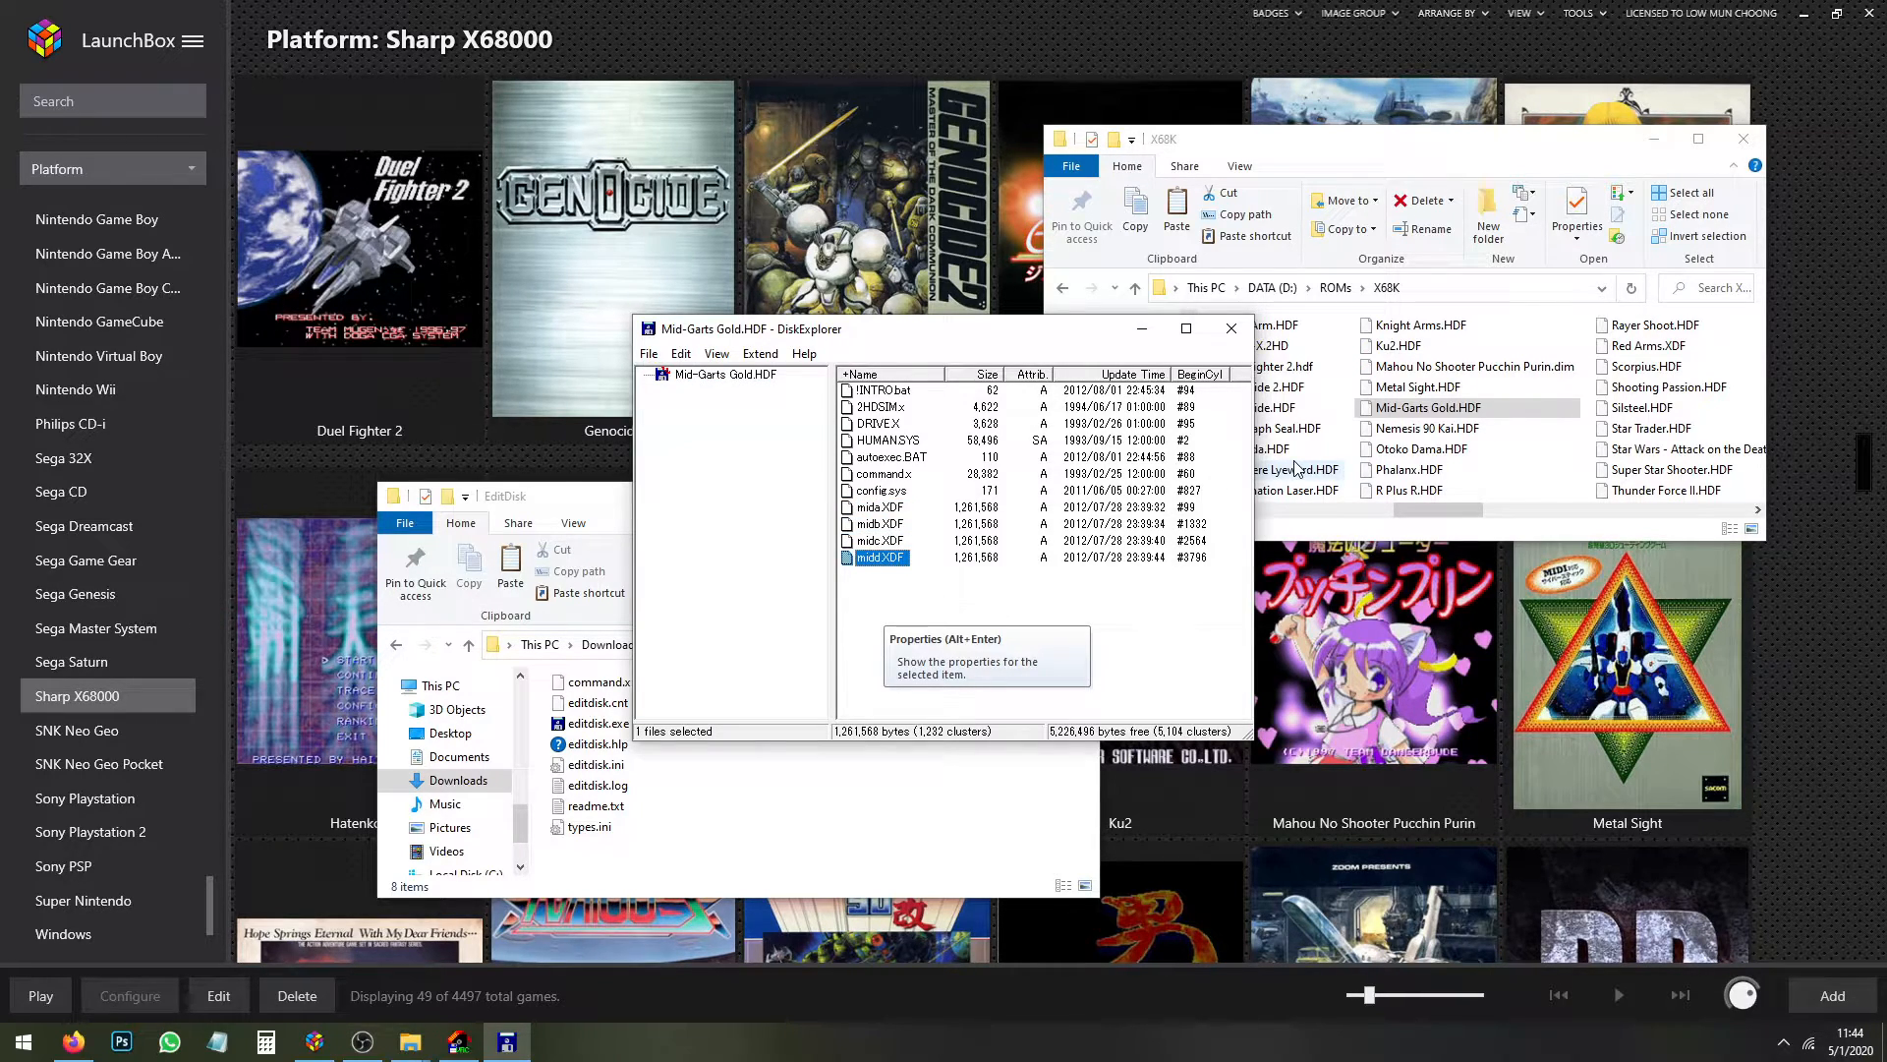
click(891, 456)
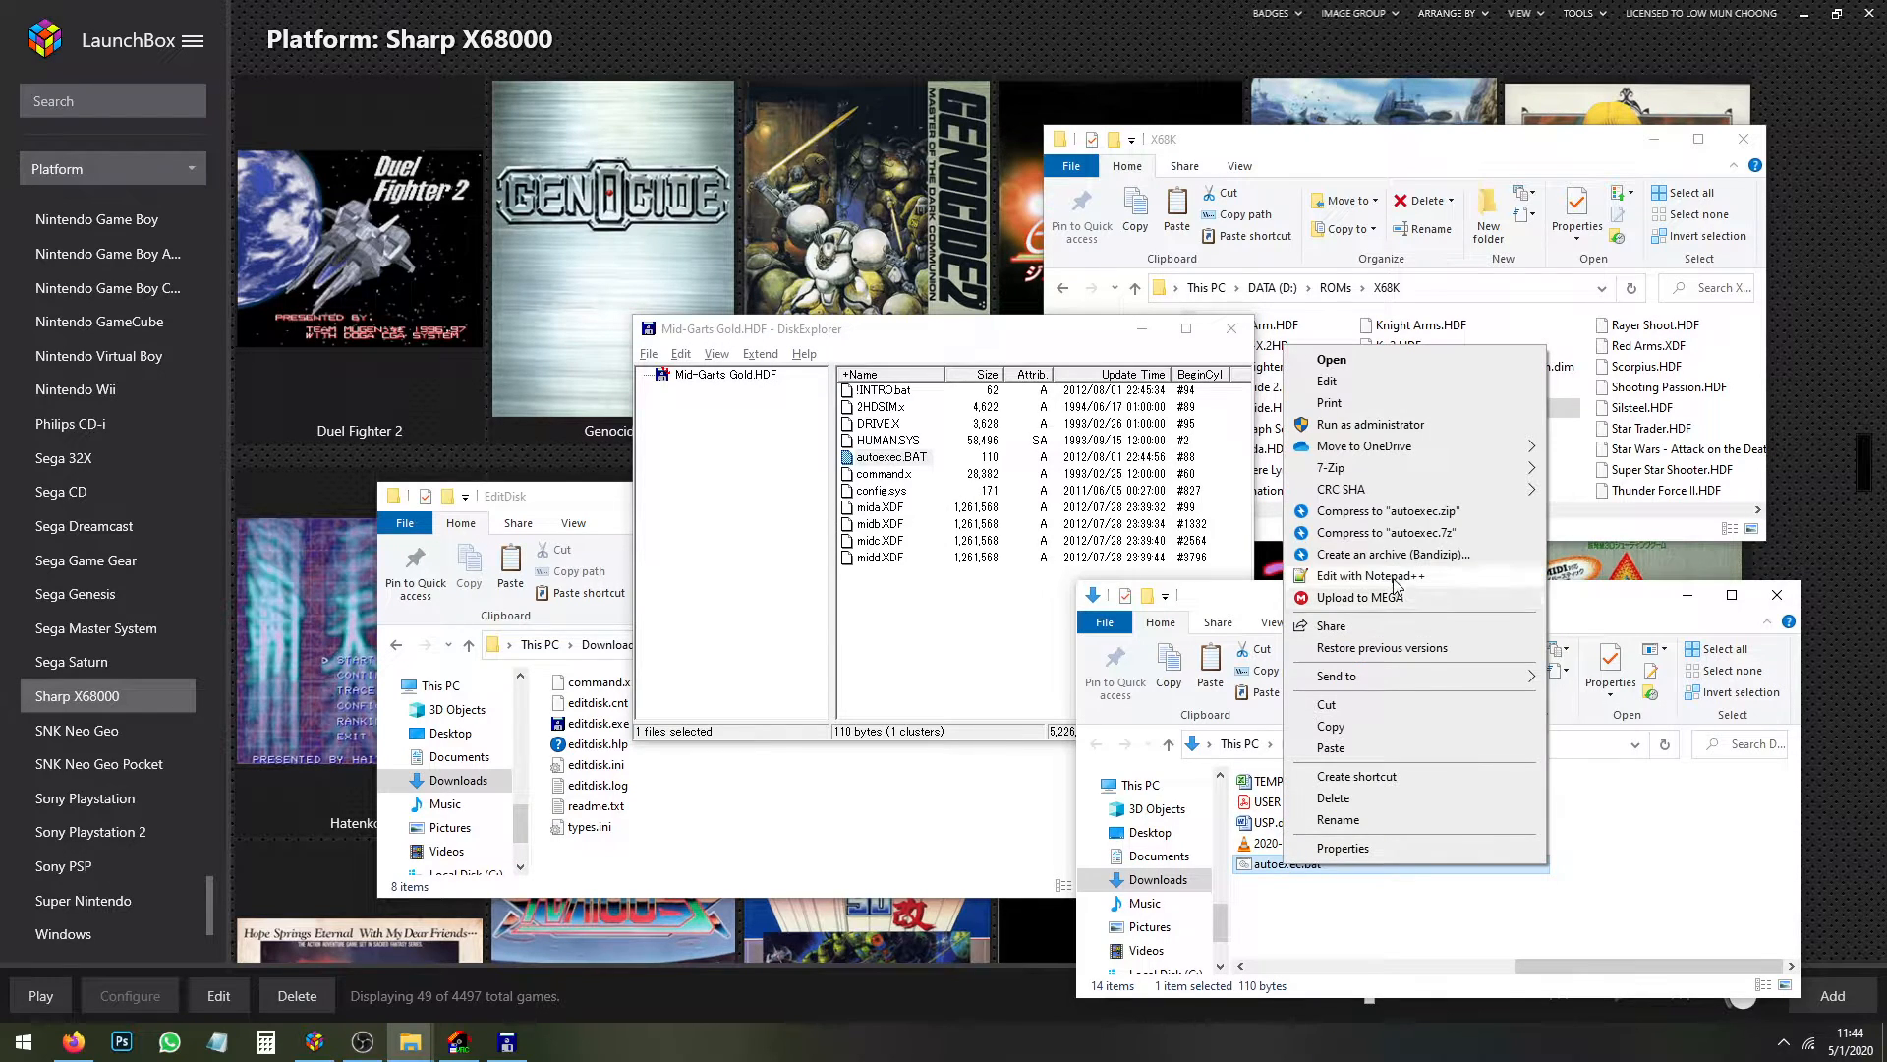
Review Mid-Garts Gold's autoexec.bat mounting midb, midc and midd in Notepad++, then close it
click(1368, 576)
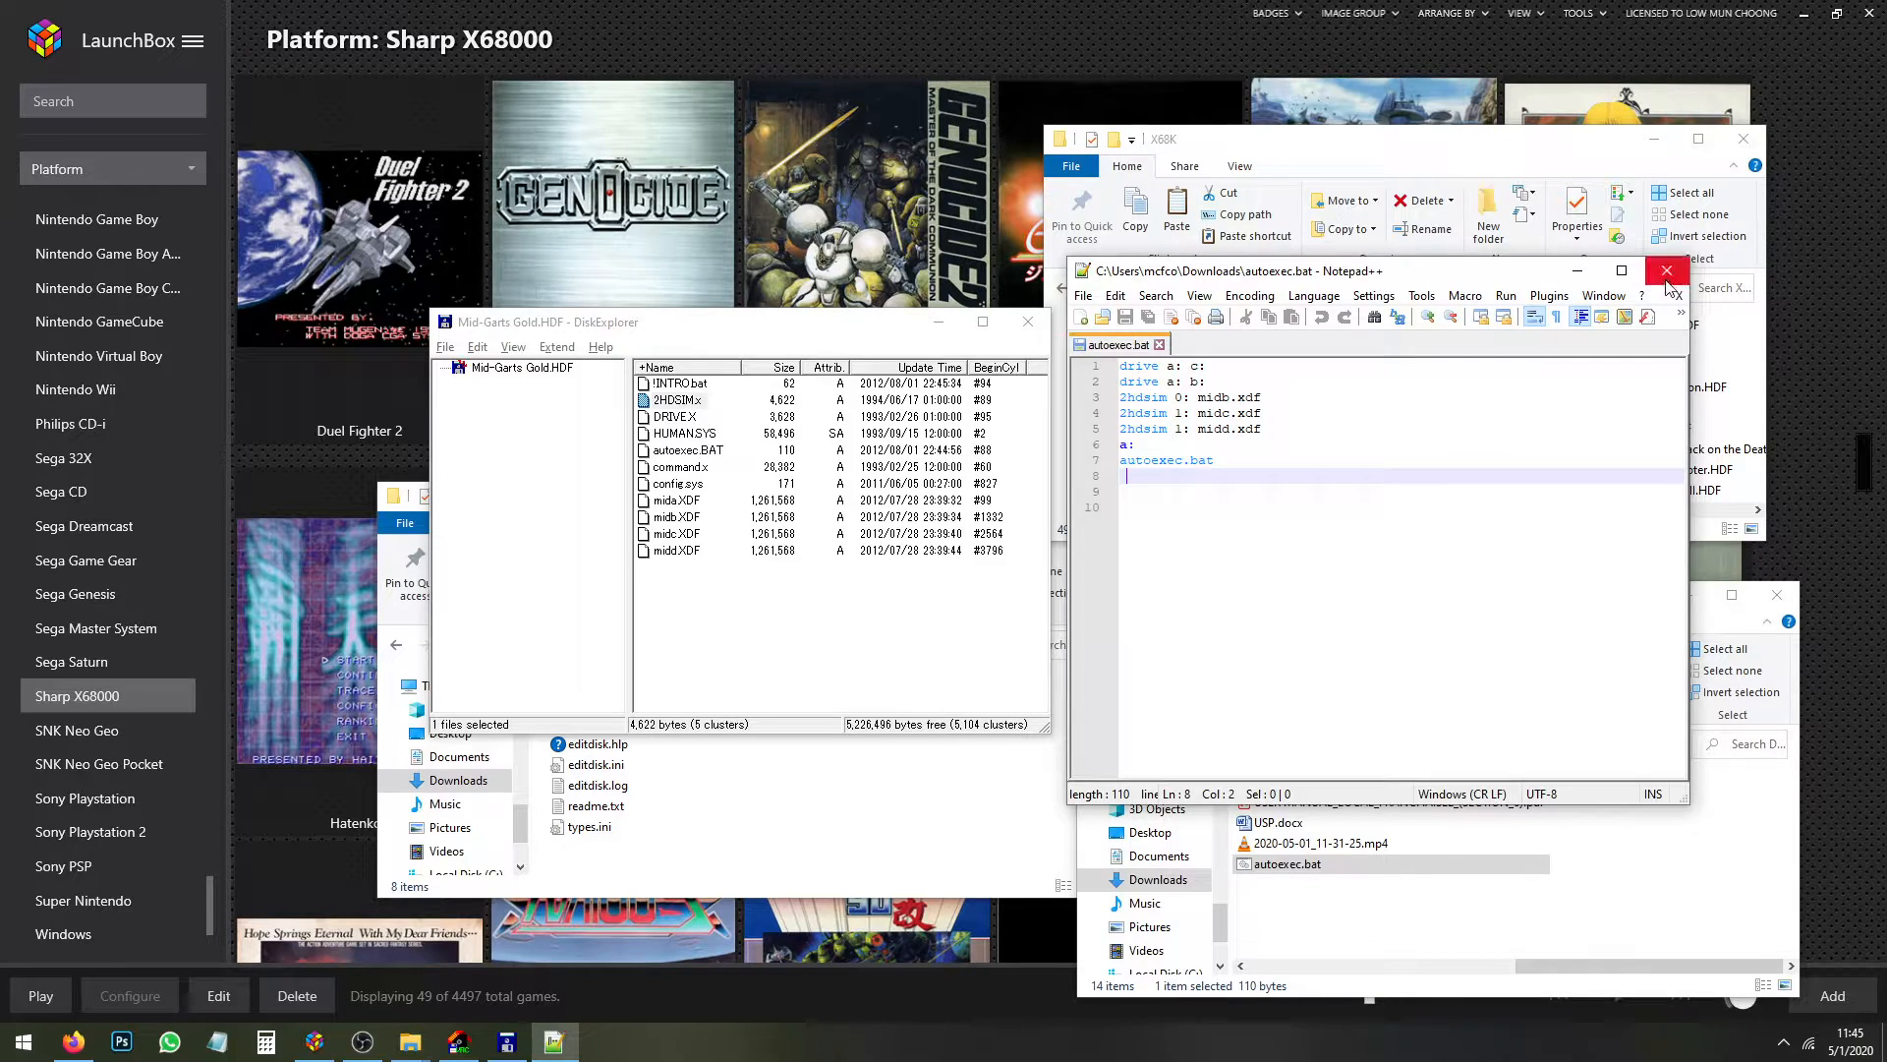
click(1665, 269)
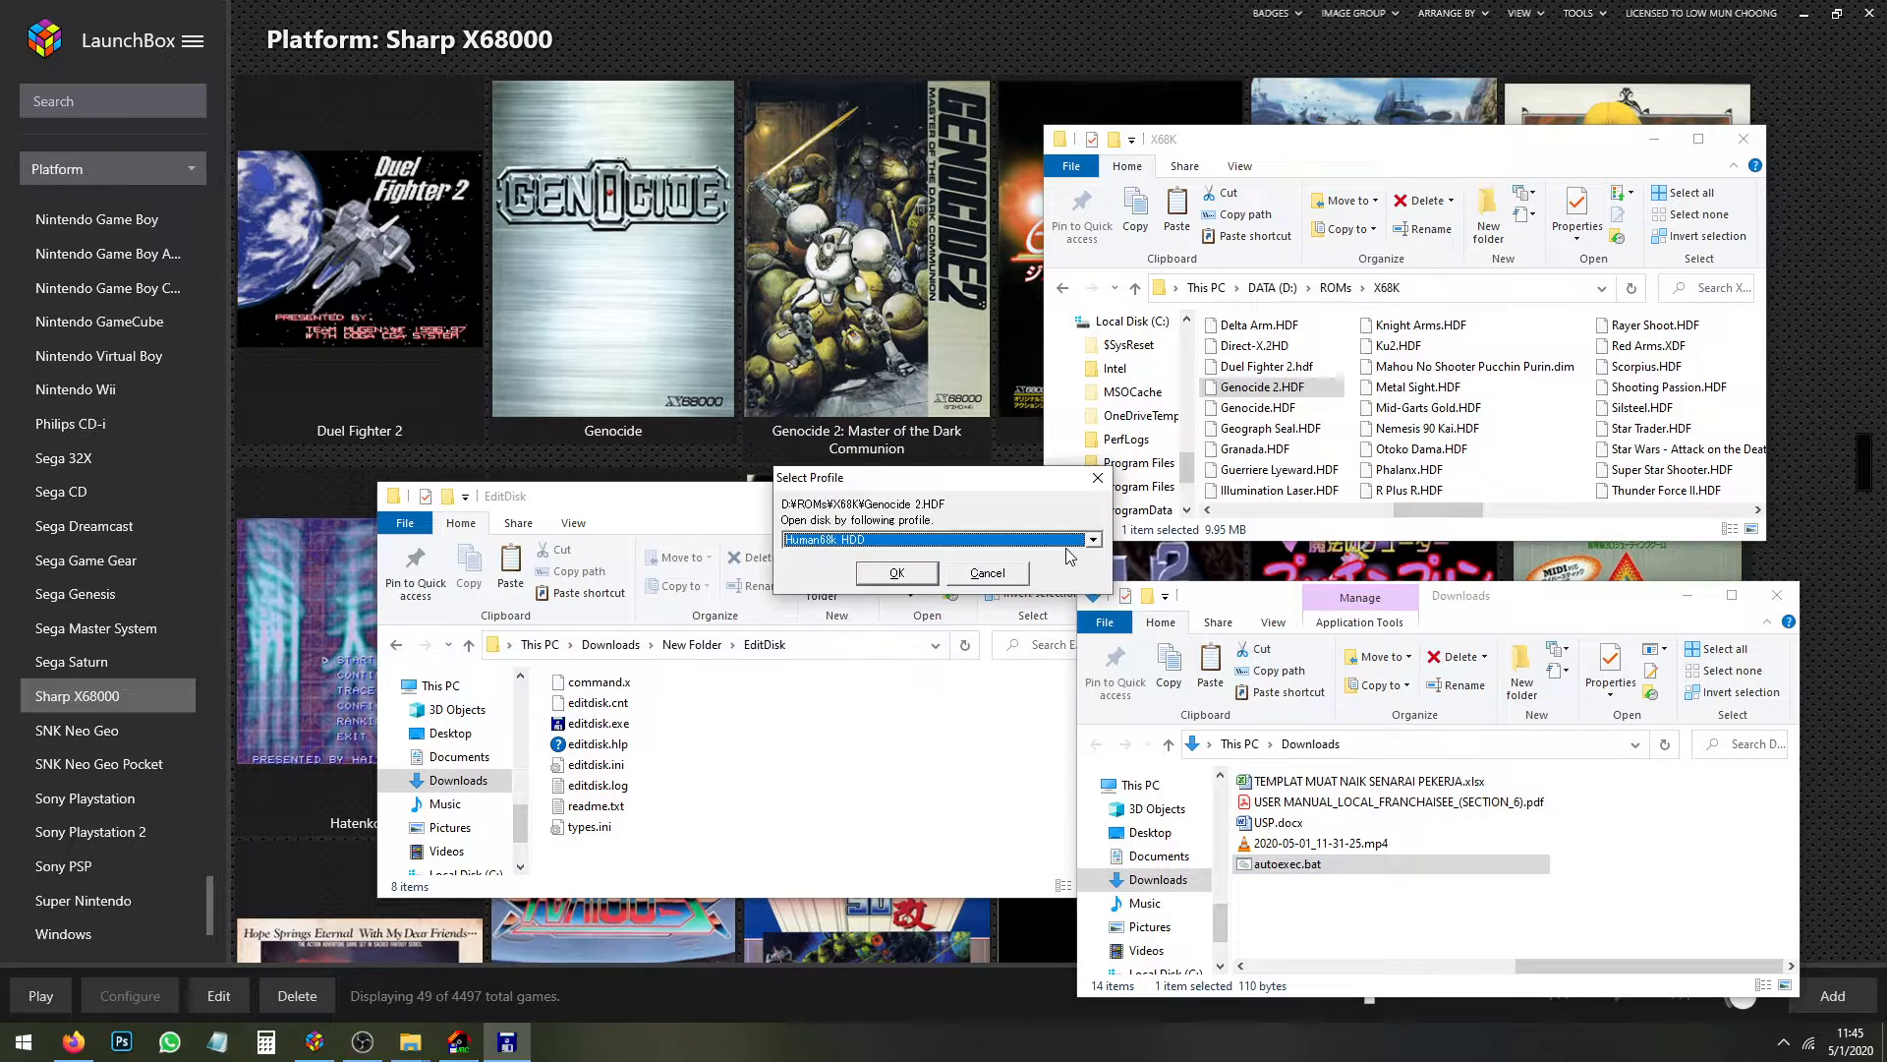
Open Genocide 2.HDF as a Human68k hard disk and copy its autoexec.BAT into Downloads
click(896, 572)
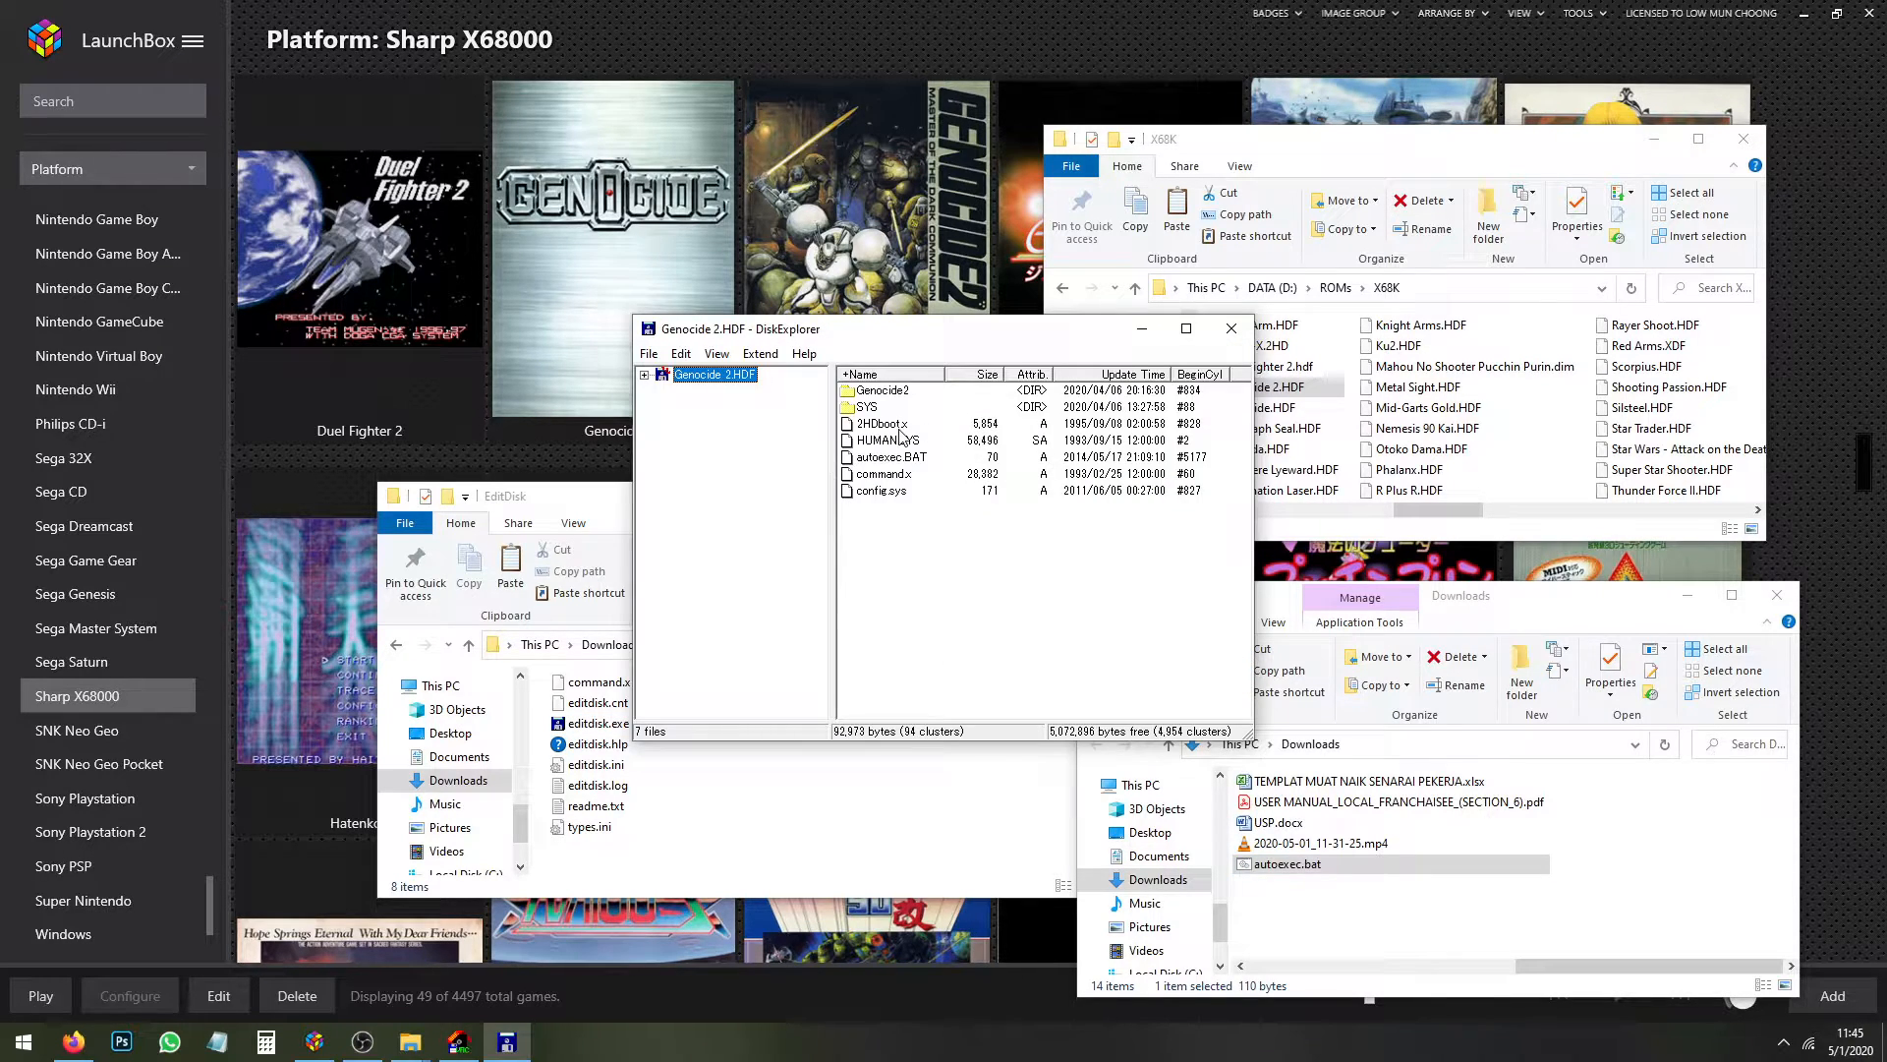
click(891, 458)
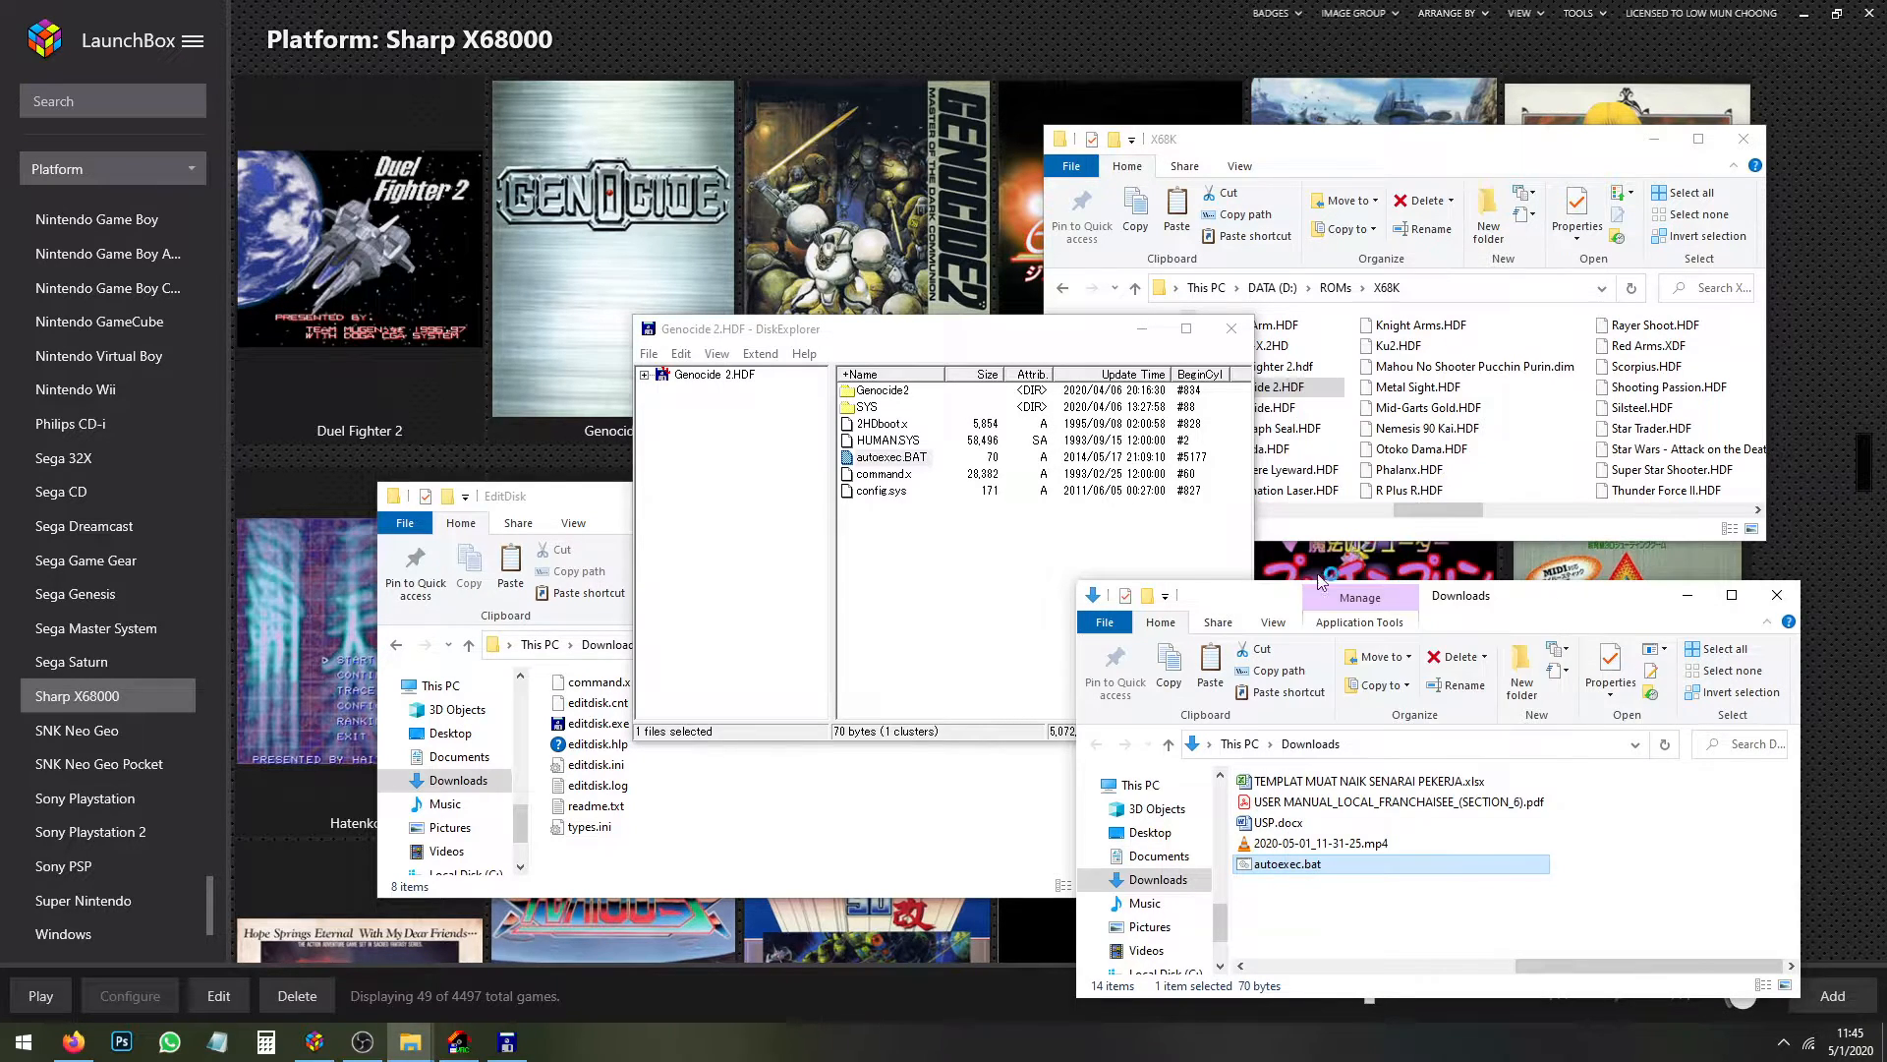
Review the SUBST and CD GENOCIDE2 script in Notepad++, then close Notepad++ and DiskExplorer
double_click(1283, 863)
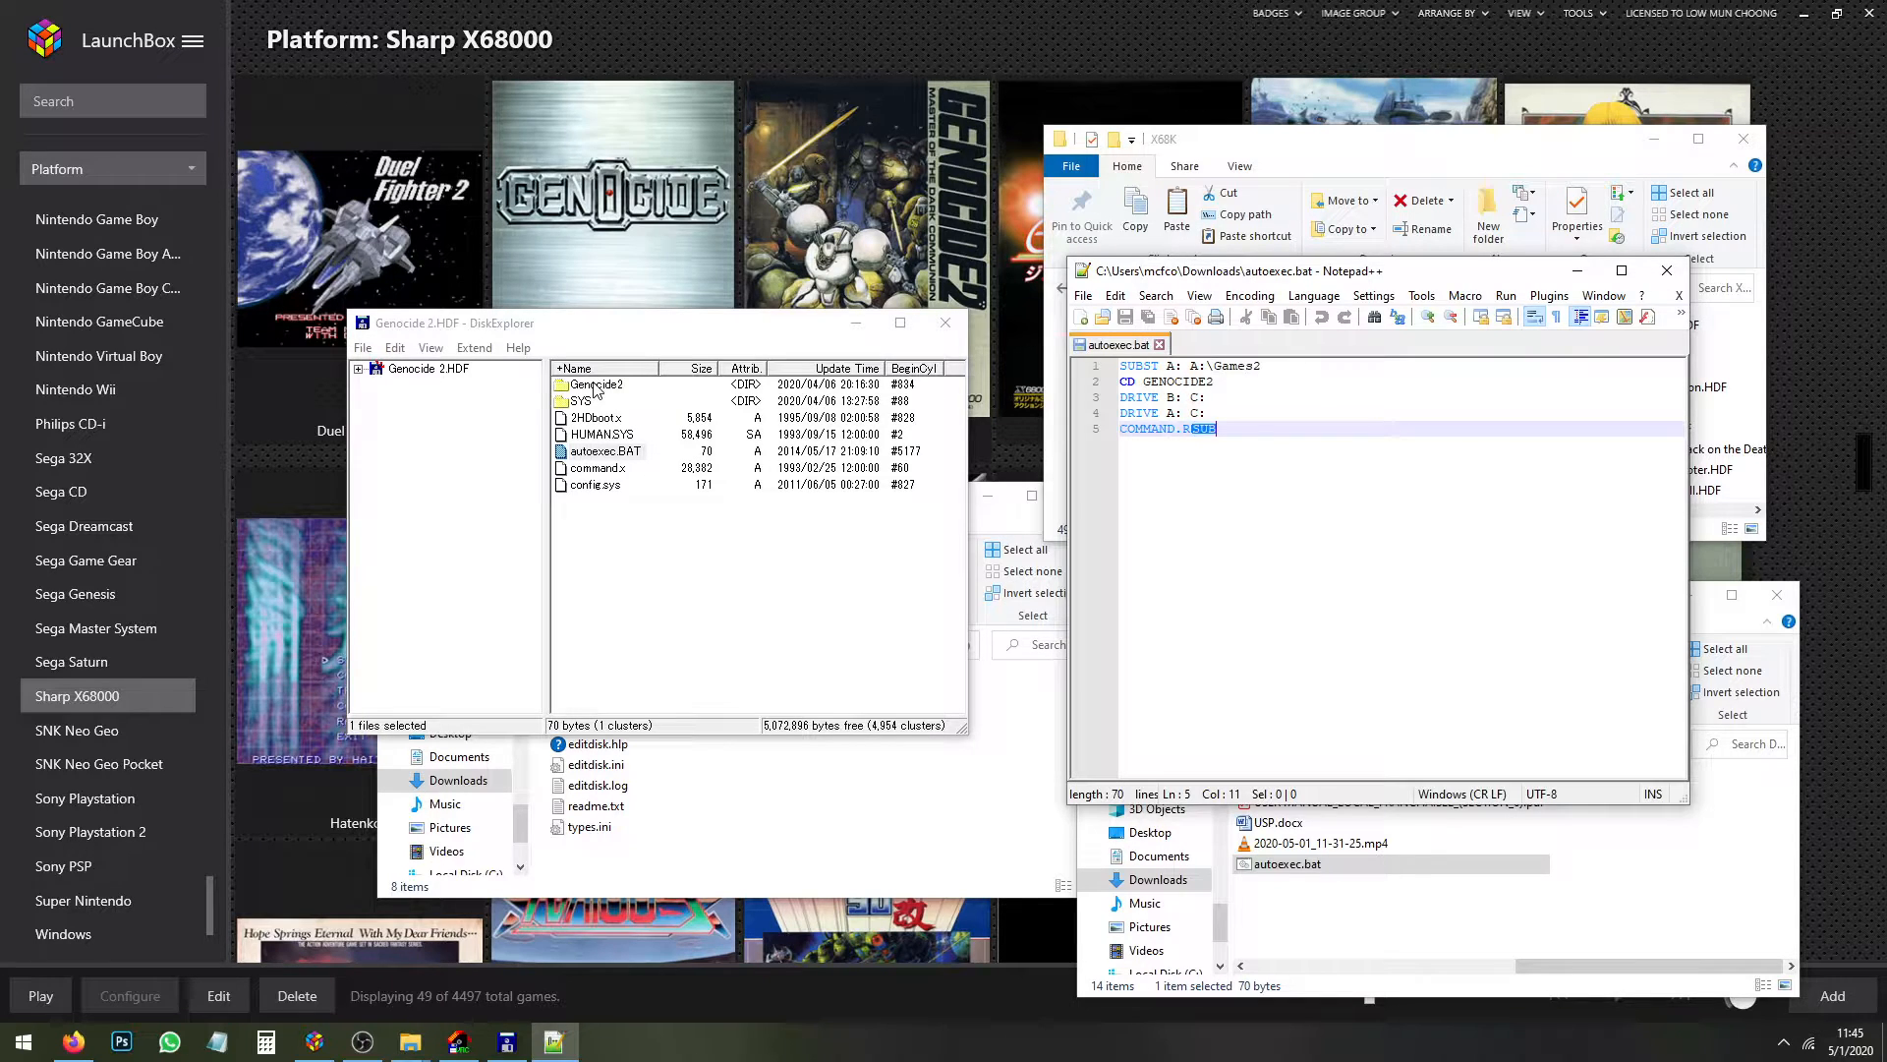
double_click(598, 383)
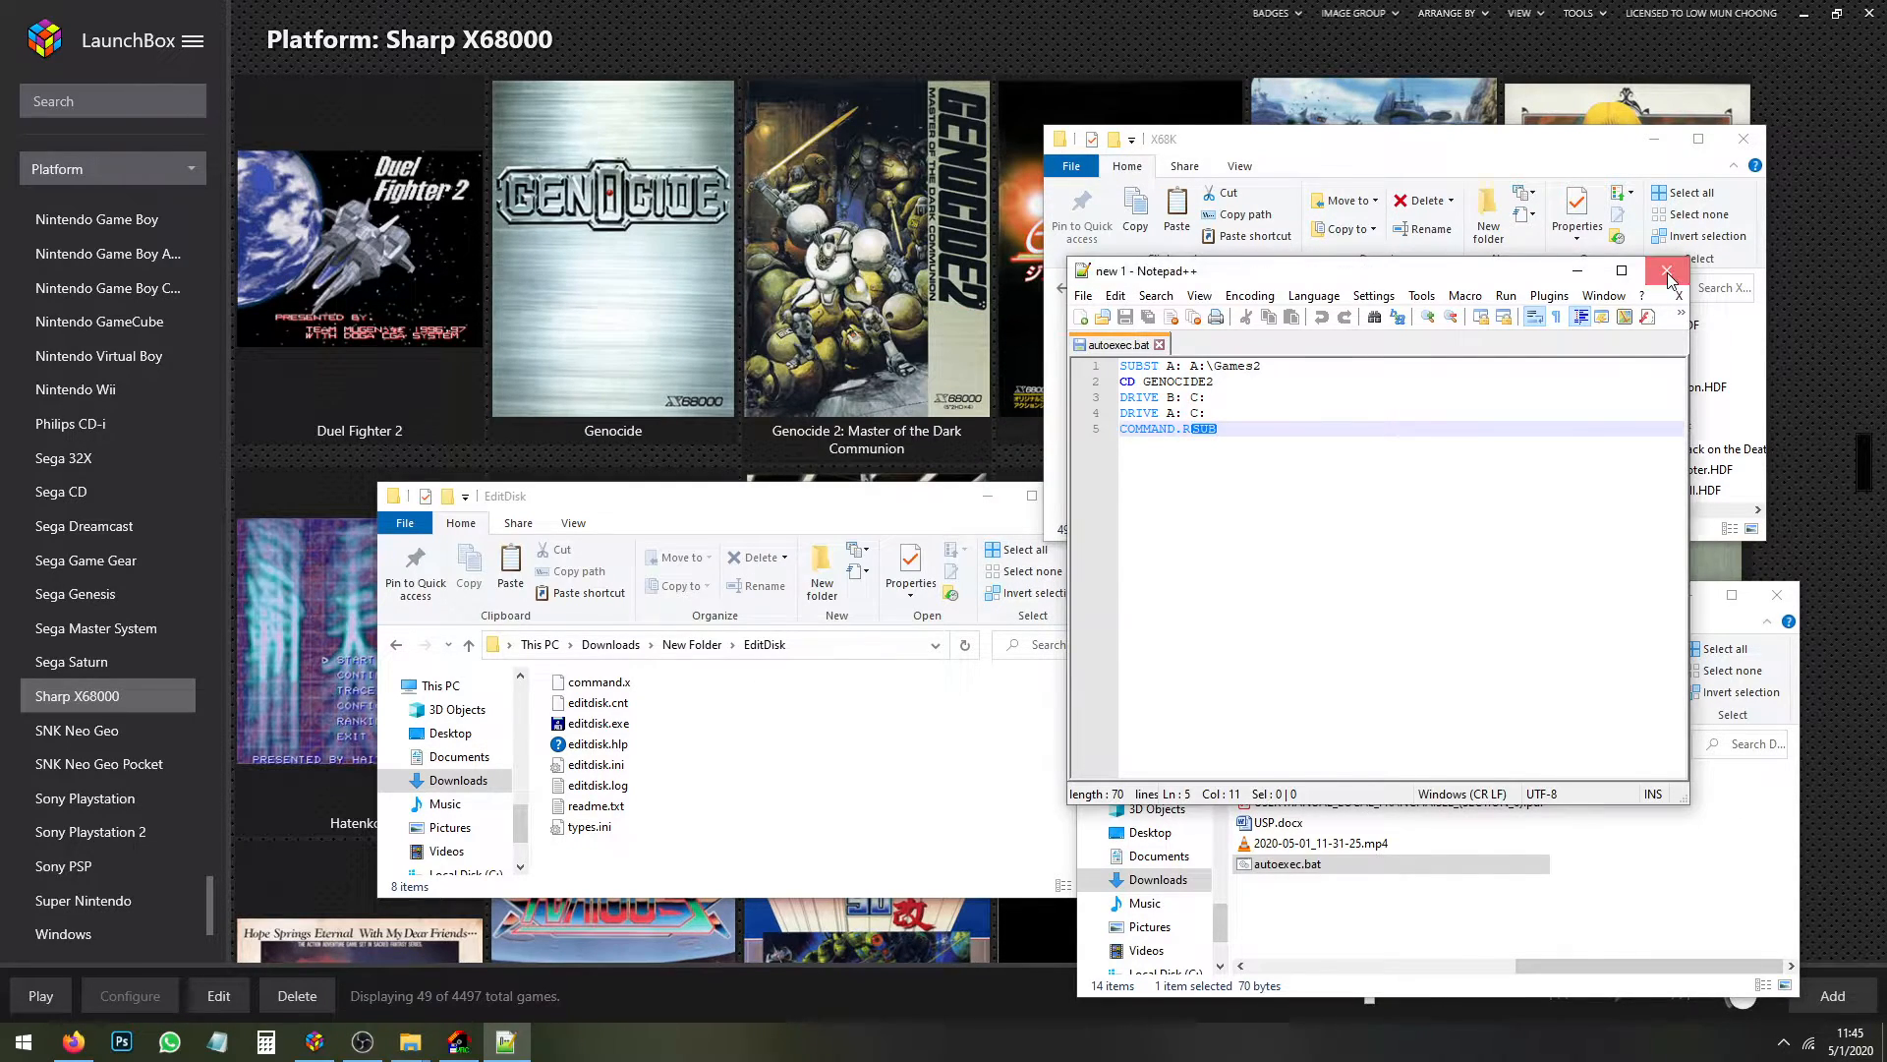
click(1667, 271)
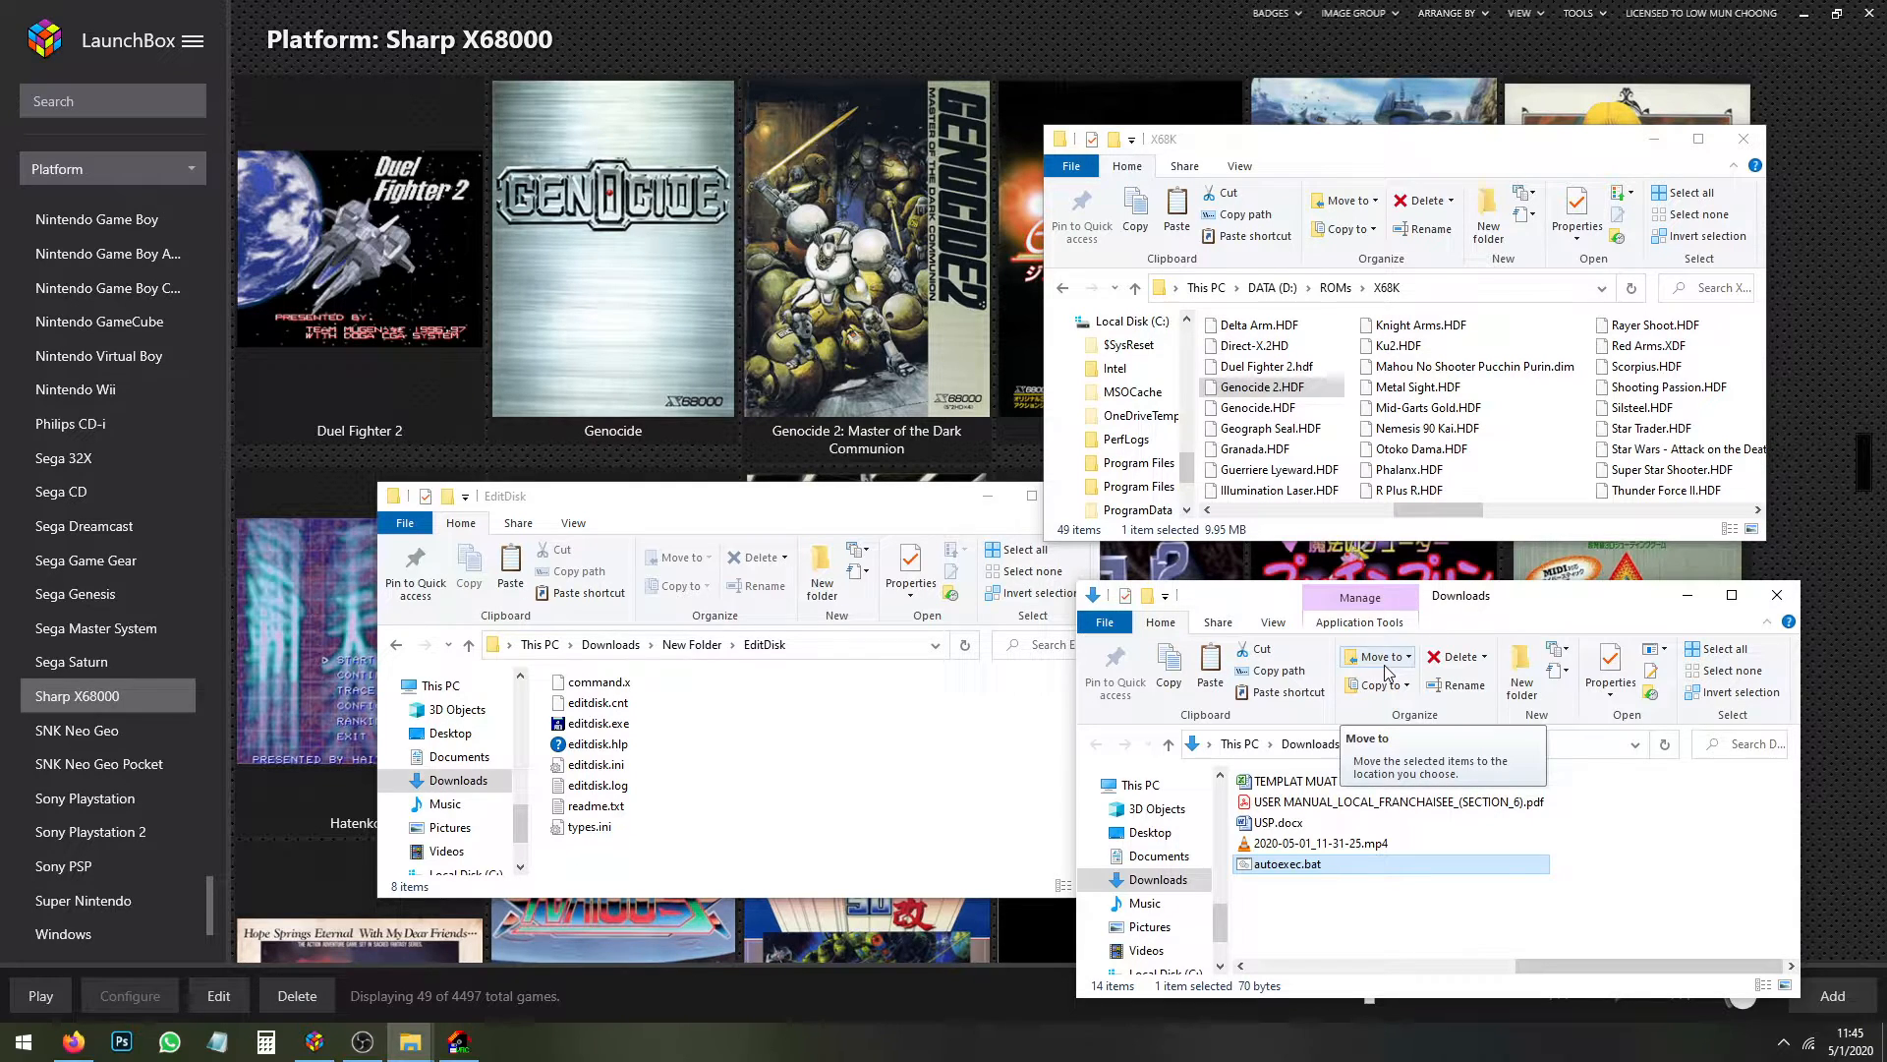
mouse_move(952, 759)
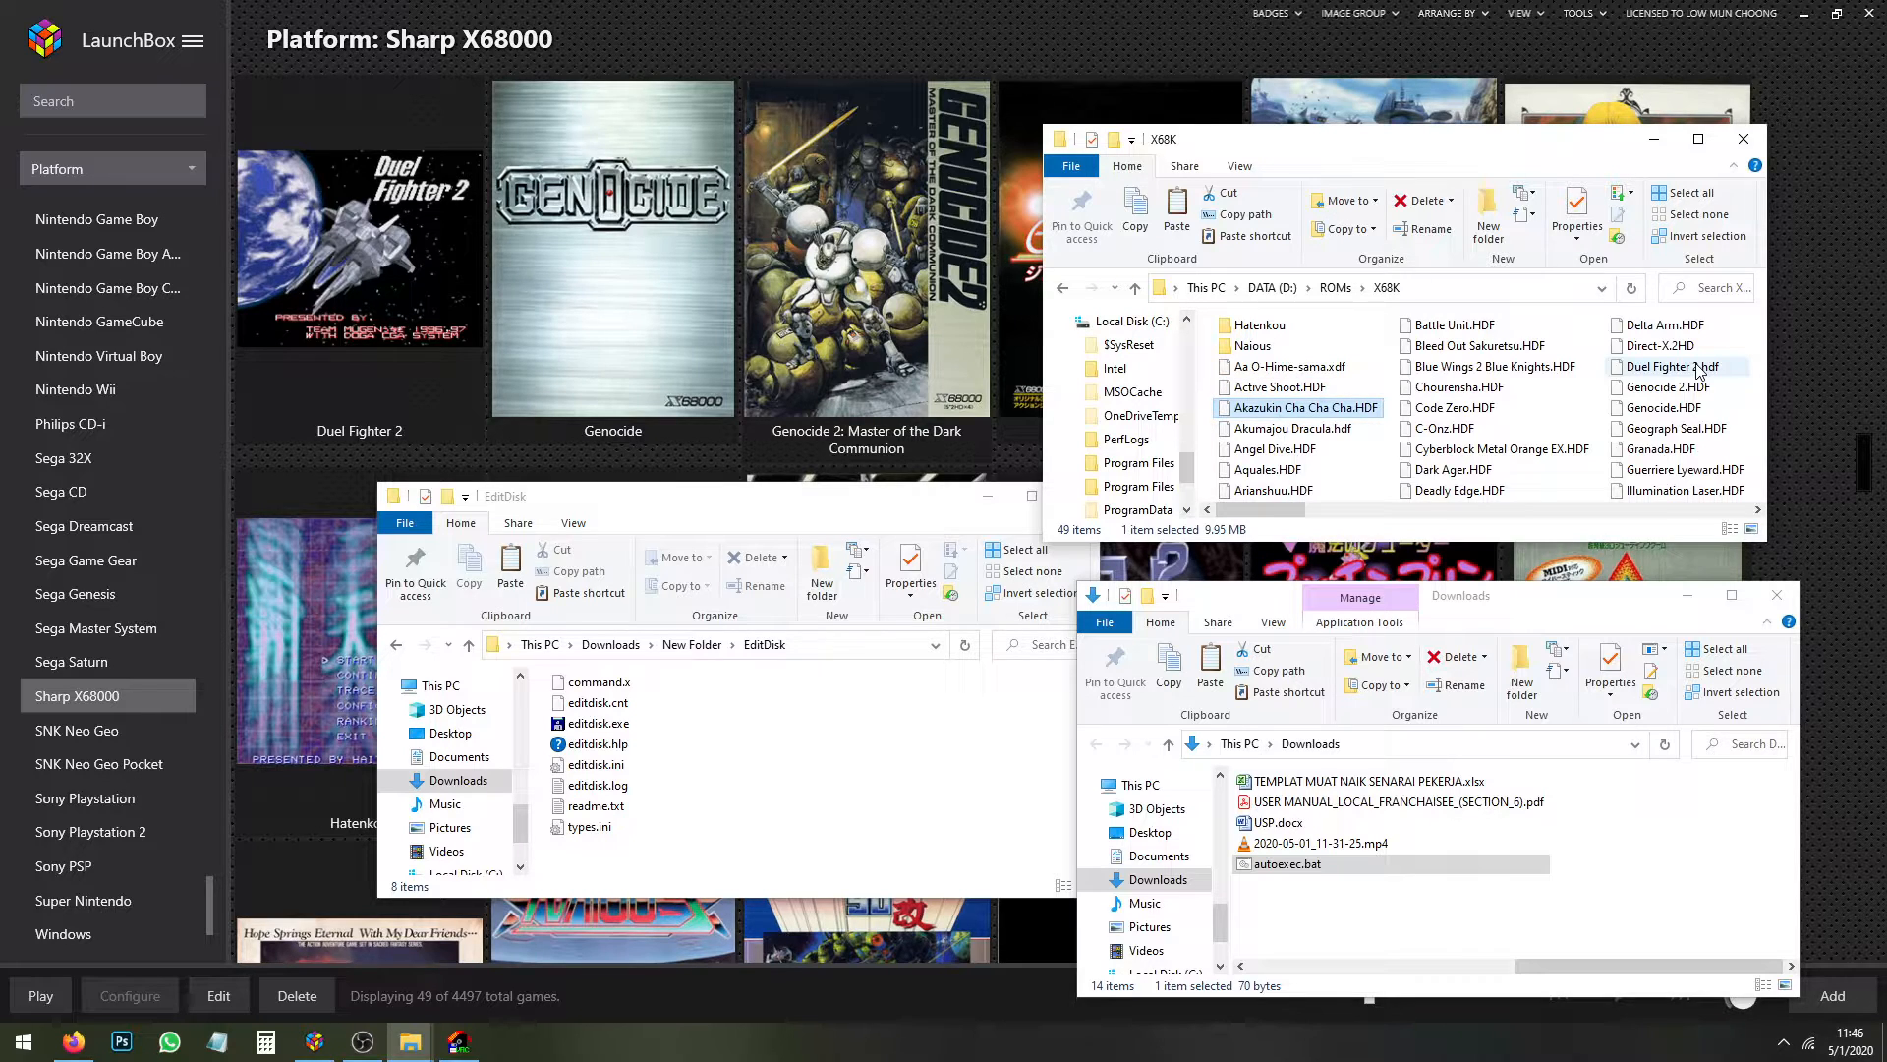
mouse_move(1297, 407)
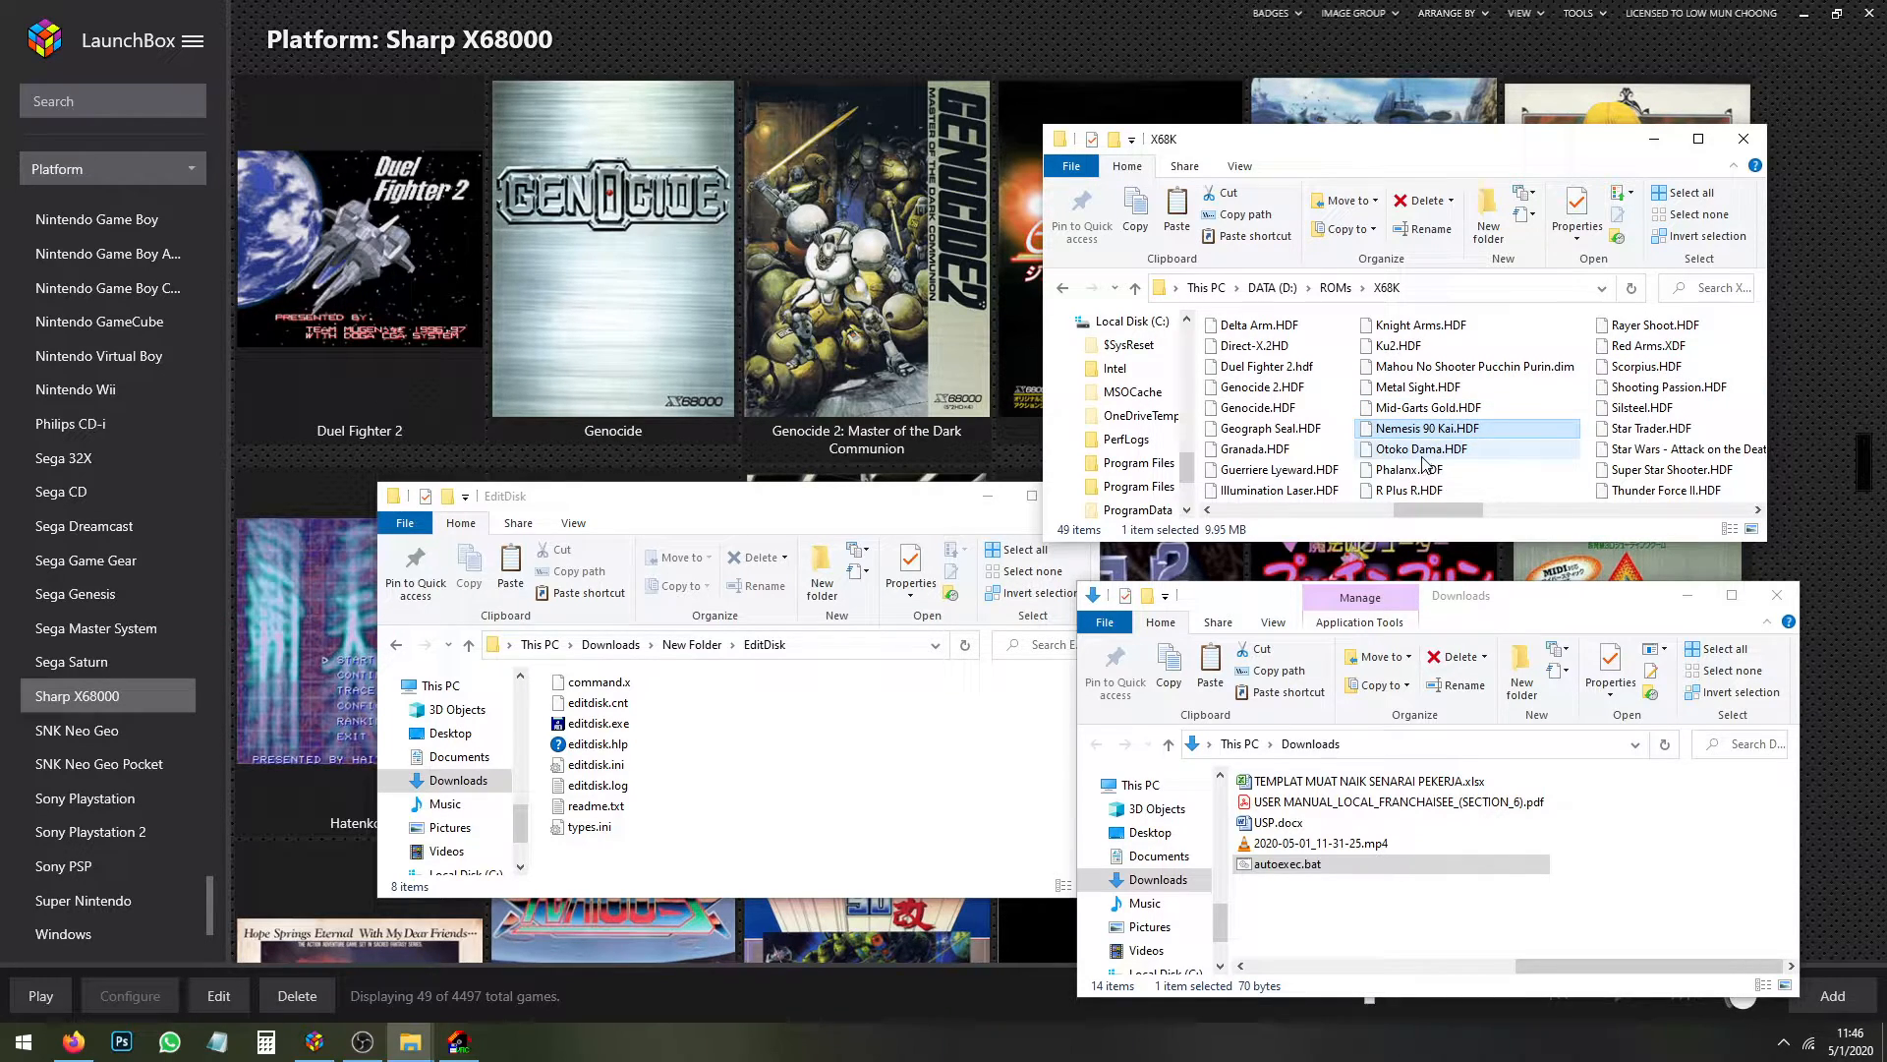
click(1412, 489)
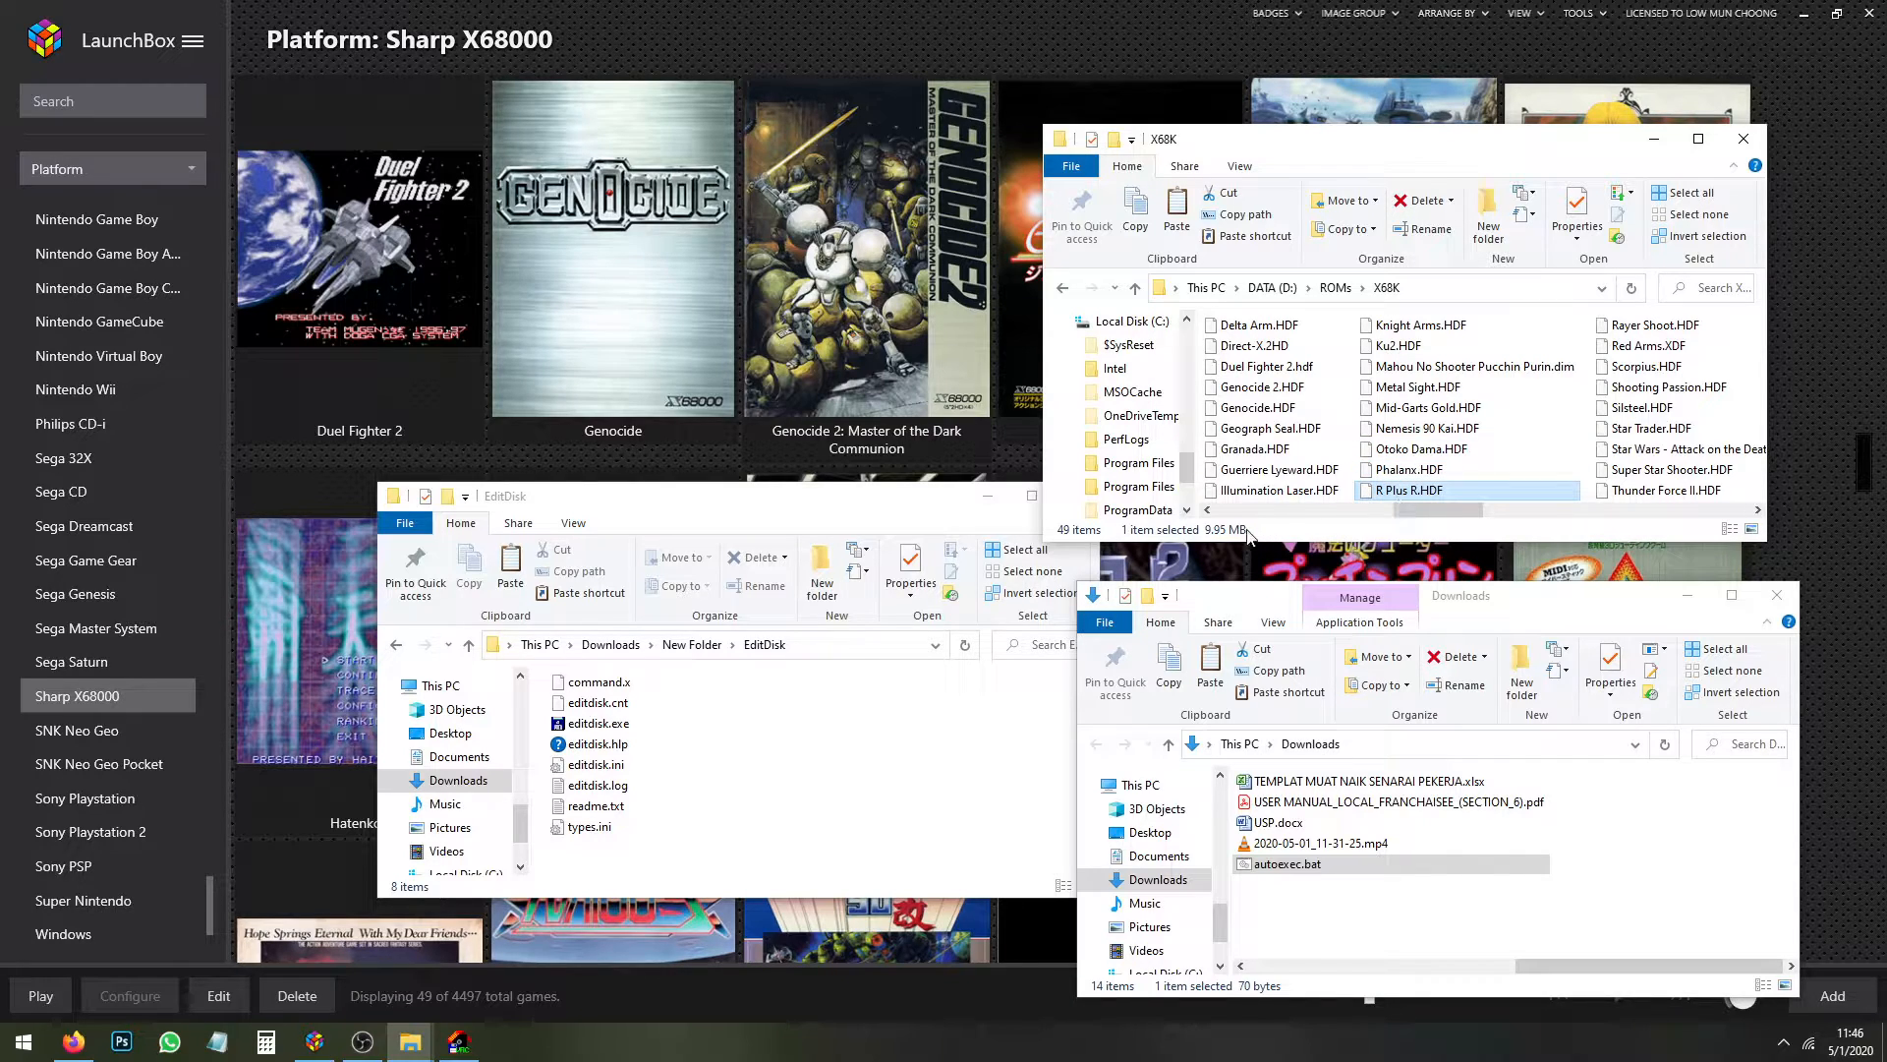
mouse_move(1295, 520)
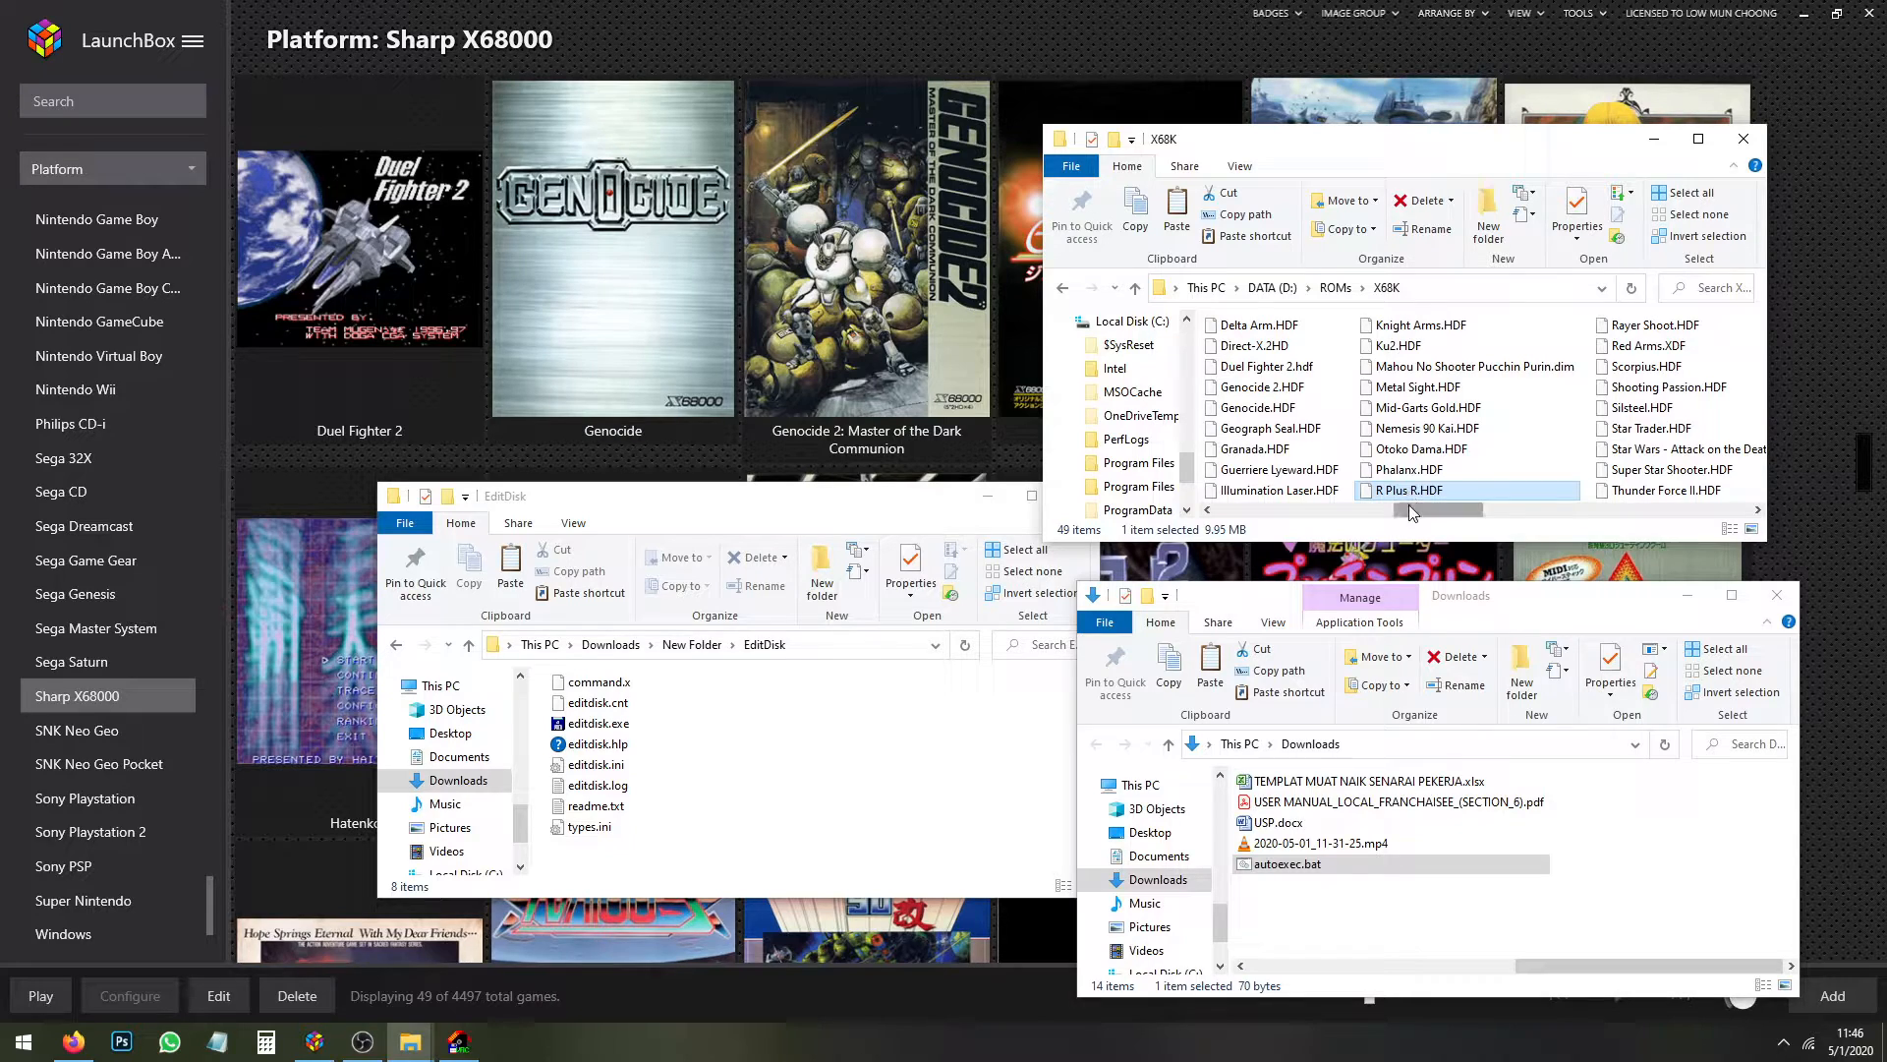
mouse_move(1551, 635)
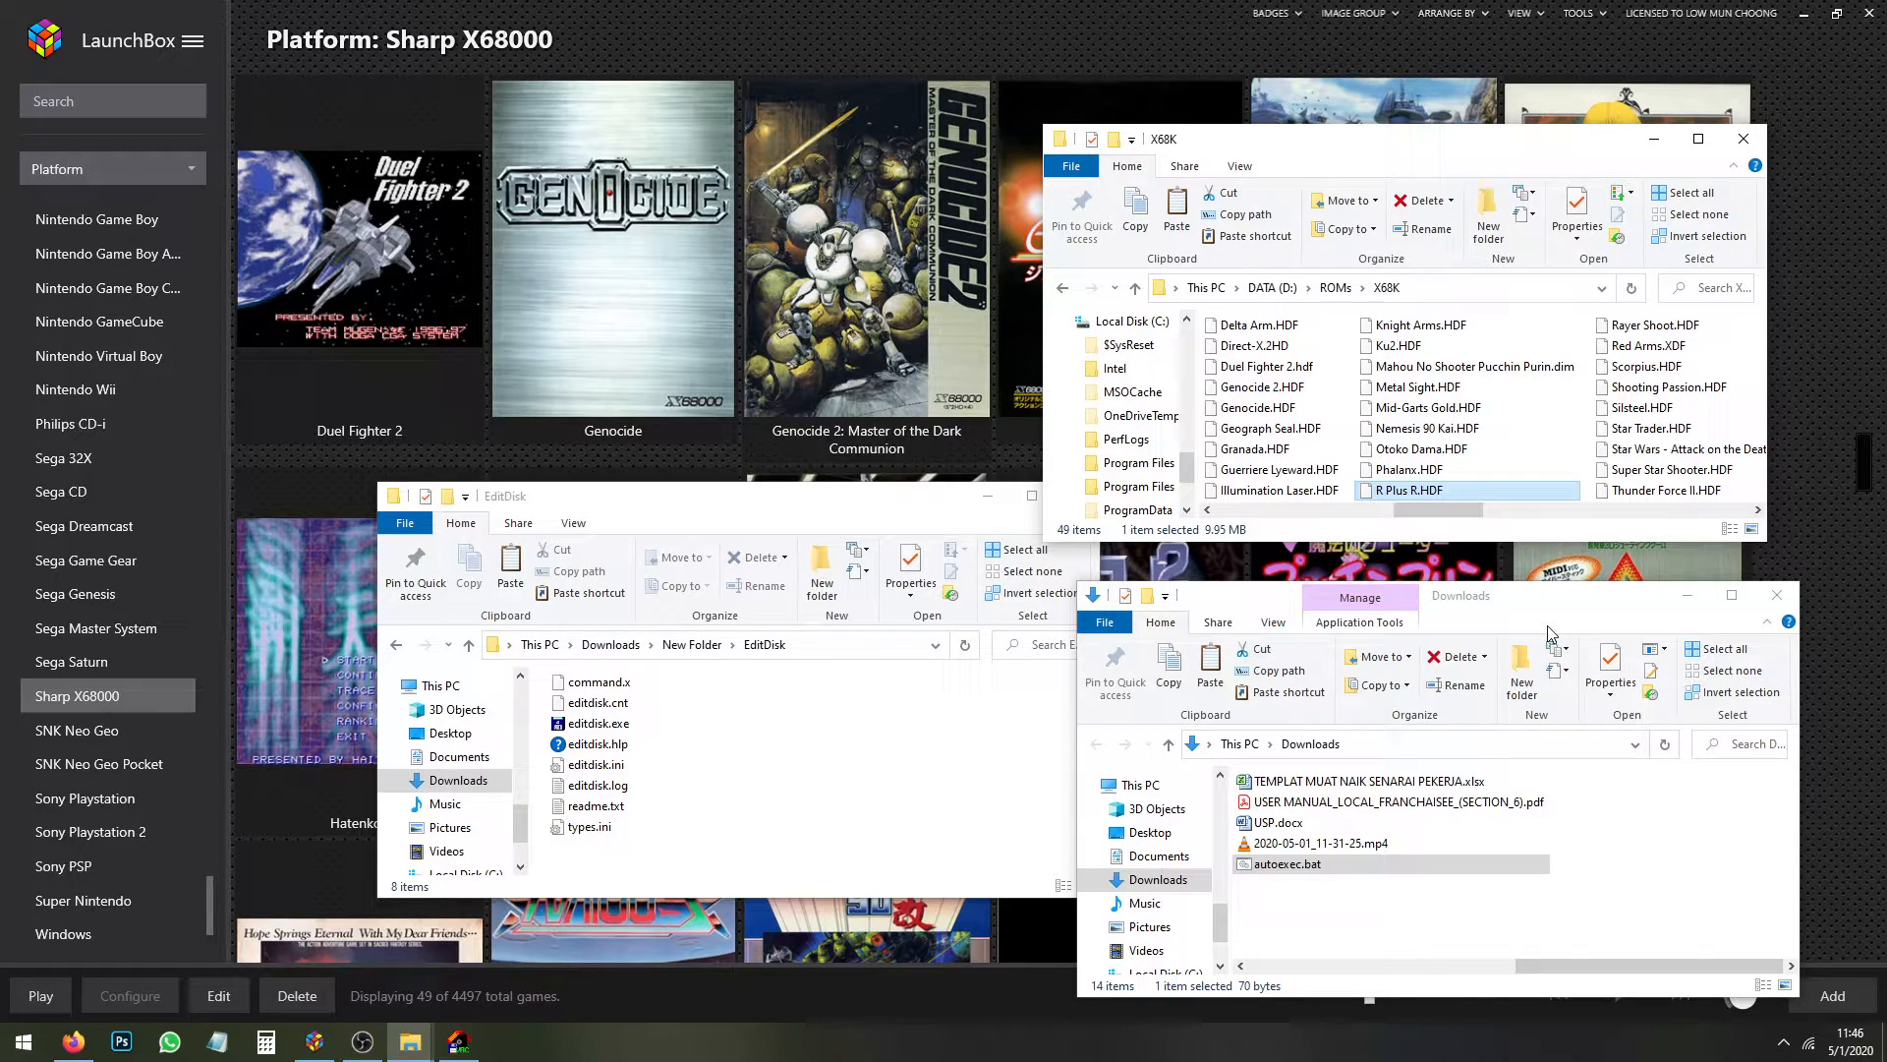